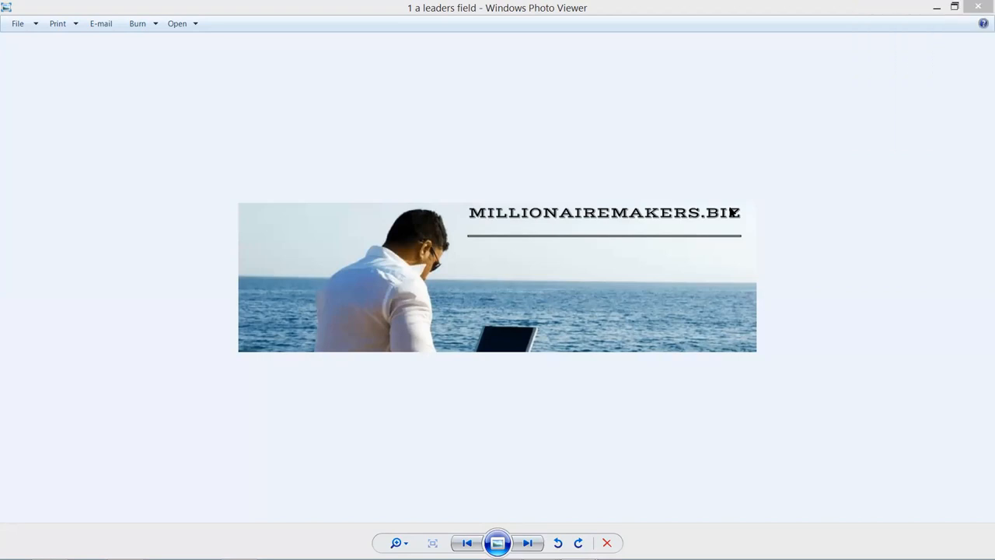
{"action": "mouse_move", "coordinate": [168, 30]}
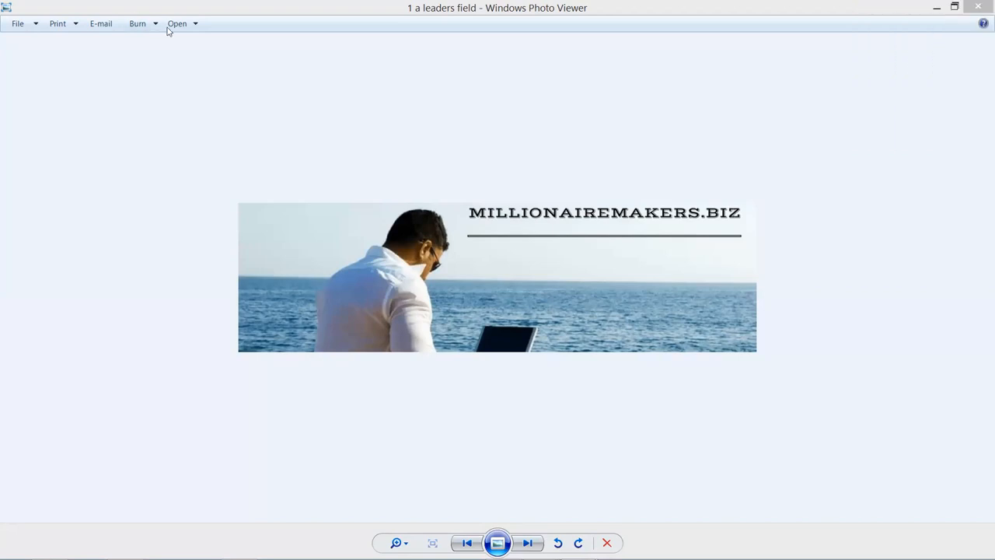
{"action": "mouse_move", "coordinate": [579, 301]}
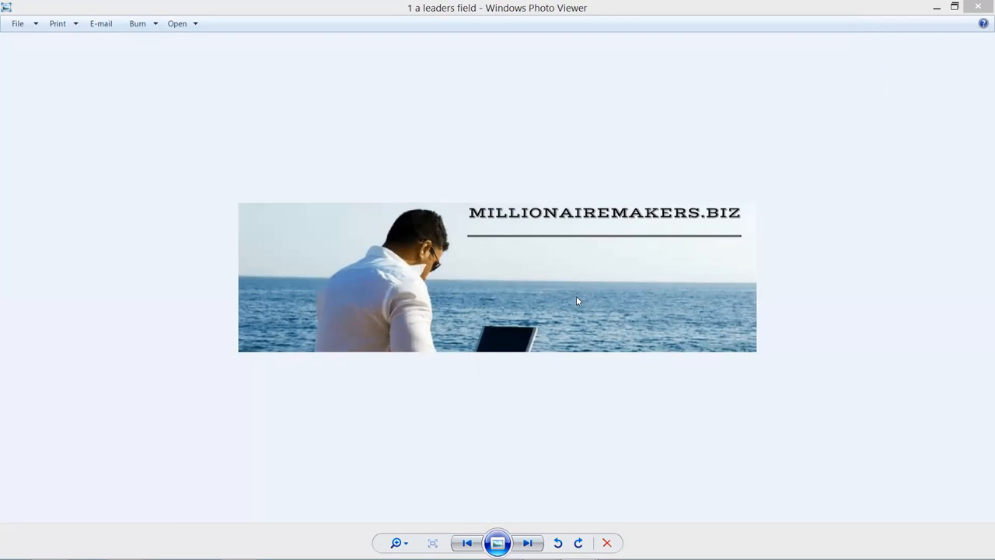
{"action": "mouse_move", "coordinate": [542, 536]}
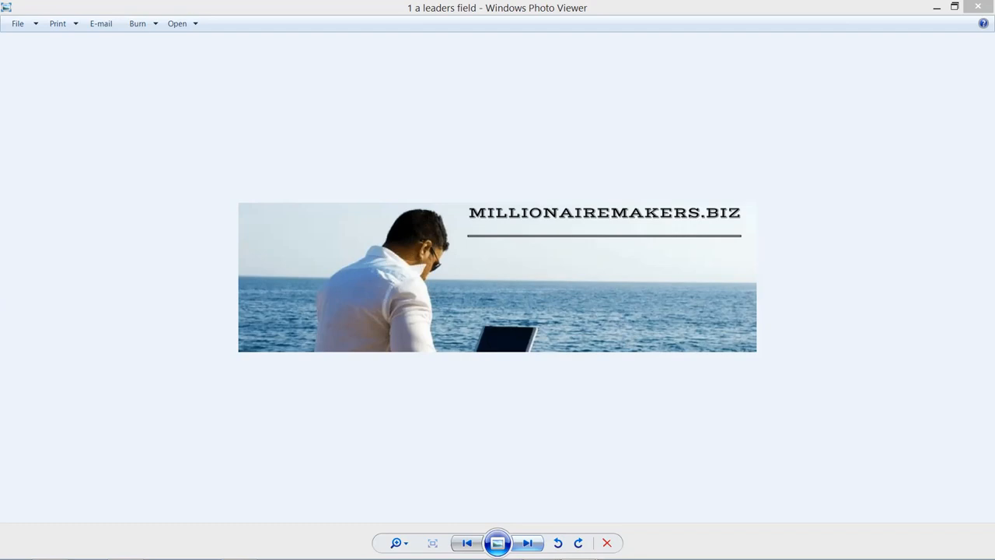
Step: Advance from the MillionaireMakers.biz banner to the Retire Wealthy sailing picture
{"action": "left_click", "coordinate": [529, 543]}
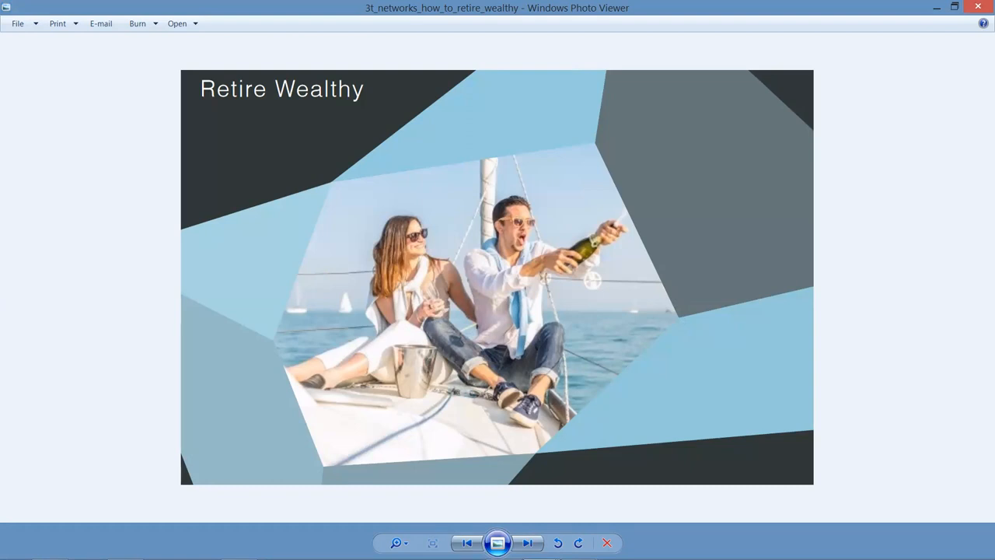
Step: Advance to the Blue Collar Success System webpage screenshot with the four steps
{"action": "left_click", "coordinate": [527, 543]}
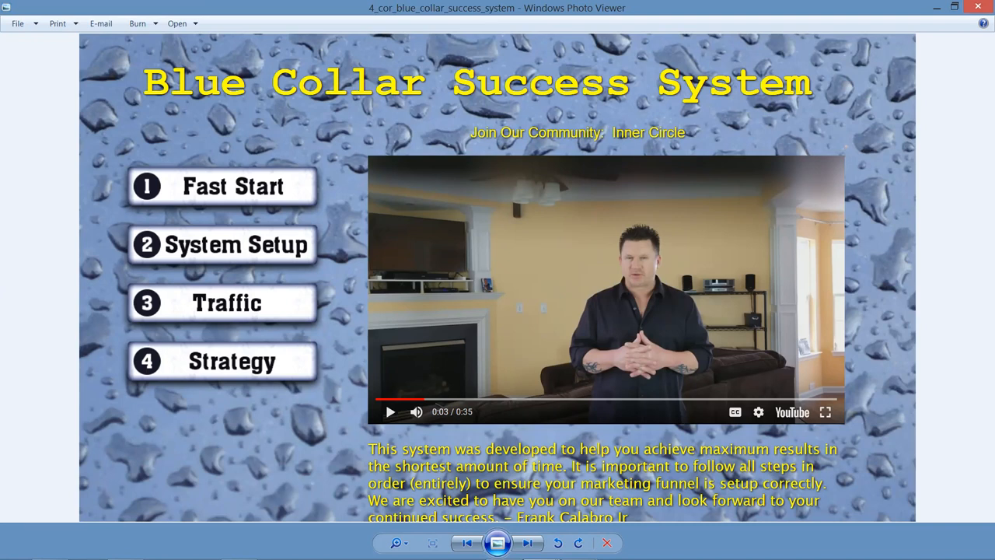
Step: Advance through the Bitcoin and Crypto guide cover to the Financial Literacy: The Essentials booklet
{"action": "left_click", "coordinate": [527, 543]}
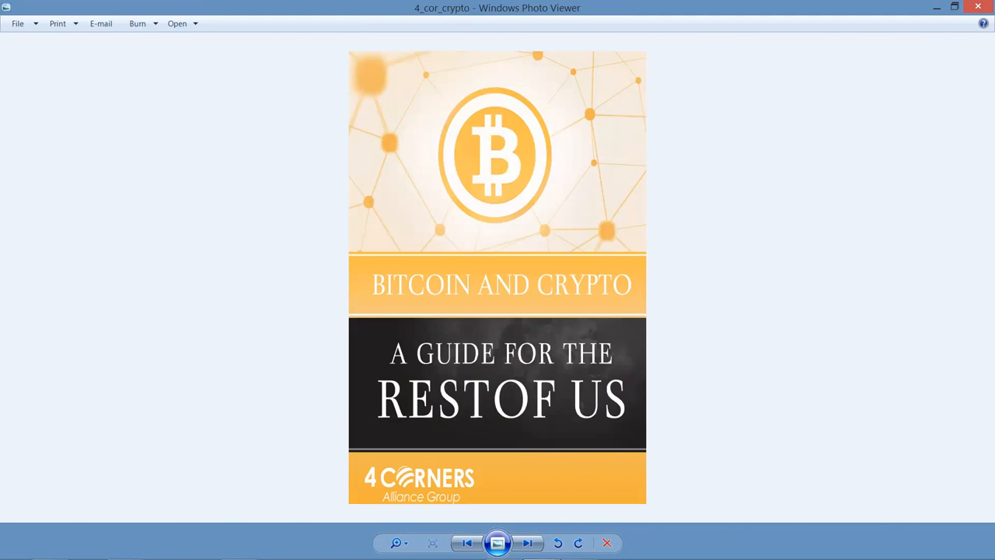
{"action": "left_click", "coordinate": [527, 543]}
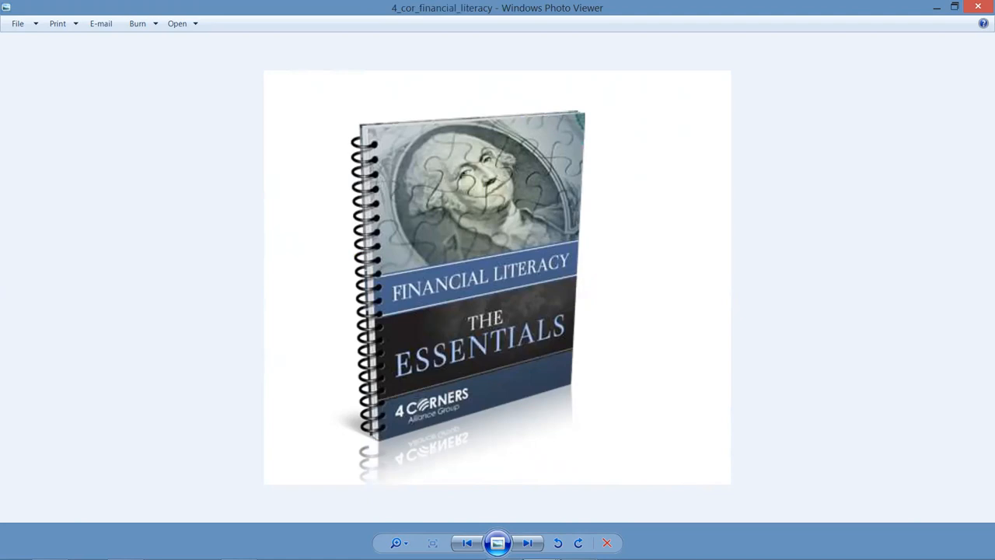
Step: Advance to the Four Corners Alliance Group 'Watch This Video' page with Enroll Now options
{"action": "left_click", "coordinate": [529, 543]}
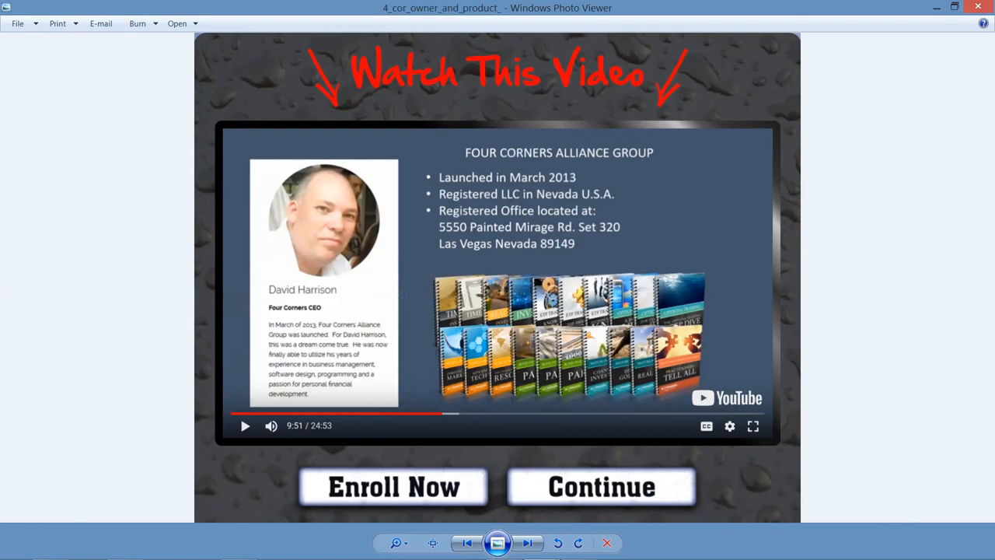
Step: Advance through the Precious Metals investments page to 'Starting and Running Your MLM Business'
{"action": "left_click", "coordinate": [529, 543]}
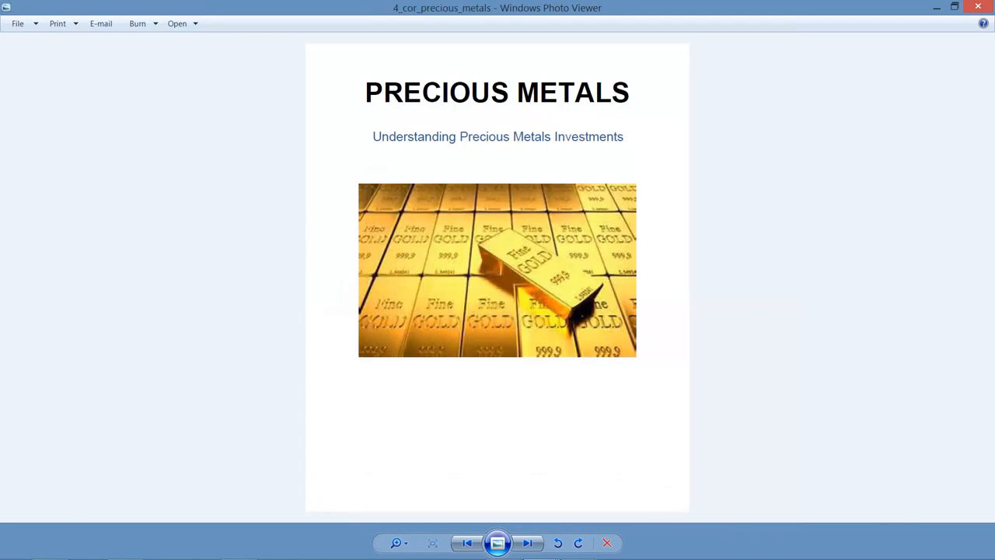
{"action": "left_click", "coordinate": [527, 542]}
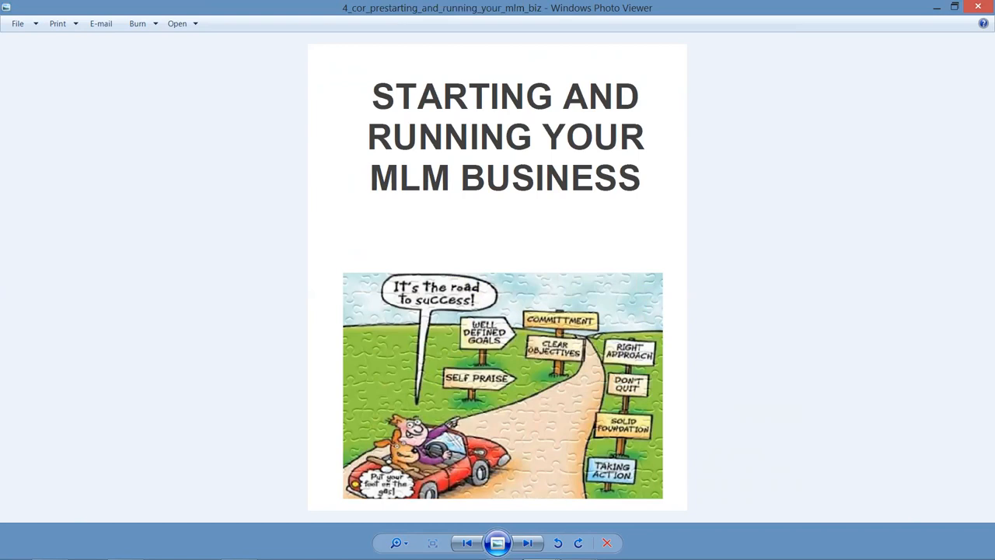
{"action": "left_click", "coordinate": [527, 543]}
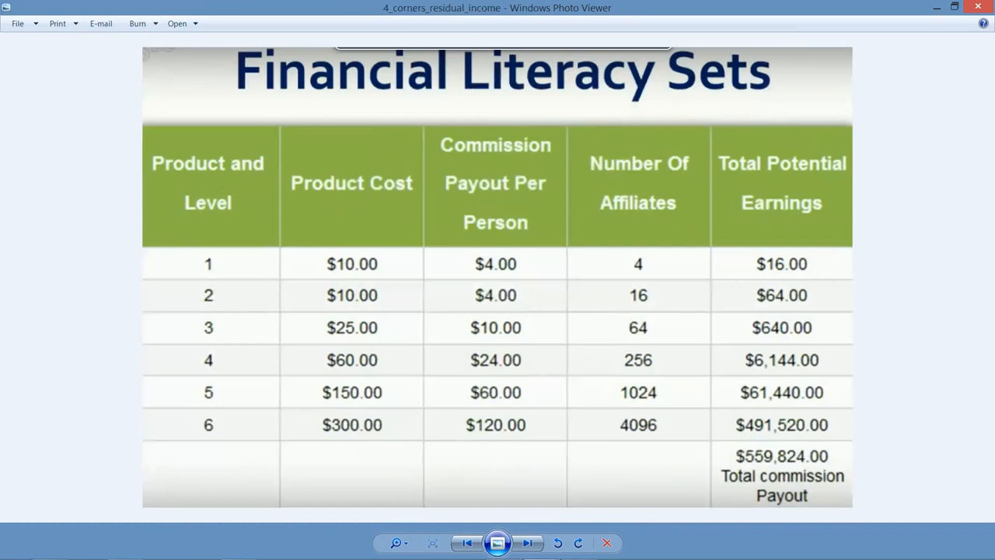
{"action": "mouse_move", "coordinate": [653, 261]}
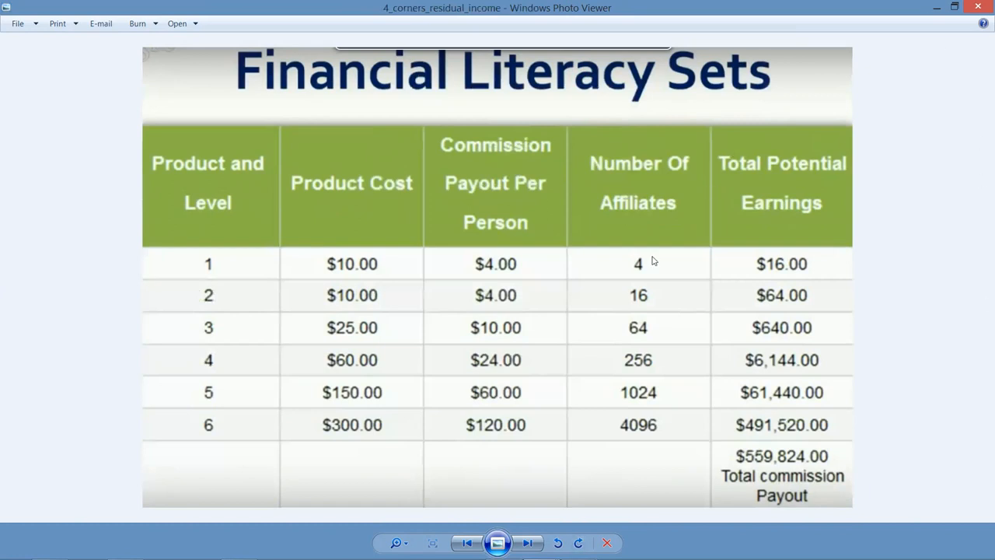
{"action": "mouse_move", "coordinate": [688, 267]}
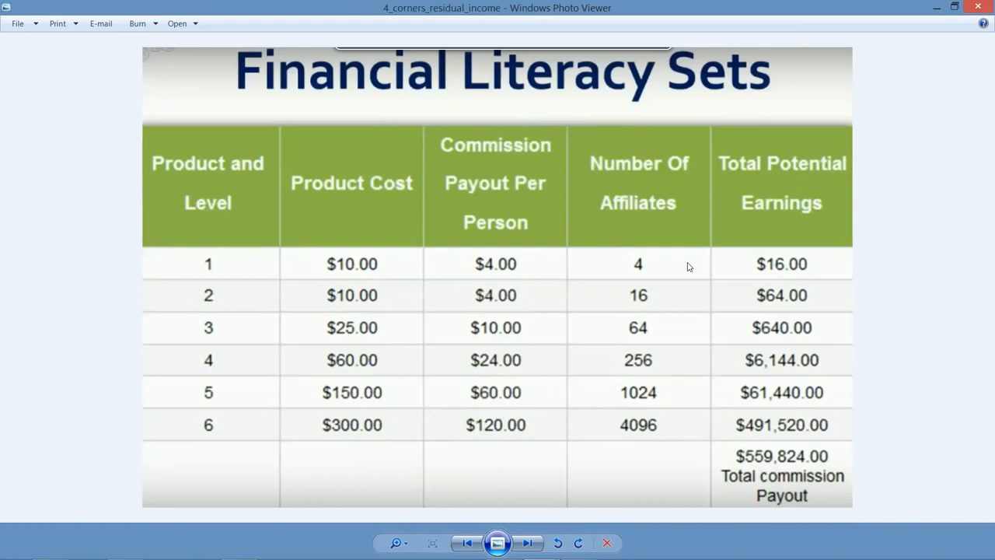
{"action": "mouse_move", "coordinate": [616, 424]}
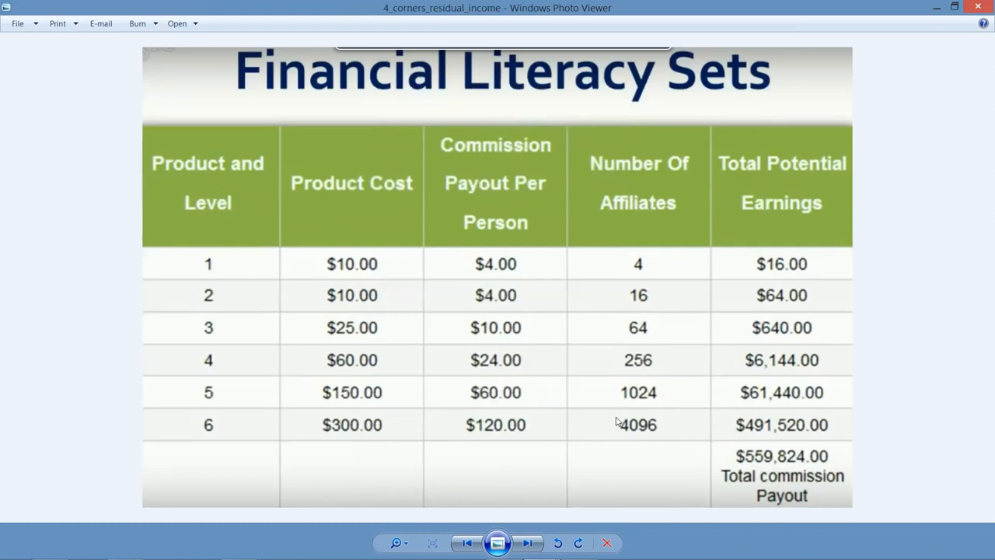
{"action": "mouse_move", "coordinate": [230, 295]}
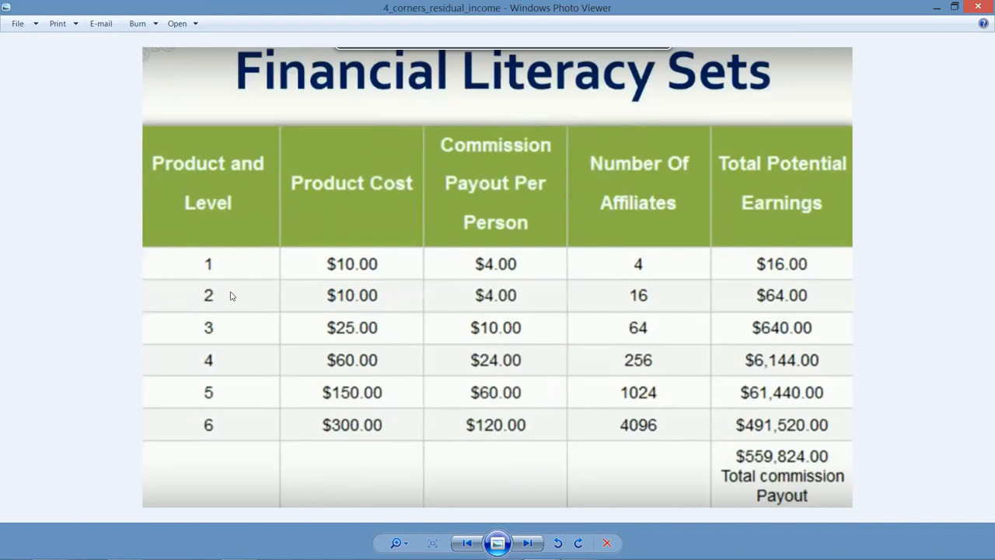
{"action": "mouse_move", "coordinate": [214, 302]}
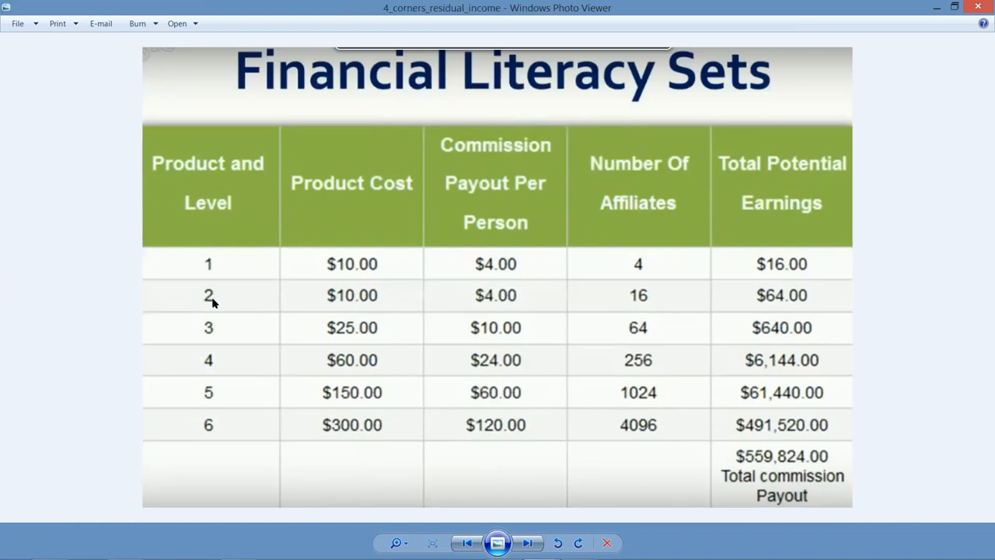
{"action": "mouse_move", "coordinate": [220, 301]}
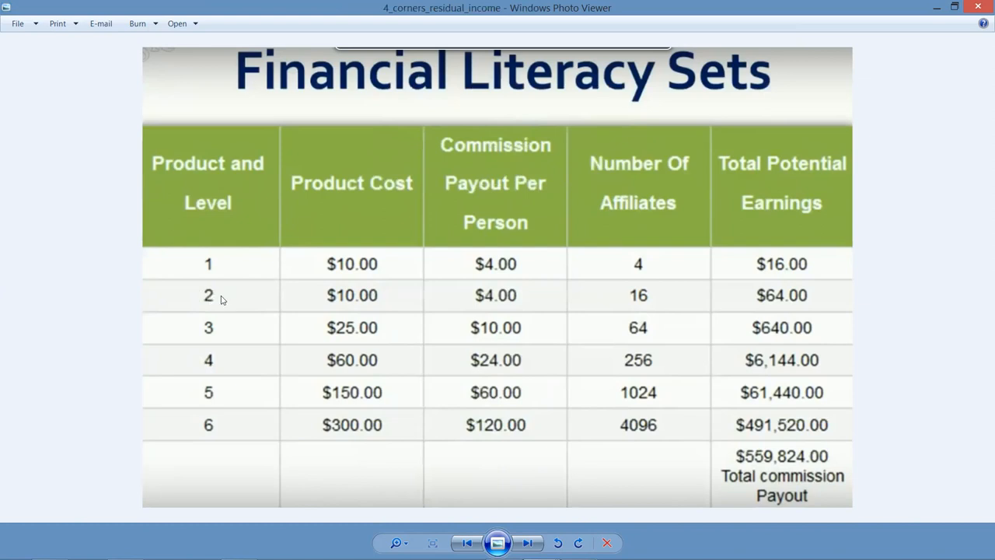
{"action": "mouse_move", "coordinate": [354, 303]}
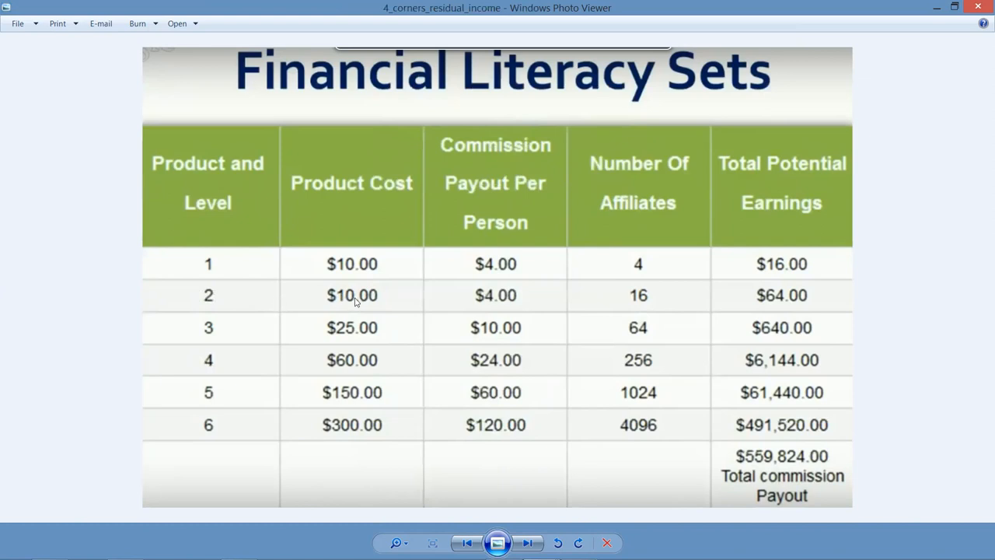
{"action": "mouse_move", "coordinate": [490, 298]}
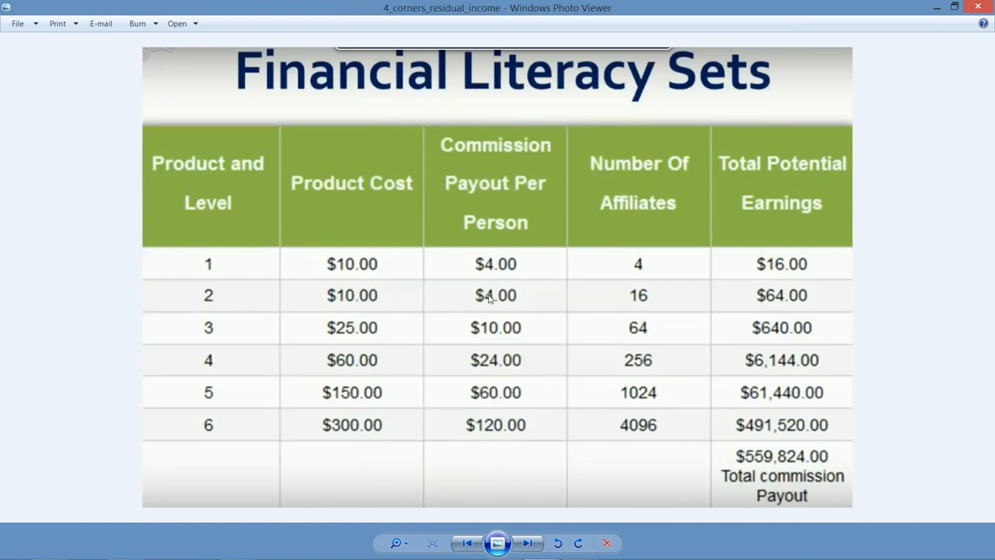
{"action": "mouse_move", "coordinate": [656, 300]}
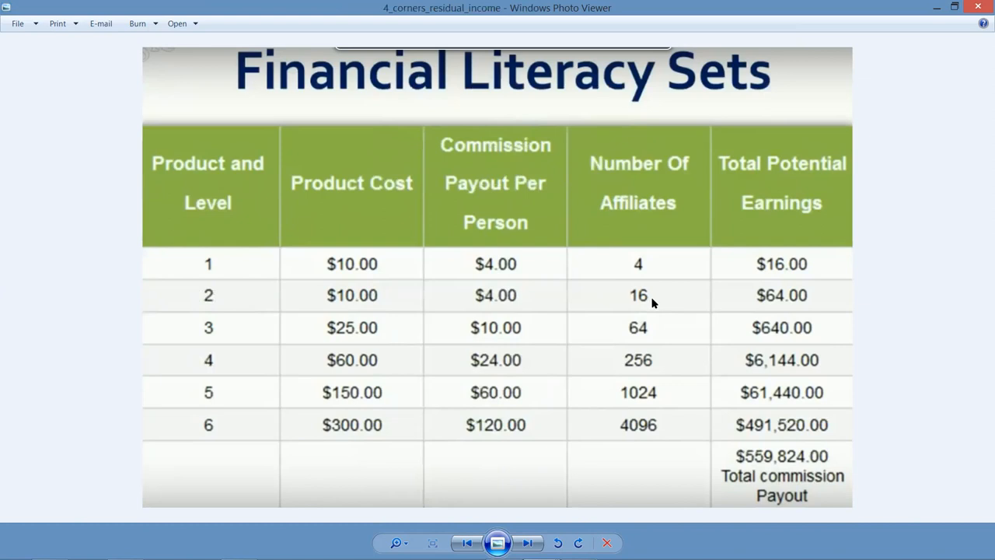
{"action": "mouse_move", "coordinate": [744, 294]}
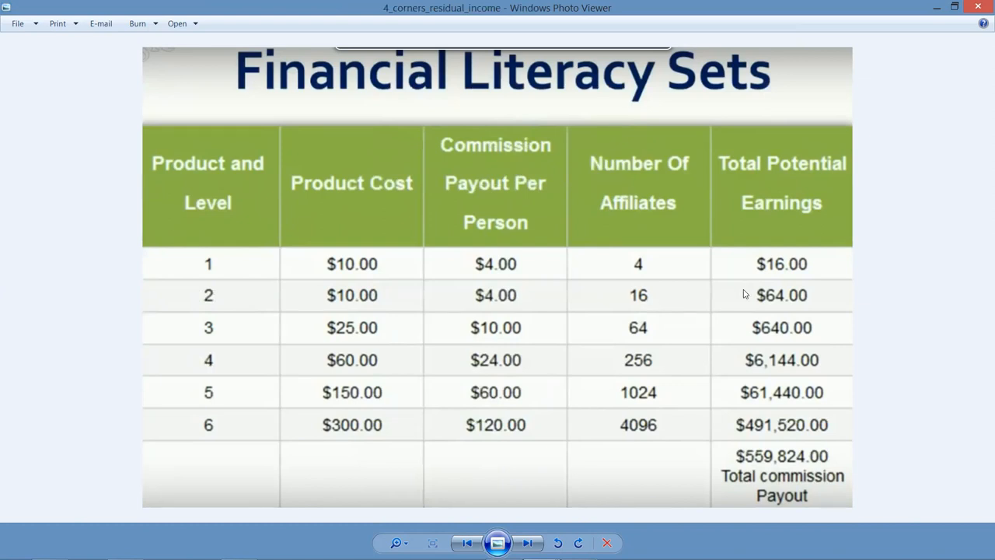
{"action": "mouse_move", "coordinate": [738, 296]}
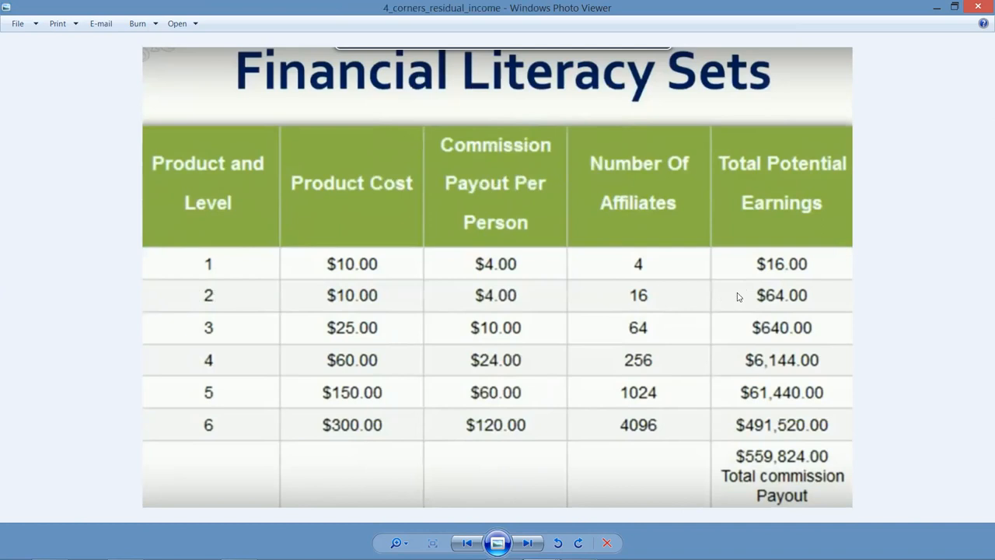
{"action": "mouse_move", "coordinate": [239, 335]}
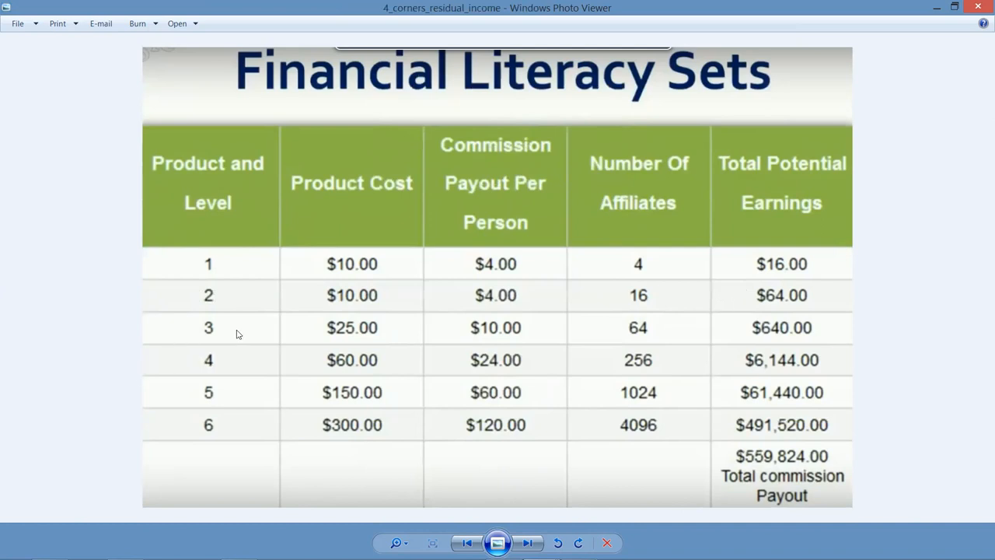
{"action": "mouse_move", "coordinate": [348, 328]}
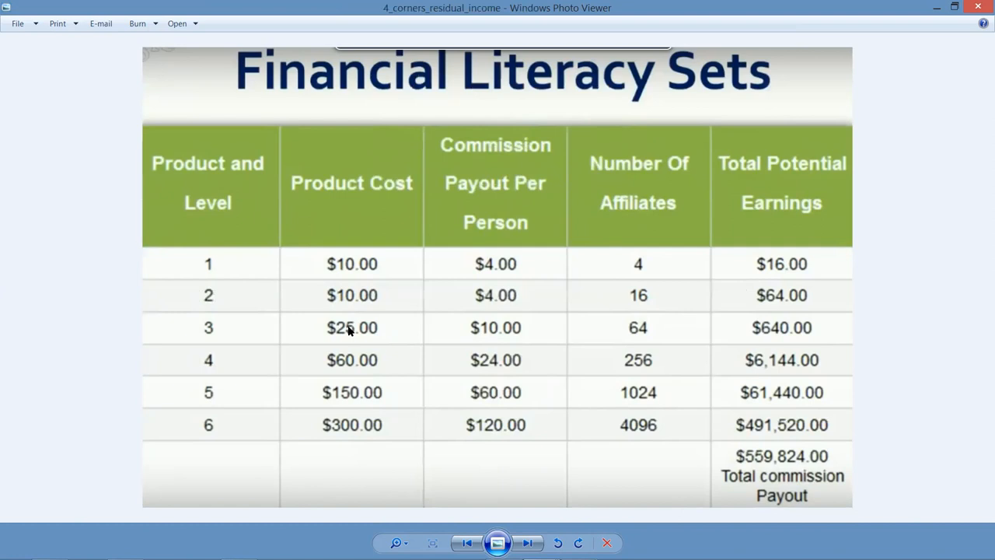
{"action": "mouse_move", "coordinate": [497, 328]}
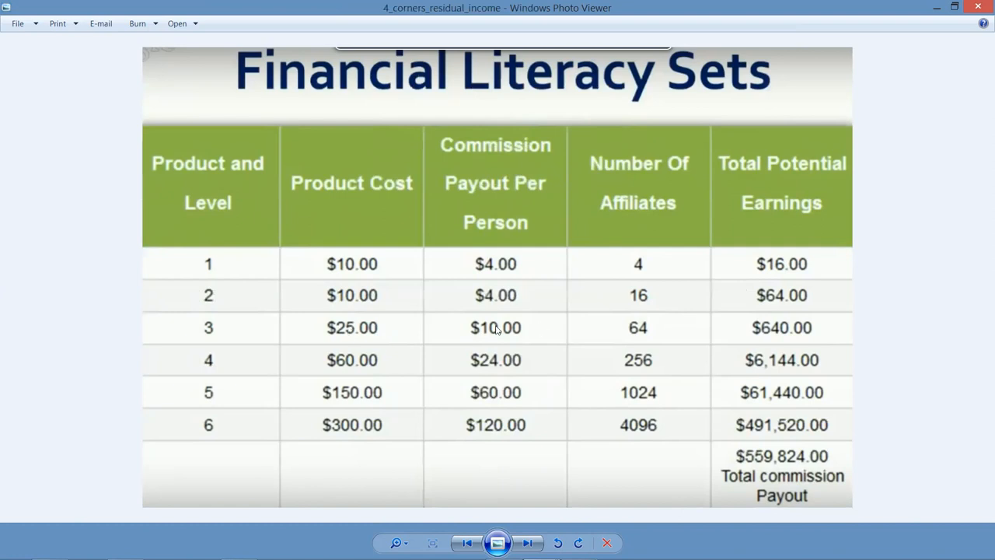
{"action": "mouse_move", "coordinate": [577, 332]}
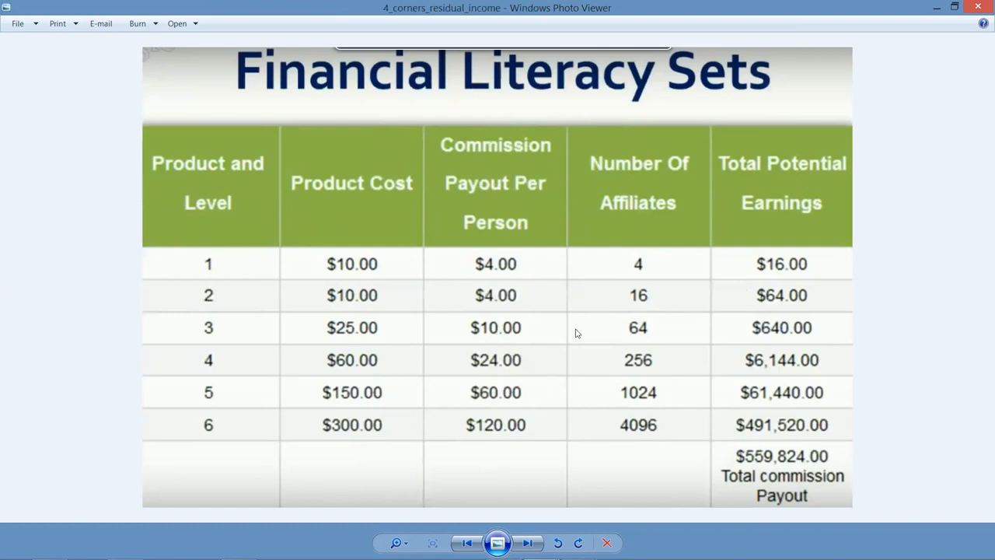
{"action": "mouse_move", "coordinate": [625, 330]}
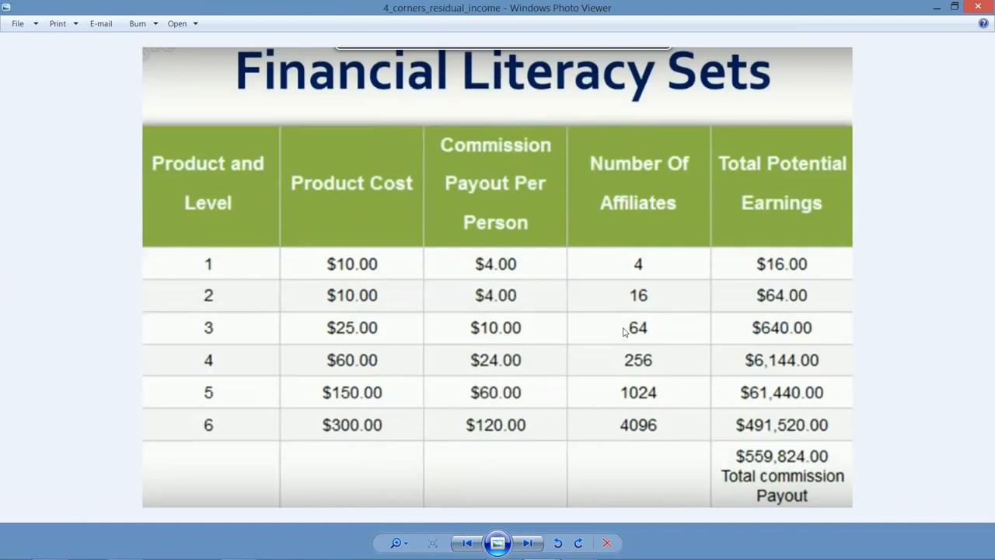
{"action": "mouse_move", "coordinate": [765, 320]}
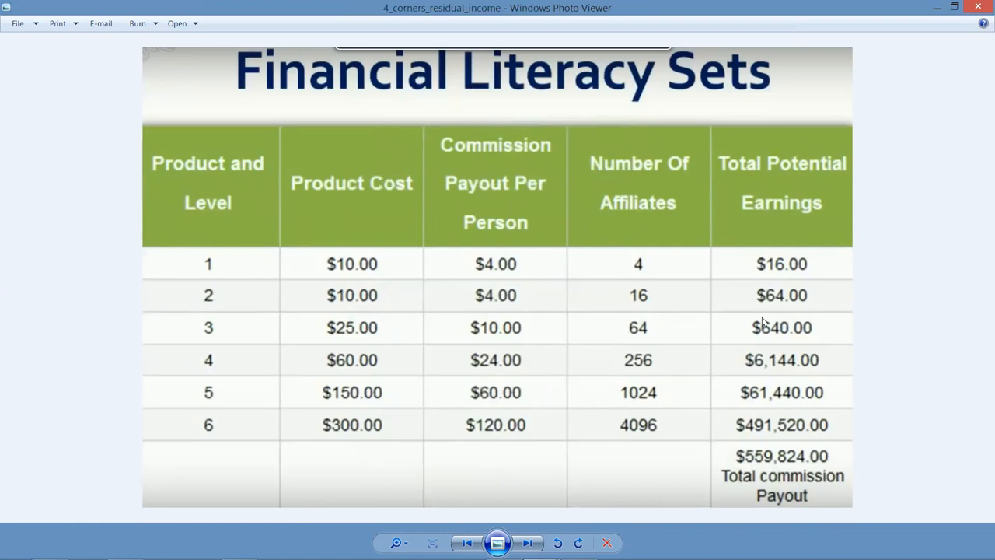
{"action": "mouse_move", "coordinate": [765, 333]}
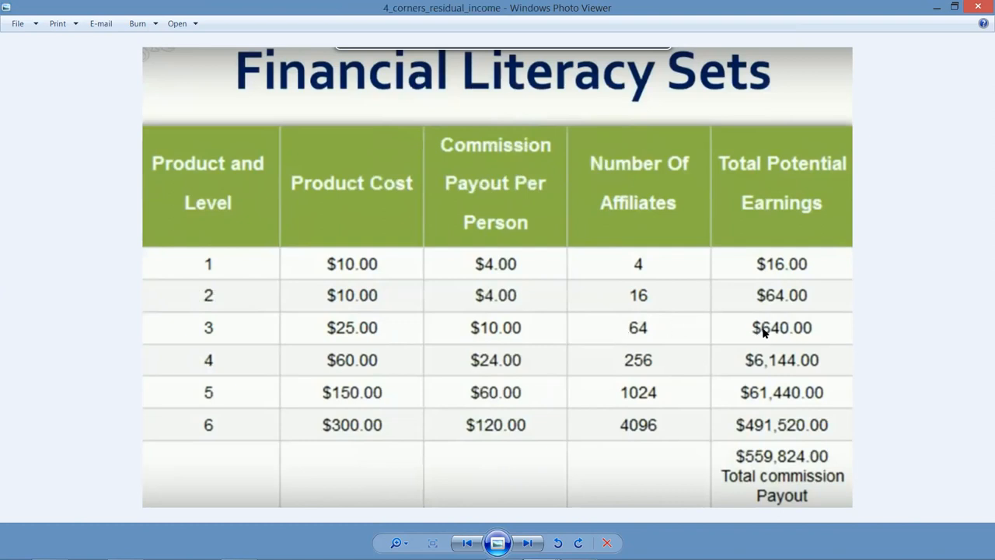
{"action": "mouse_move", "coordinate": [784, 329]}
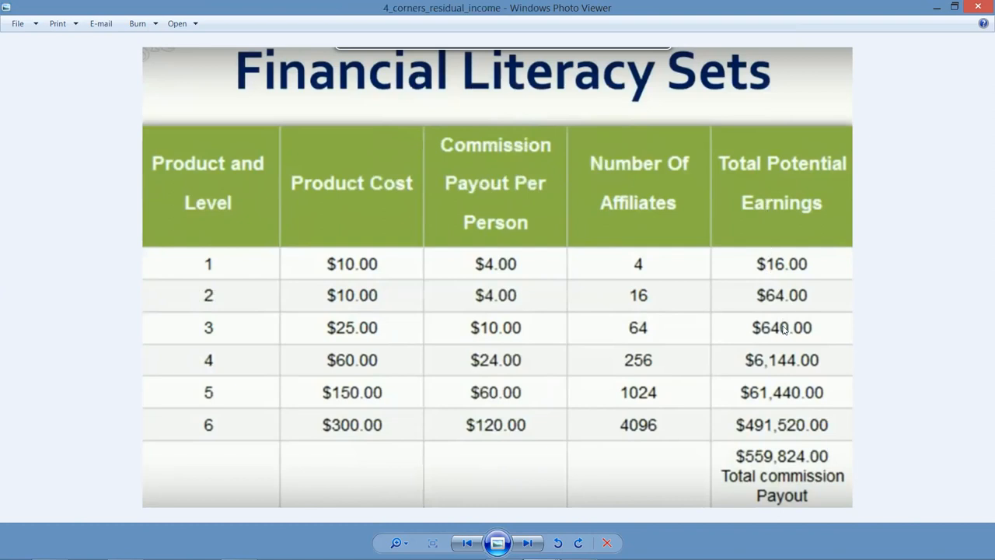
{"action": "mouse_move", "coordinate": [784, 353]}
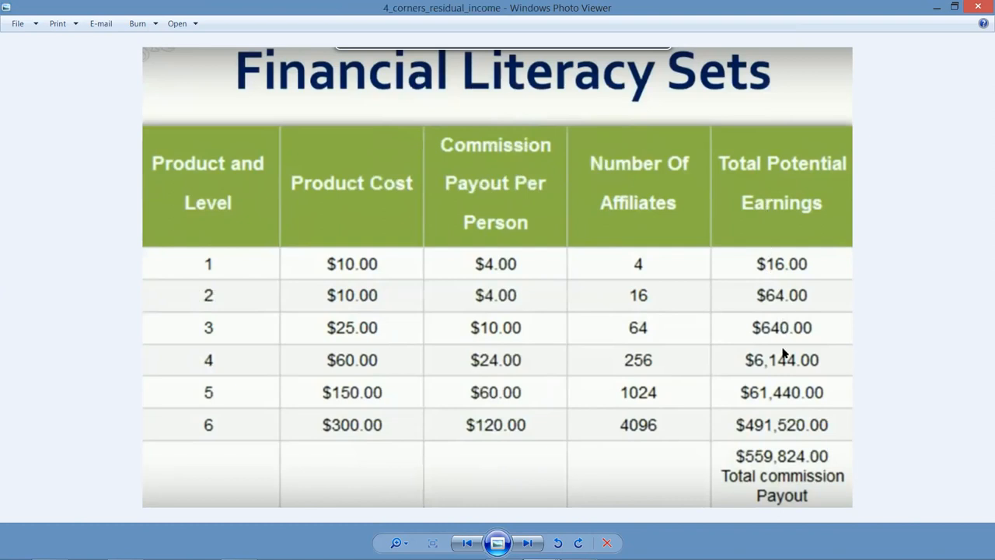
{"action": "mouse_move", "coordinate": [780, 327]}
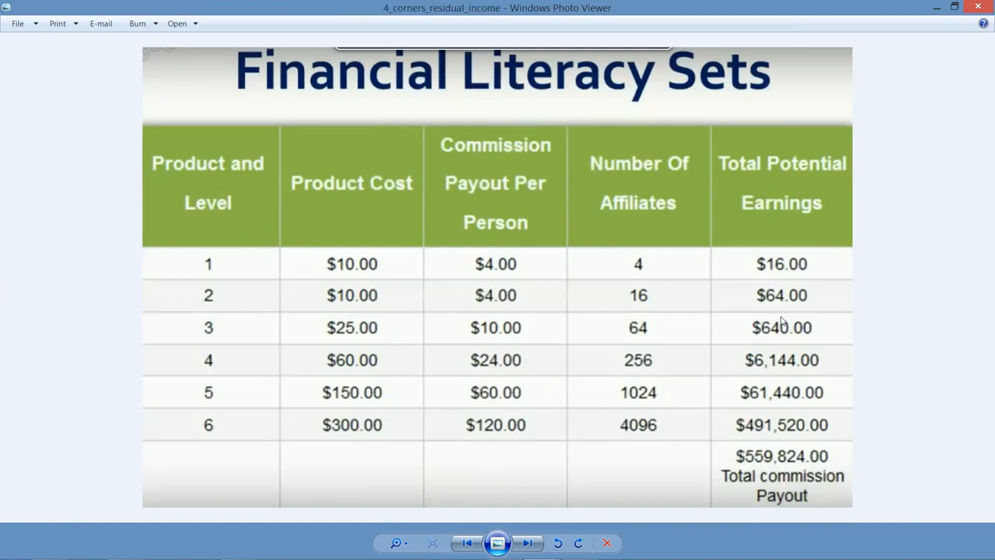
{"action": "mouse_move", "coordinate": [432, 311]}
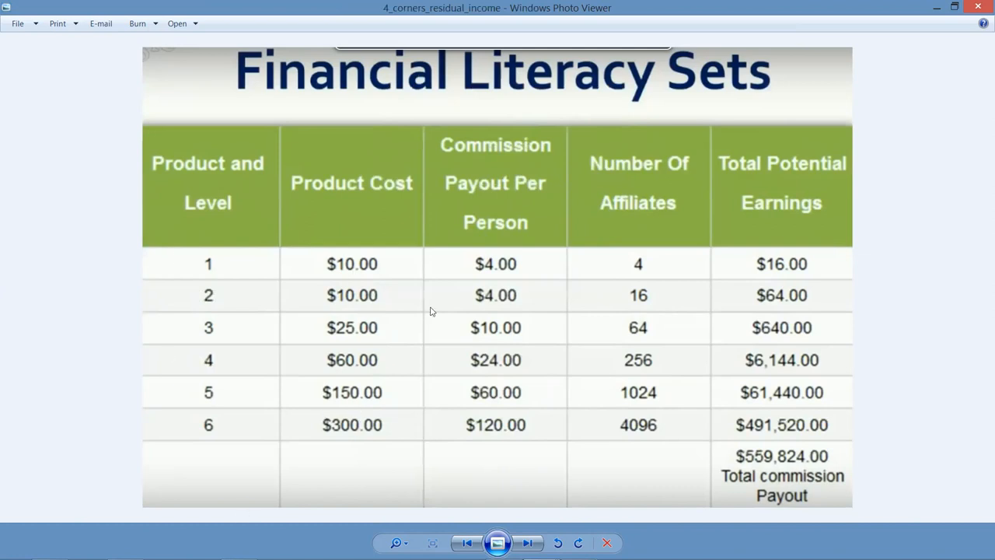
{"action": "mouse_move", "coordinate": [527, 224]}
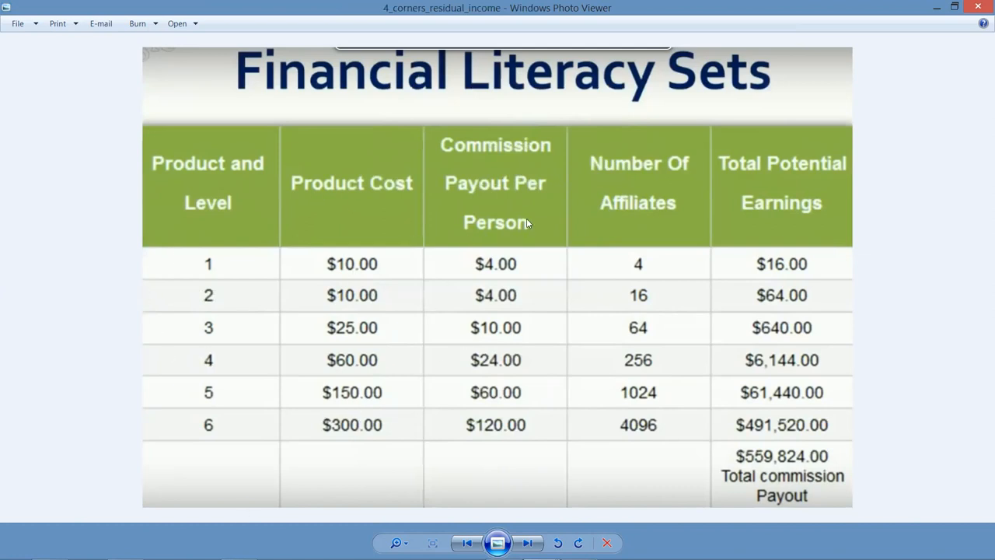
{"action": "mouse_move", "coordinate": [638, 374]}
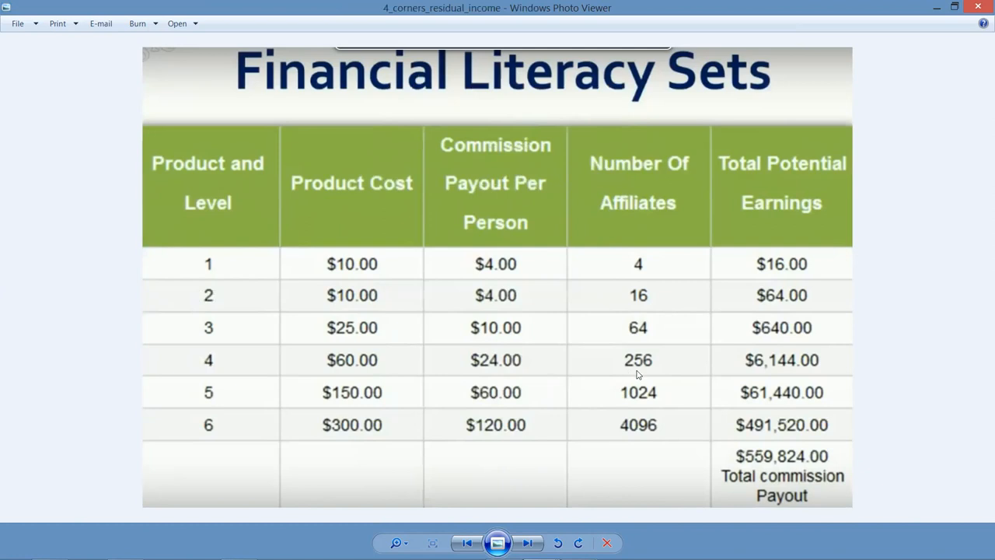
{"action": "mouse_move", "coordinate": [787, 367]}
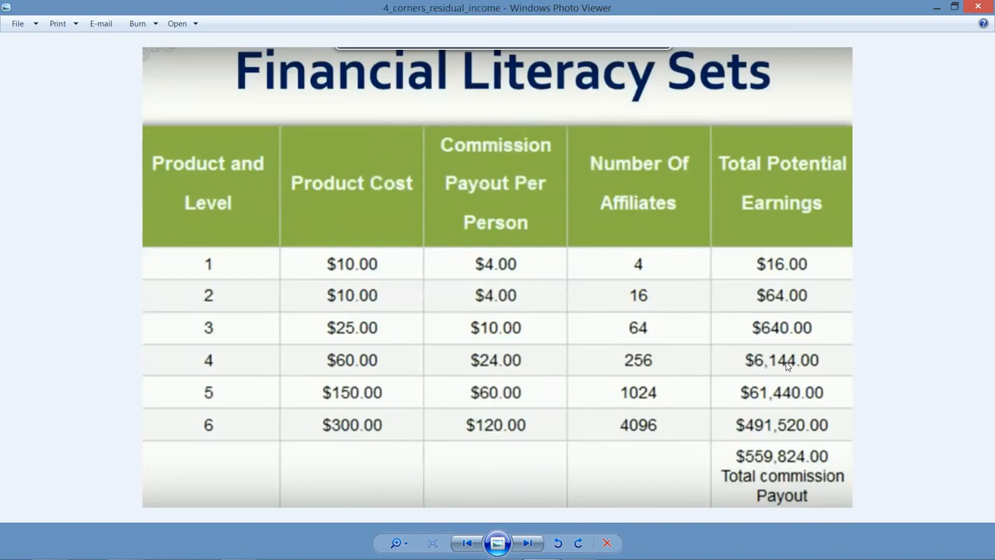
{"action": "mouse_move", "coordinate": [233, 401]}
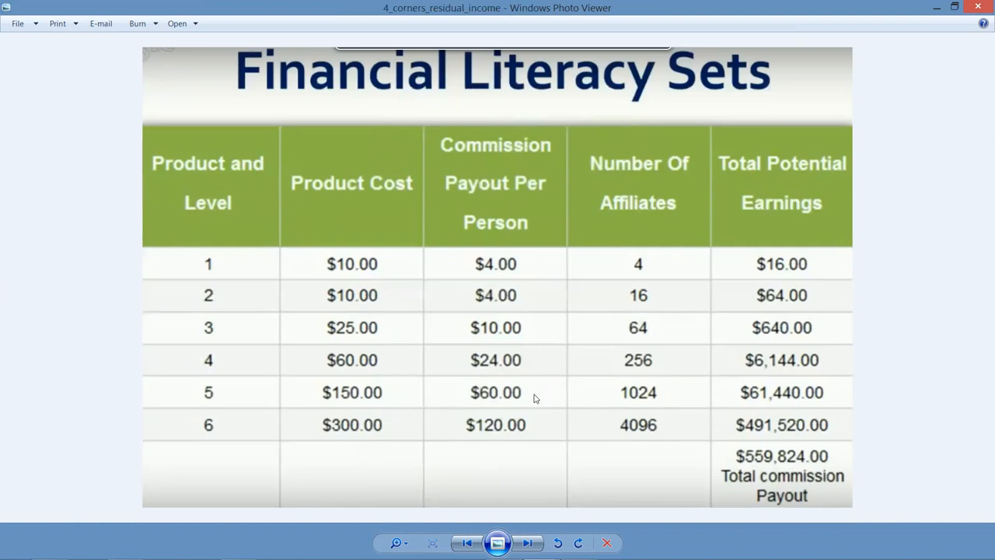
{"action": "mouse_move", "coordinate": [653, 394]}
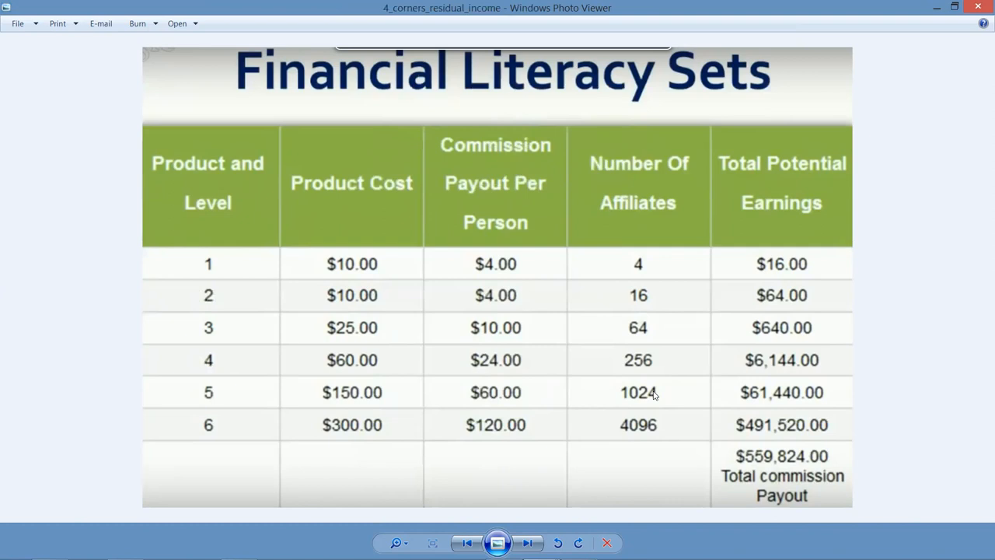
{"action": "mouse_move", "coordinate": [774, 405]}
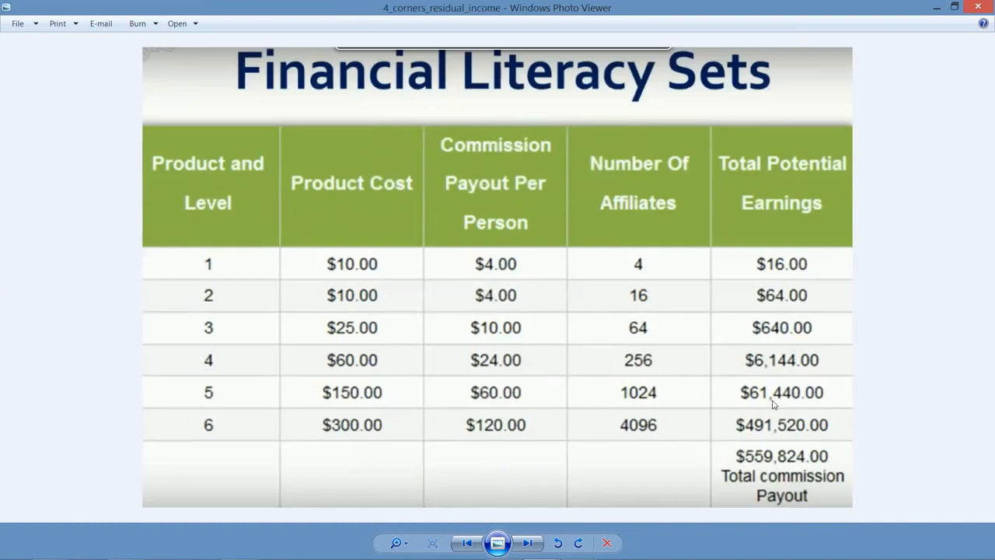
{"action": "mouse_move", "coordinate": [373, 442]}
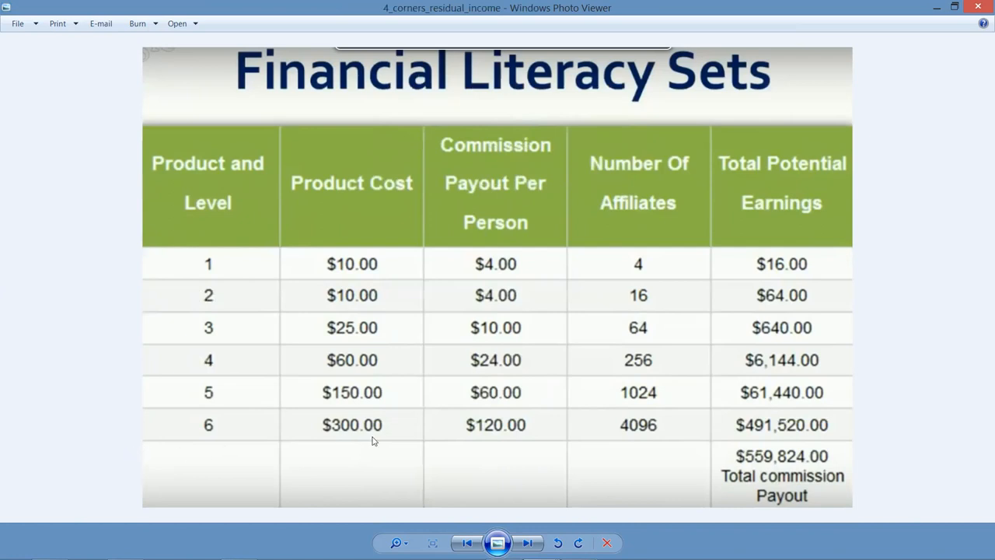
{"action": "mouse_move", "coordinate": [557, 426]}
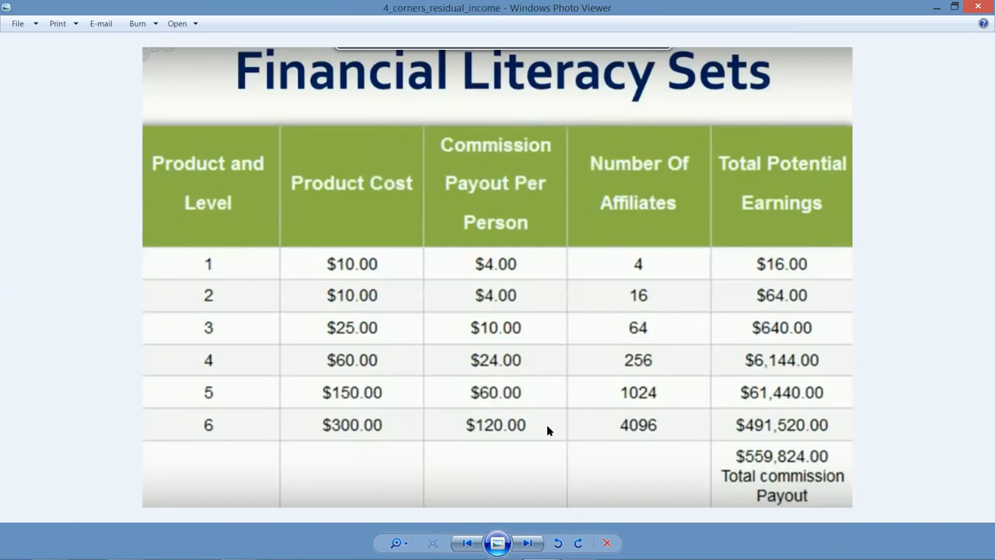
{"action": "mouse_move", "coordinate": [667, 428]}
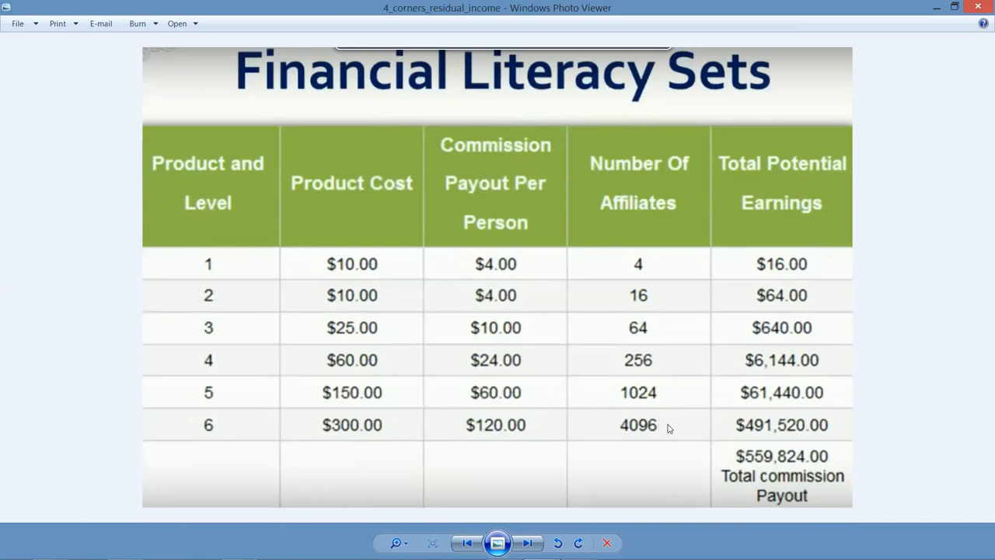
{"action": "mouse_move", "coordinate": [721, 429]}
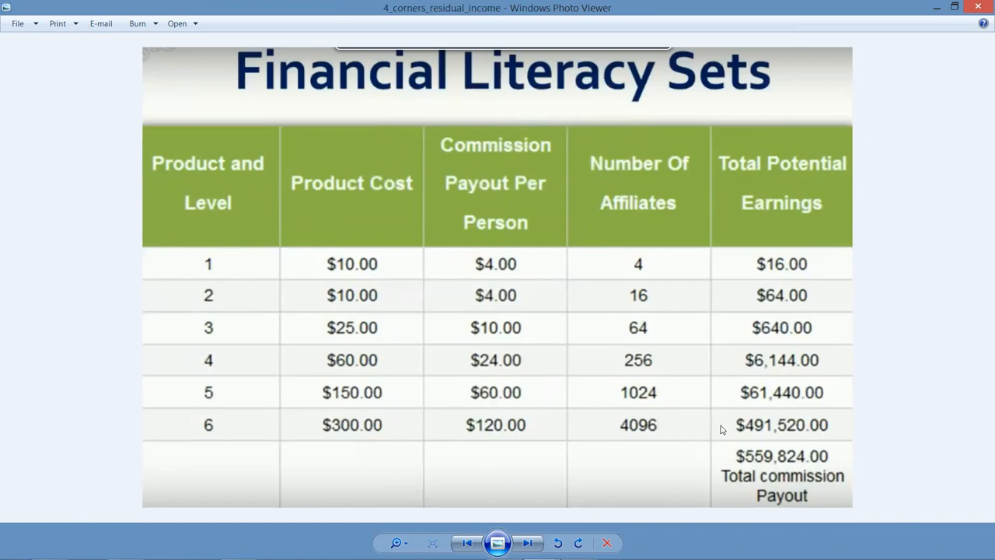
{"action": "mouse_move", "coordinate": [846, 435]}
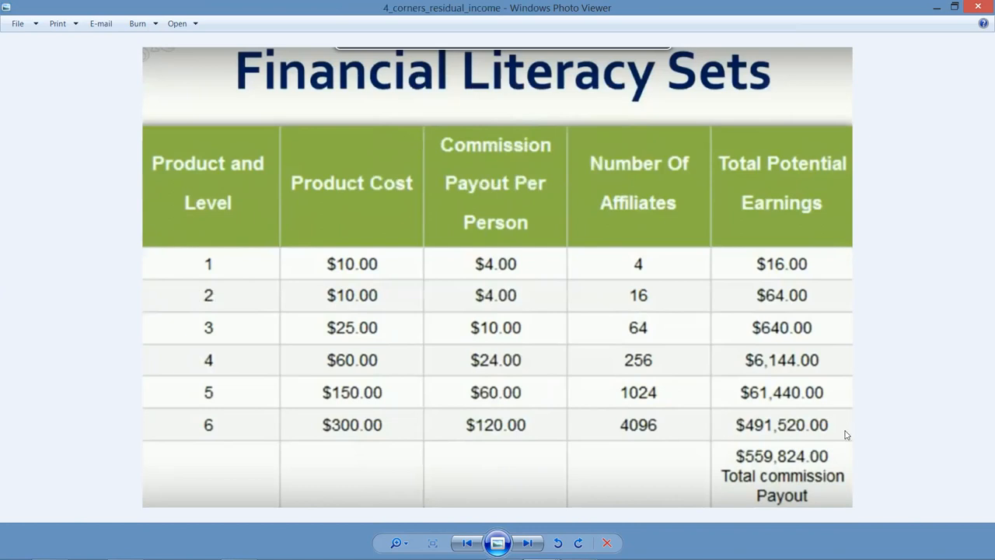
{"action": "mouse_move", "coordinate": [778, 454]}
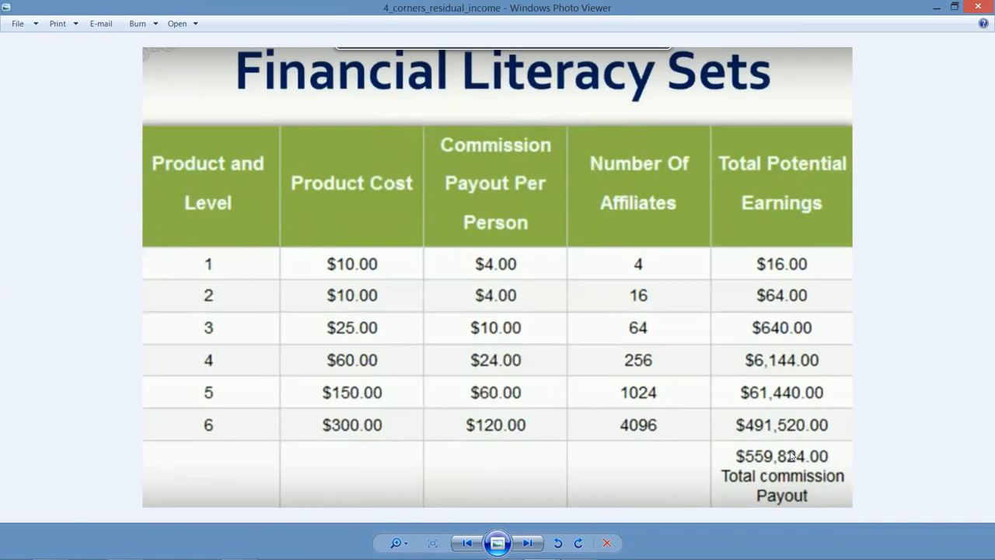
{"action": "mouse_move", "coordinate": [967, 390]}
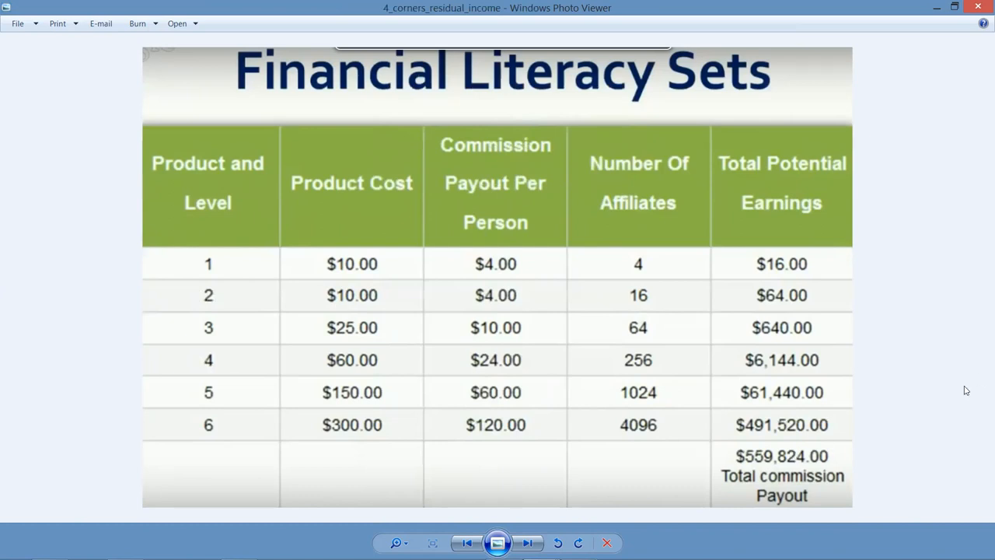
{"action": "mouse_move", "coordinate": [883, 336]}
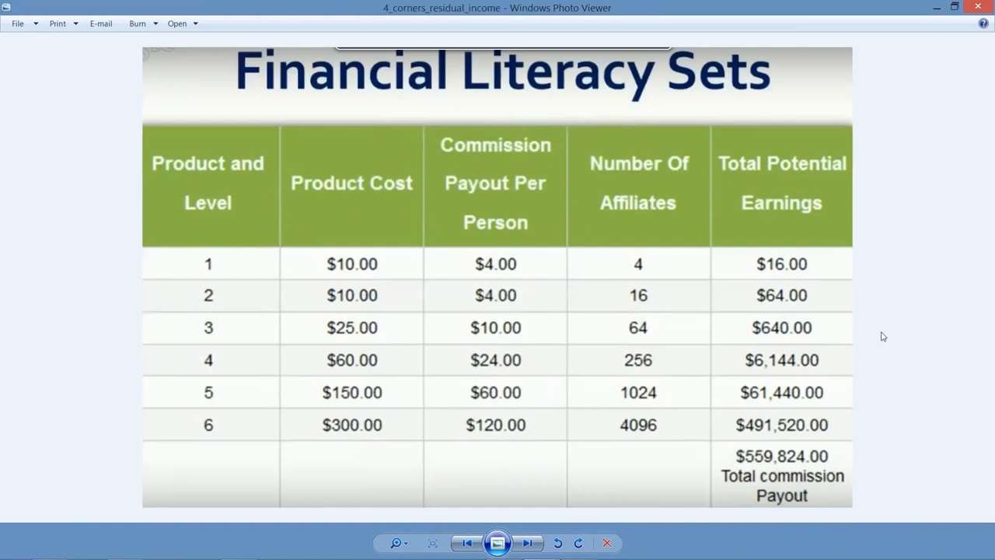
{"action": "mouse_move", "coordinate": [579, 246]}
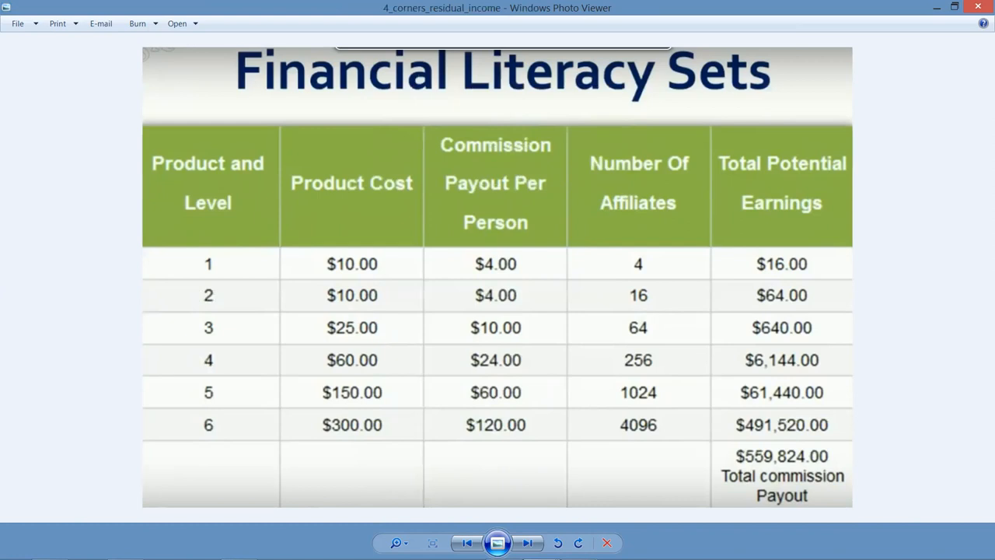
{"action": "mouse_move", "coordinate": [697, 258]}
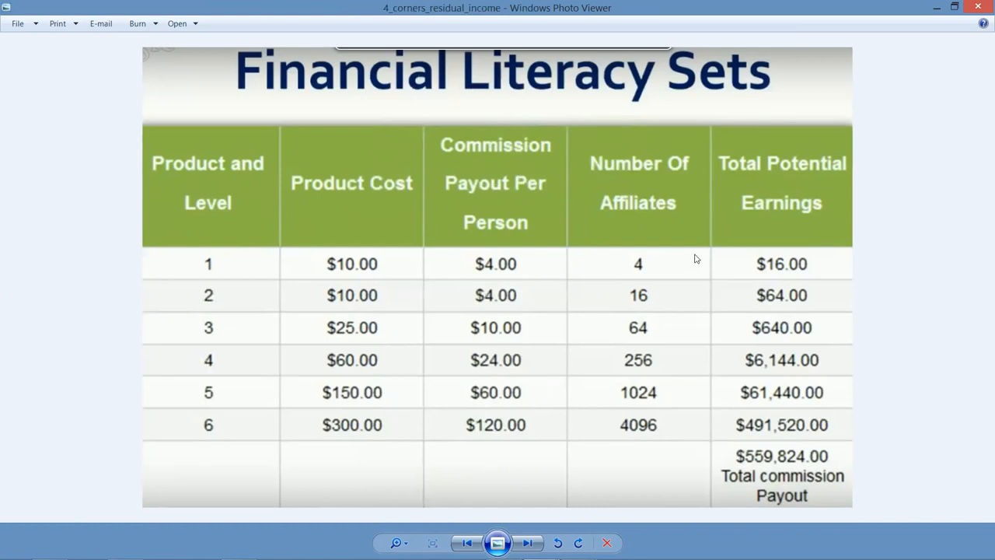
{"action": "mouse_move", "coordinate": [508, 515]}
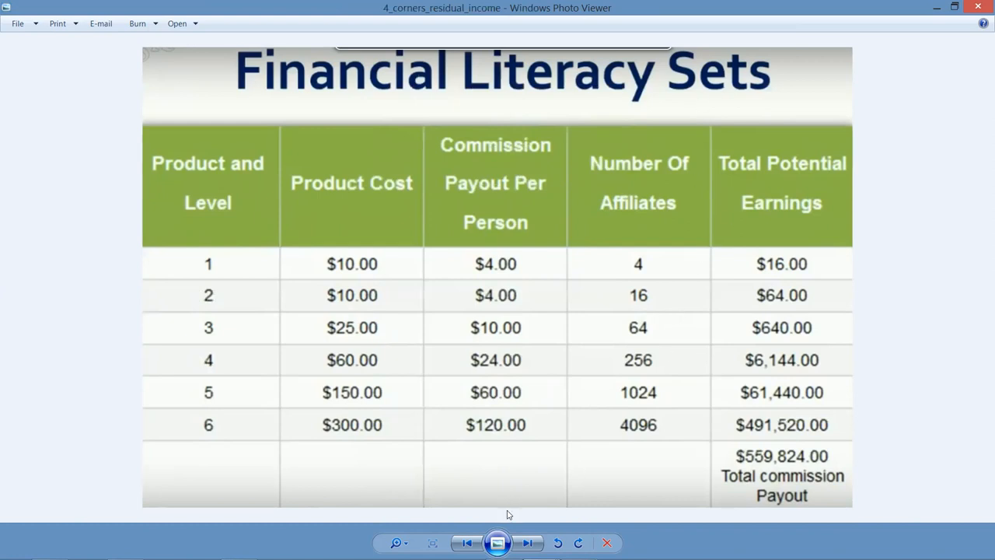
{"action": "mouse_move", "coordinate": [527, 543]}
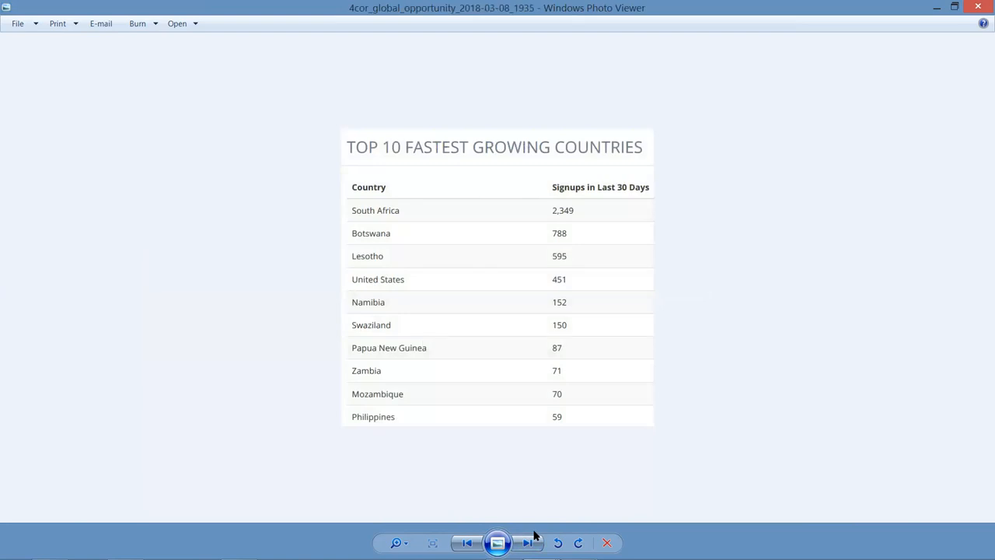
{"action": "mouse_move", "coordinate": [498, 334]}
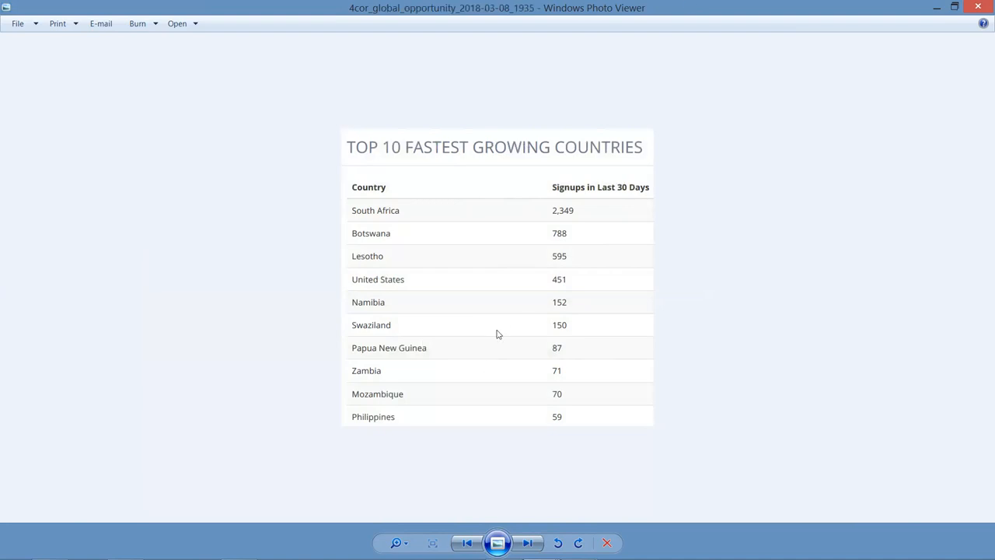
{"action": "mouse_move", "coordinate": [547, 179]}
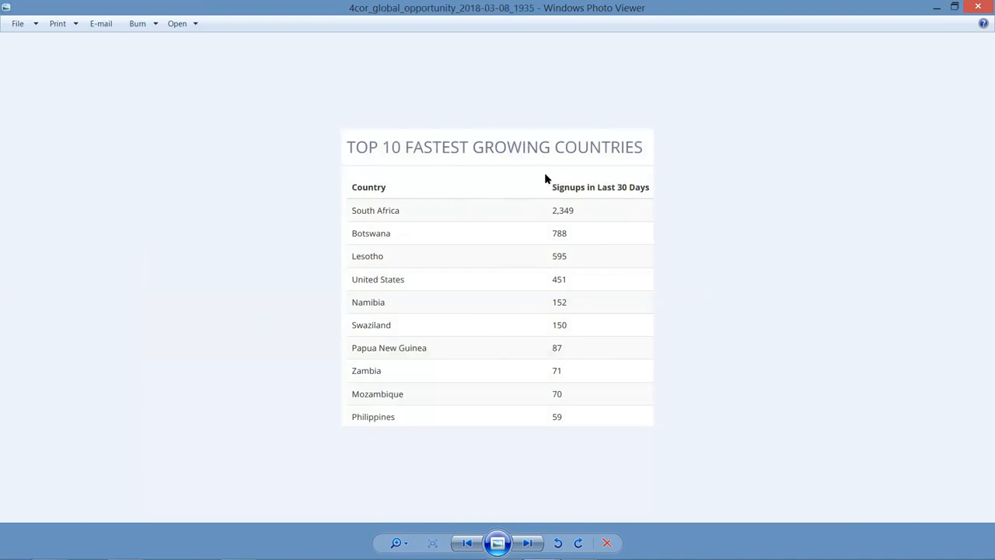
{"action": "mouse_move", "coordinate": [473, 202]}
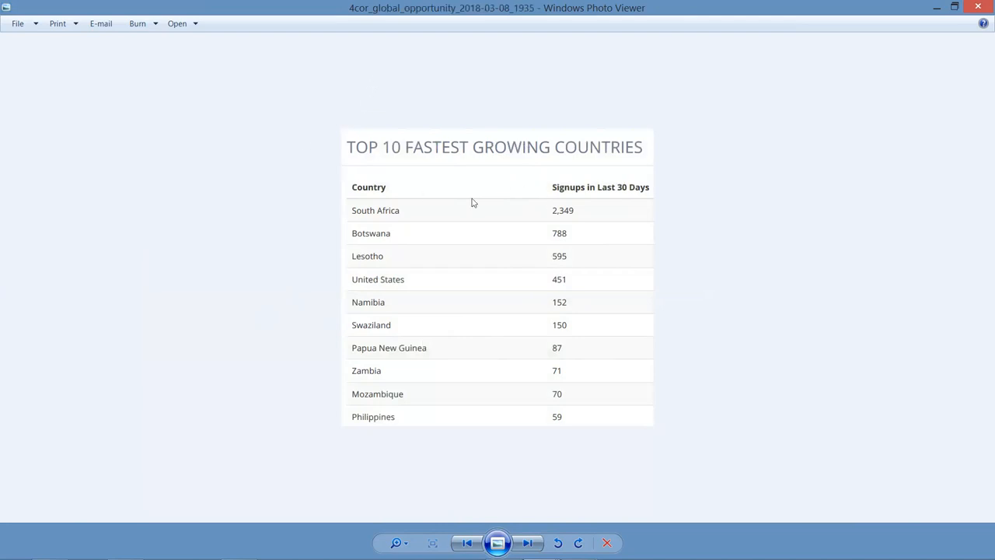
{"action": "mouse_move", "coordinate": [411, 259]}
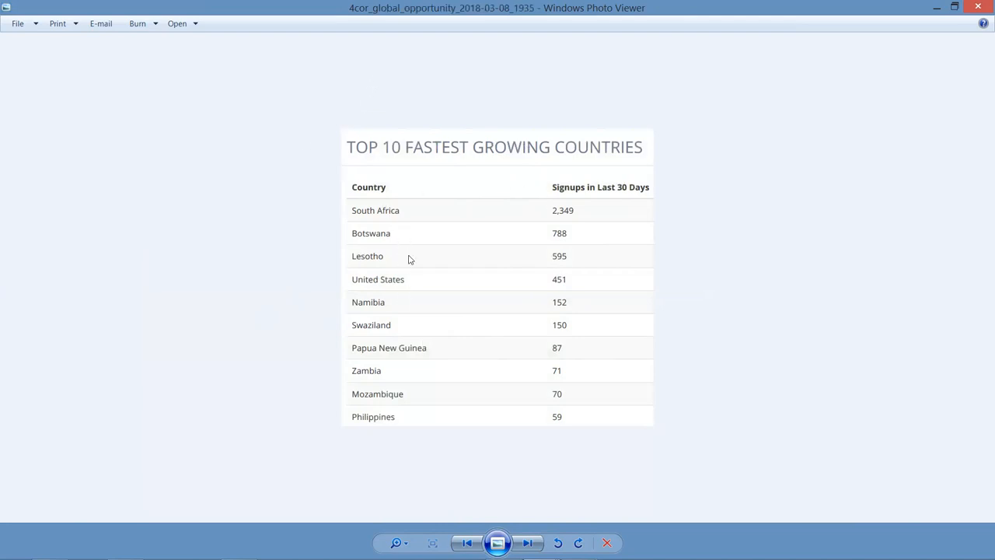
{"action": "mouse_move", "coordinate": [413, 286]}
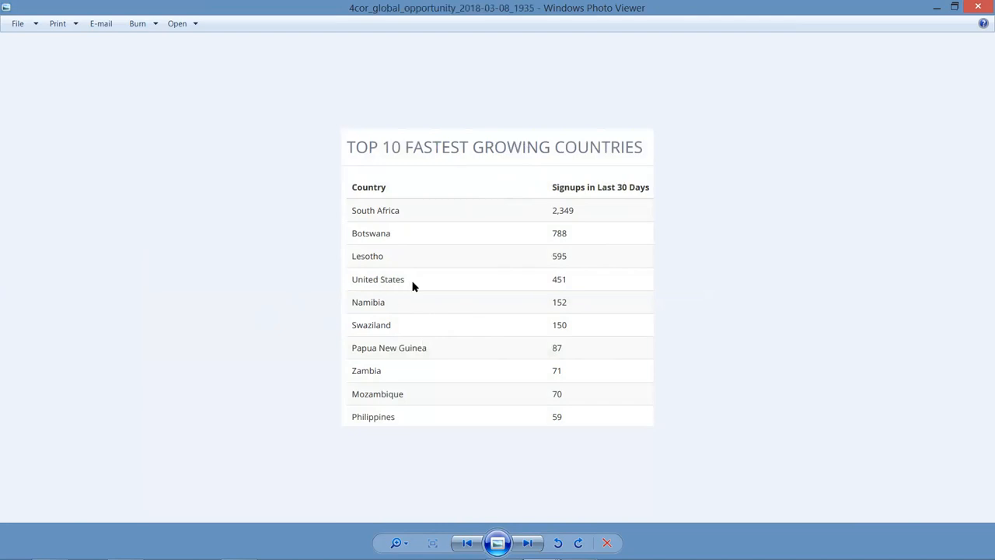
{"action": "mouse_move", "coordinate": [607, 287]}
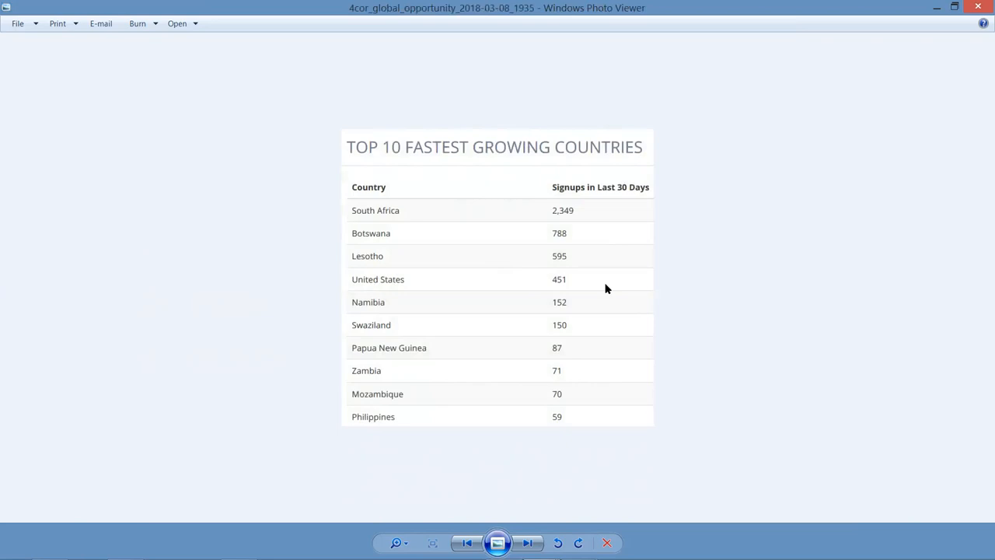
{"action": "mouse_move", "coordinate": [411, 314]}
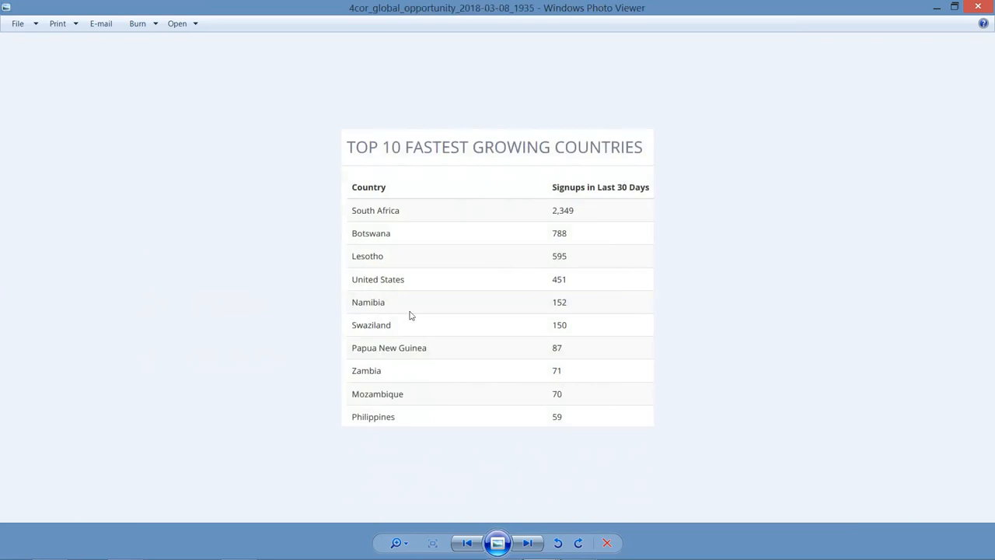
{"action": "mouse_move", "coordinate": [978, 7]}
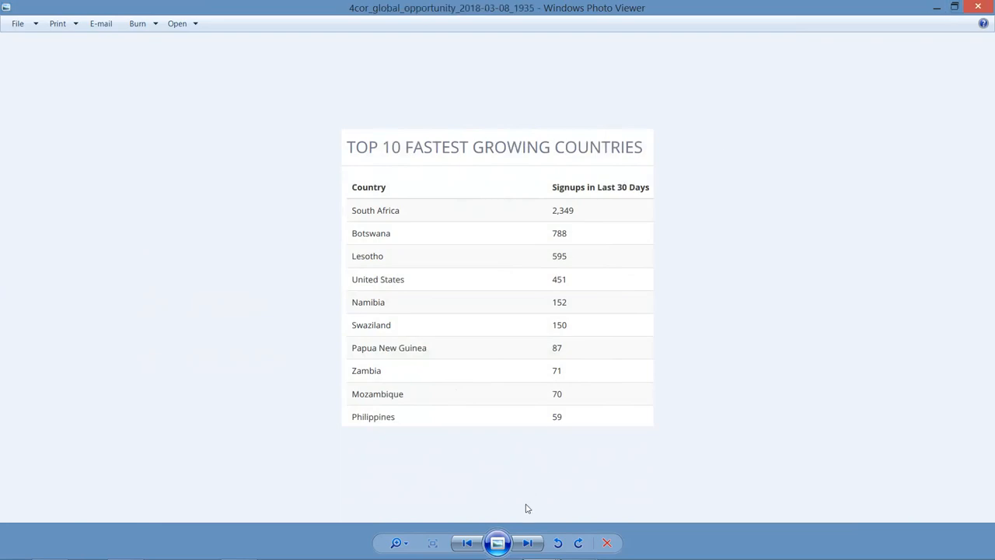
{"action": "mouse_move", "coordinate": [528, 543]}
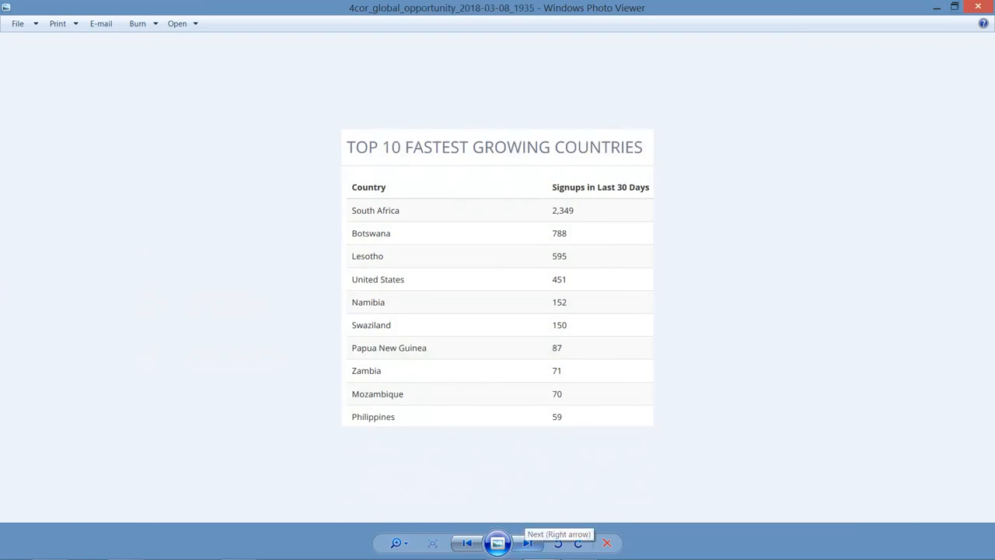
Step: Advance to the 4 Corners ad about turning $18 into over $500,000
{"action": "left_click", "coordinate": [528, 543]}
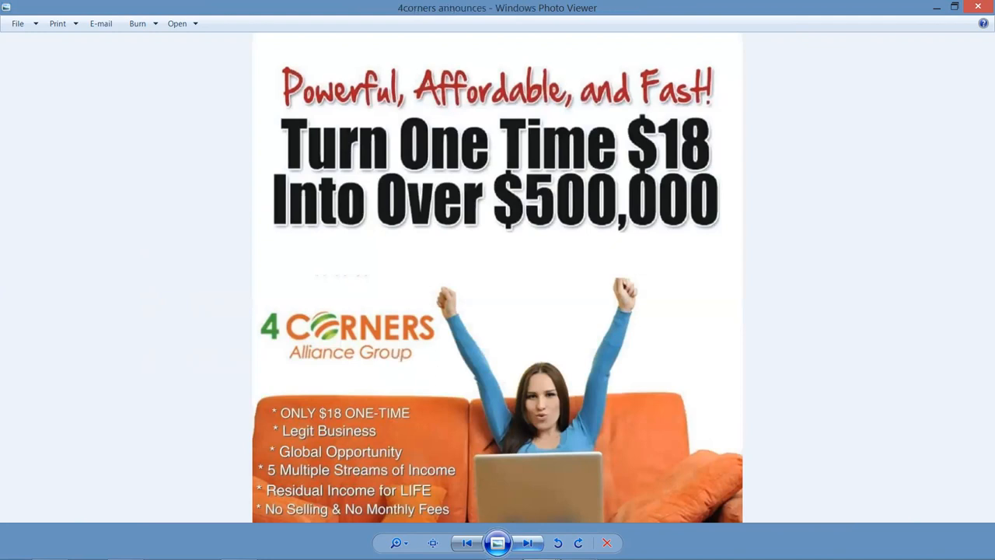
Step: Advance to the 4corners summary showing $74.40 all-time commissions and 7 sponsored members
{"action": "left_click", "coordinate": [527, 543]}
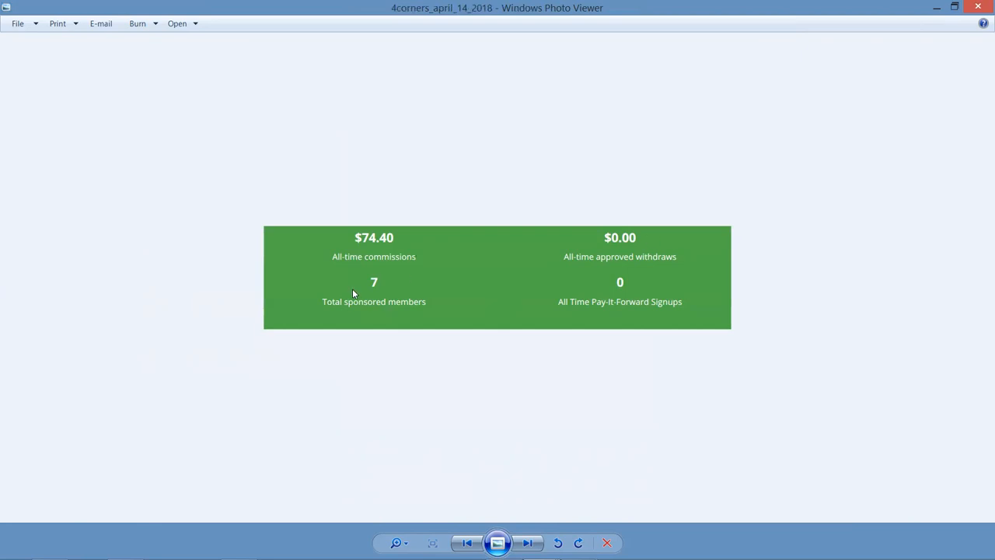
{"action": "mouse_move", "coordinate": [373, 287]}
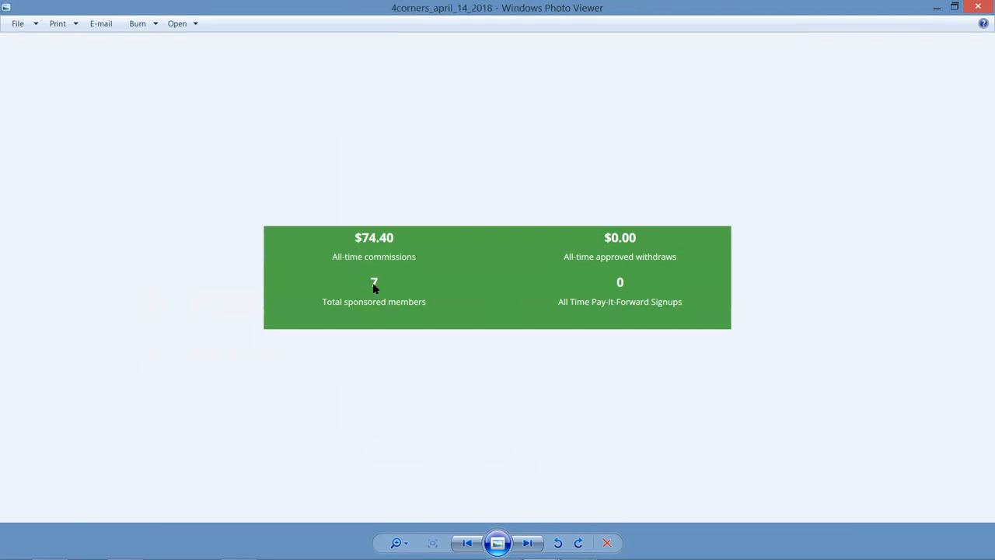
{"action": "mouse_move", "coordinate": [379, 286]}
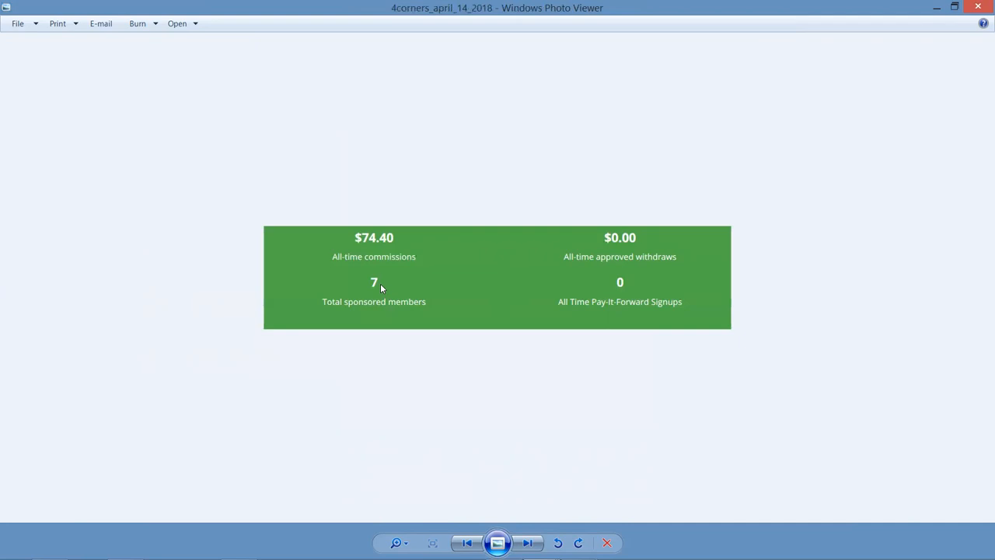
{"action": "mouse_move", "coordinate": [369, 243]}
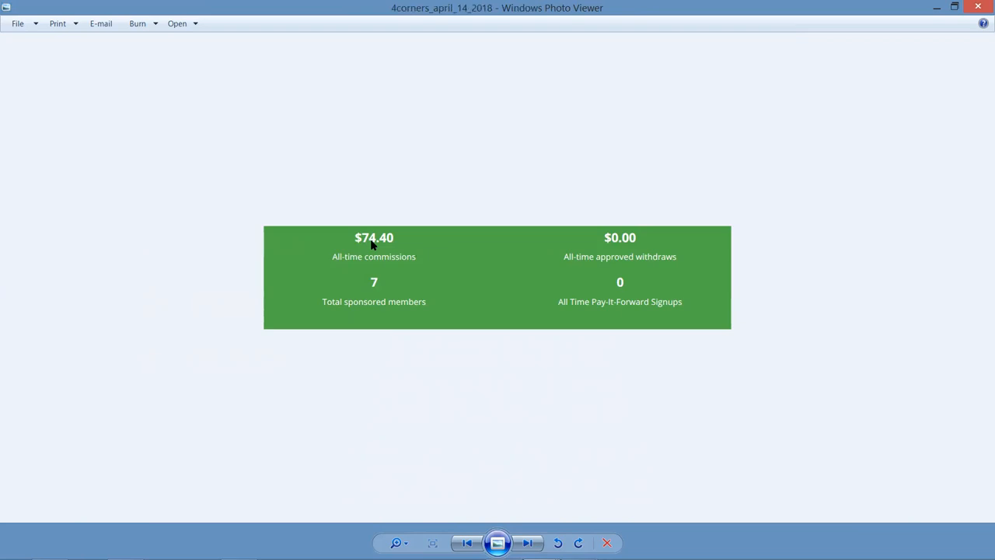
Step: Advance to the 3TNetworks banner with the 'Crypto Currency Revolution' headline
{"action": "left_click", "coordinate": [527, 543]}
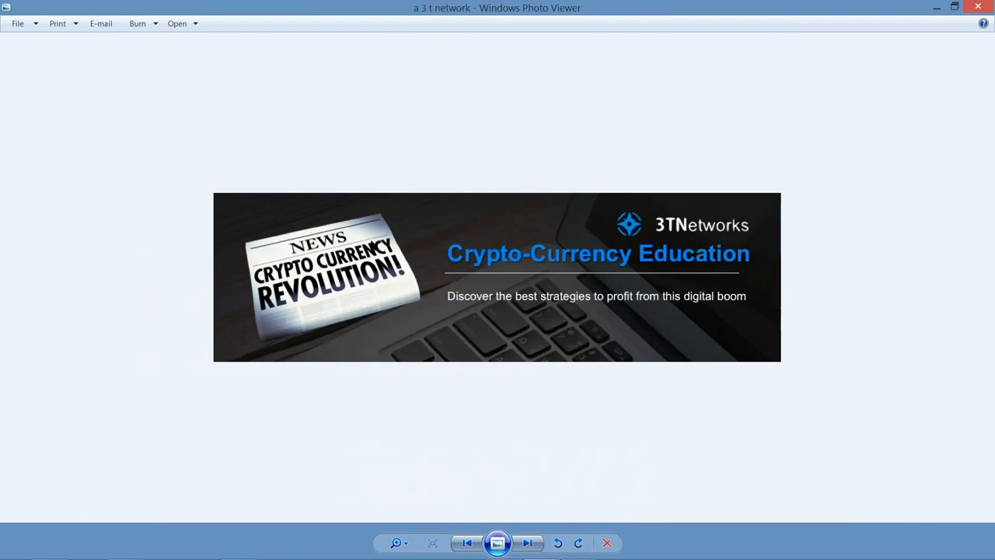
Step: Advance to the 'Bitcoin is Now More Valuable Than Gold' promo with the countdown timer
{"action": "left_click", "coordinate": [527, 543]}
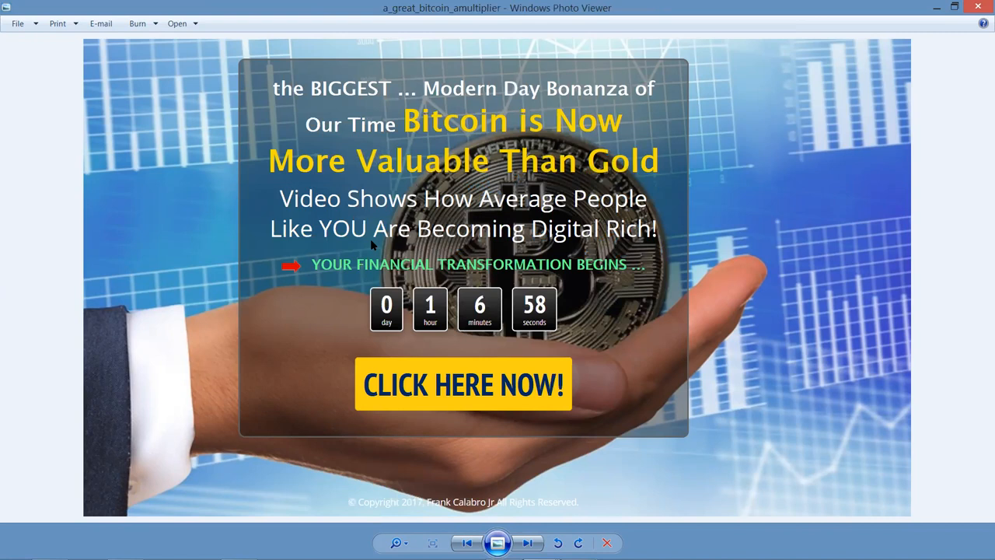
Step: Advance to the dashboard showing 53 active BTC packages, 100 tokens and 122 registered members
{"action": "left_click", "coordinate": [527, 542]}
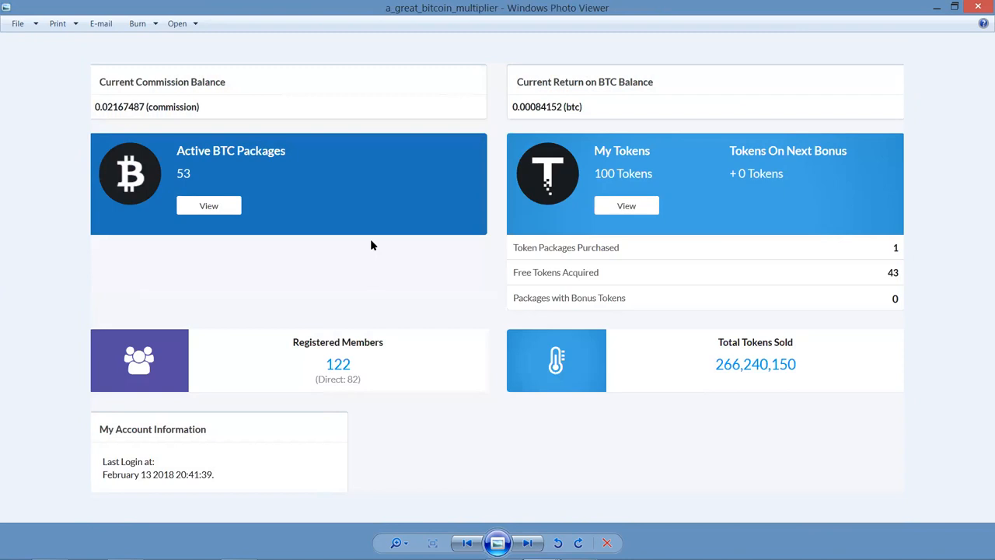
{"action": "mouse_move", "coordinate": [314, 177]}
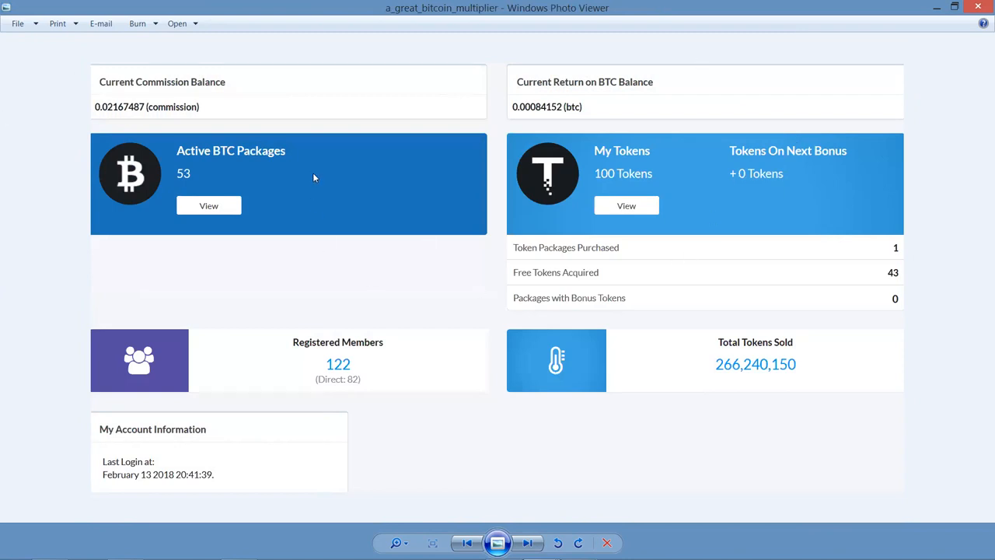
{"action": "mouse_move", "coordinate": [359, 396]}
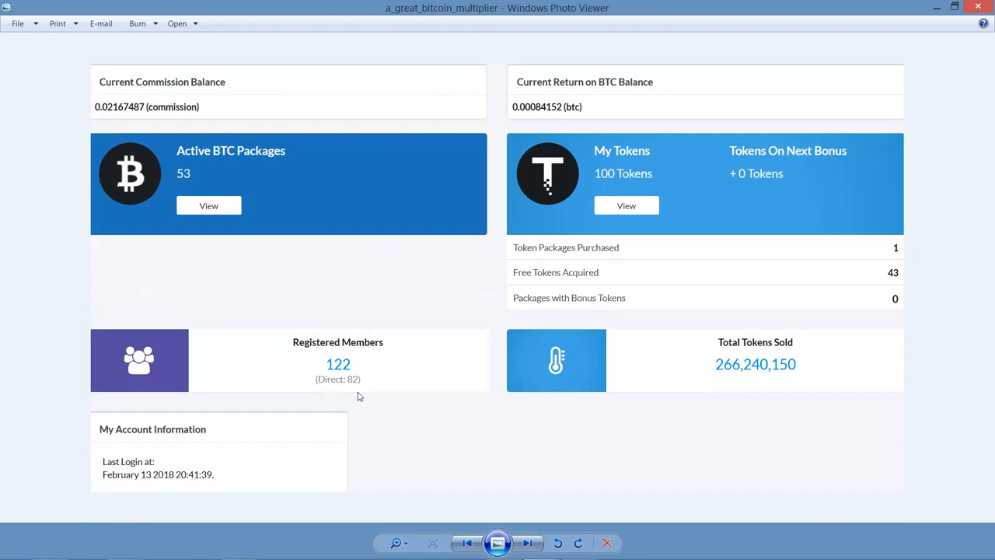
Step: Advance to the Bitlish article planning 5,000 Bitcoin ATMs in Europe in 2017
{"action": "left_click", "coordinate": [527, 543]}
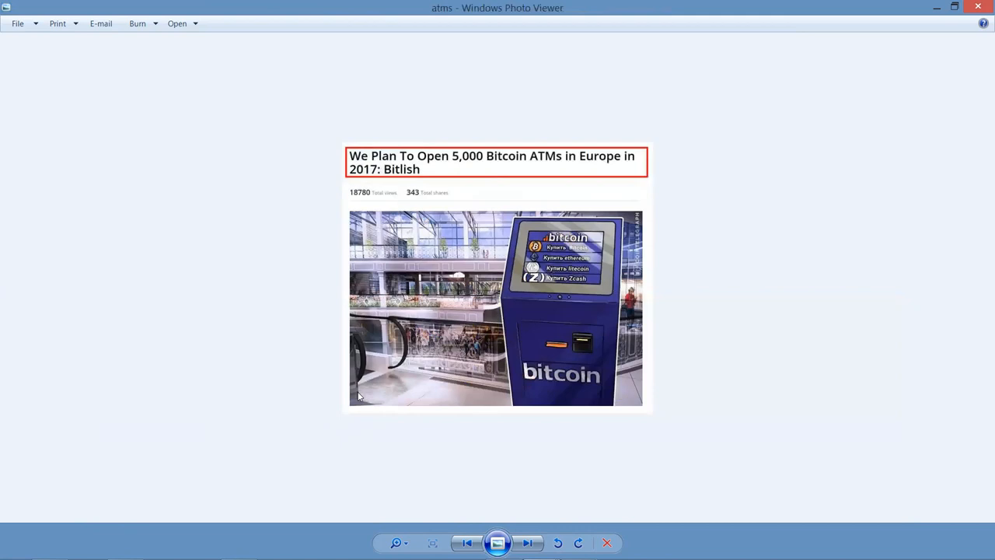
Step: Advance to the 'It's Time To Awaken the Sleeping Giant' video title image
{"action": "left_click", "coordinate": [527, 542]}
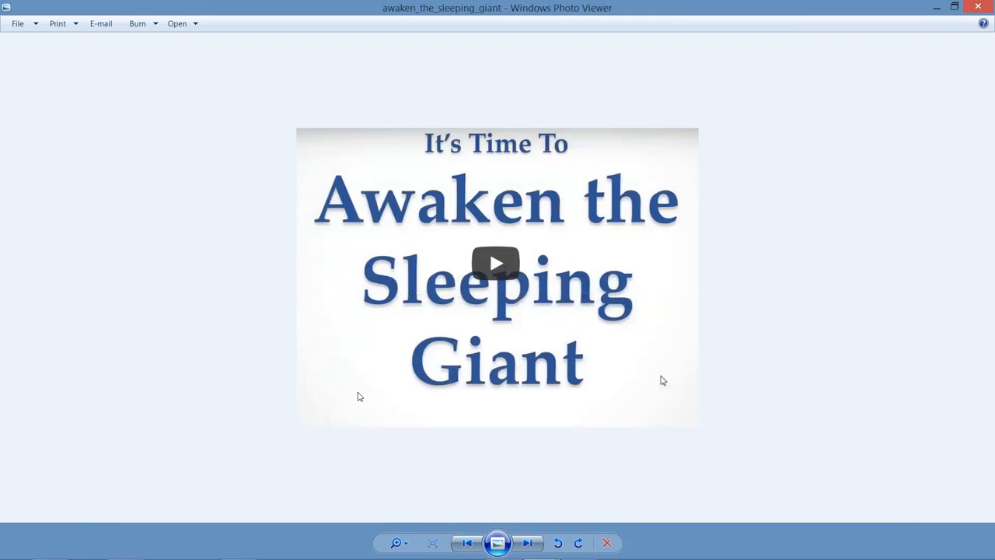
Step: Advance past the bitcoin ATM selfie to the Coinsource screen showing $2,400 buying 0.2777 BTC
{"action": "left_click", "coordinate": [527, 542]}
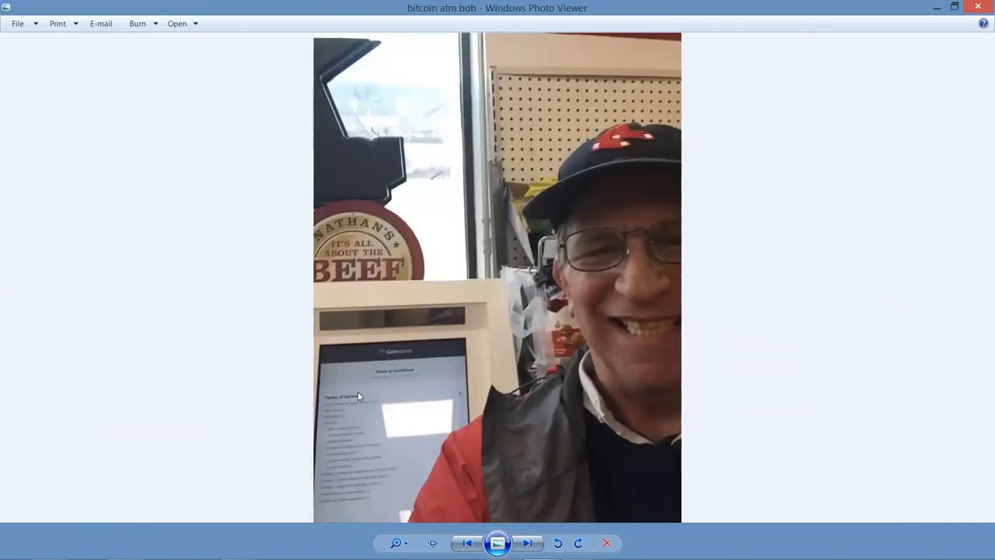
{"action": "left_click", "coordinate": [528, 543]}
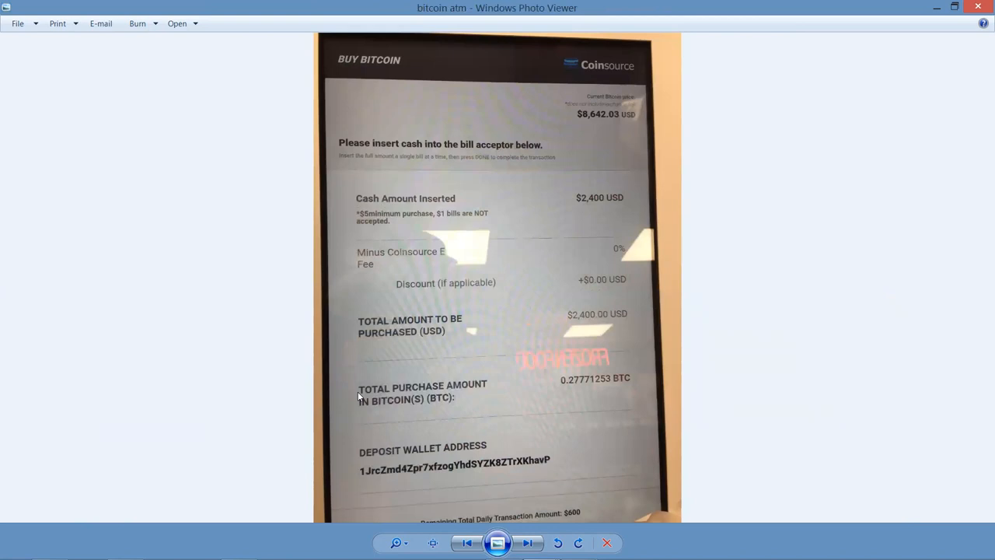
{"action": "mouse_move", "coordinate": [283, 503]}
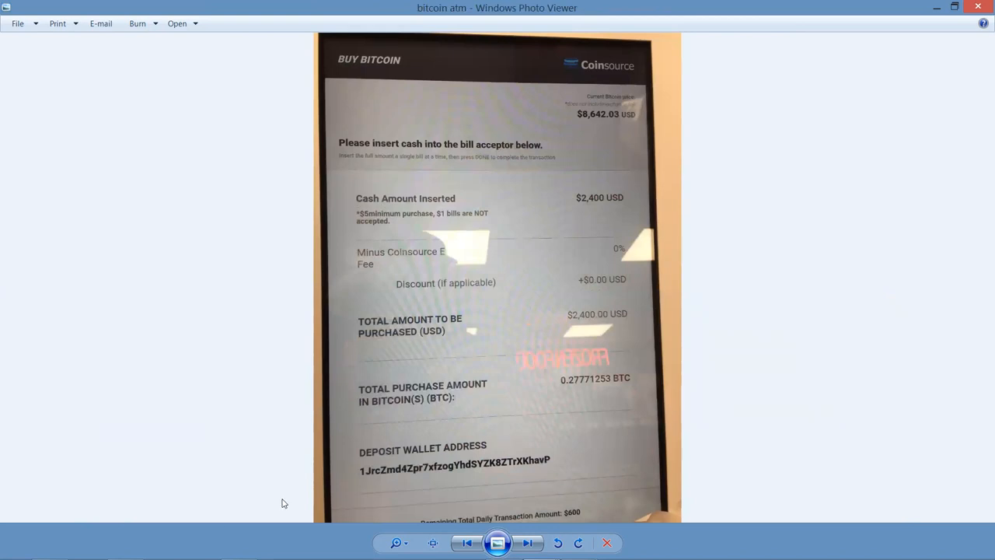
{"action": "mouse_move", "coordinate": [563, 474]}
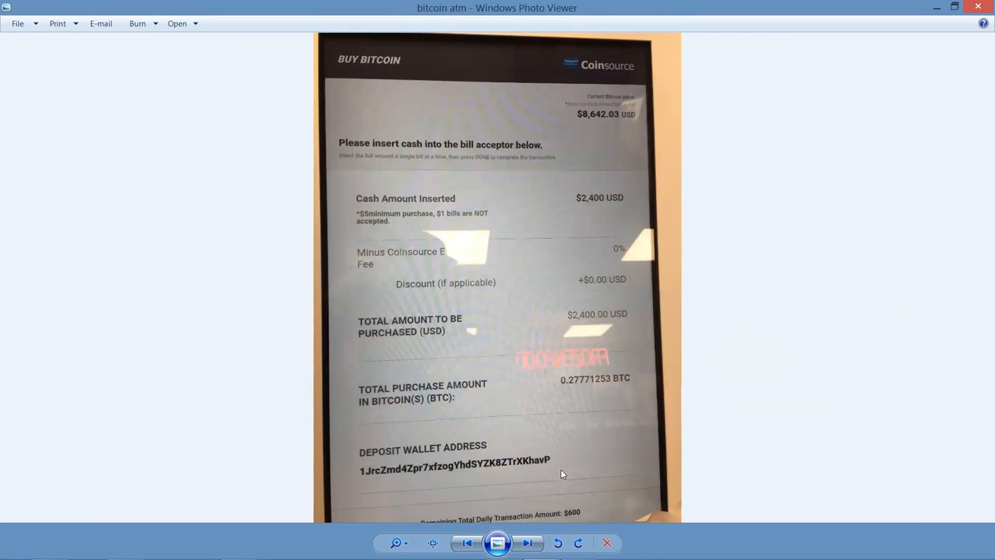
{"action": "mouse_move", "coordinate": [541, 137]}
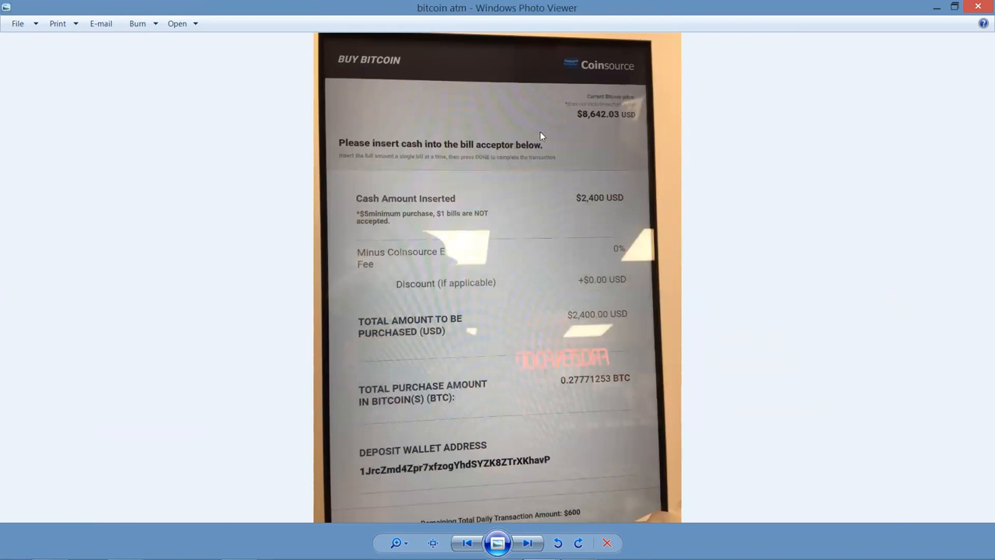
{"action": "mouse_move", "coordinate": [588, 225]}
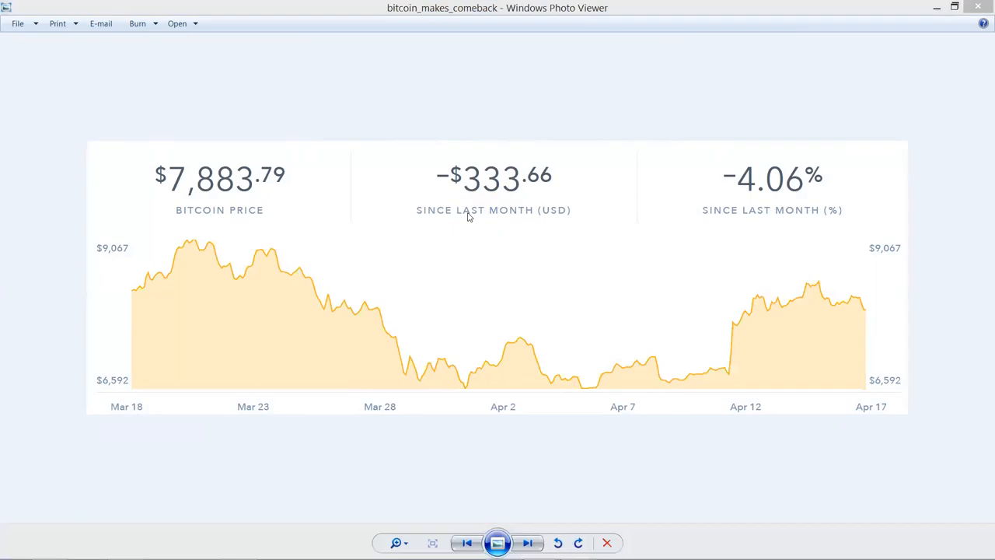
{"action": "mouse_move", "coordinate": [207, 205]}
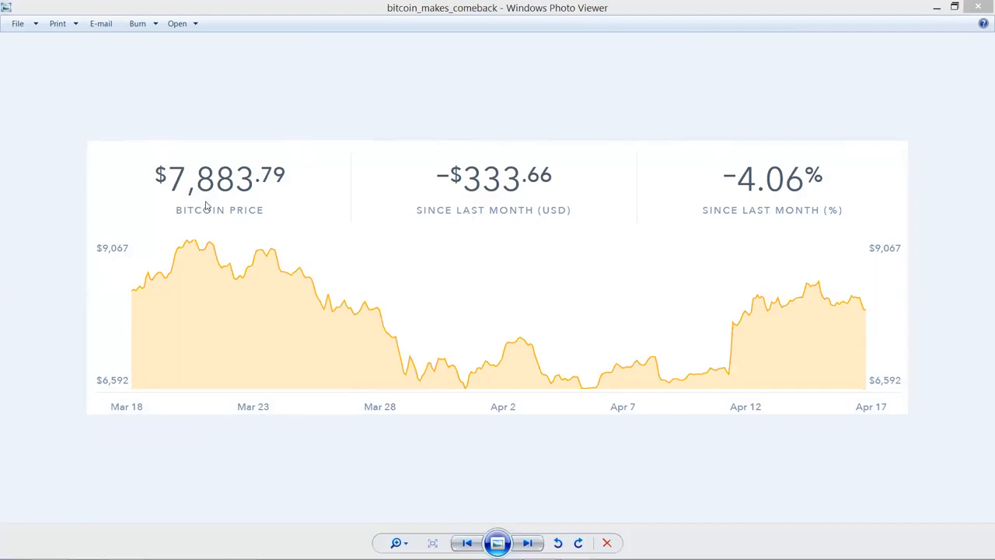
{"action": "mouse_move", "coordinate": [971, 106]}
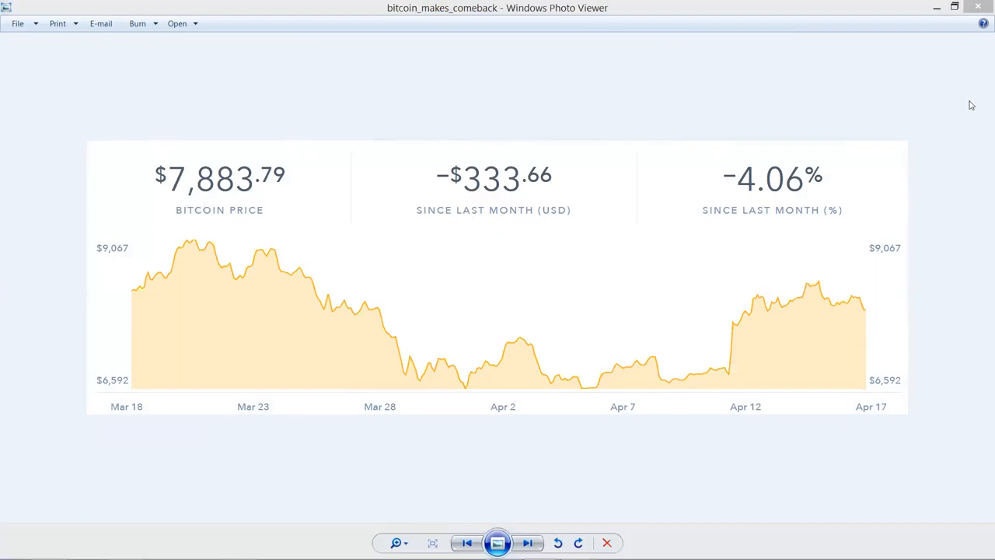
{"action": "mouse_move", "coordinate": [418, 348]}
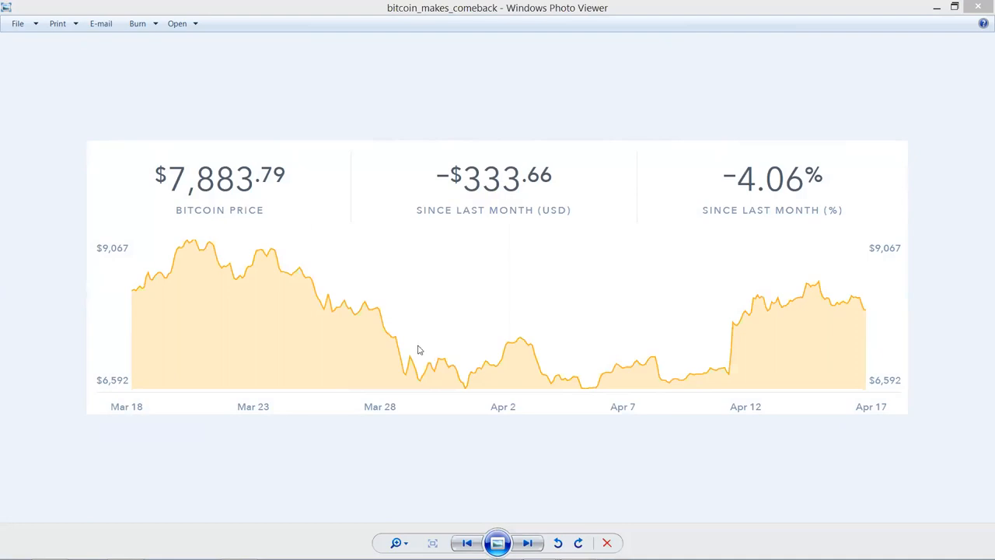
{"action": "mouse_move", "coordinate": [163, 281]}
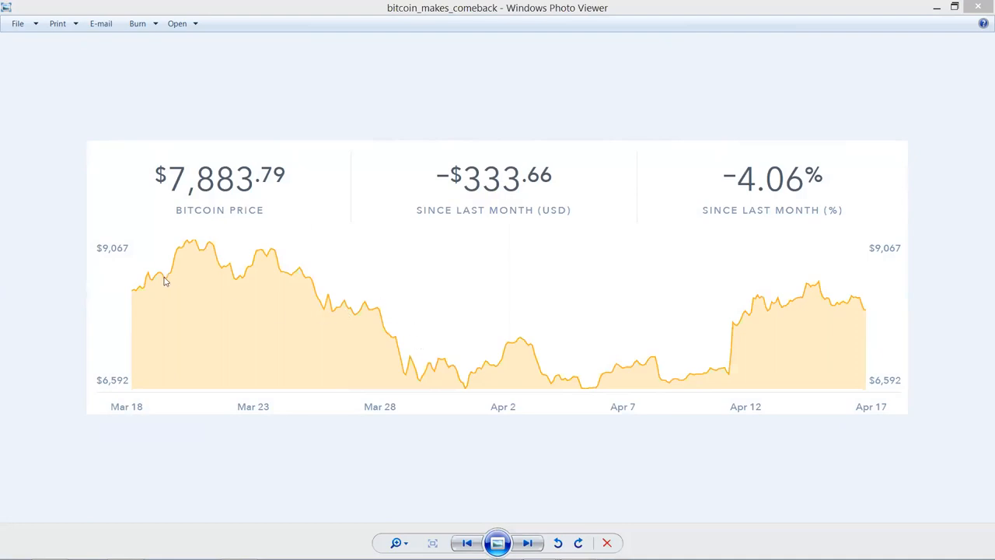
{"action": "mouse_move", "coordinate": [3, 153]}
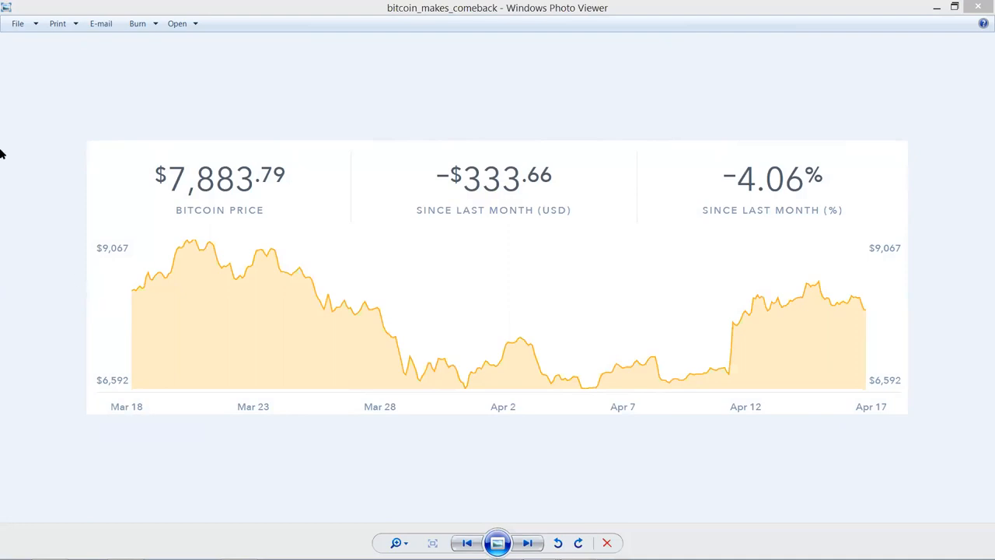
{"action": "mouse_move", "coordinate": [69, 165]}
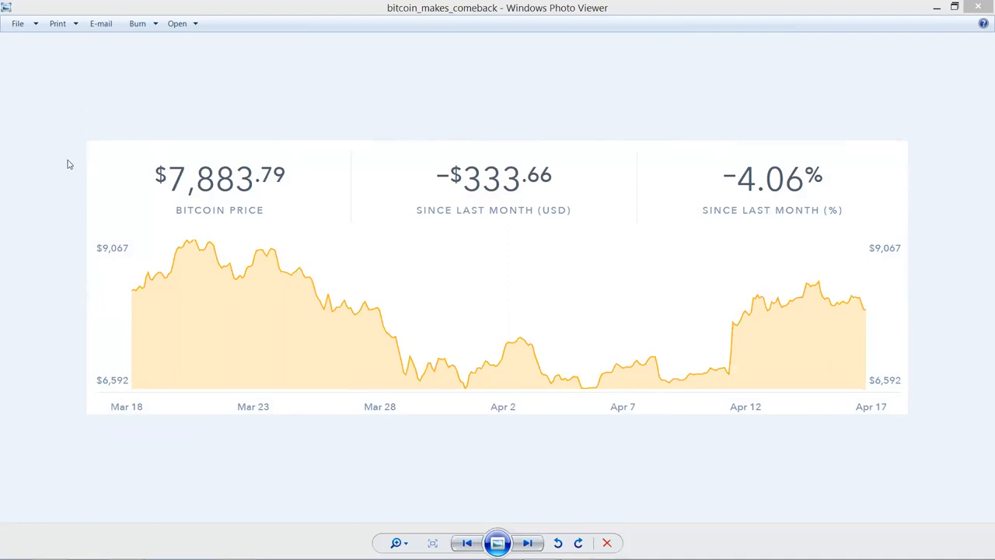
{"action": "mouse_move", "coordinate": [258, 264]}
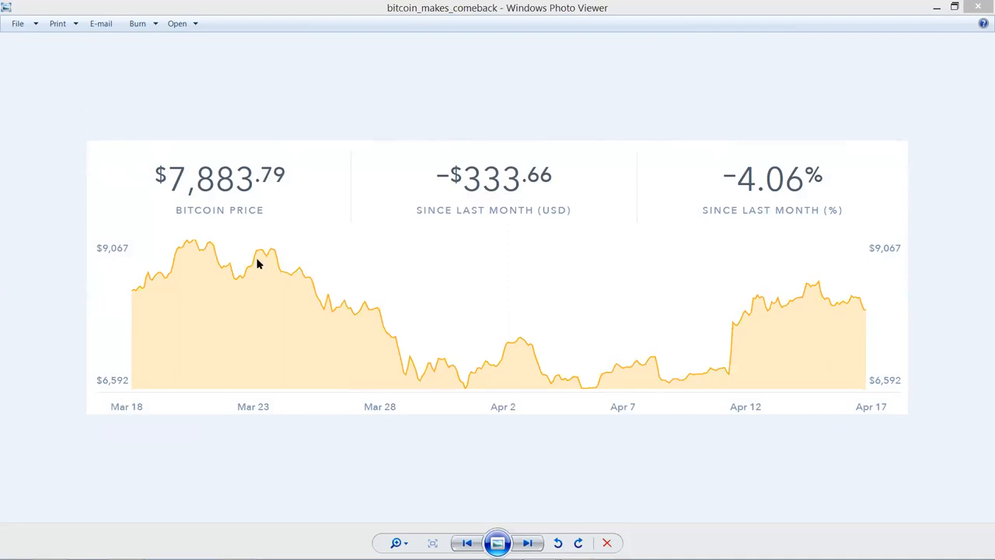
{"action": "mouse_move", "coordinate": [357, 264]}
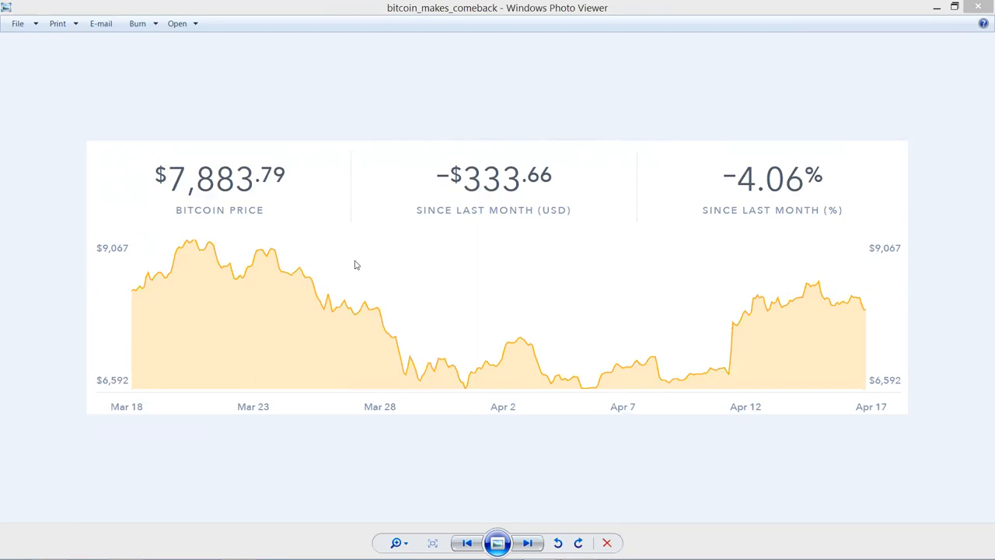
{"action": "mouse_move", "coordinate": [364, 294]}
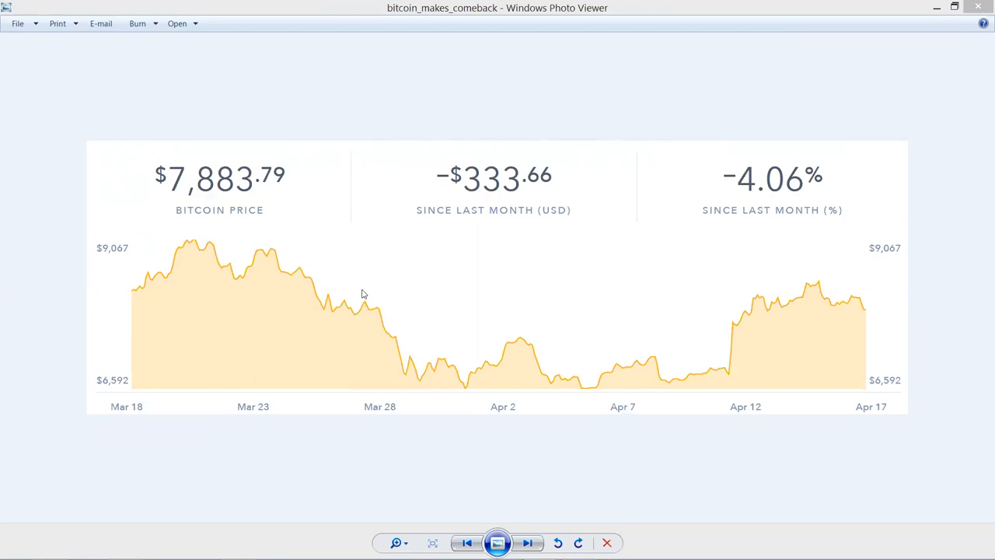
{"action": "mouse_move", "coordinate": [696, 382]}
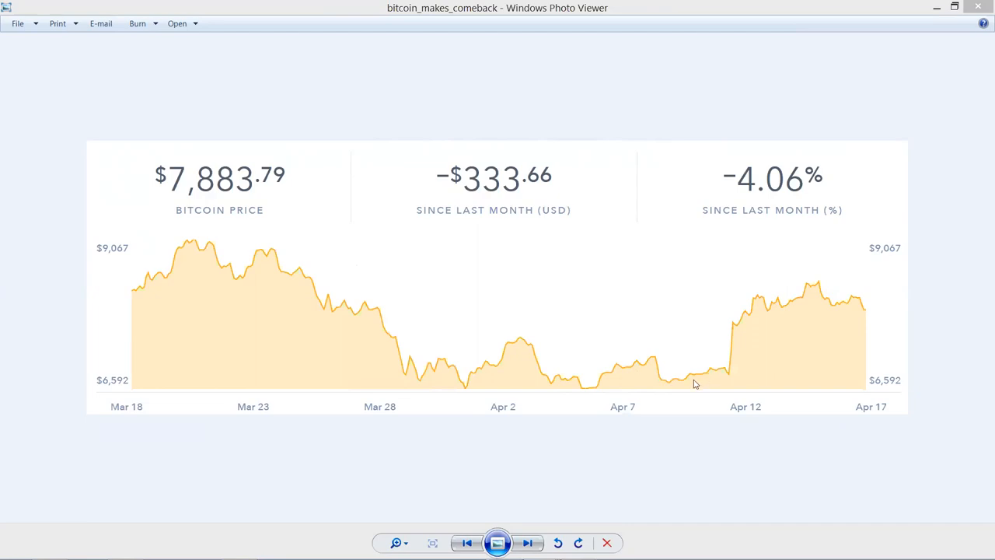
{"action": "mouse_move", "coordinate": [125, 235]}
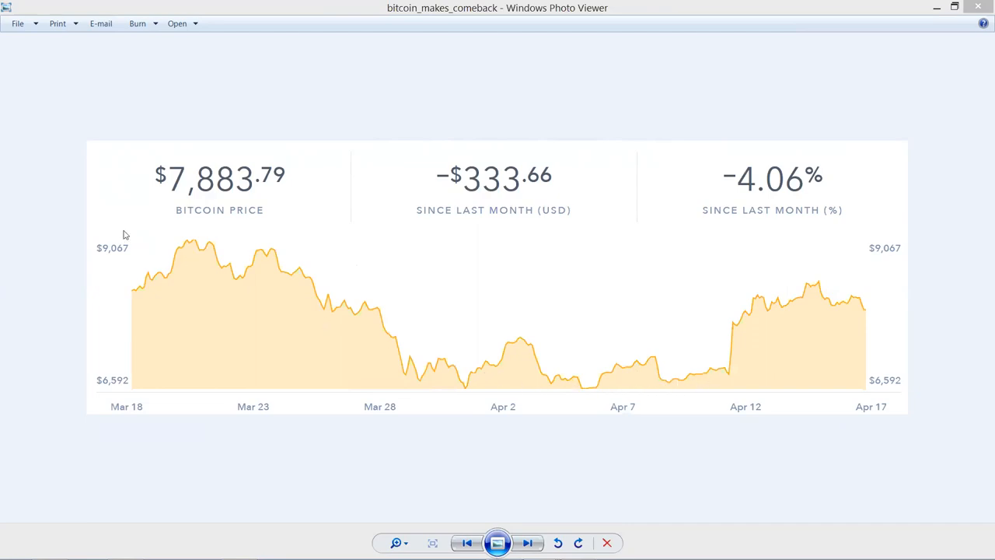
{"action": "mouse_move", "coordinate": [106, 216]}
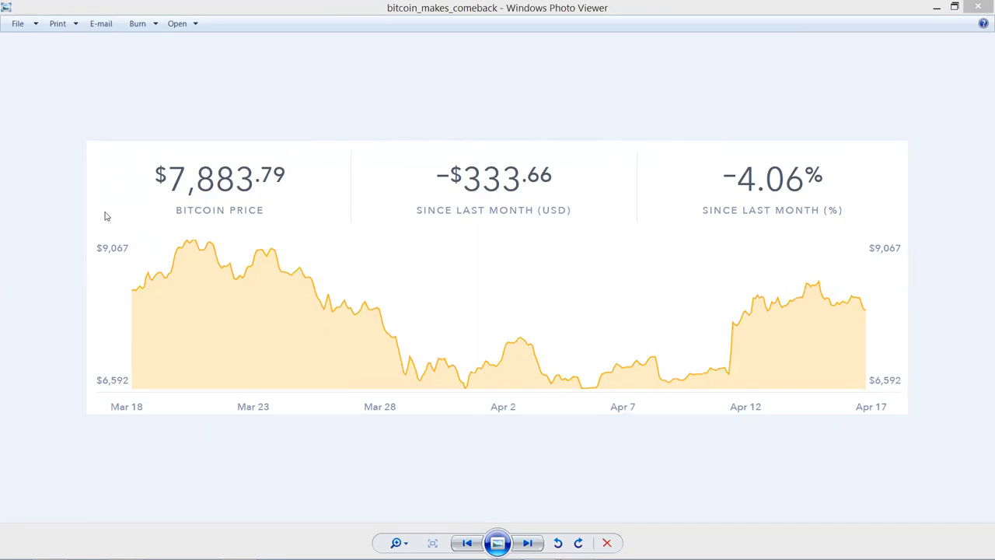
{"action": "mouse_move", "coordinate": [121, 215]}
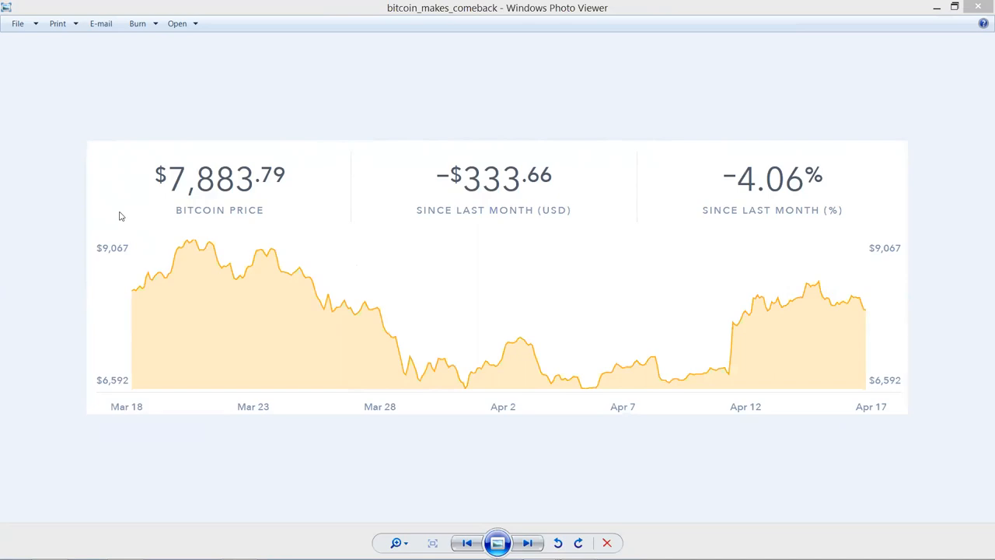
{"action": "mouse_move", "coordinate": [127, 159]}
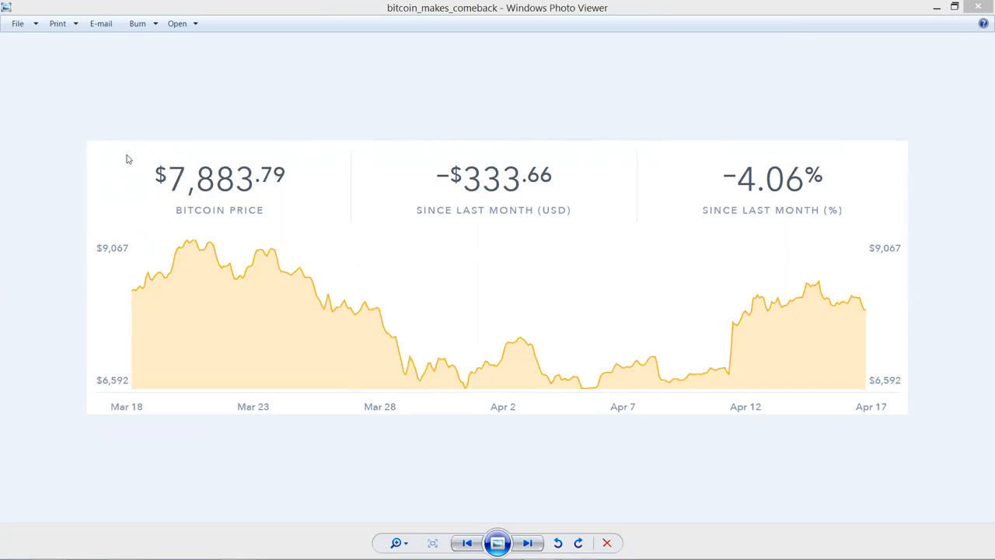
{"action": "mouse_move", "coordinate": [703, 230]}
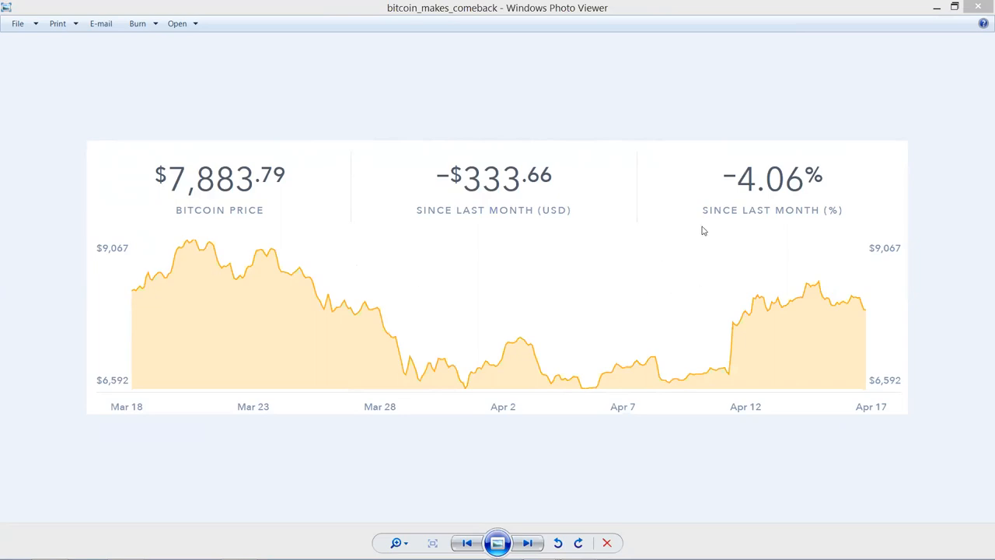
{"action": "mouse_move", "coordinate": [729, 383]}
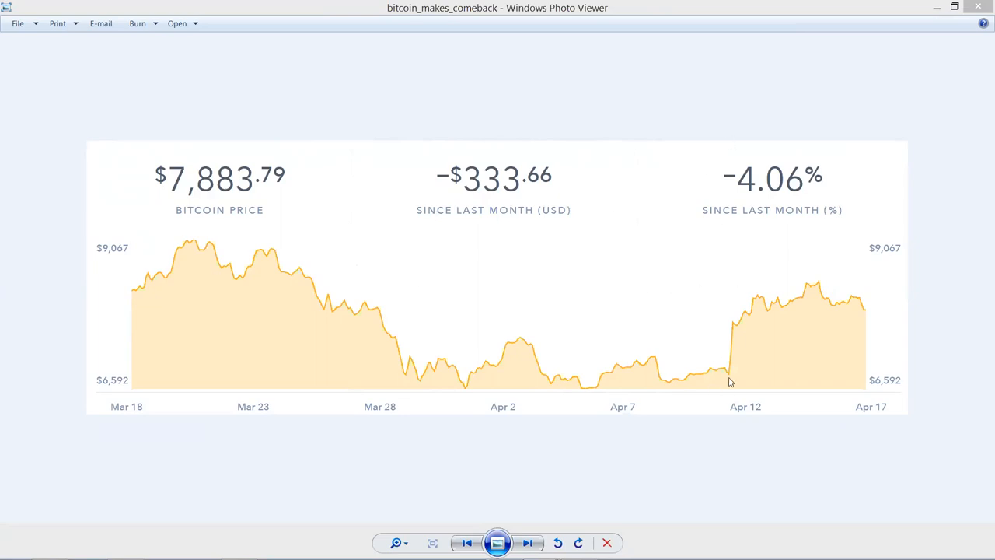
{"action": "mouse_move", "coordinate": [809, 292]}
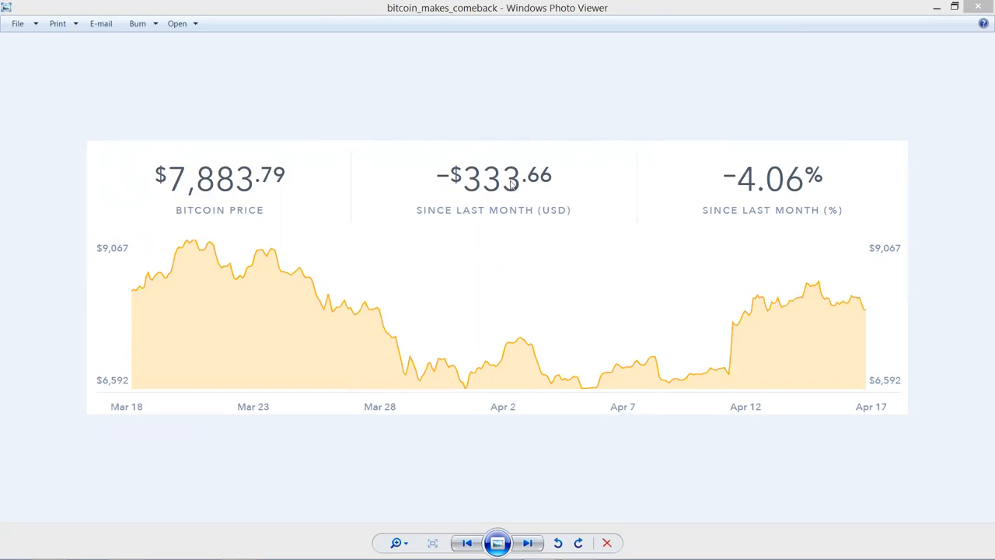
{"action": "mouse_move", "coordinate": [858, 303]}
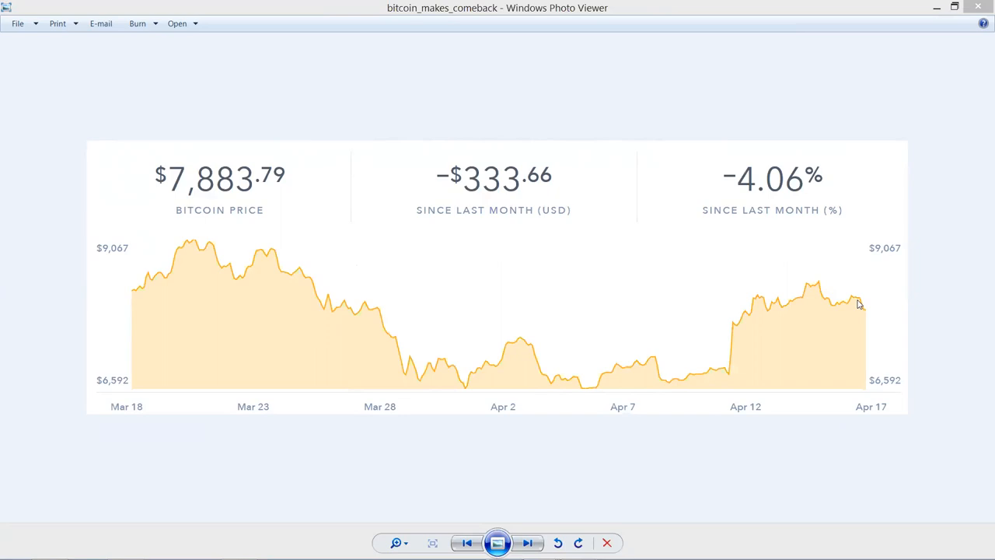
{"action": "mouse_move", "coordinate": [980, 298]}
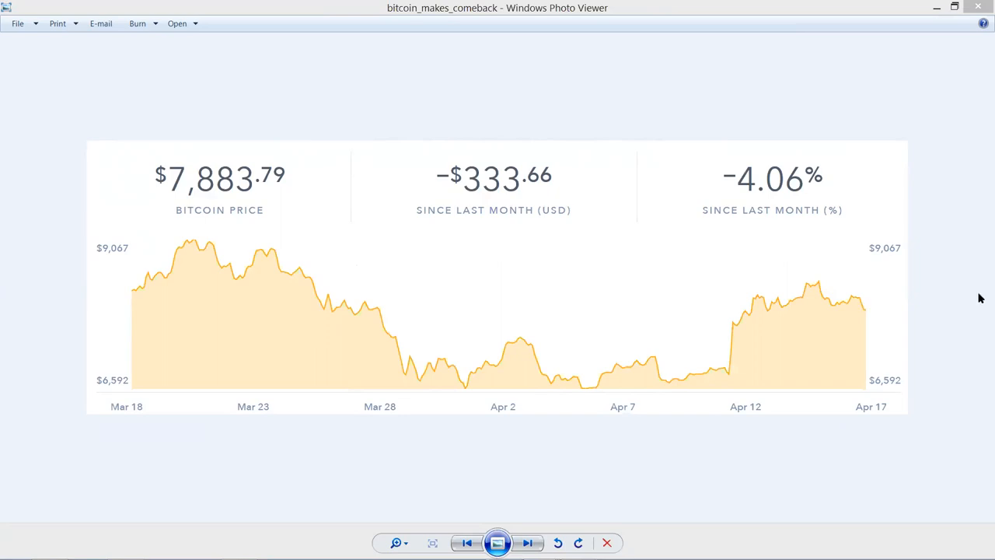
{"action": "mouse_move", "coordinate": [864, 57]}
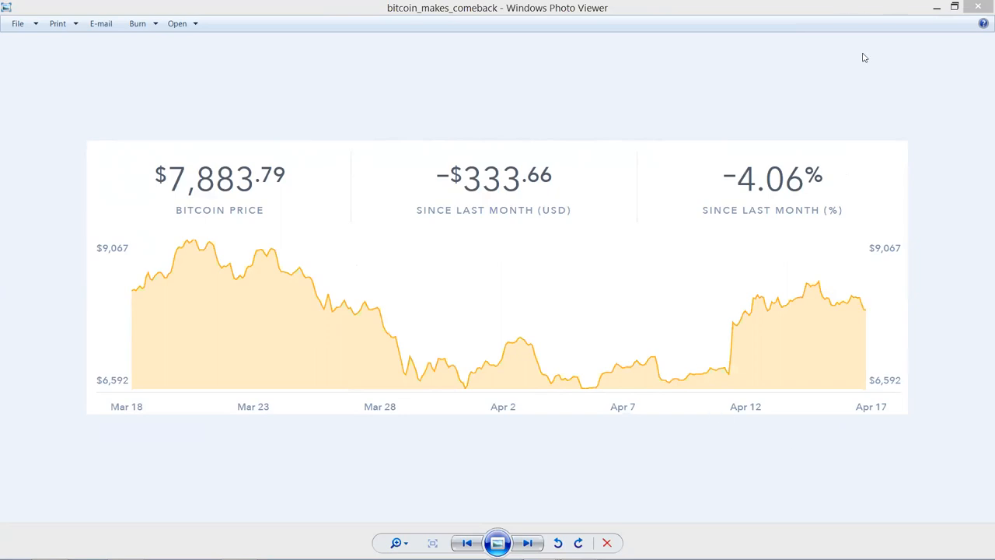
{"action": "mouse_move", "coordinate": [3, 68]}
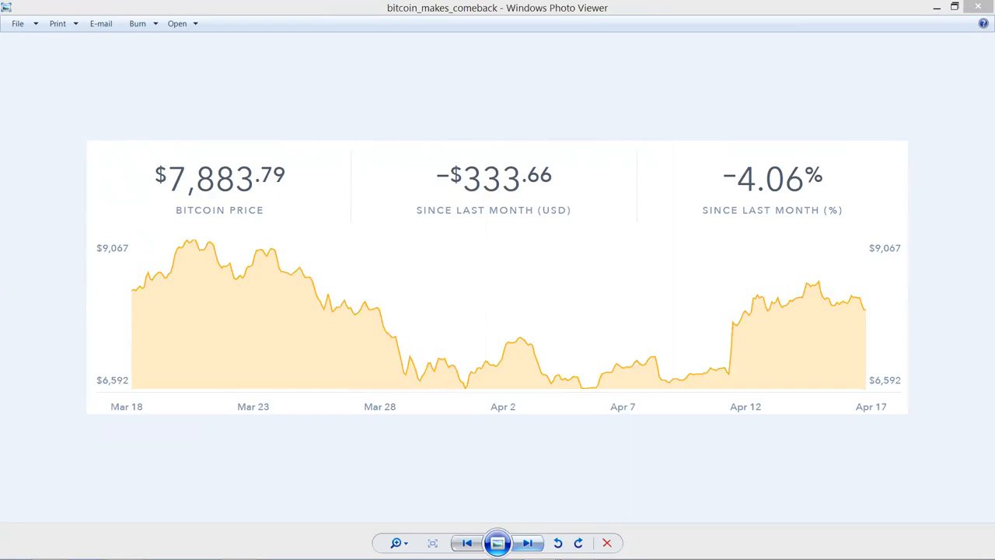
Step: Advance past the Bitcoin Multiplier Success System image to the Bitcoin Revolution Wallets thumbnail with token sale countdown
{"action": "left_click", "coordinate": [527, 543]}
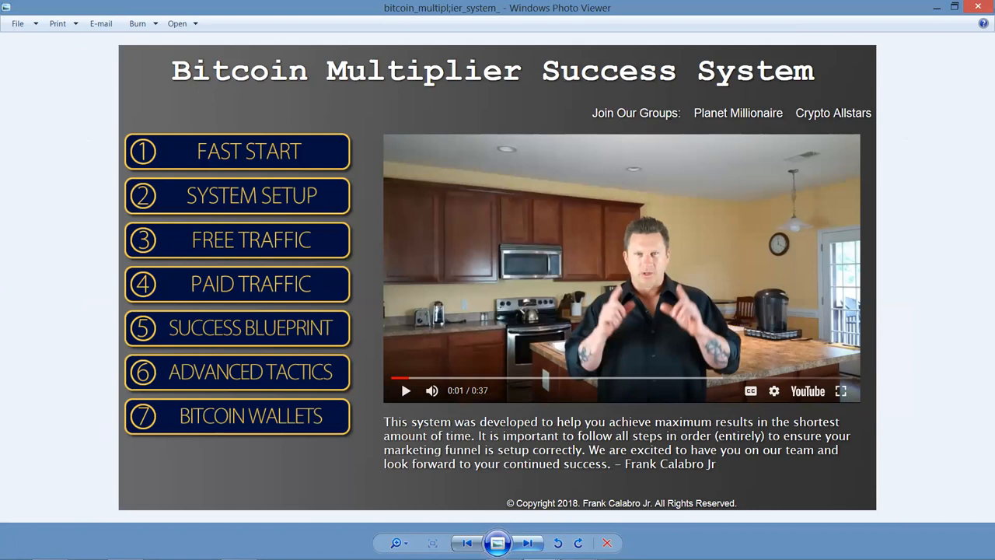
{"action": "left_click", "coordinate": [529, 543]}
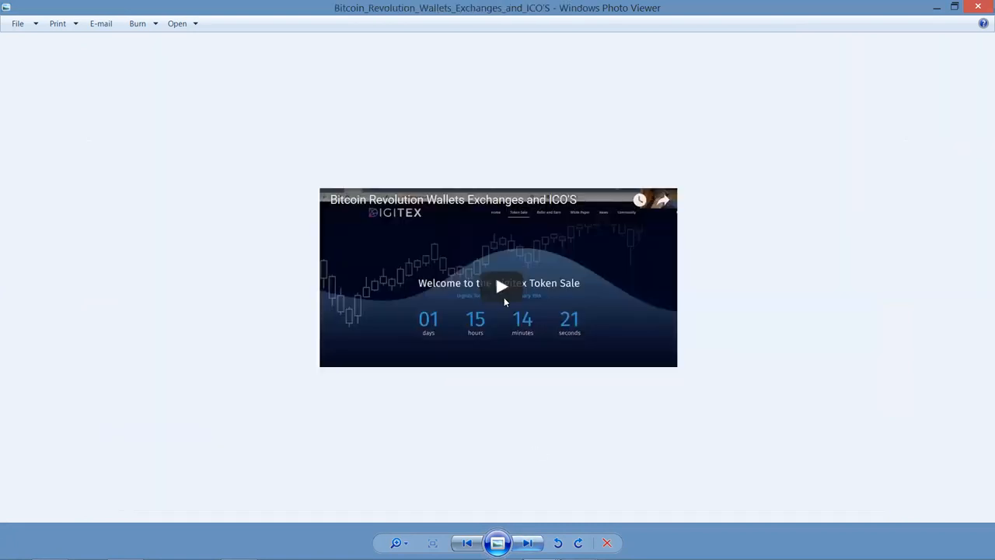
{"action": "mouse_move", "coordinate": [334, 250]}
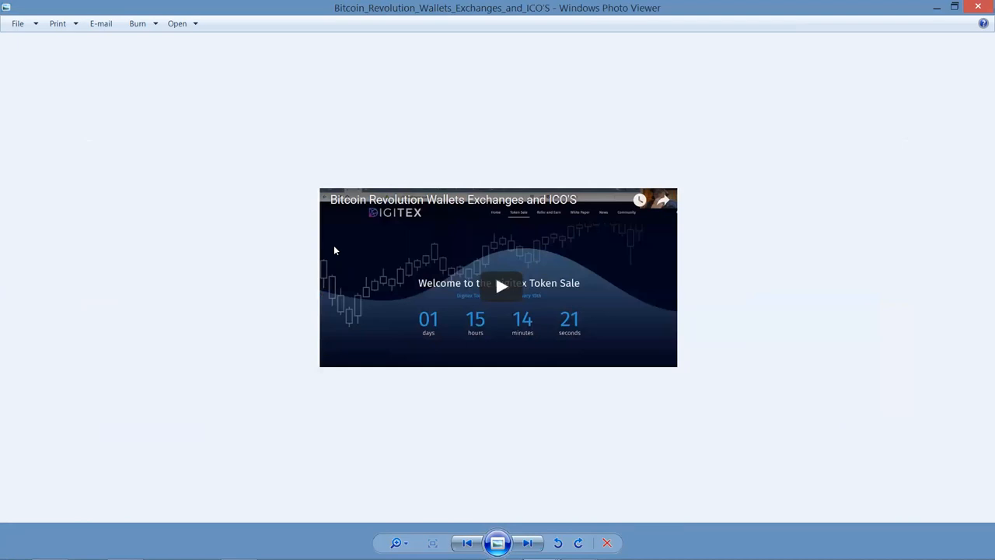
{"action": "mouse_move", "coordinate": [392, 218]}
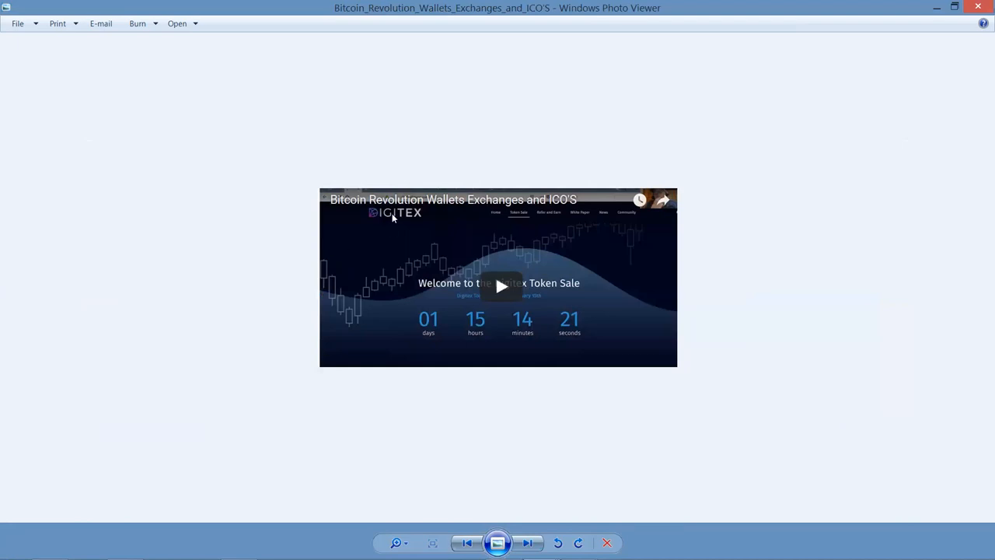
{"action": "mouse_move", "coordinate": [553, 215]}
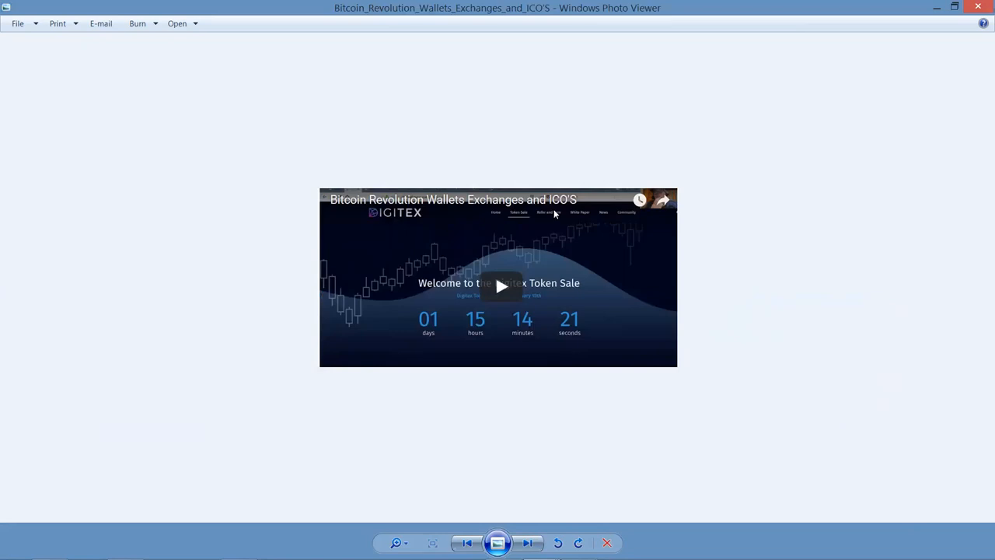
Step: Advance past the shouting-boy photo to the subscriber stats panel totalling 3,182
{"action": "left_click", "coordinate": [525, 543]}
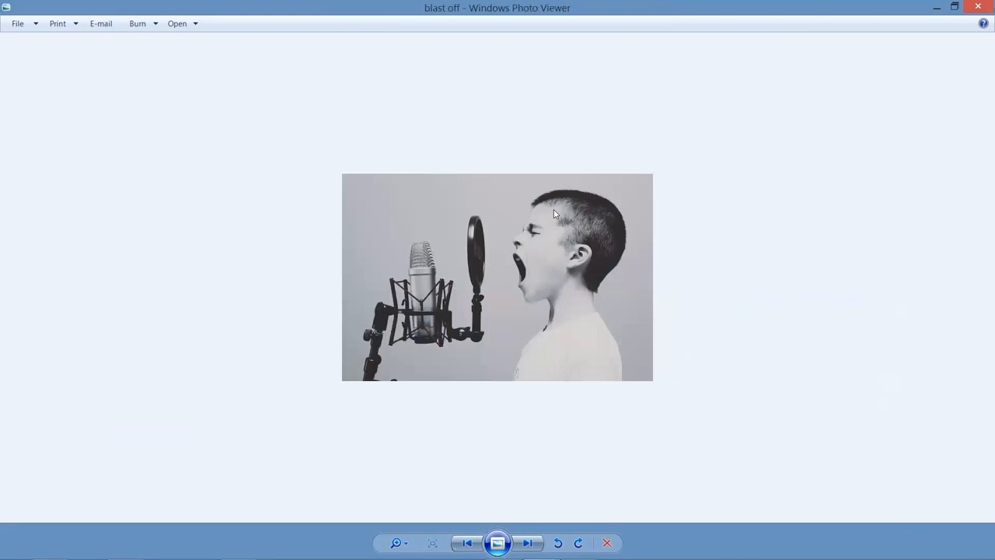
{"action": "left_click", "coordinate": [526, 543]}
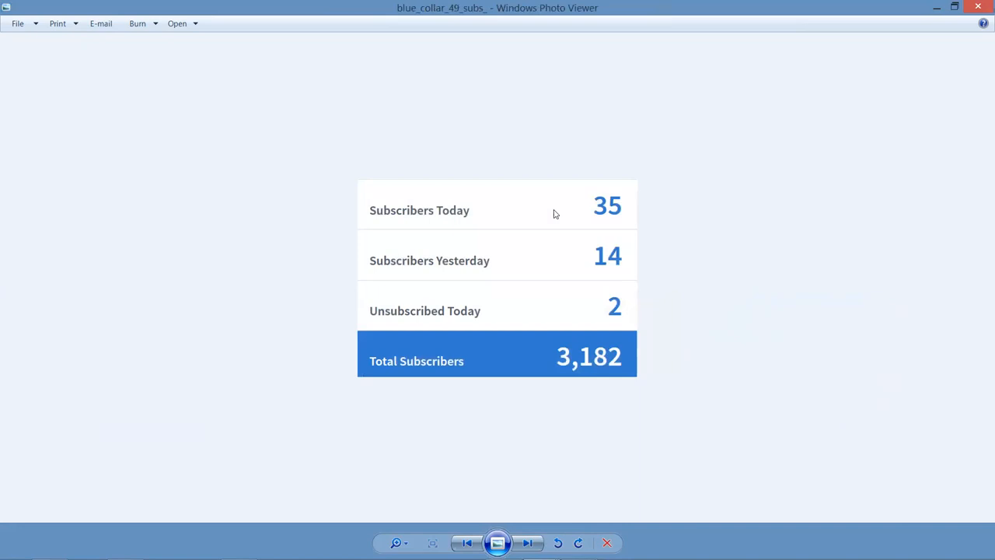
Step: Advance past the 'Get PLS' lead-generation video page to the cash-stack 'Watch This Video' enrollment page
{"action": "left_click", "coordinate": [527, 543]}
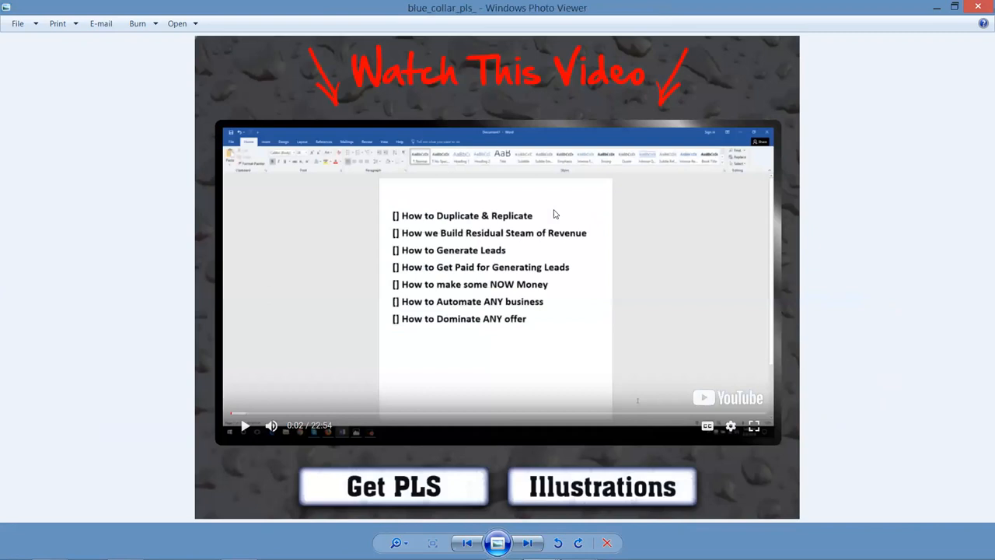
{"action": "mouse_move", "coordinate": [743, 150]}
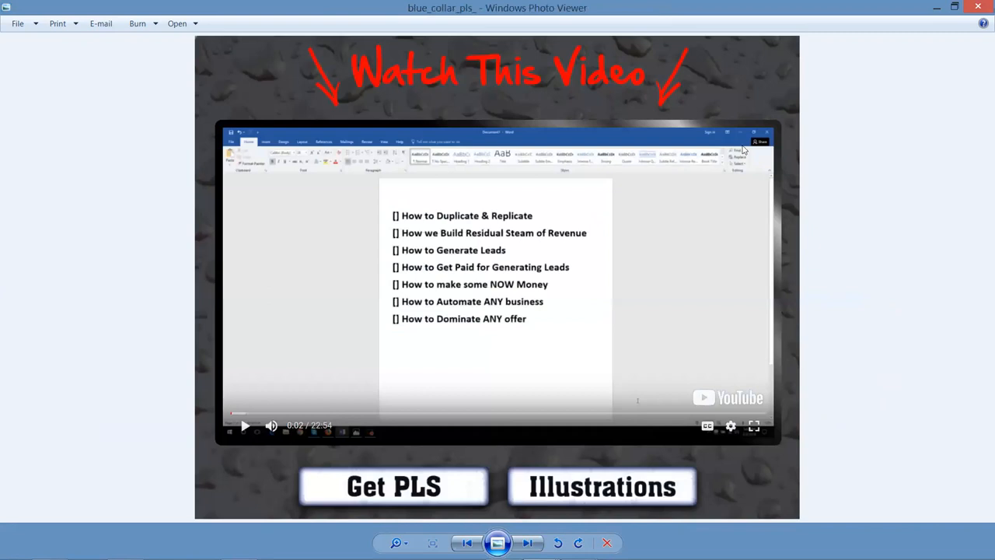
{"action": "mouse_move", "coordinate": [482, 233]}
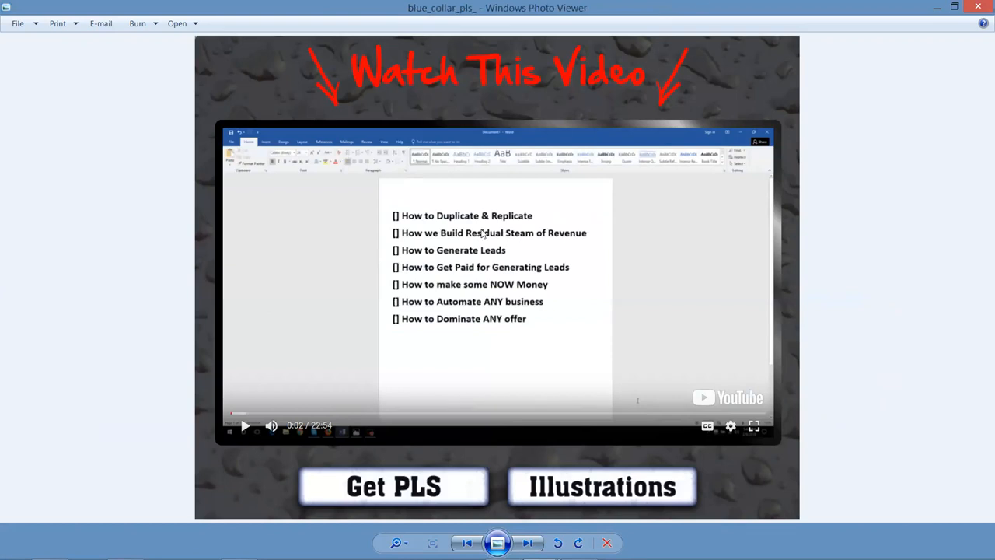
{"action": "mouse_move", "coordinate": [563, 227]}
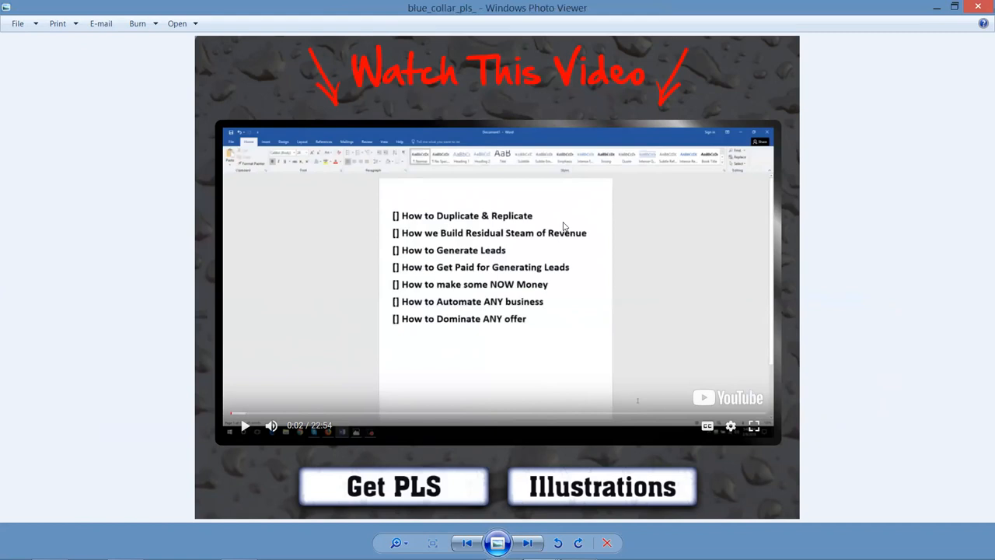
{"action": "mouse_move", "coordinate": [327, 277]}
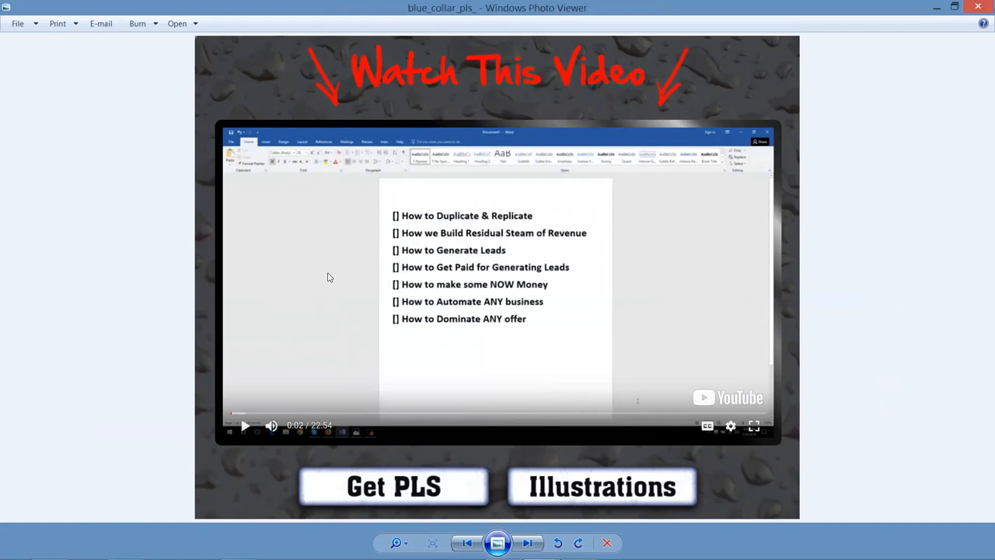
{"action": "mouse_move", "coordinate": [513, 250]}
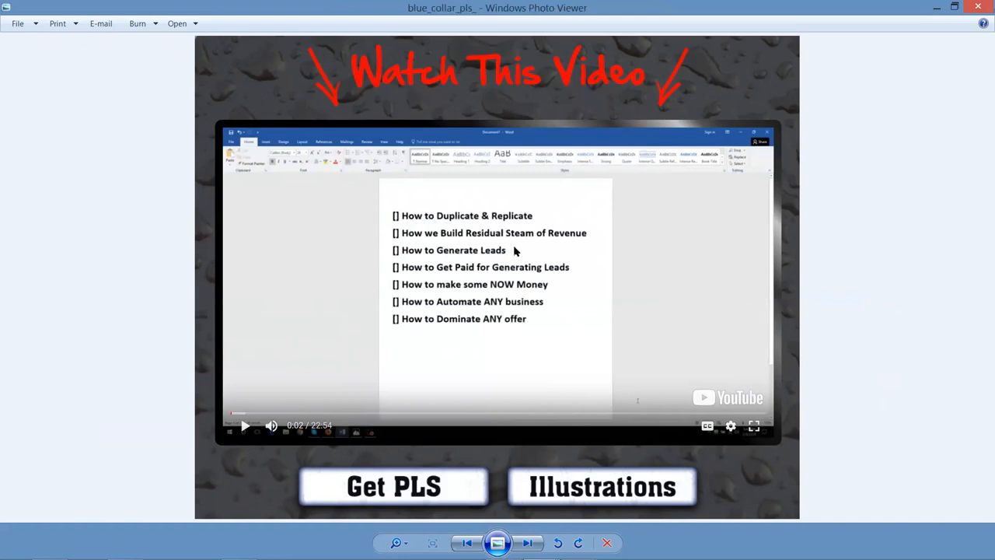
{"action": "mouse_move", "coordinate": [426, 280]}
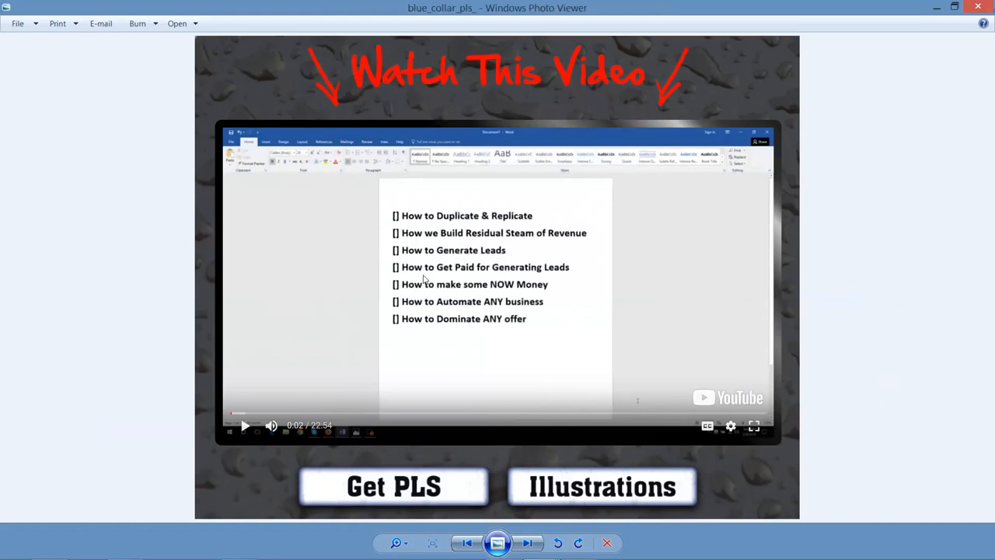
{"action": "mouse_move", "coordinate": [572, 277]}
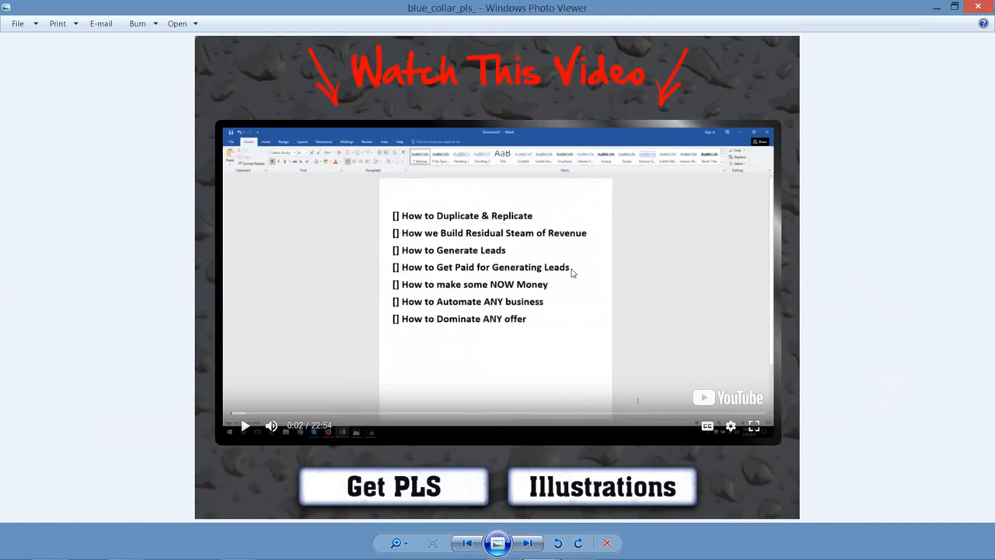
{"action": "mouse_move", "coordinate": [535, 291]}
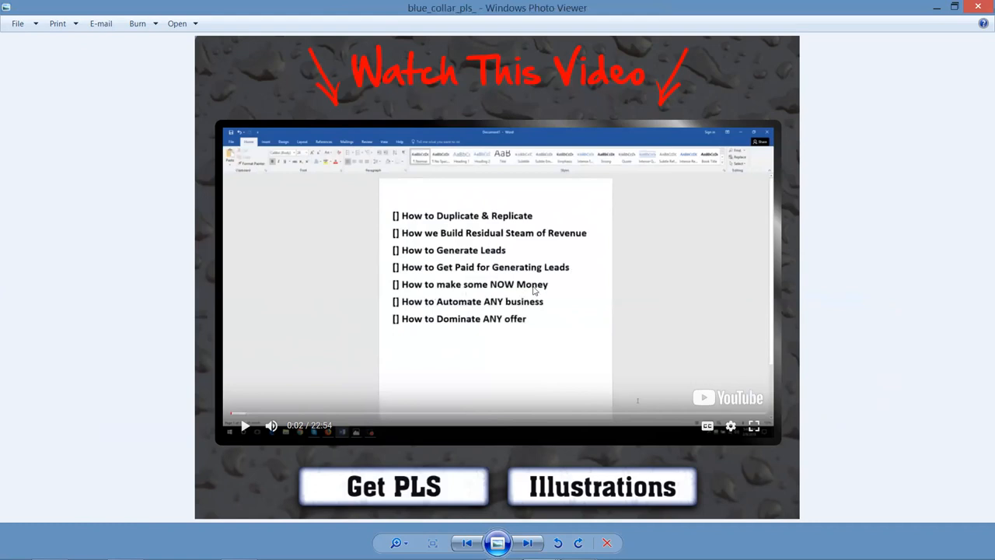
{"action": "mouse_move", "coordinate": [554, 291]}
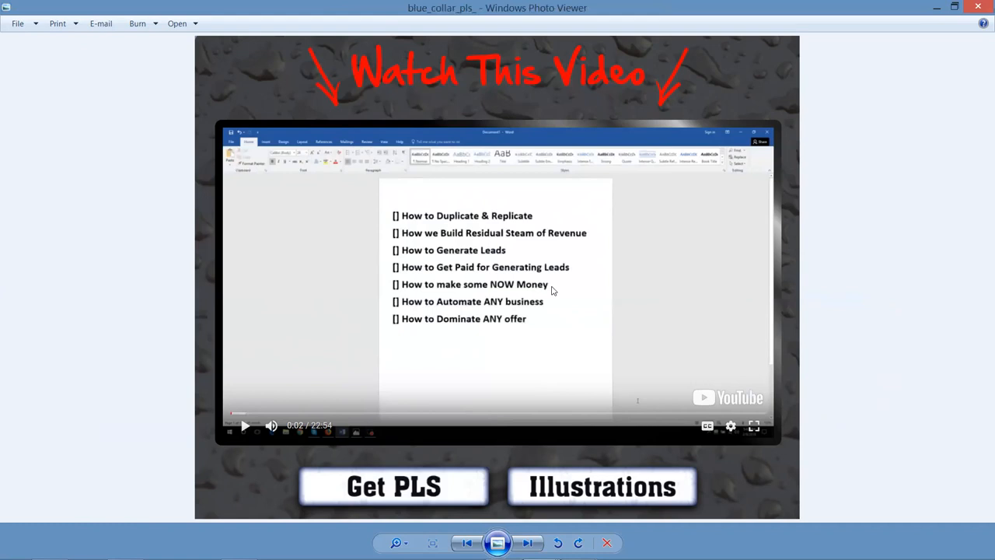
{"action": "mouse_move", "coordinate": [386, 301]}
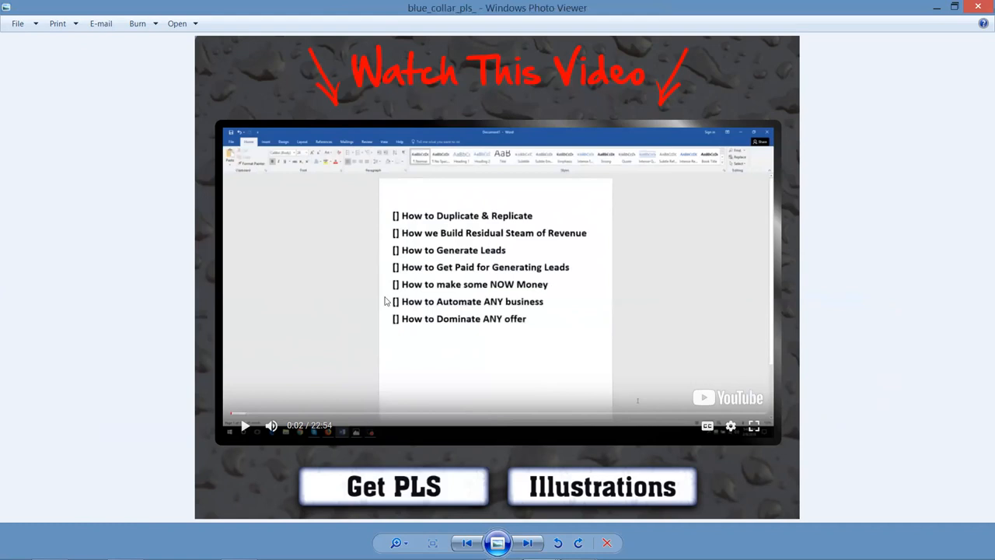
{"action": "mouse_move", "coordinate": [552, 304]}
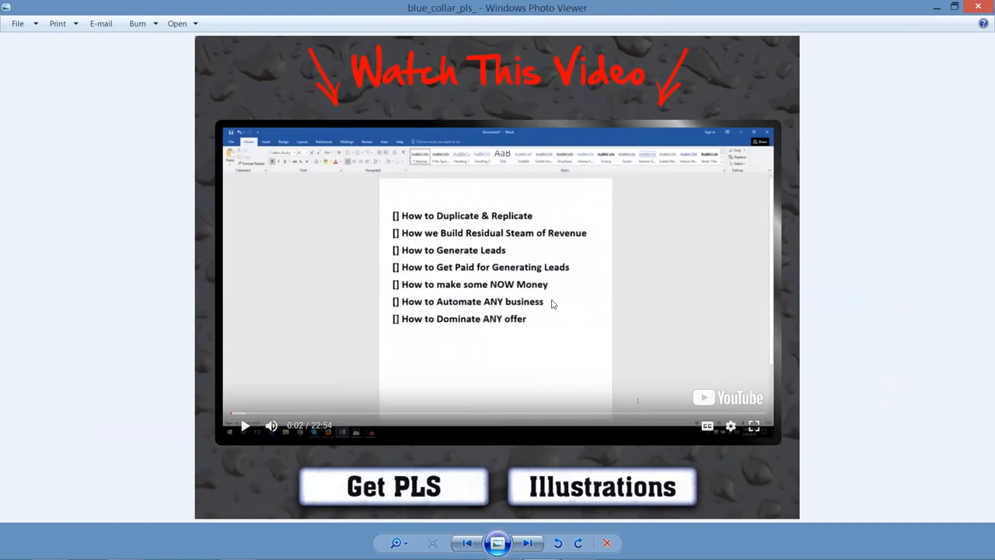
{"action": "mouse_move", "coordinate": [544, 301]}
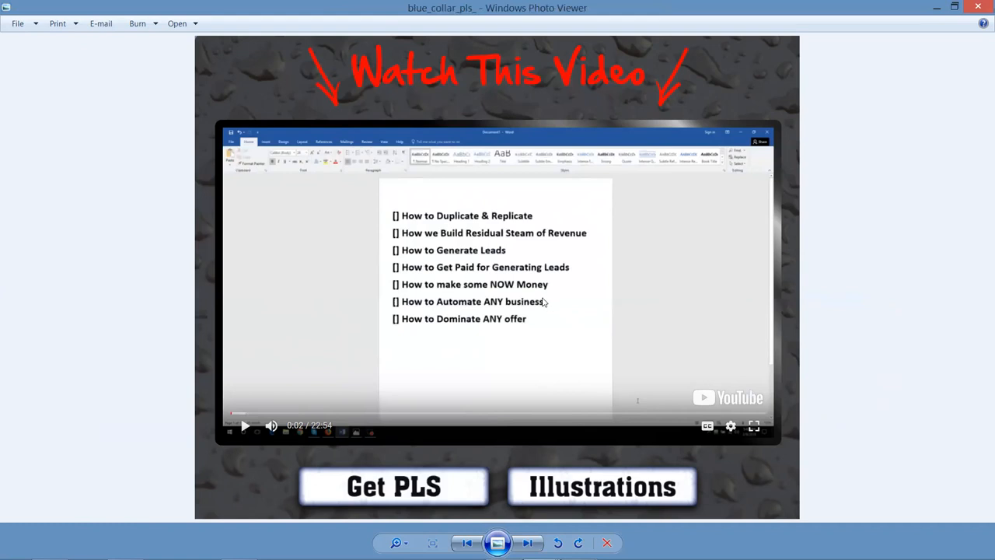
{"action": "mouse_move", "coordinate": [933, 330]}
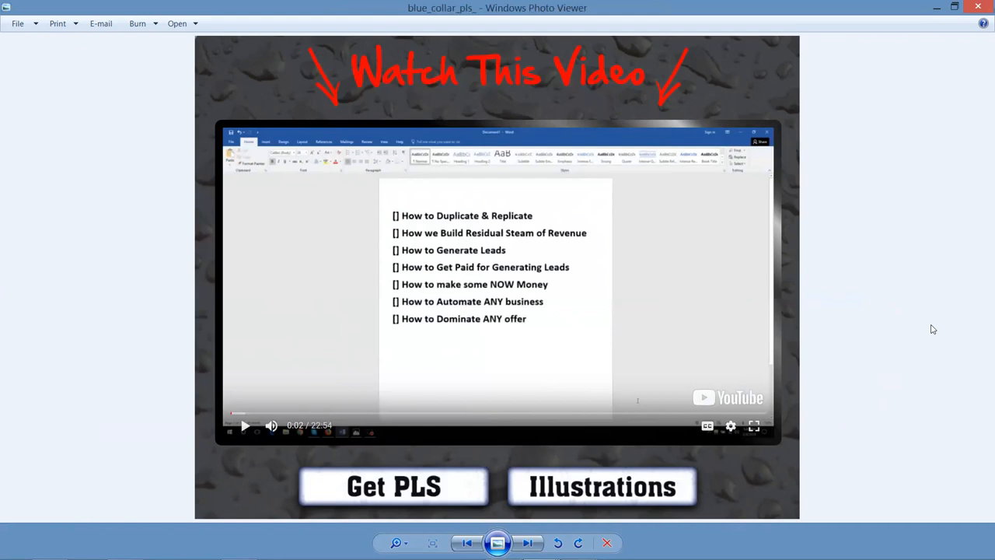
{"action": "left_click", "coordinate": [527, 542]}
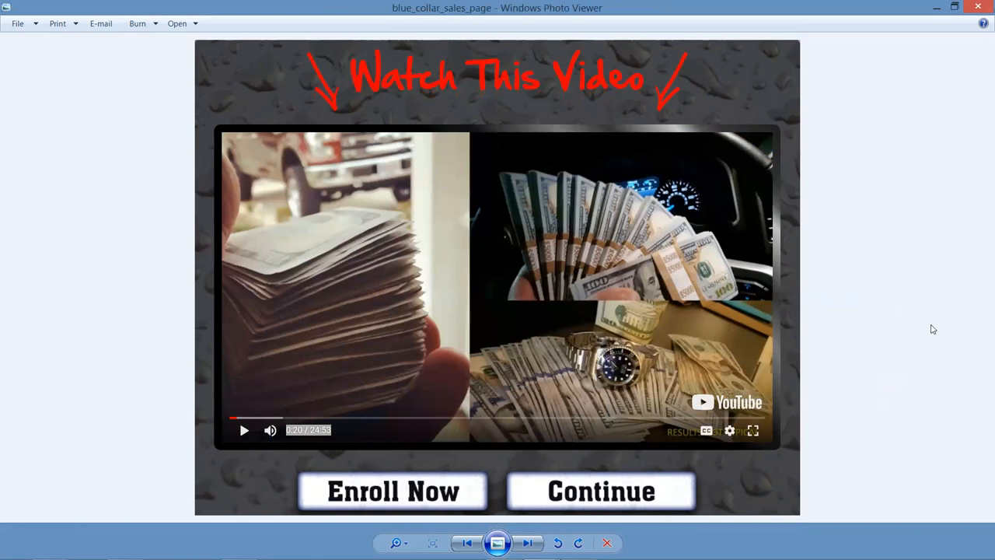
Step: Advance to the 'Blue Collar Success System' email image with stacked coin rolls
{"action": "left_click", "coordinate": [529, 543]}
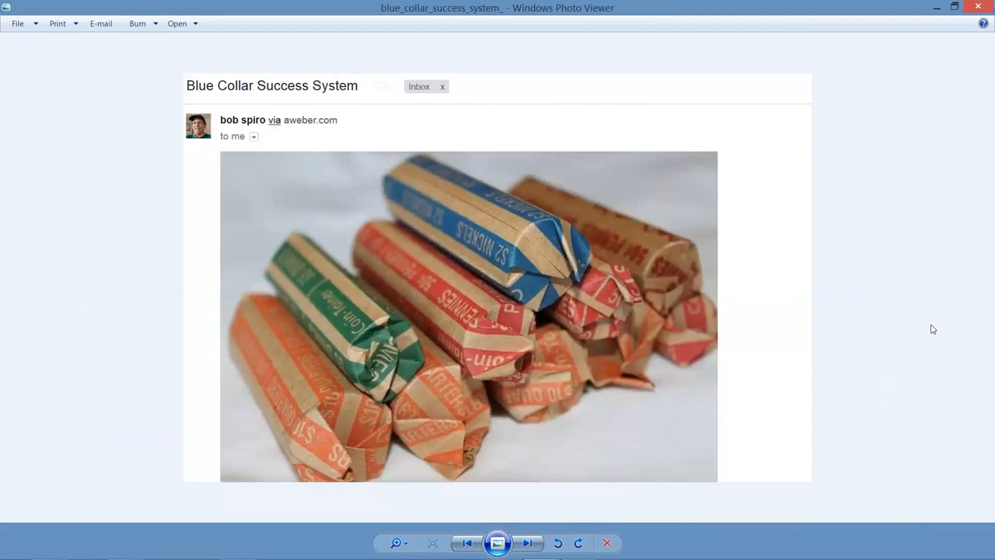
Step: Advance to the 'Smooth Sailing' landing page with harbour yachts and email signup field
{"action": "left_click", "coordinate": [528, 542]}
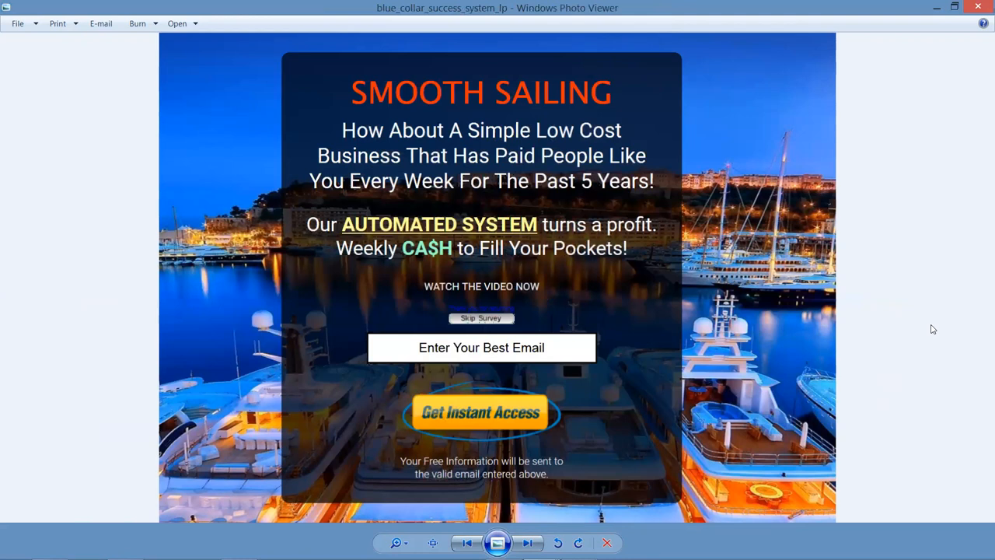
Step: Advance to the 'Blue Collar Champion' boxer landing page with 'Refuse to Lose' signup
{"action": "left_click", "coordinate": [528, 543]}
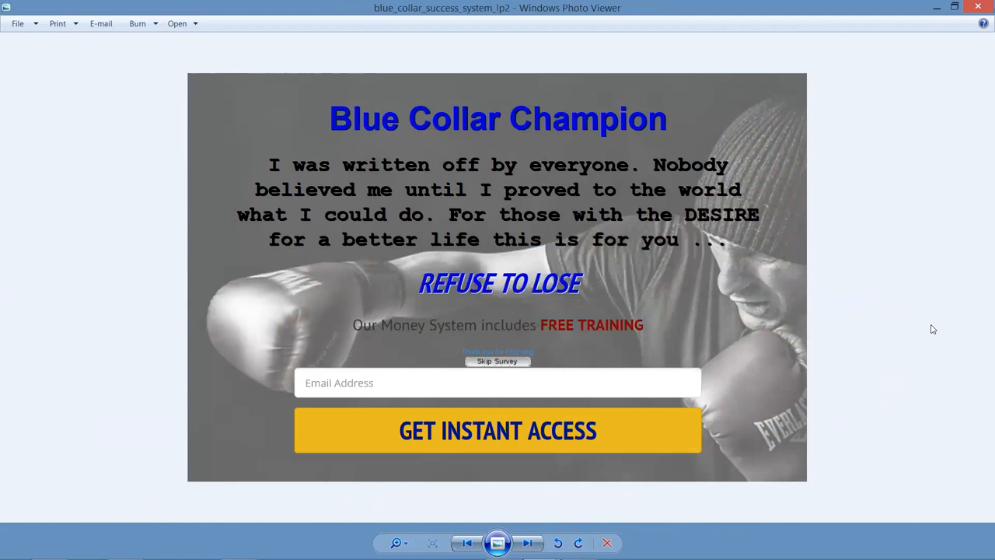
Step: Advance to the 'This Thing Rocks' concert-crowd landing page advertising a free video
{"action": "left_click", "coordinate": [528, 543]}
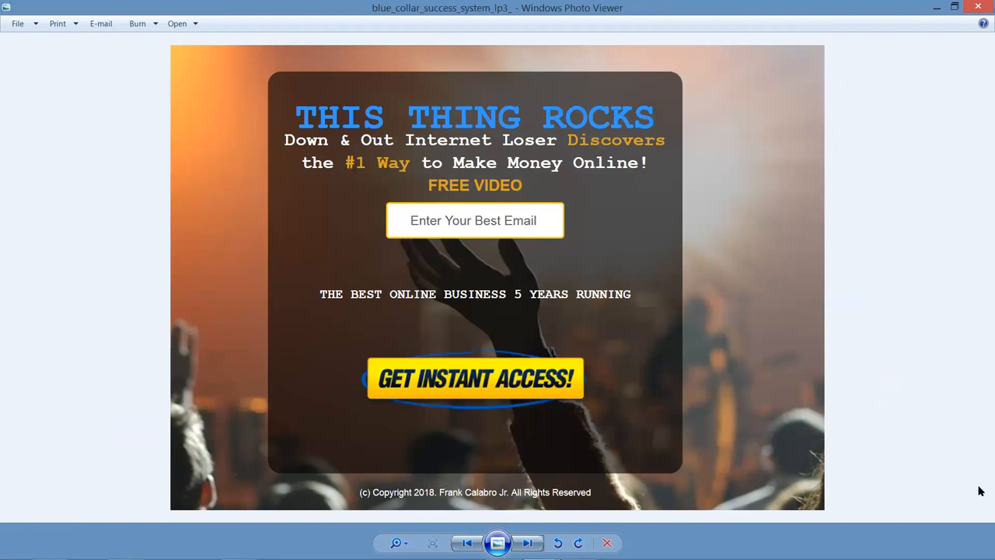
{"action": "left_click", "coordinate": [527, 543]}
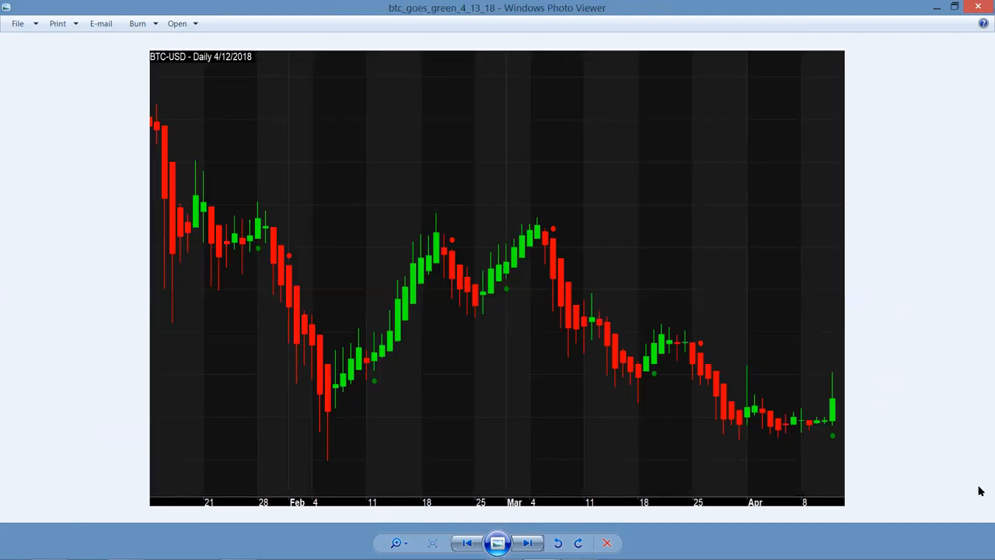
{"action": "mouse_move", "coordinate": [330, 85]}
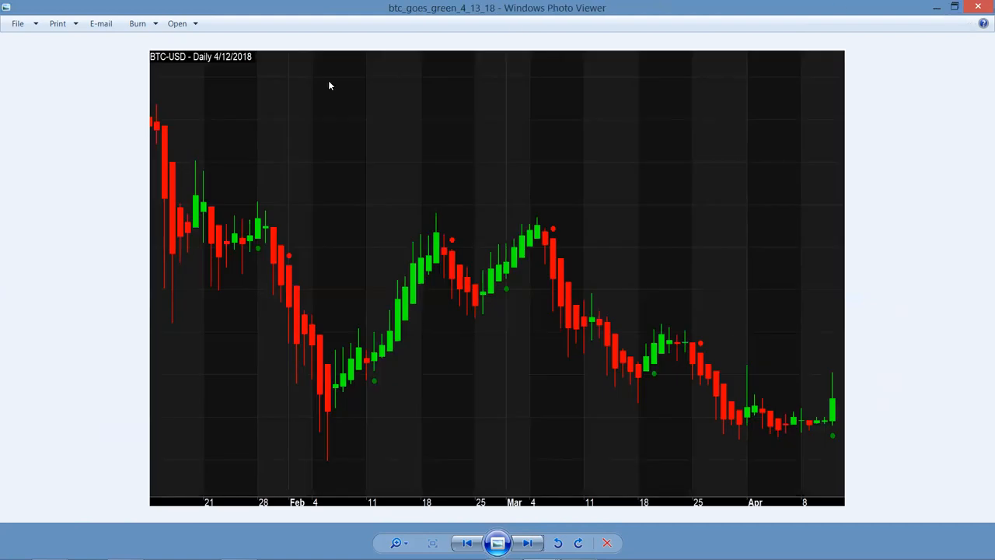
{"action": "mouse_move", "coordinate": [401, 356]}
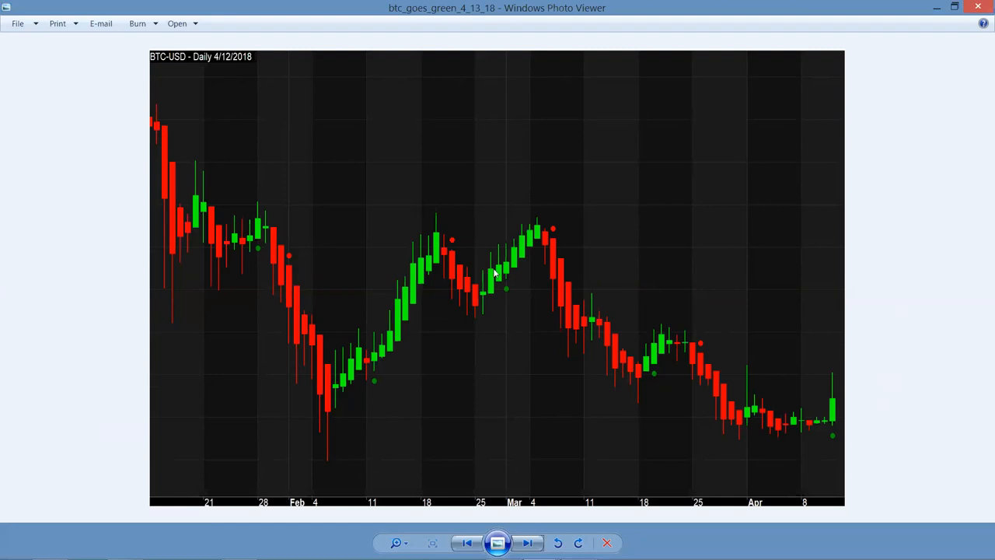
{"action": "mouse_move", "coordinate": [832, 444]}
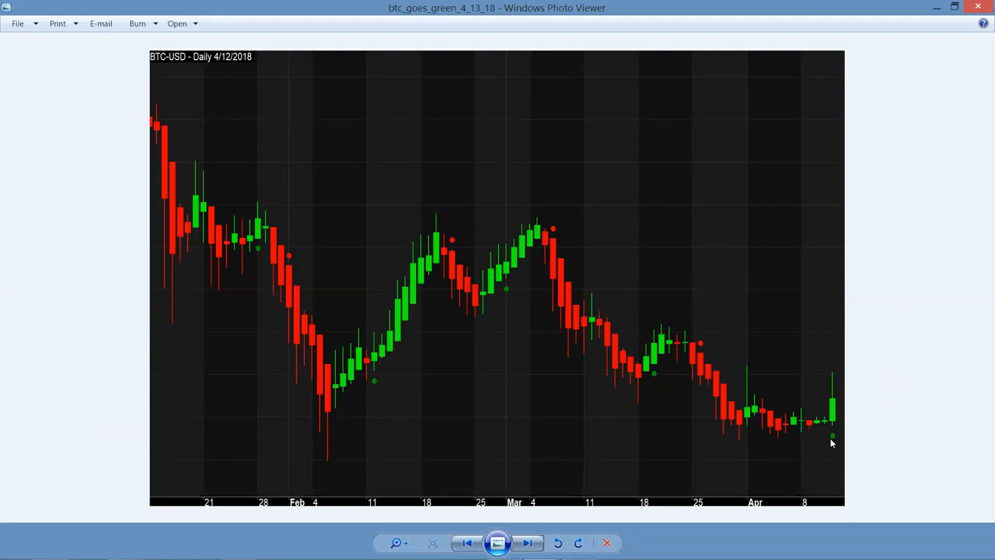
{"action": "mouse_move", "coordinate": [324, 304]}
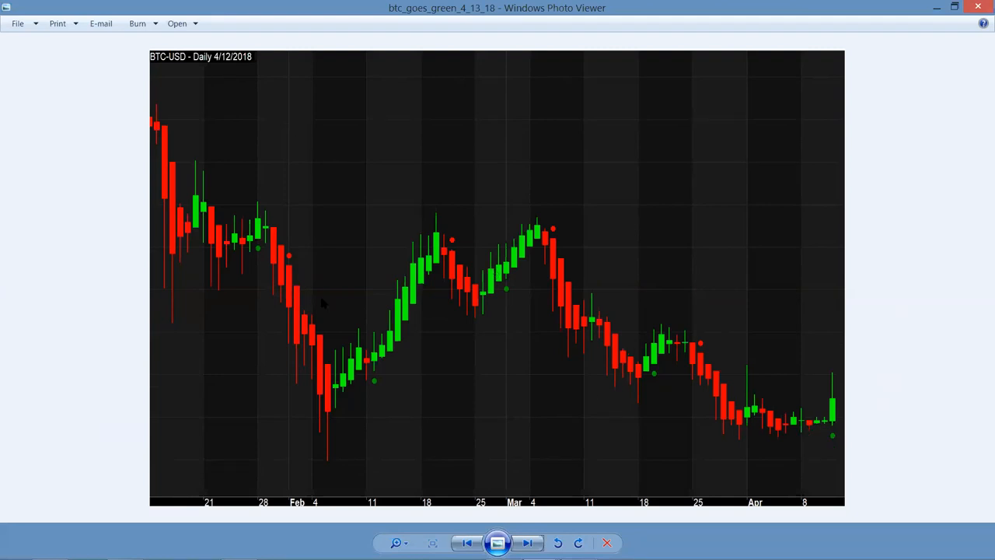
{"action": "mouse_move", "coordinate": [303, 508]}
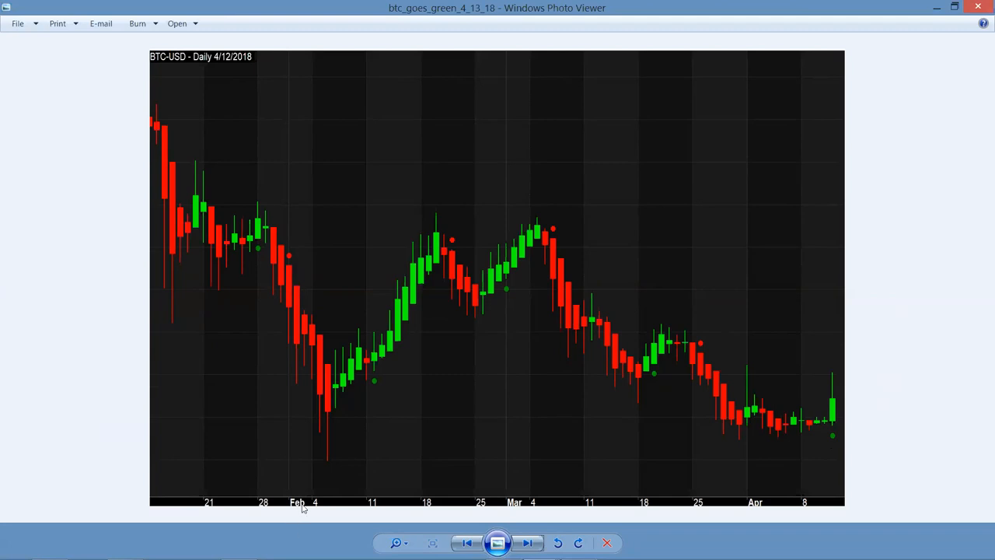
{"action": "mouse_move", "coordinate": [140, 121]}
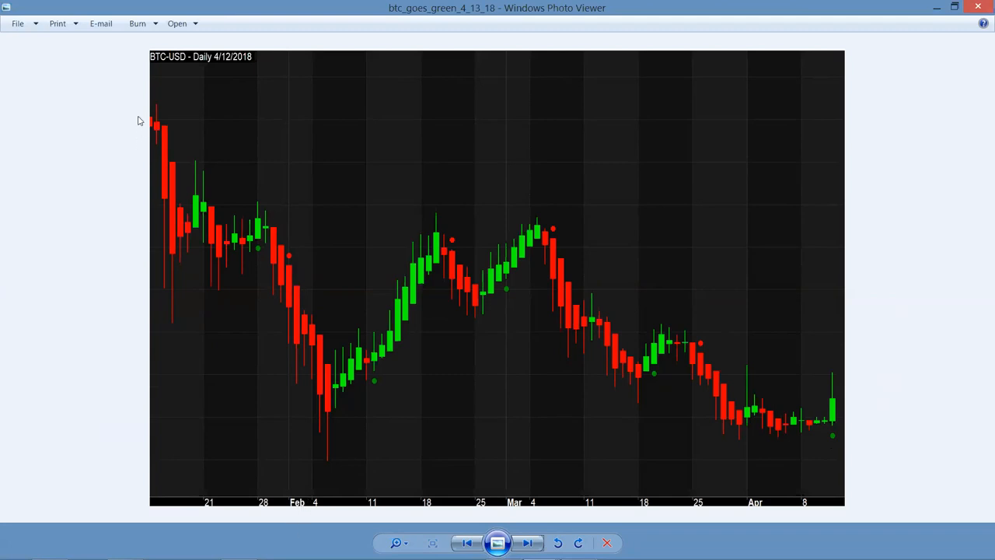
{"action": "mouse_move", "coordinate": [318, 379]}
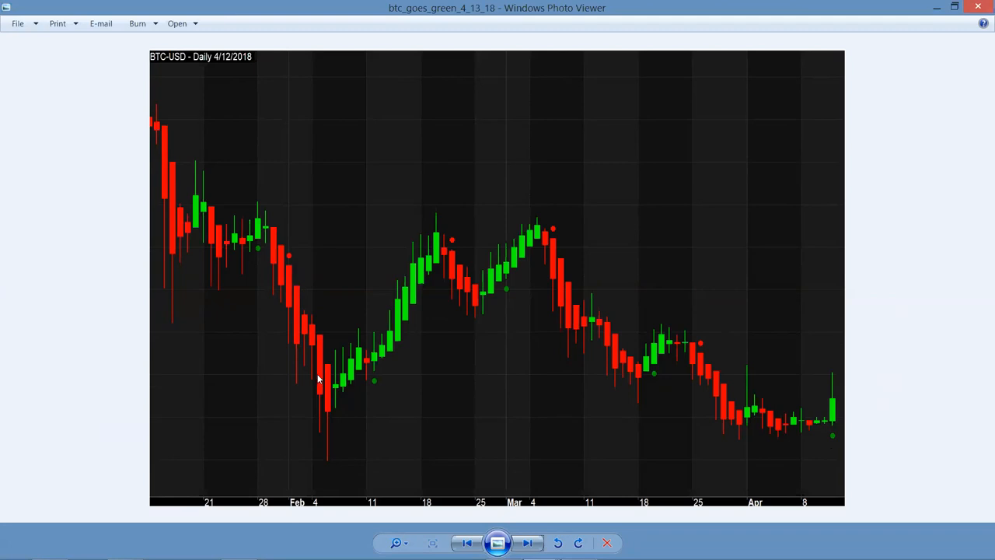
{"action": "mouse_move", "coordinate": [335, 404]}
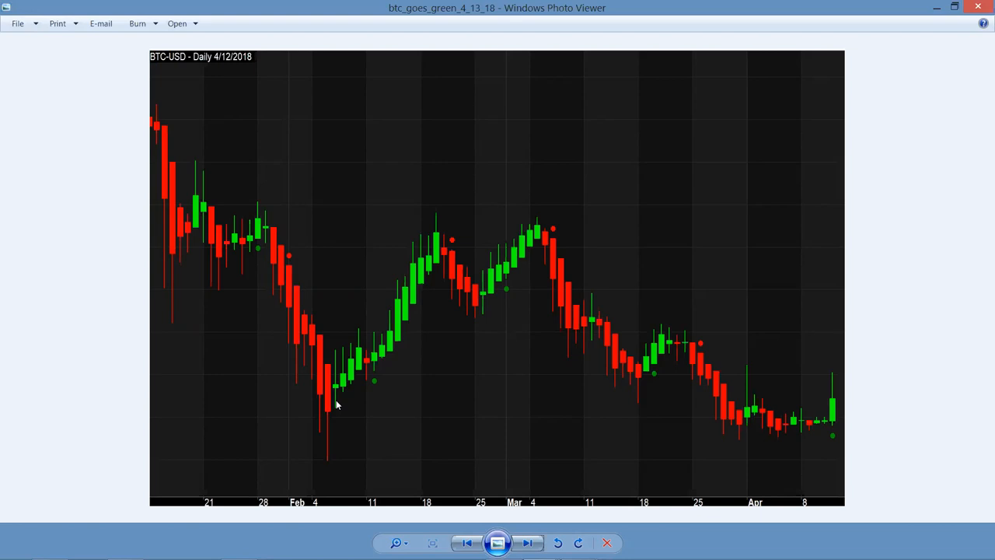
{"action": "mouse_move", "coordinate": [389, 412]}
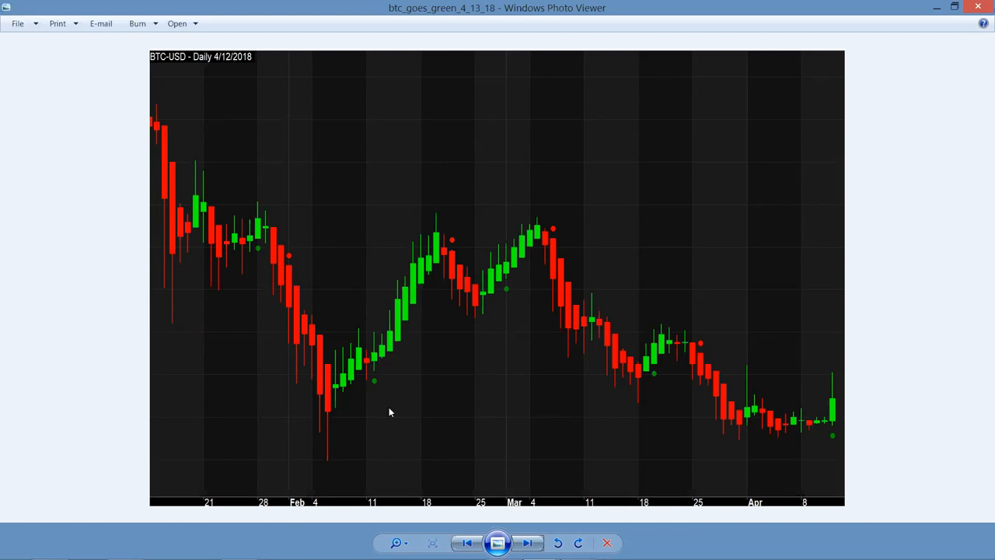
{"action": "mouse_move", "coordinate": [387, 385]}
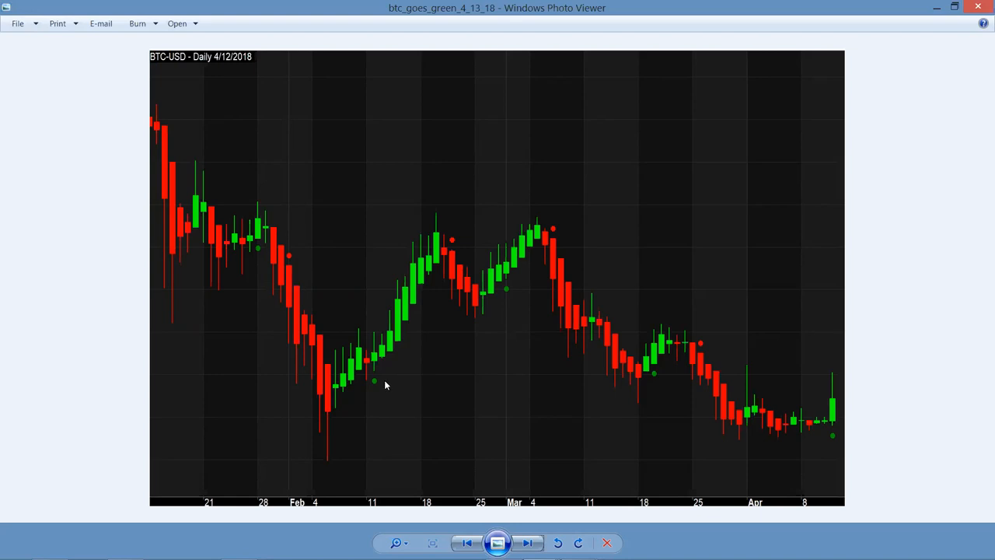
{"action": "mouse_move", "coordinate": [381, 379]}
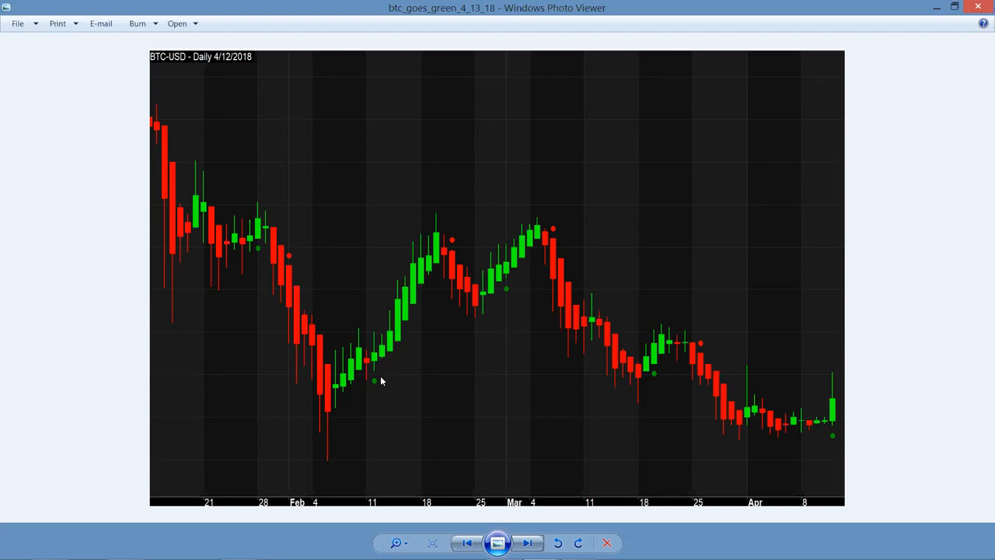
{"action": "mouse_move", "coordinate": [454, 339]}
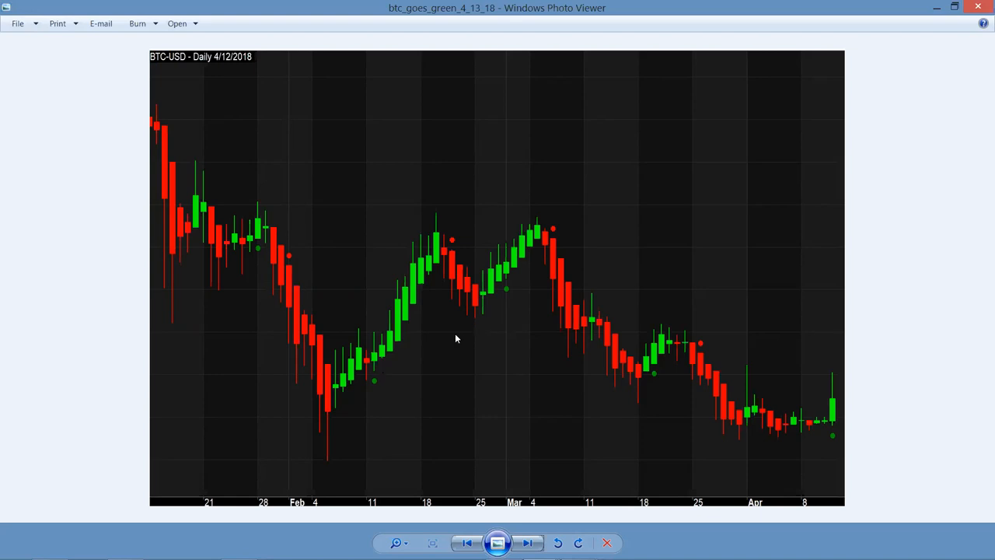
{"action": "mouse_move", "coordinate": [370, 392]}
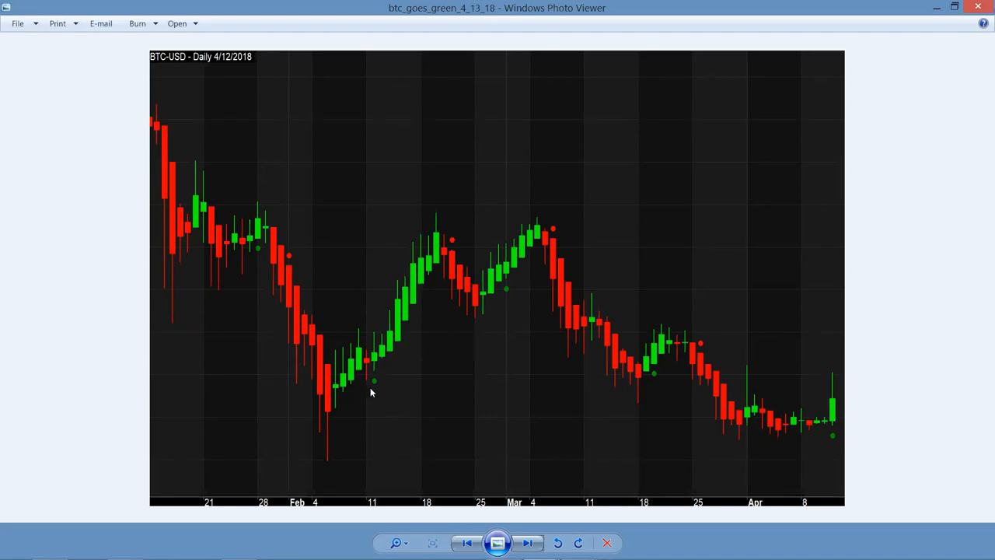
{"action": "mouse_move", "coordinate": [374, 385]}
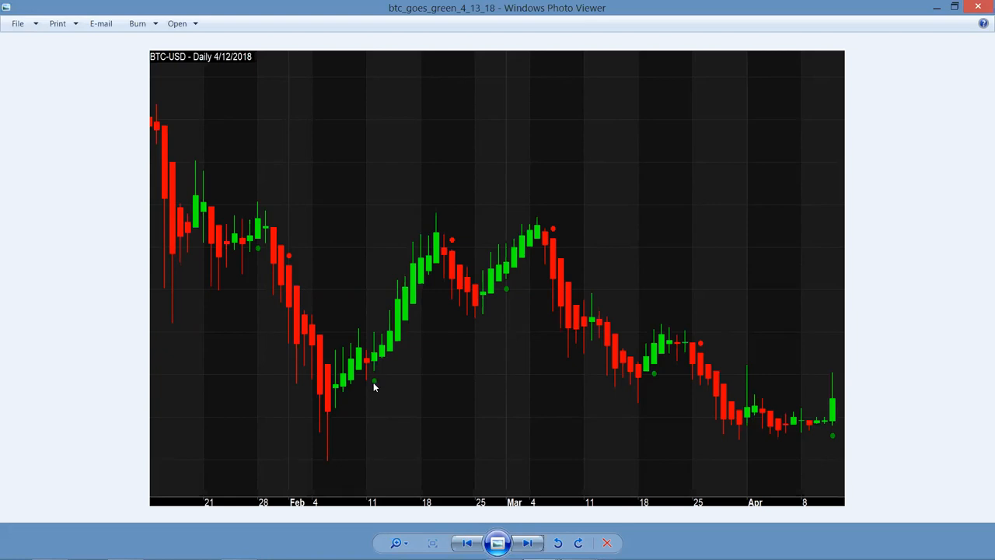
{"action": "mouse_move", "coordinate": [397, 317]}
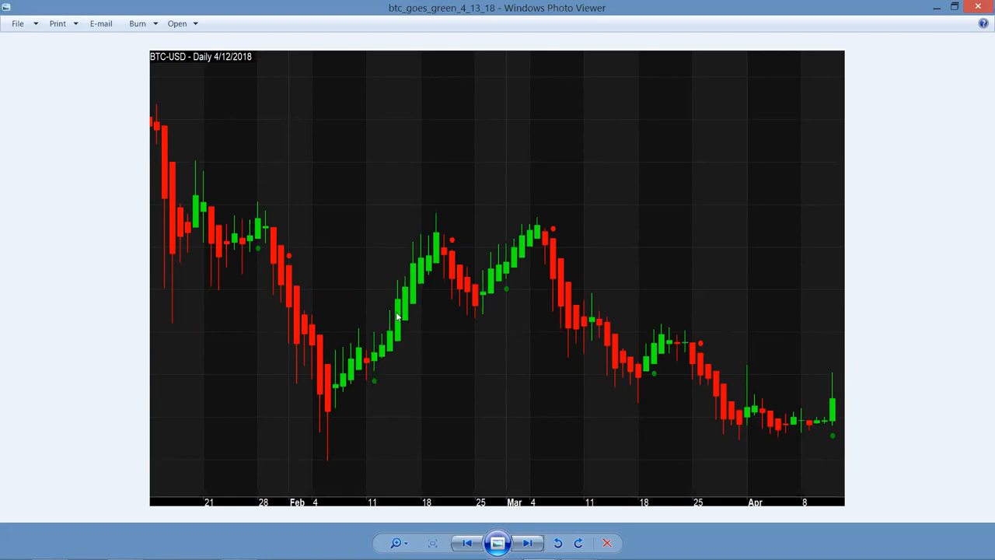
{"action": "mouse_move", "coordinate": [414, 290]}
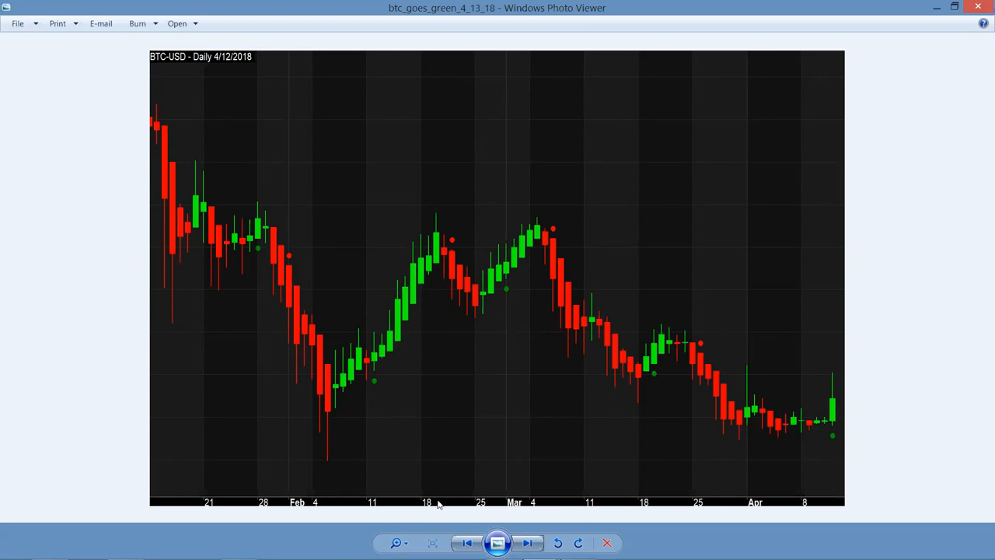
{"action": "mouse_move", "coordinate": [435, 237]}
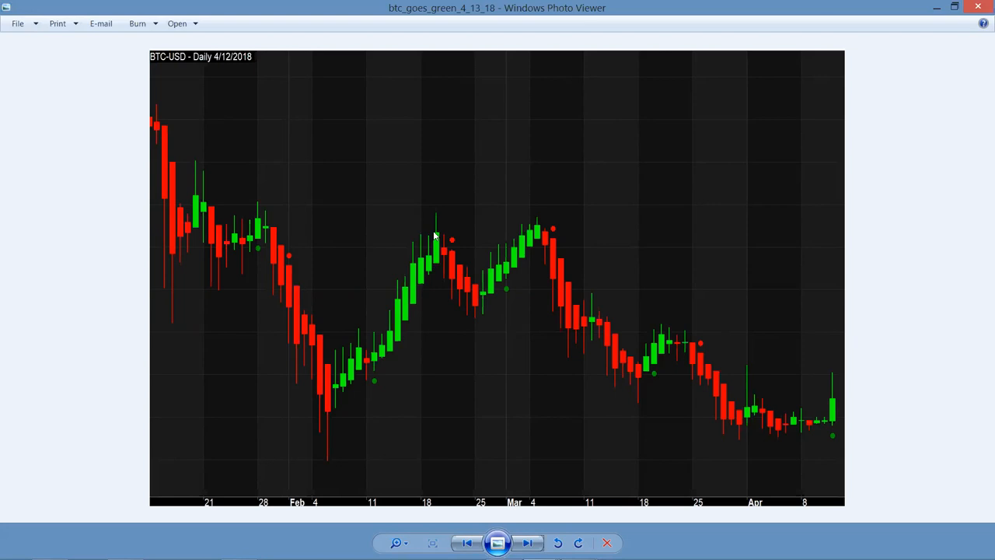
{"action": "mouse_move", "coordinate": [448, 247]}
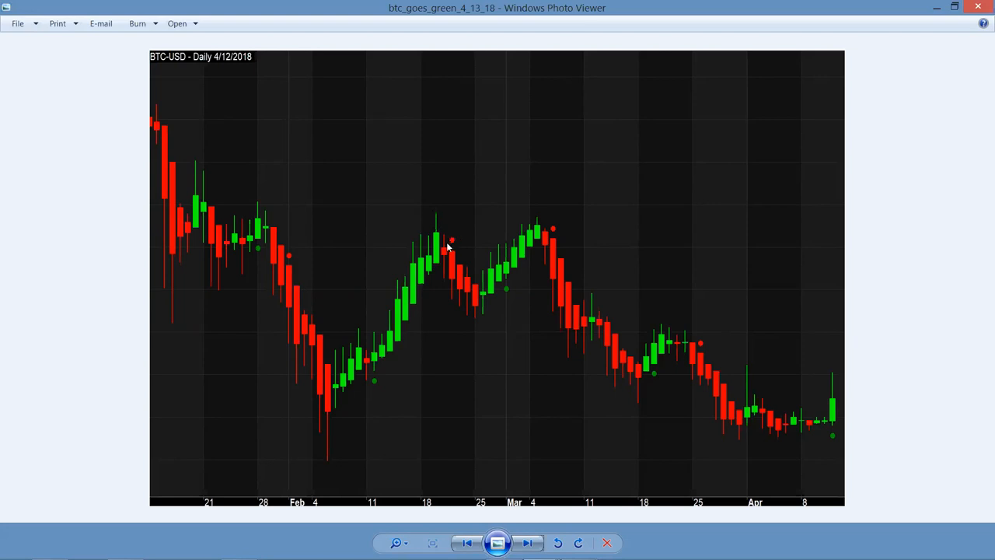
{"action": "mouse_move", "coordinate": [450, 243]}
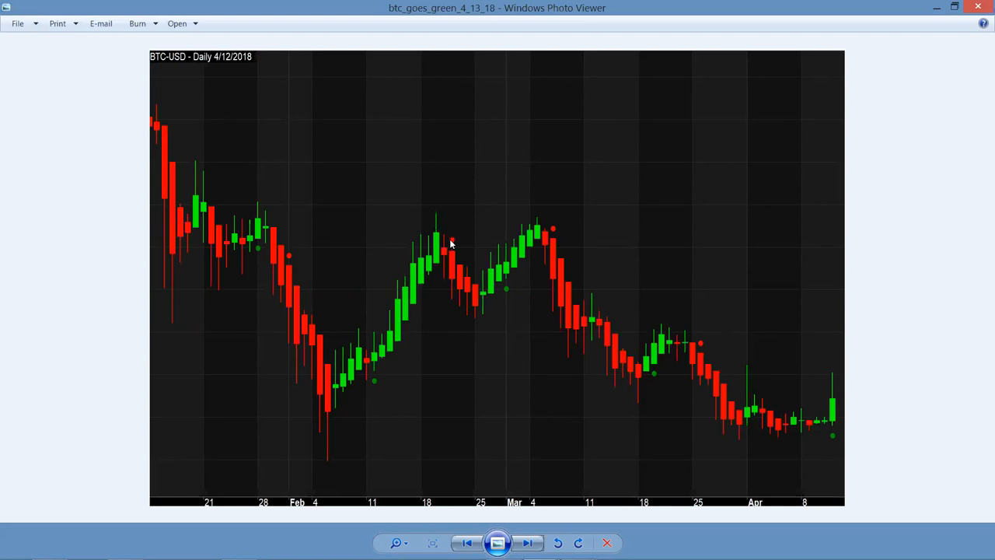
{"action": "mouse_move", "coordinate": [464, 240]}
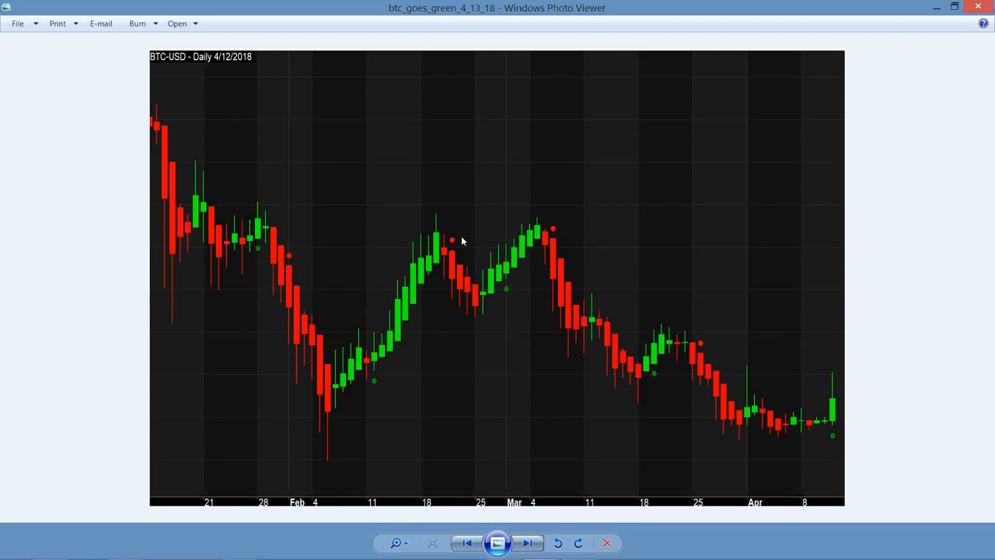
{"action": "mouse_move", "coordinate": [536, 230]}
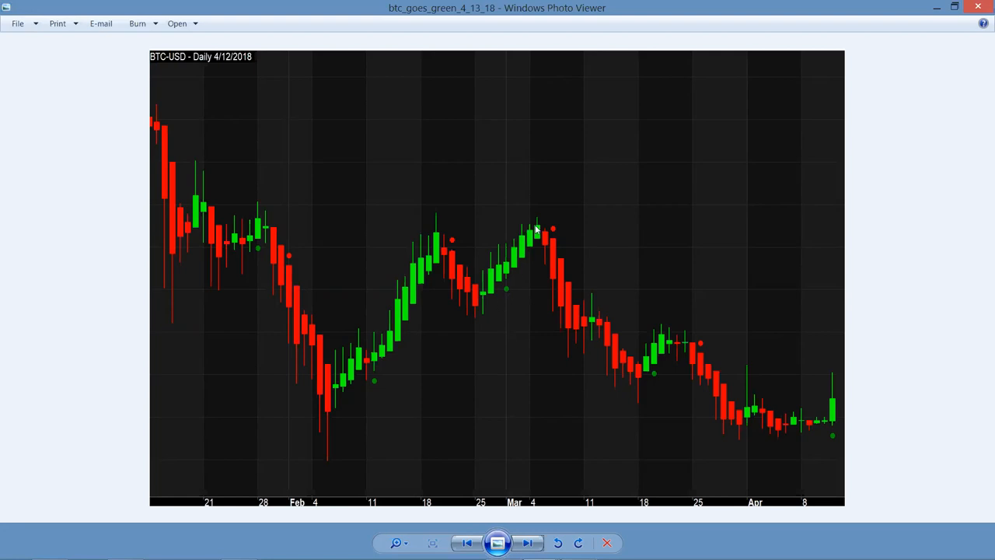
{"action": "mouse_move", "coordinate": [533, 207]}
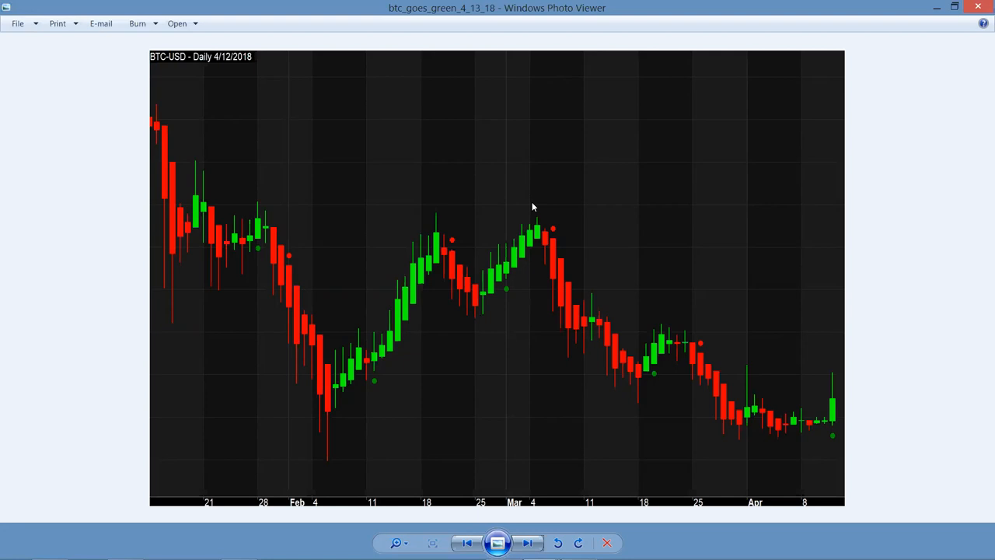
{"action": "mouse_move", "coordinate": [497, 259]}
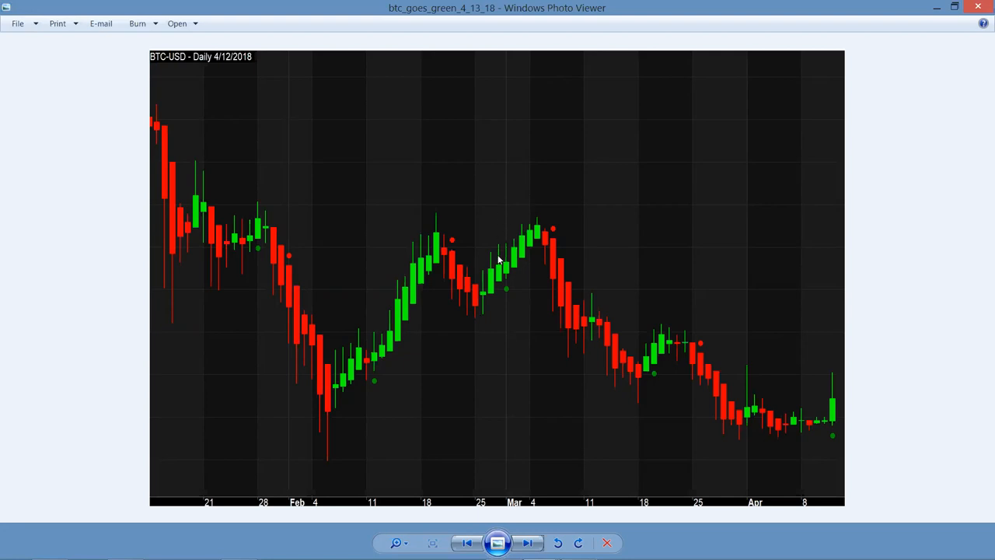
{"action": "mouse_move", "coordinate": [503, 289]}
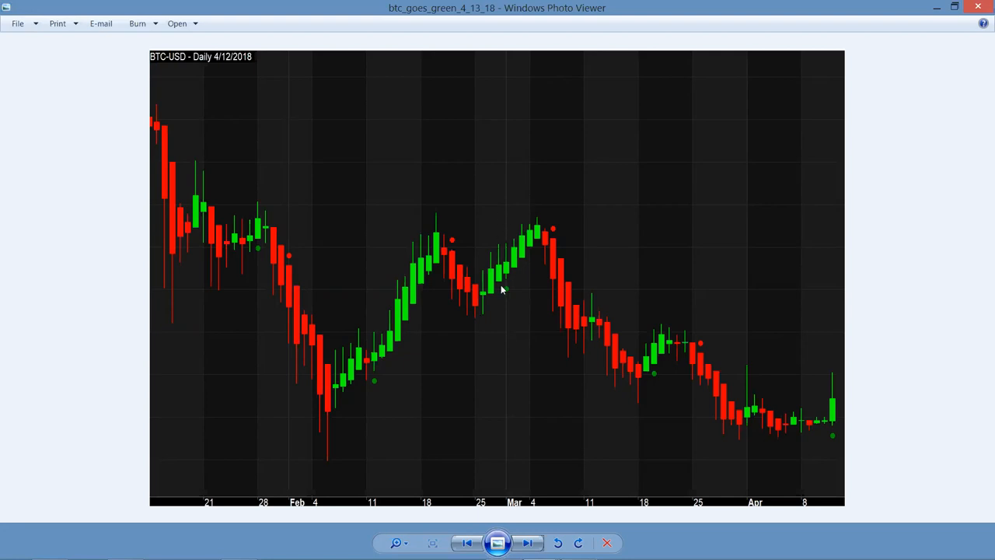
{"action": "mouse_move", "coordinate": [504, 294]}
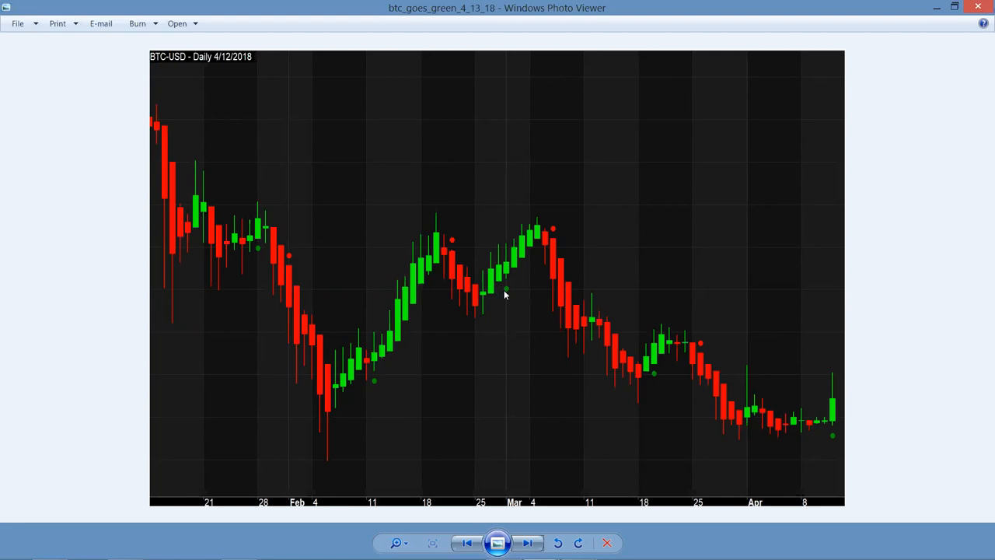
{"action": "mouse_move", "coordinate": [377, 360]}
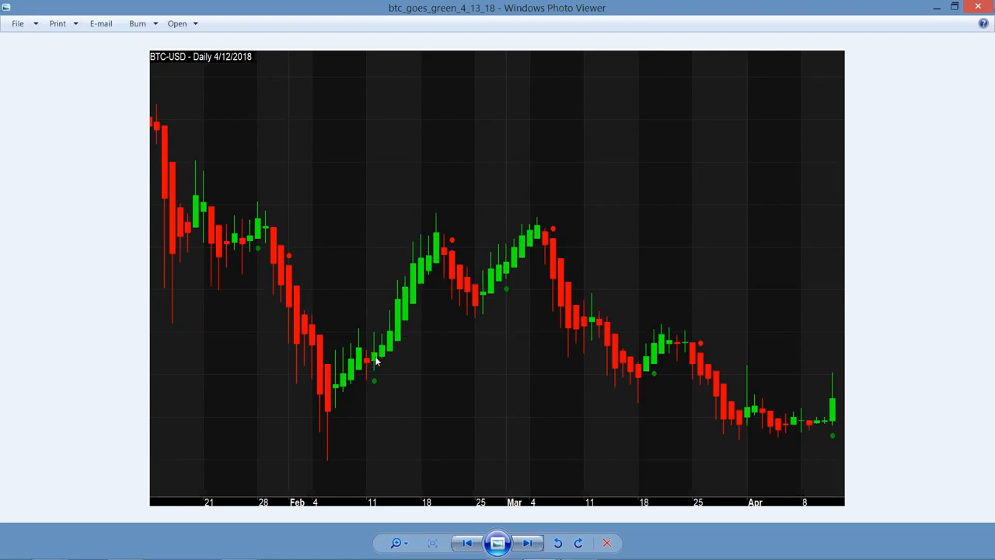
{"action": "mouse_move", "coordinate": [437, 236]}
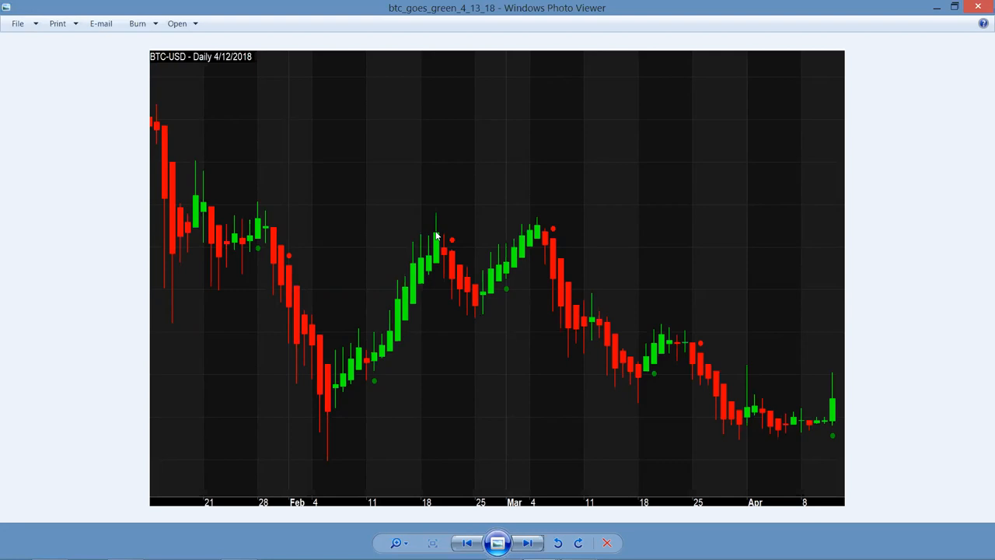
{"action": "mouse_move", "coordinate": [475, 299]}
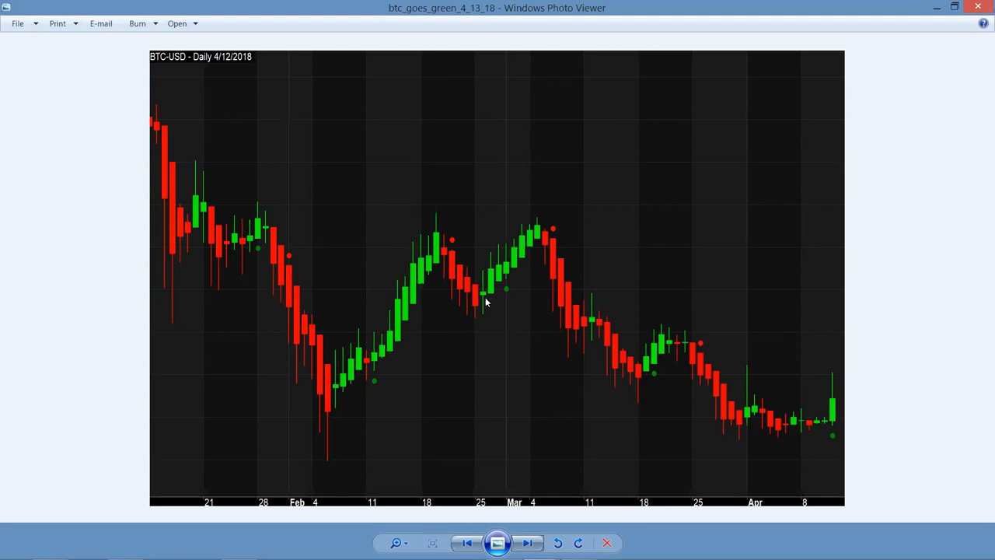
{"action": "mouse_move", "coordinate": [479, 298]}
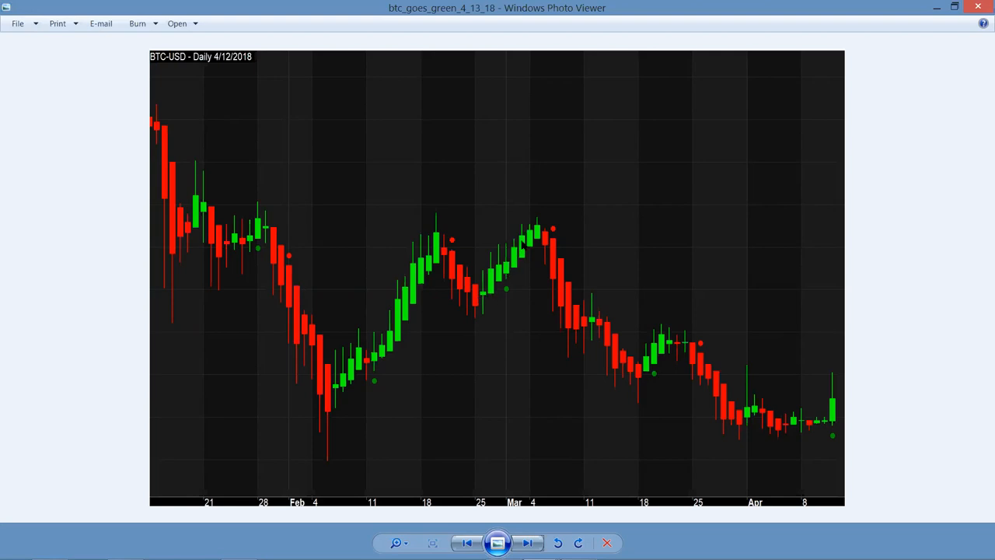
{"action": "mouse_move", "coordinate": [542, 218]}
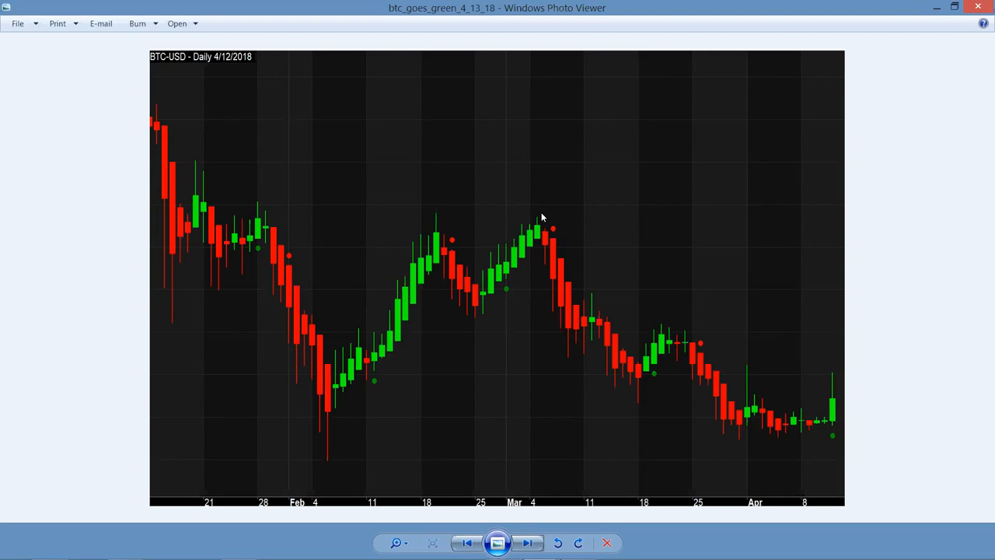
{"action": "mouse_move", "coordinate": [303, 218]}
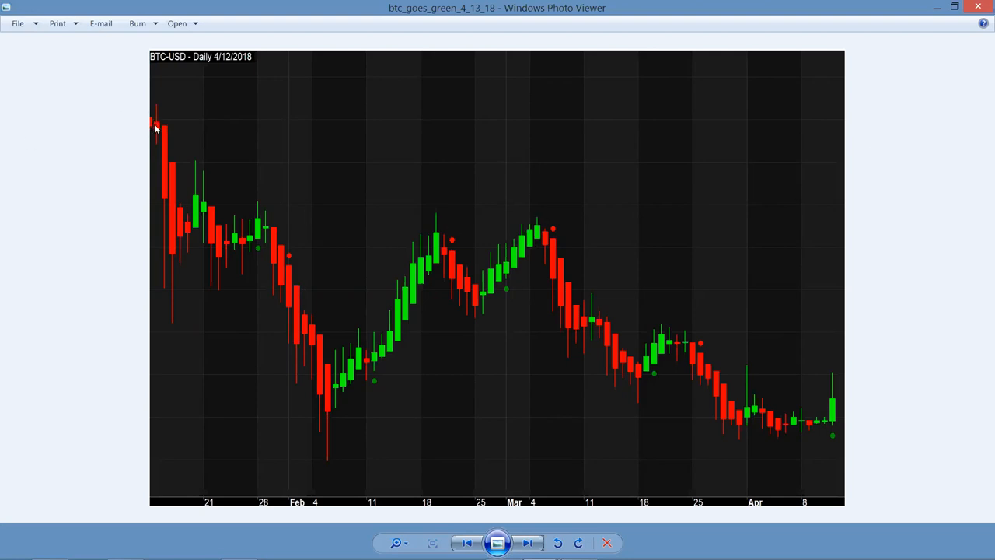
{"action": "mouse_move", "coordinate": [655, 411]}
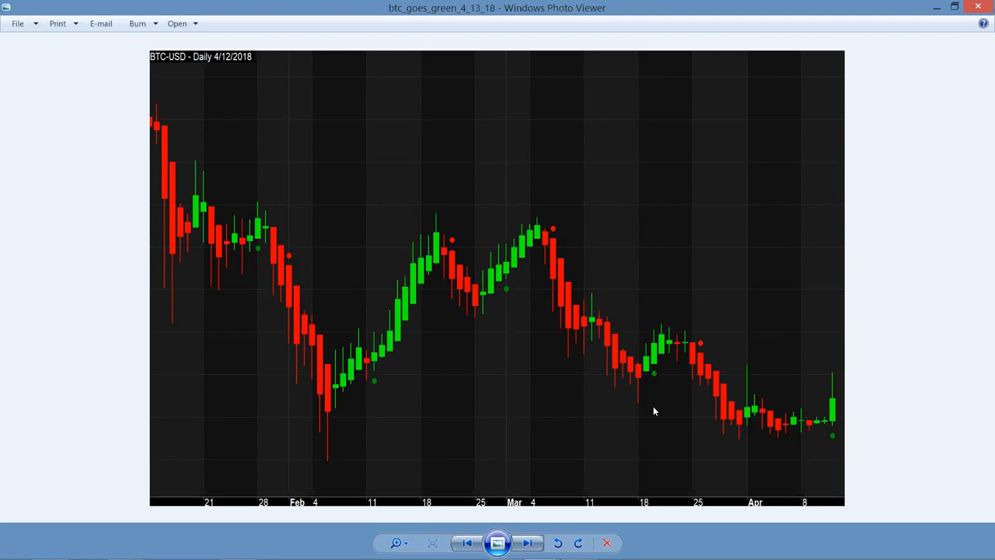
{"action": "mouse_move", "coordinate": [796, 437]}
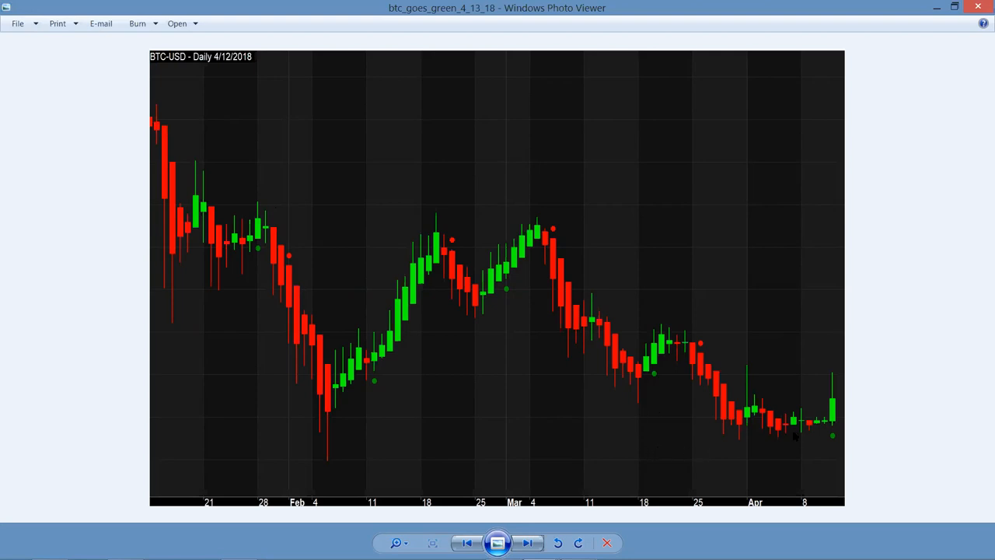
{"action": "mouse_move", "coordinate": [779, 435]}
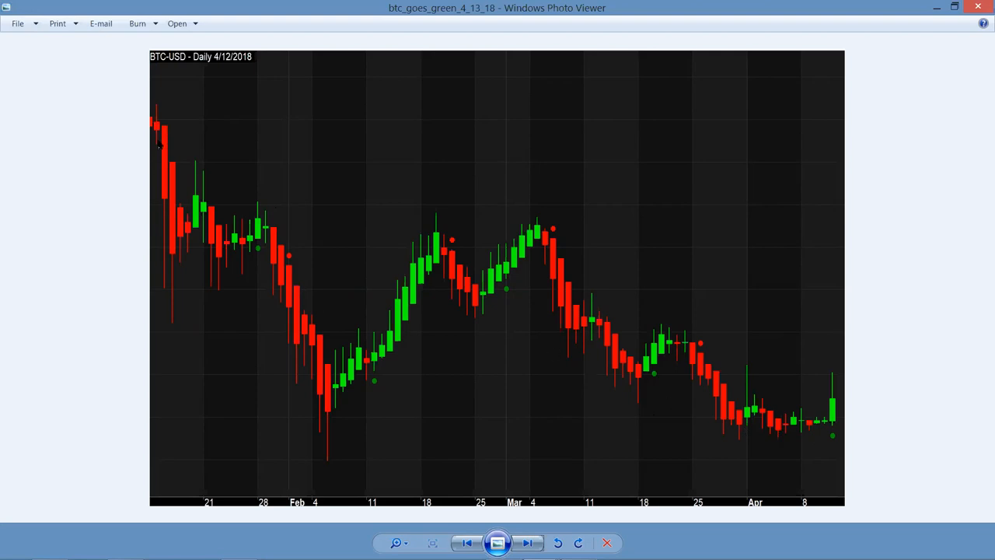
{"action": "mouse_move", "coordinate": [244, 240]}
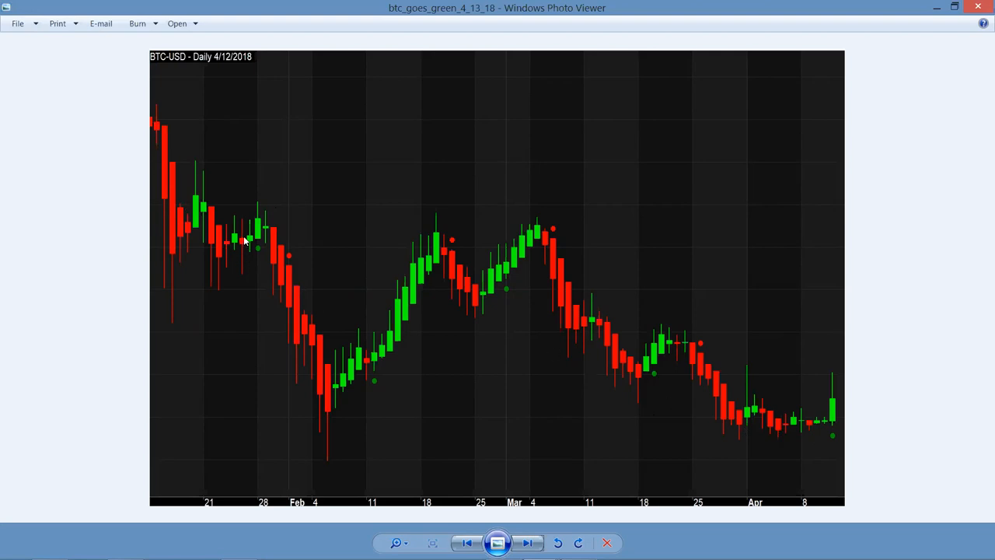
{"action": "mouse_move", "coordinate": [255, 248]}
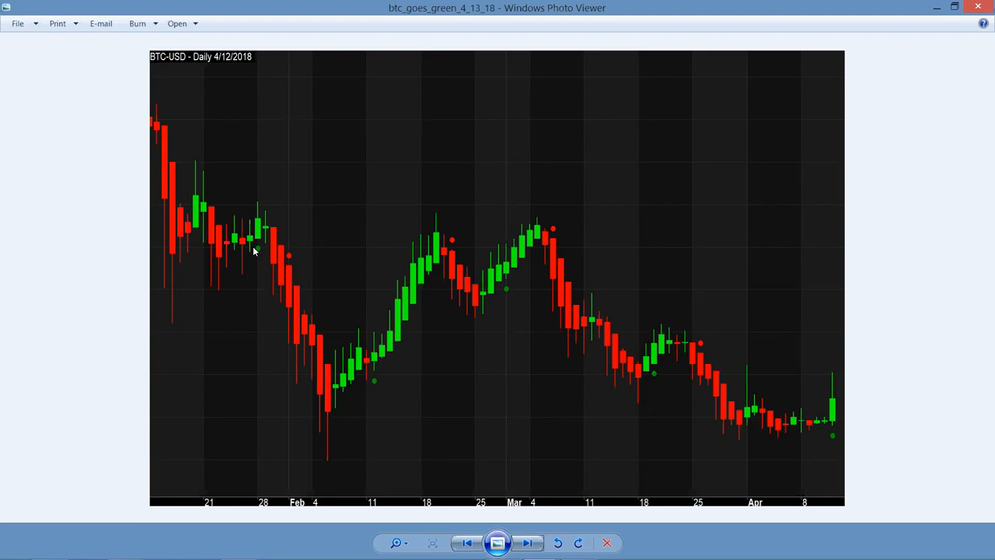
{"action": "mouse_move", "coordinate": [318, 339]}
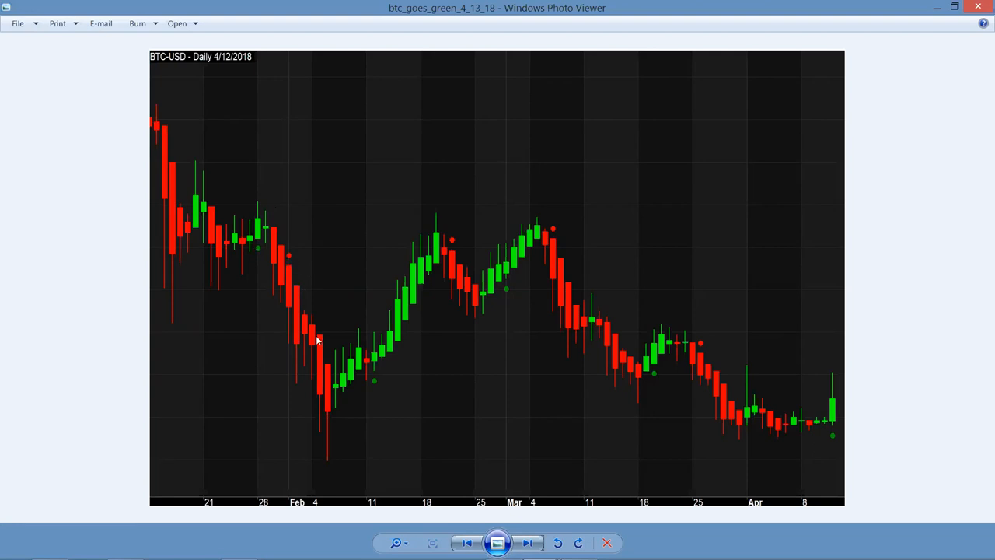
{"action": "mouse_move", "coordinate": [373, 385]}
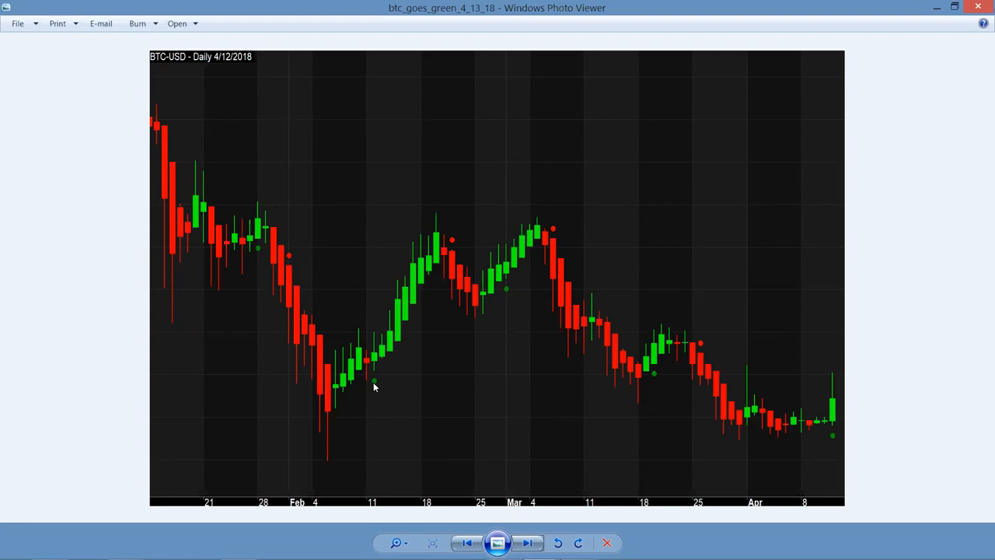
{"action": "mouse_move", "coordinate": [452, 249]}
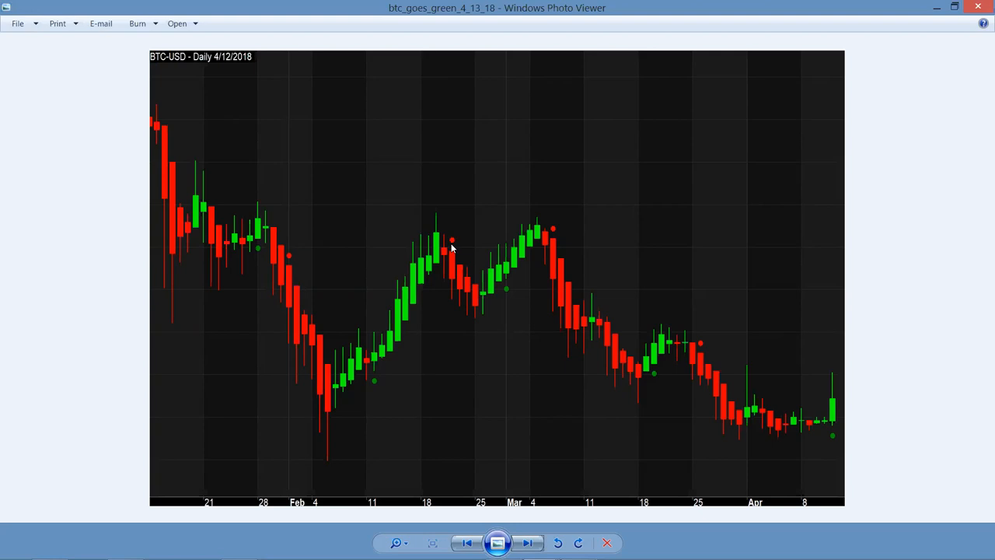
{"action": "mouse_move", "coordinate": [507, 292]}
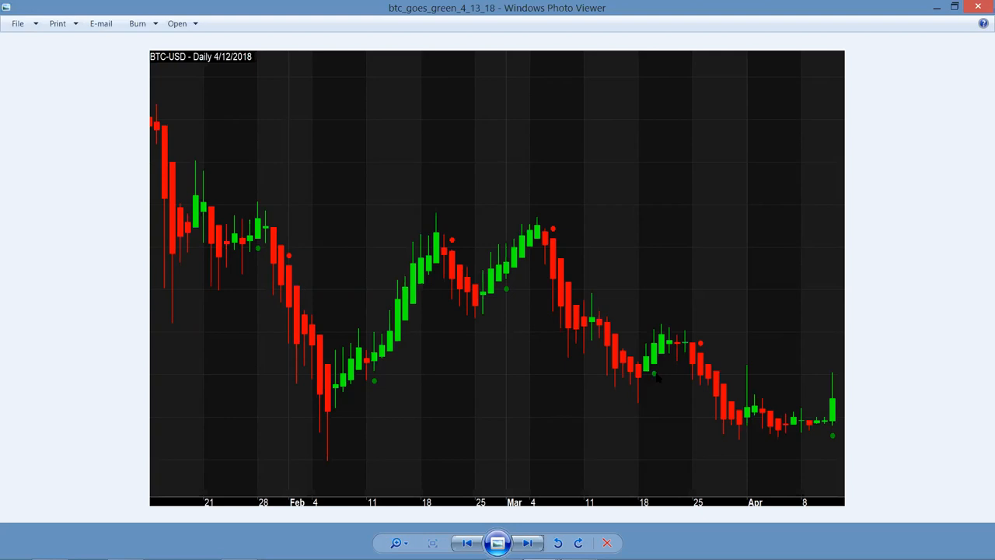
{"action": "mouse_move", "coordinate": [688, 365]}
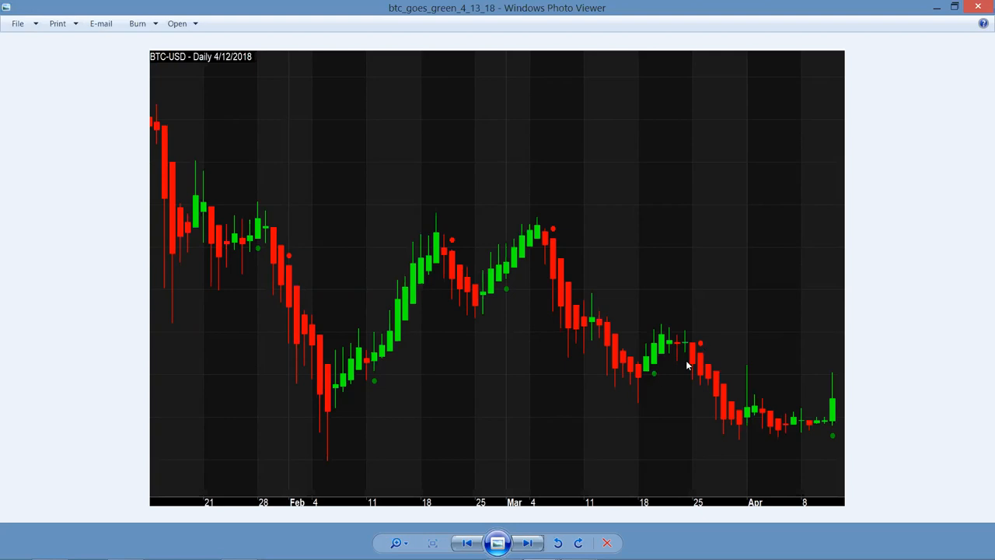
{"action": "mouse_move", "coordinate": [696, 367]}
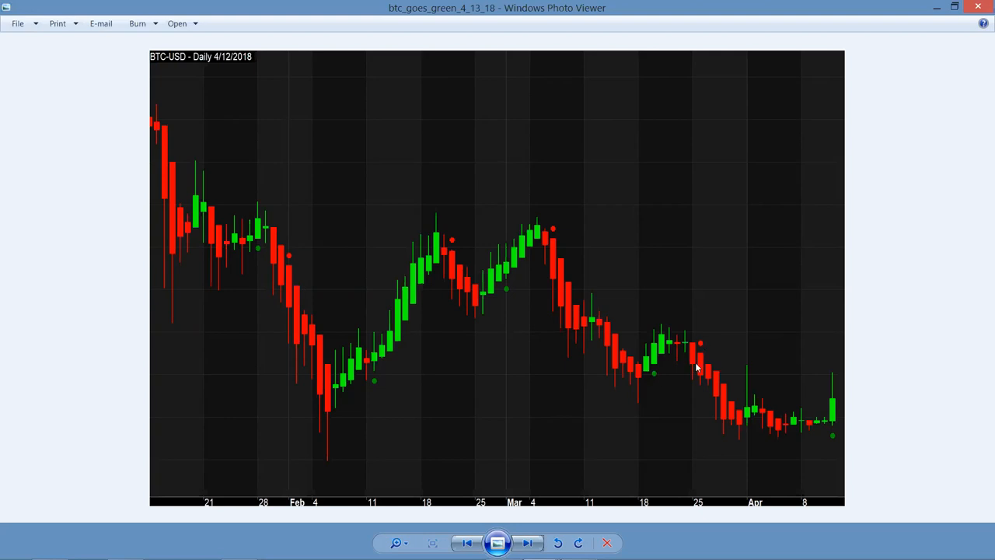
{"action": "mouse_move", "coordinate": [703, 368]}
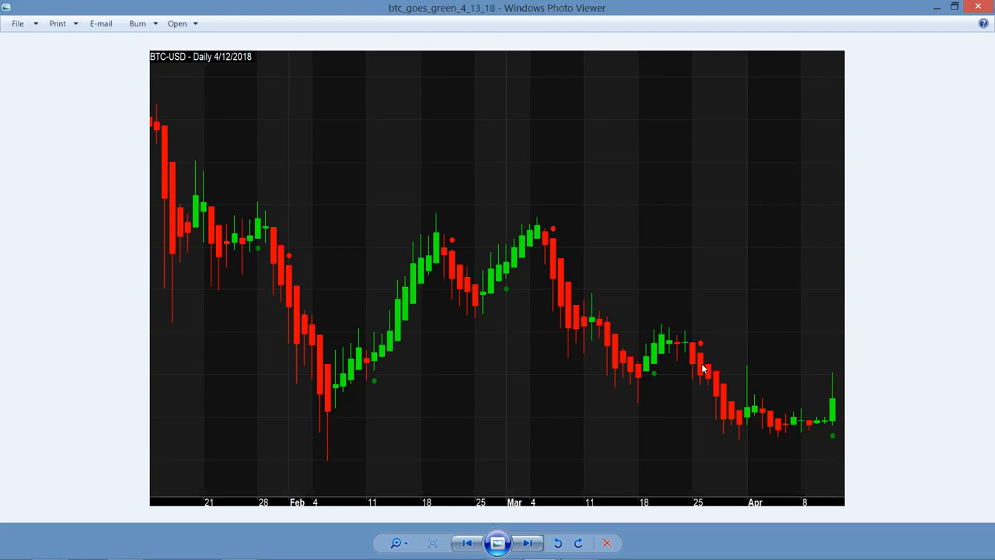
{"action": "mouse_move", "coordinate": [609, 321]}
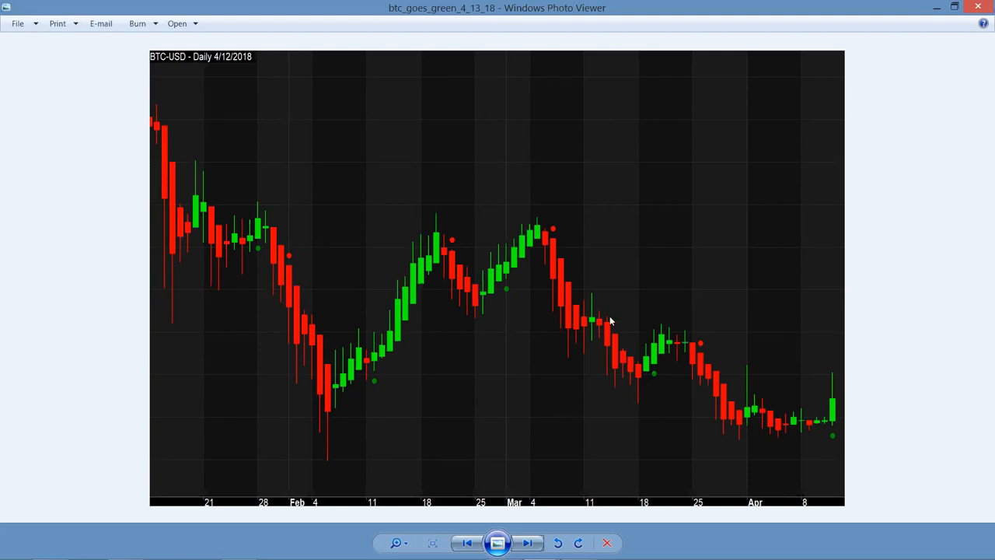
{"action": "mouse_move", "coordinate": [653, 389]}
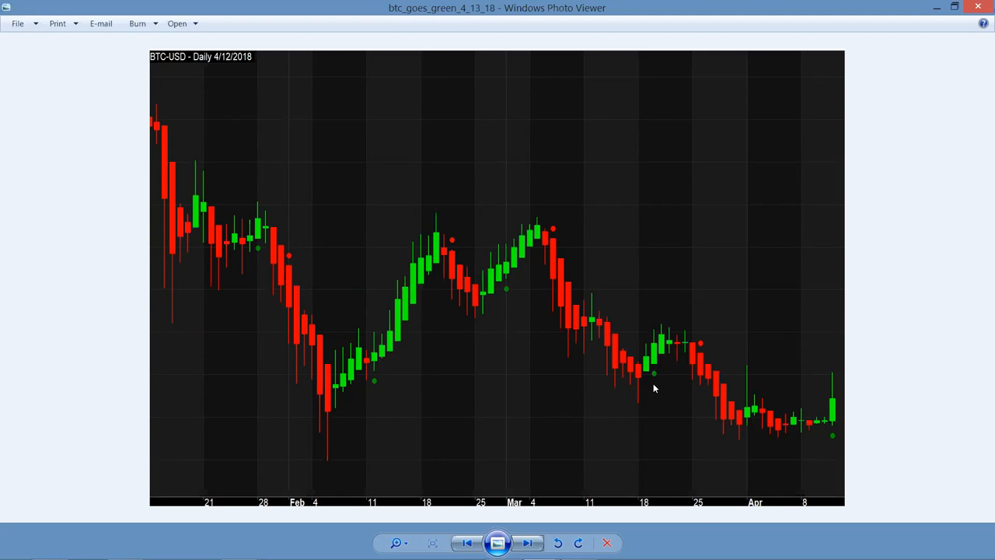
{"action": "mouse_move", "coordinate": [703, 348]}
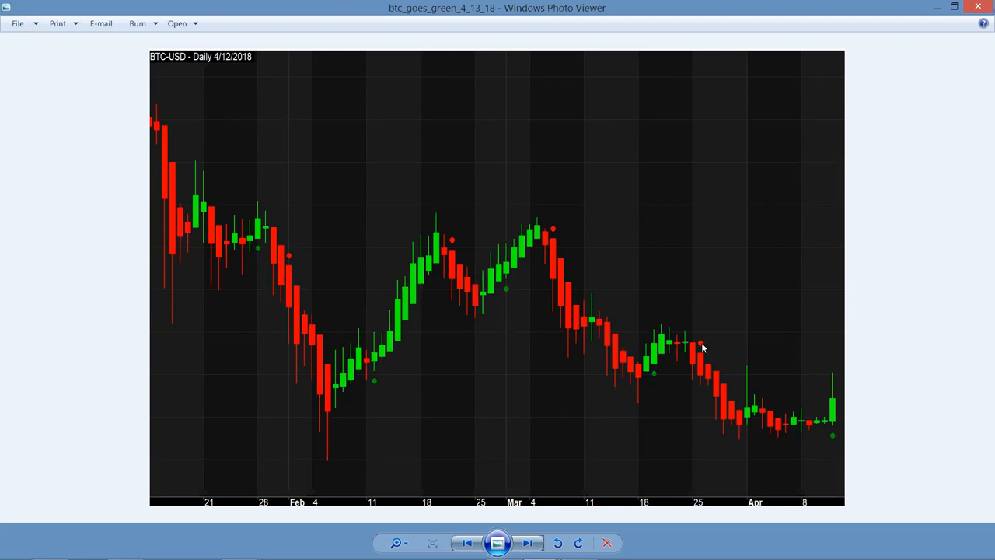
{"action": "mouse_move", "coordinate": [740, 389]}
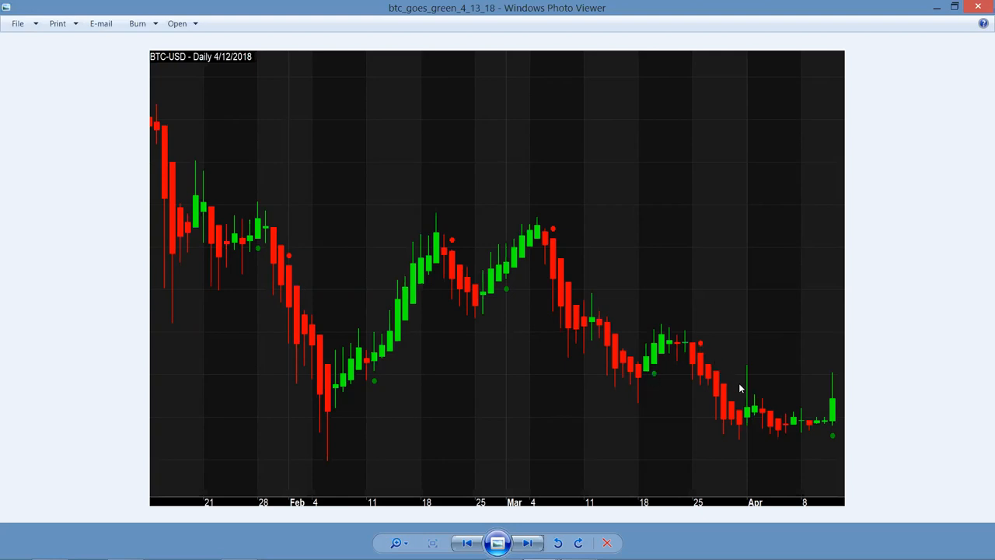
{"action": "mouse_move", "coordinate": [834, 442]}
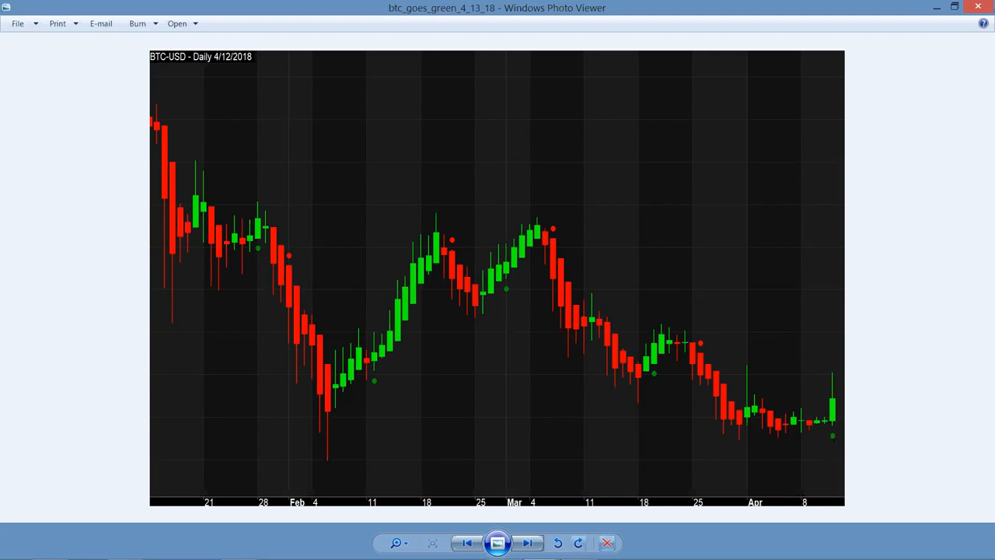
Step: Advance to the 'btc_goes_green_5' candlestick chart ending in a green upswing
{"action": "left_click", "coordinate": [527, 543]}
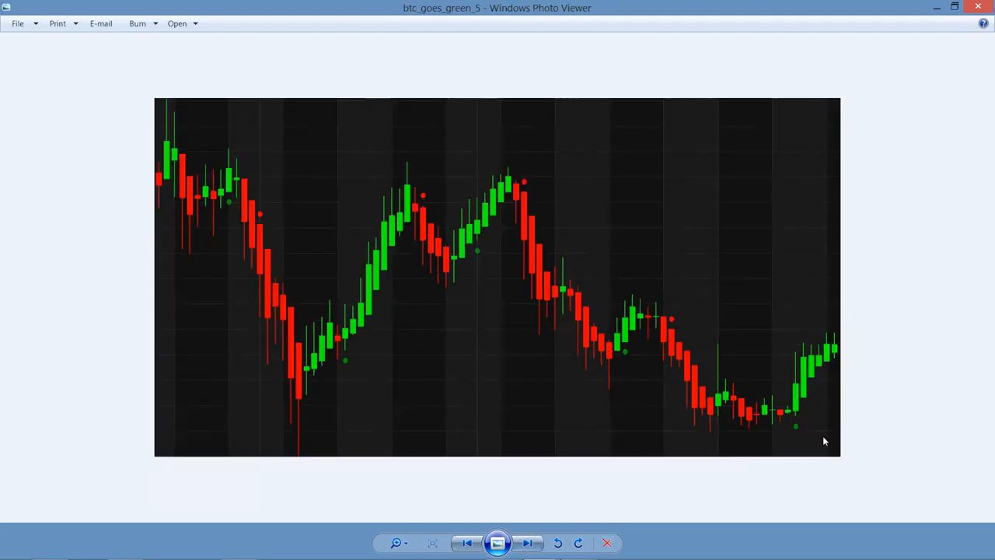
{"action": "mouse_move", "coordinate": [805, 401]}
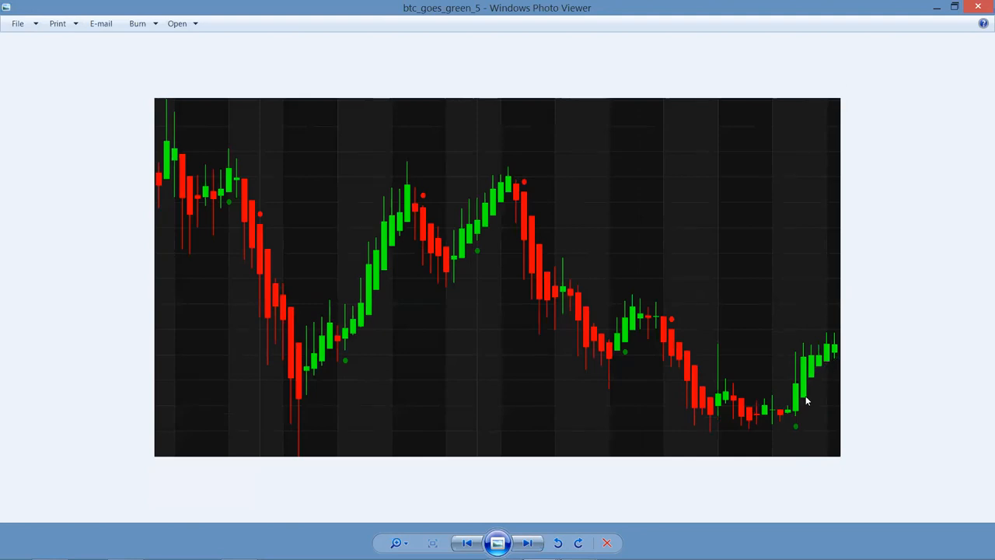
{"action": "mouse_move", "coordinate": [837, 352]}
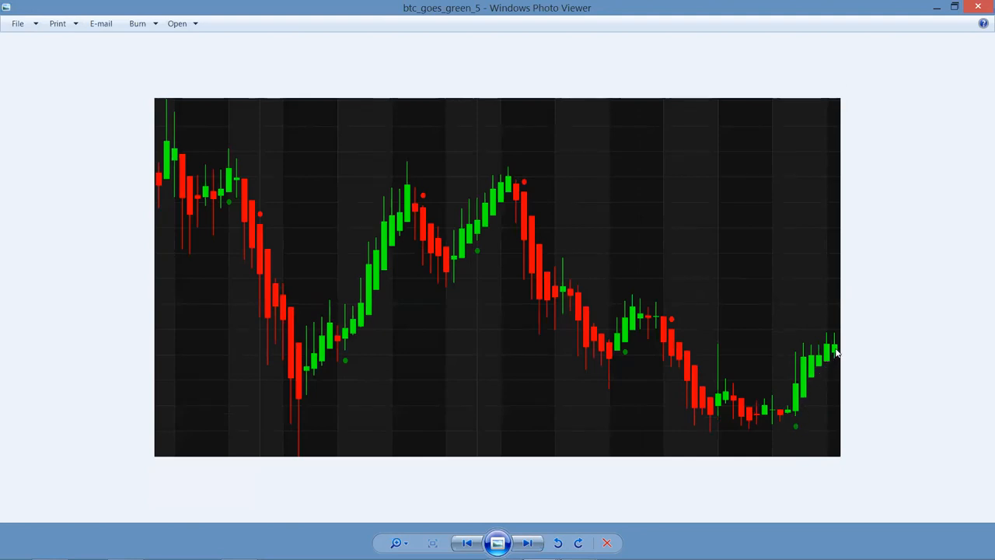
{"action": "mouse_move", "coordinate": [912, 252]}
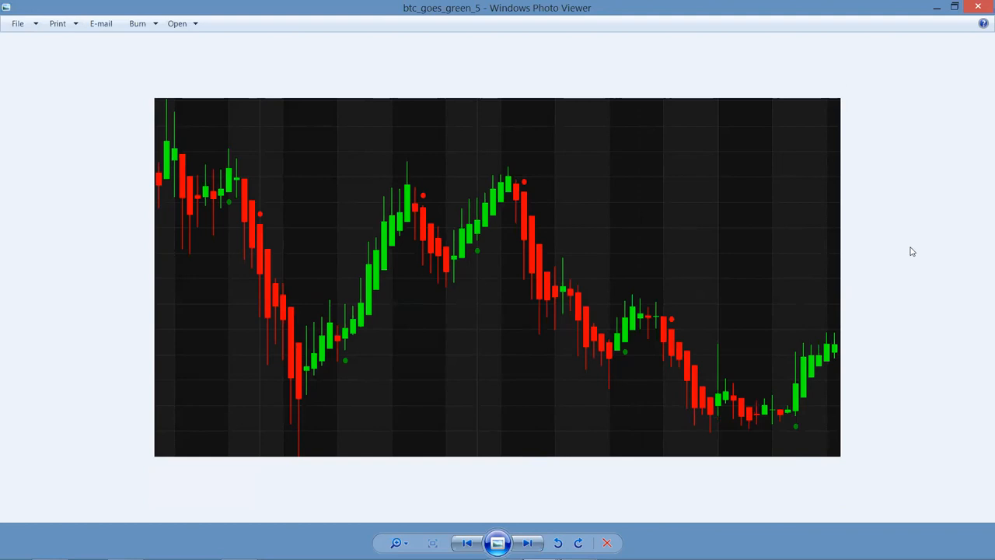
{"action": "mouse_move", "coordinate": [978, 7]}
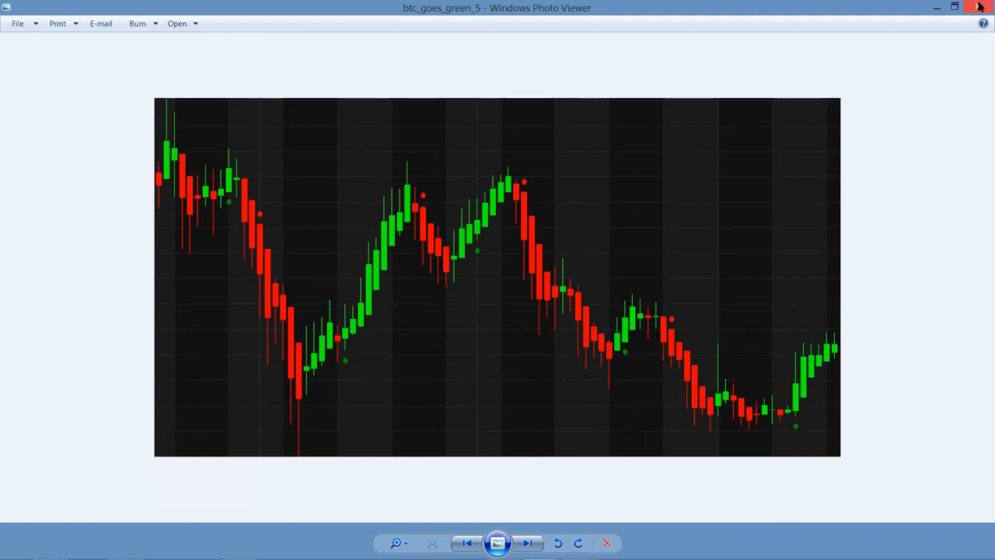
{"action": "mouse_move", "coordinate": [887, 199]}
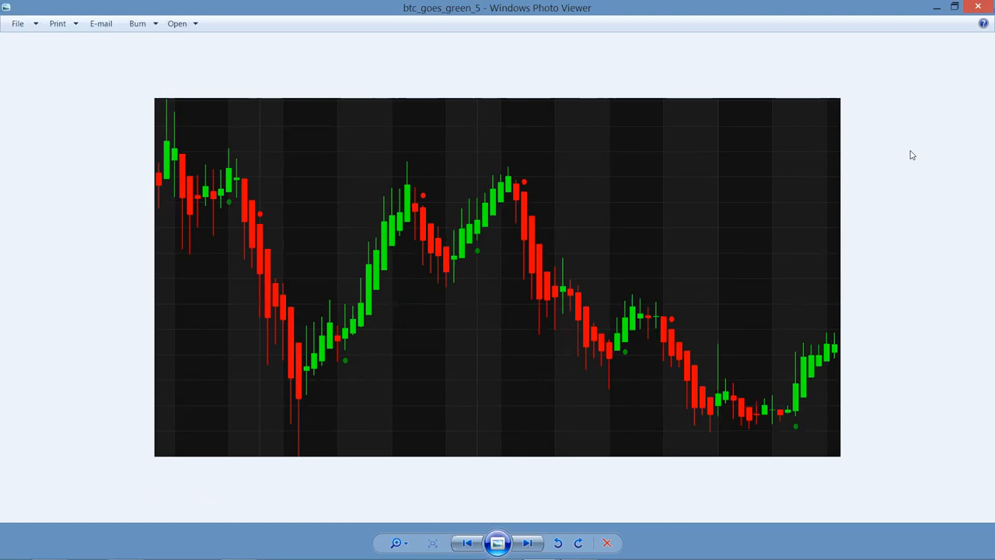
{"action": "mouse_move", "coordinate": [980, 141]}
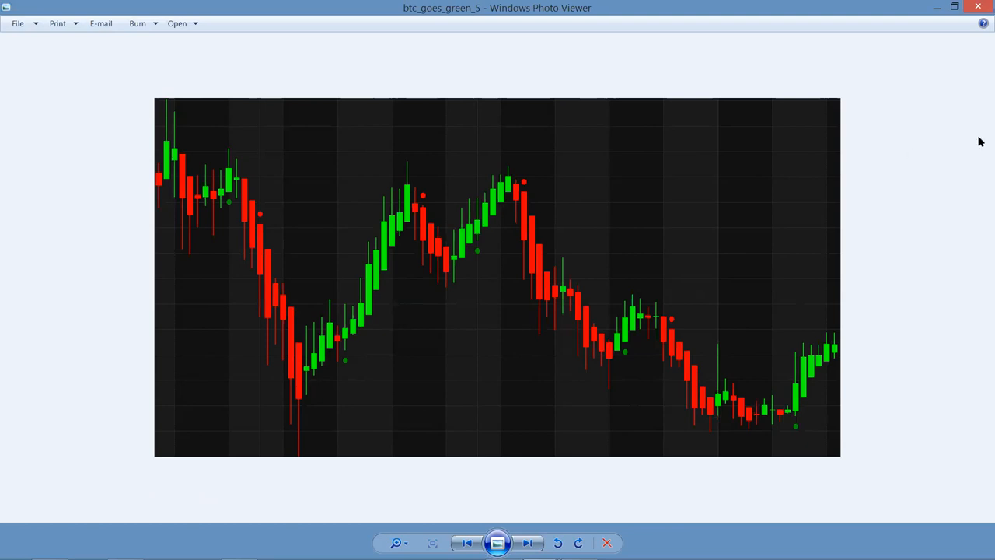
{"action": "mouse_move", "coordinate": [401, 119]}
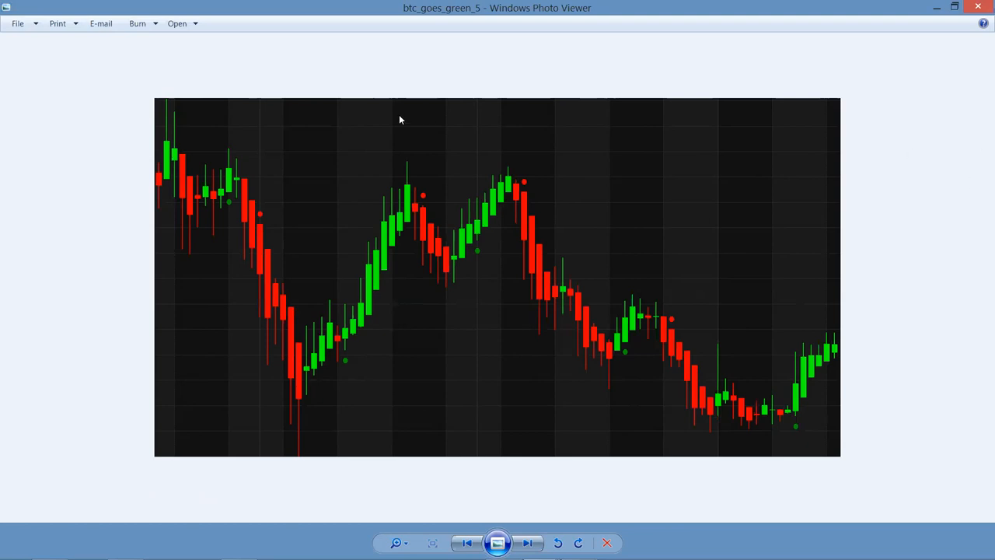
{"action": "mouse_move", "coordinate": [314, 61]}
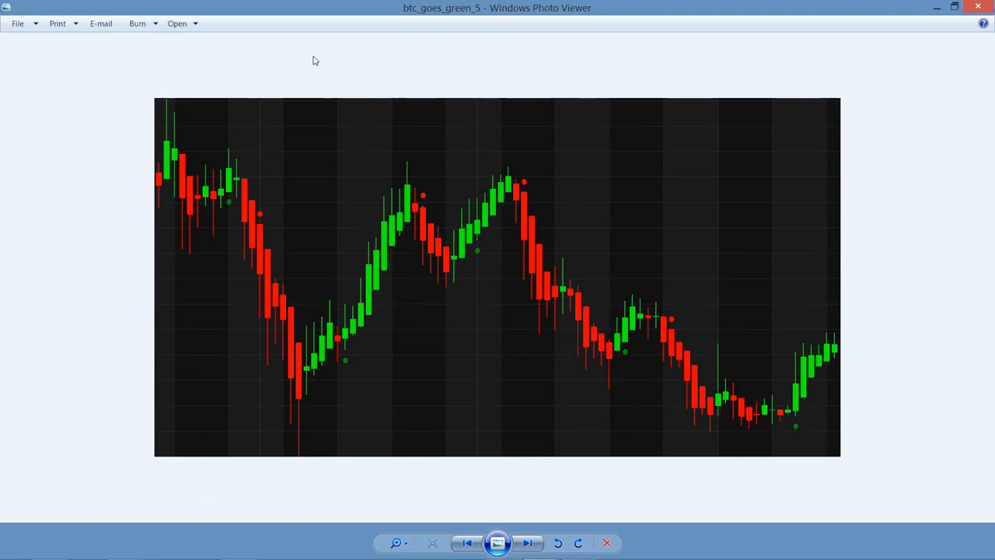
Step: Advance to the 'cryptocurrency' photo of stacked gold Bitcoin coins on a circuit board
{"action": "left_click", "coordinate": [527, 542]}
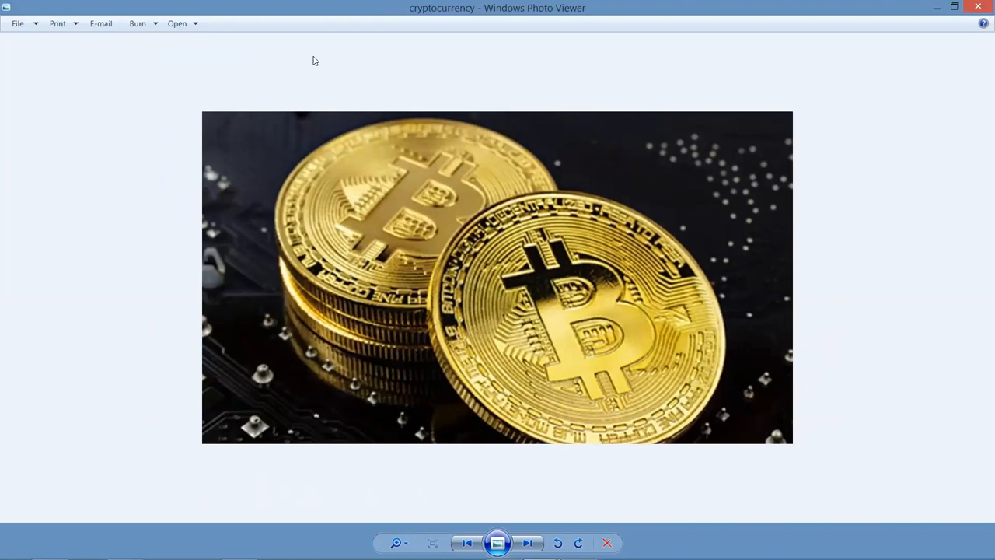
Step: Advance to the 'USD - Purchasing Power & Currency in Circulation' chart from 1971 onward
{"action": "left_click", "coordinate": [527, 543]}
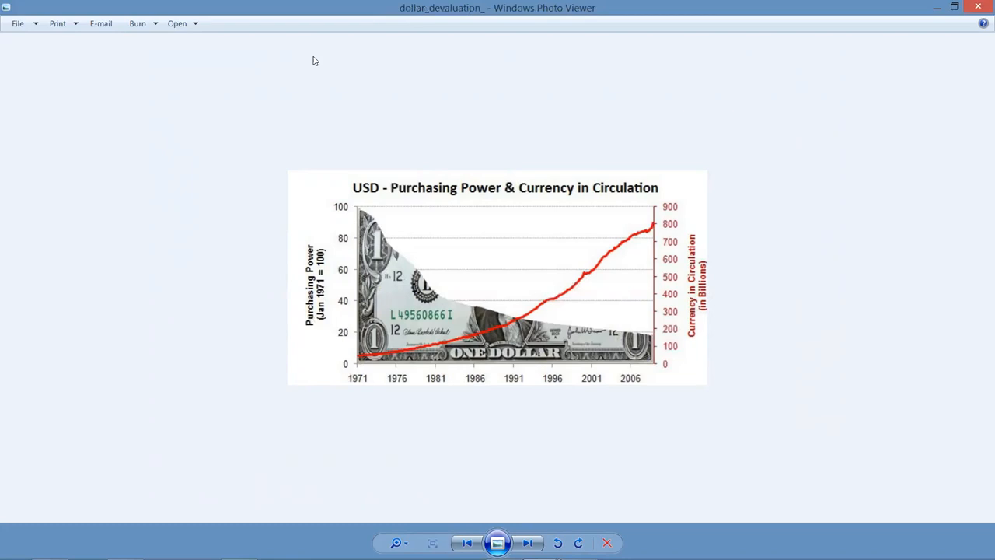
Step: Advance to the 'fast run with winners' horse racing photo
{"action": "left_click", "coordinate": [527, 543]}
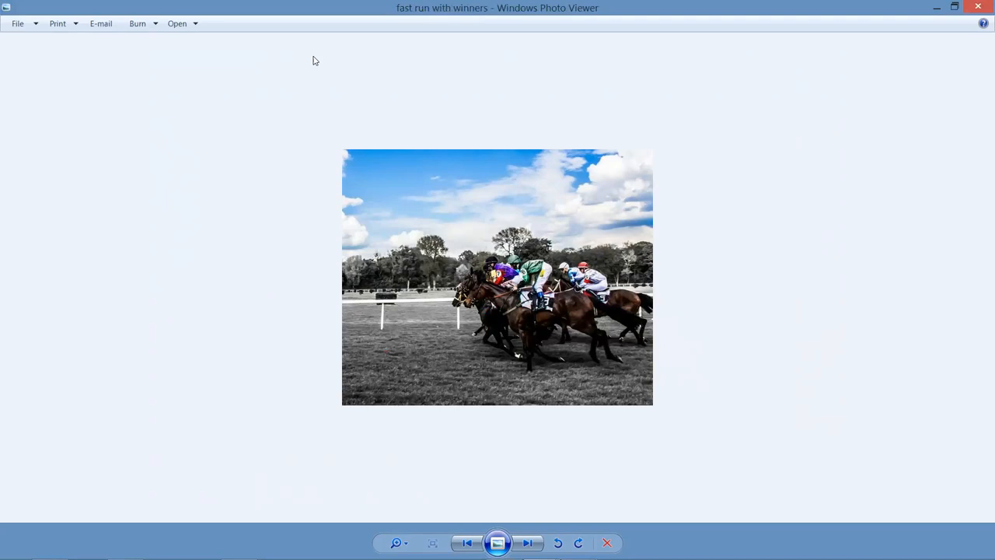
Step: Advance to the 'ico_plan' table of ICO purchase prices and profits up to 1889%
{"action": "left_click", "coordinate": [526, 543]}
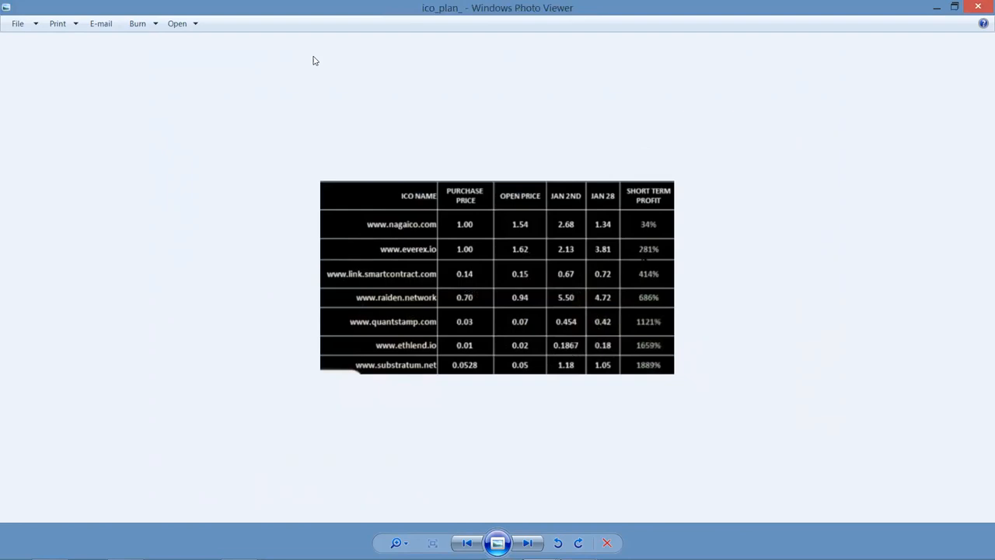
Step: Step past the KuCoin 0.01832089 BTC balance screenshot to the 'Lead Generation' graphic
{"action": "left_click", "coordinate": [529, 543]}
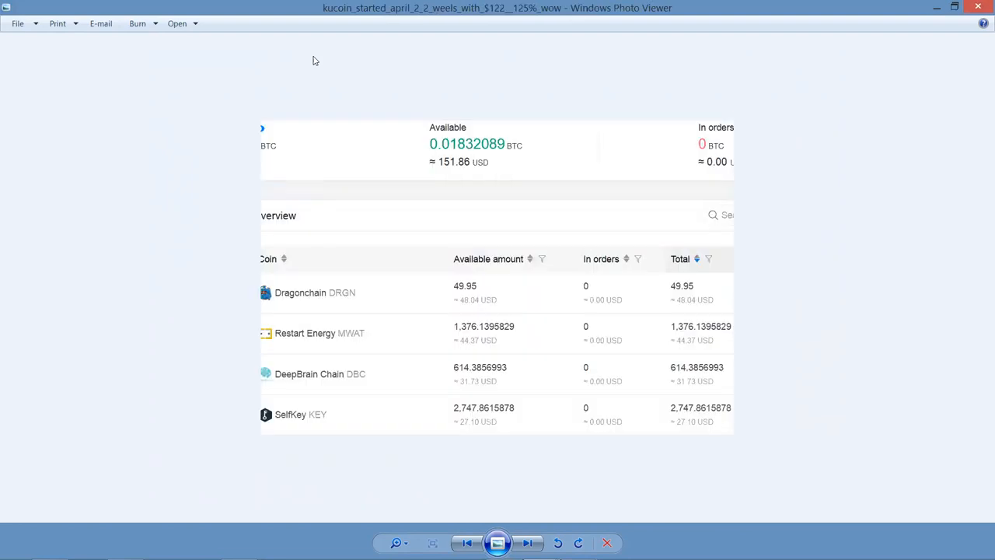
{"action": "mouse_move", "coordinate": [3, 63]}
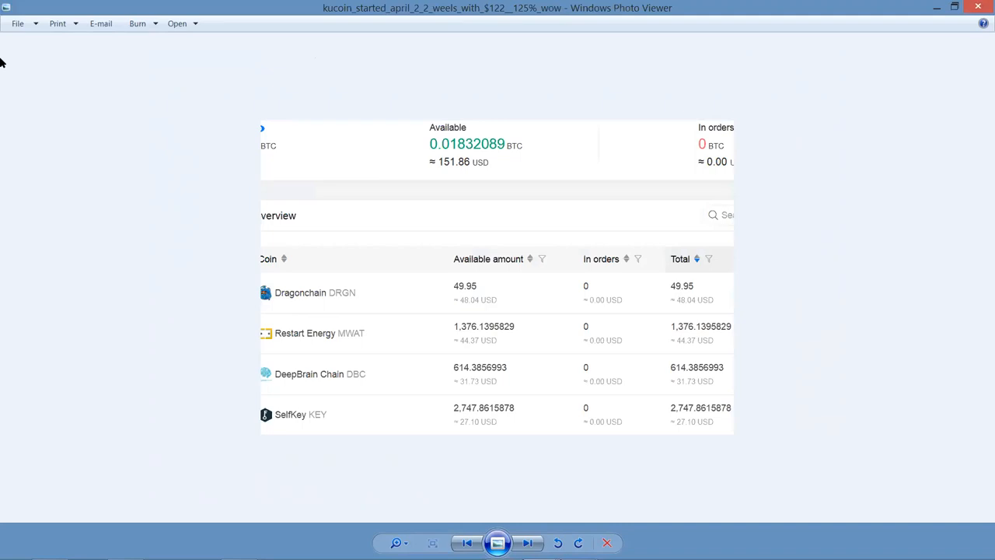
{"action": "mouse_move", "coordinate": [460, 151]}
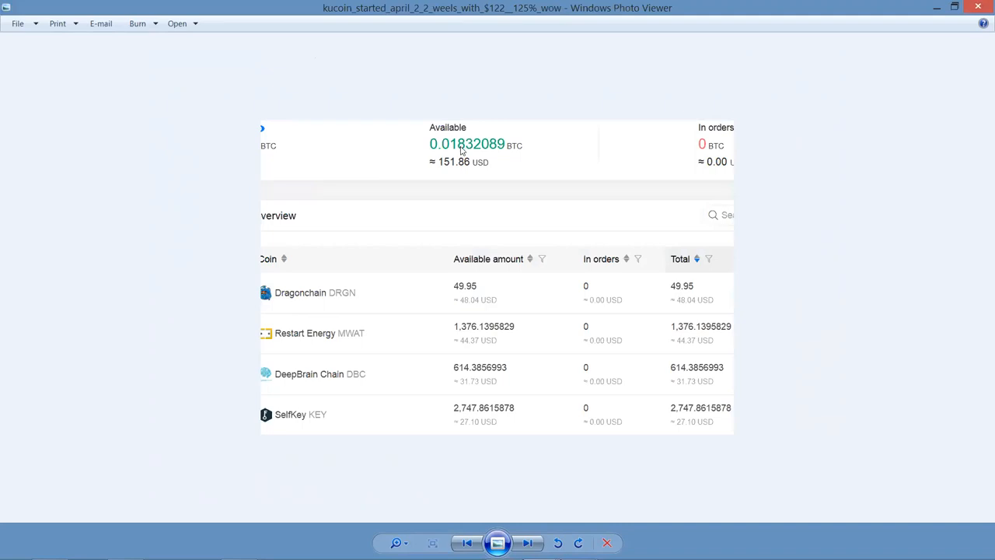
{"action": "mouse_move", "coordinate": [452, 165]}
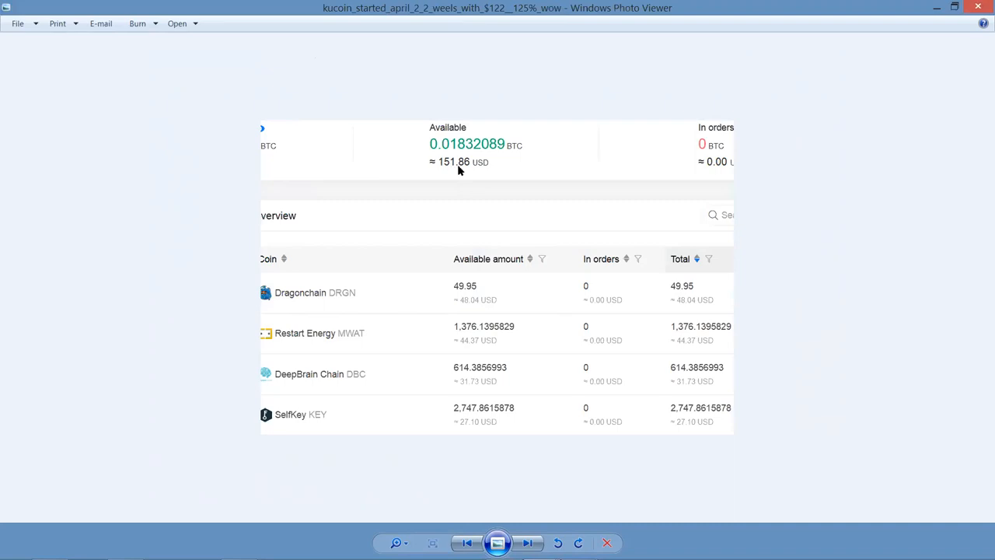
{"action": "mouse_move", "coordinate": [470, 177]}
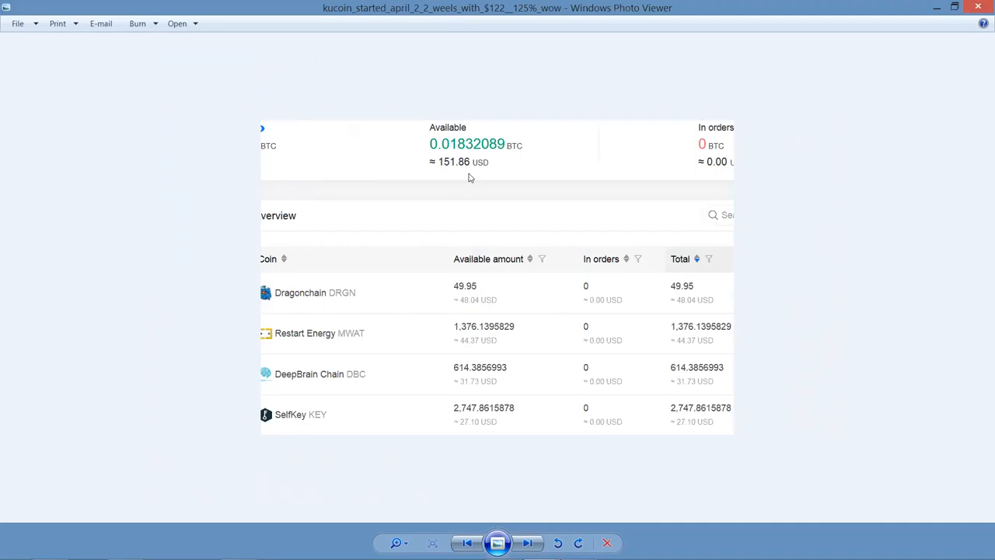
{"action": "left_click", "coordinate": [527, 543]}
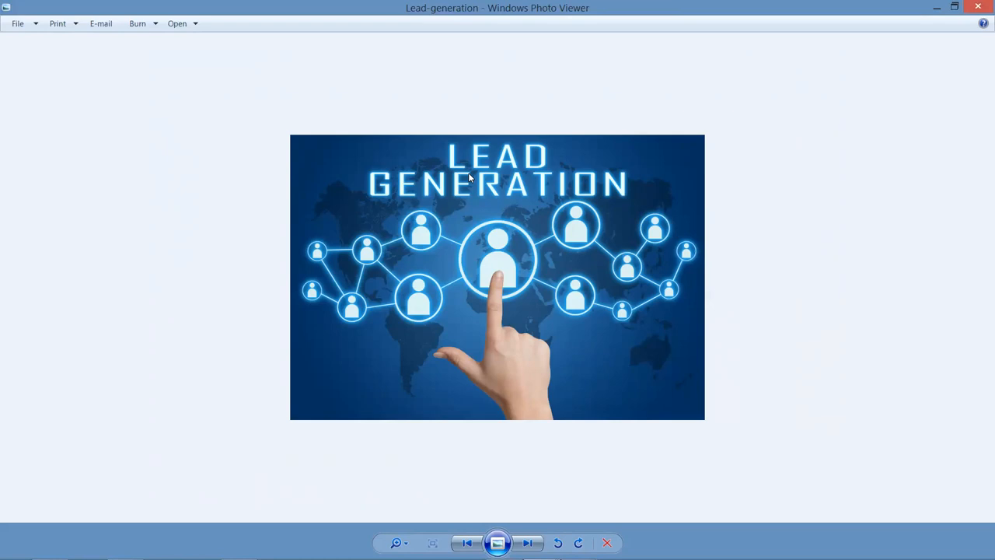
Step: Step past the 'Learn More' button graphic to the roaring lion photo
{"action": "left_click", "coordinate": [527, 542]}
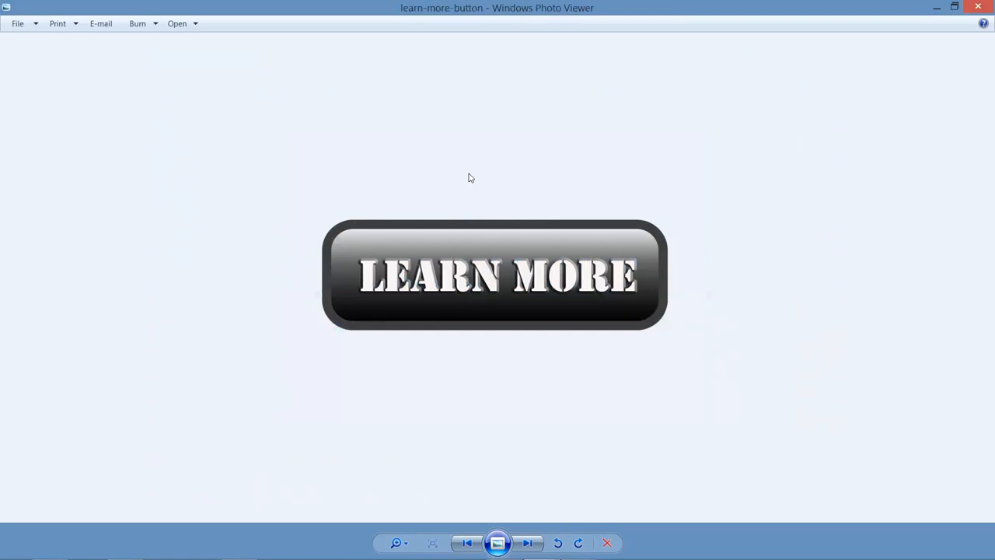
{"action": "left_click", "coordinate": [527, 543]}
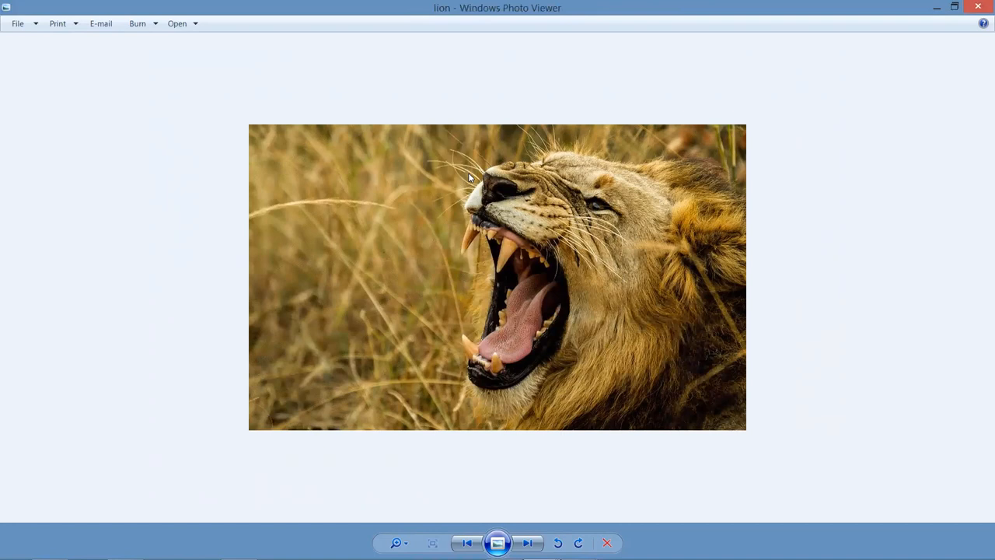
Step: Step past the locomotive wheel-rods photo to the subscriber stats showing 139 today, 998 total
{"action": "left_click", "coordinate": [526, 542]}
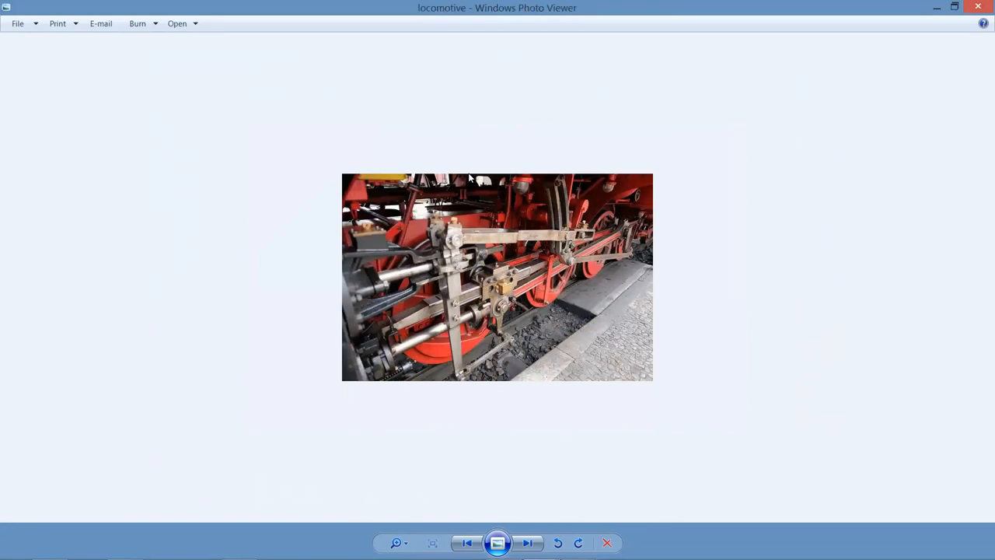
{"action": "left_click", "coordinate": [527, 543]}
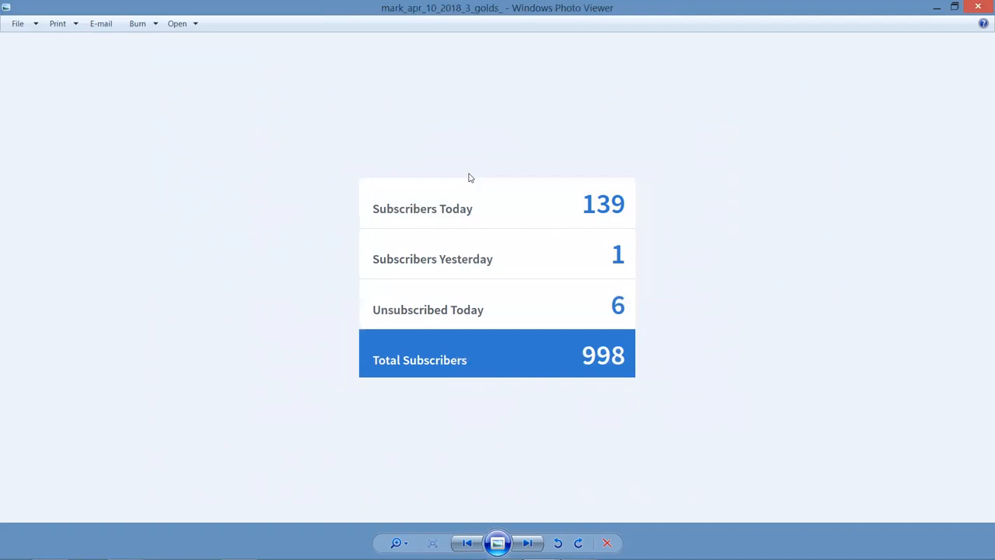
Step: Page through subscriber stats (1,123, 871, 3,430 totals) to the NEM wallet 5,000-token transfer
{"action": "left_click", "coordinate": [527, 543]}
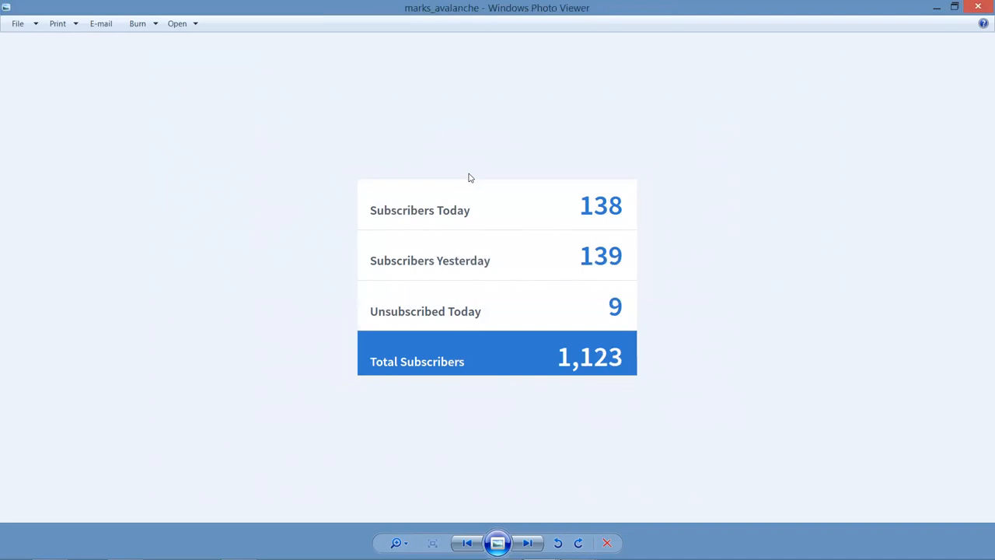
{"action": "left_click", "coordinate": [527, 543]}
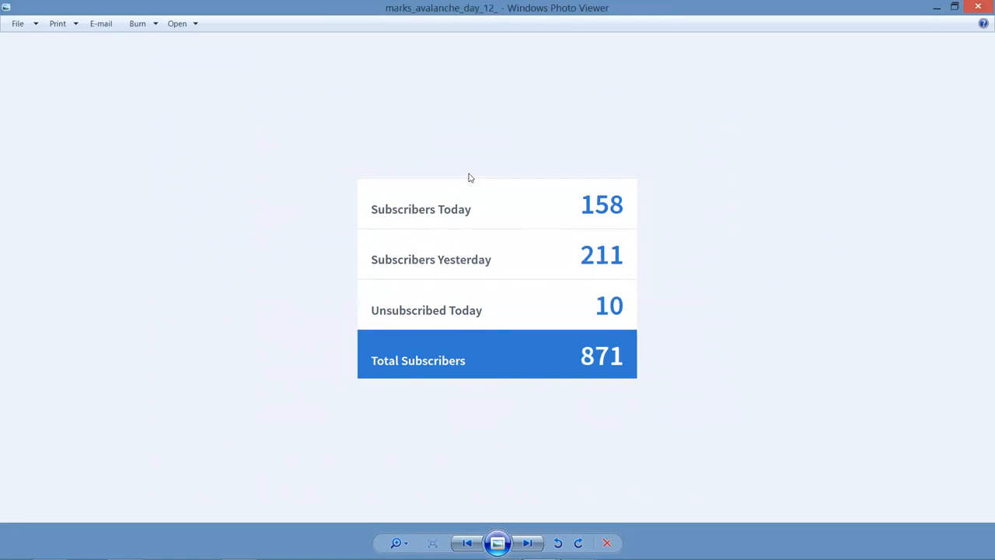
{"action": "left_click", "coordinate": [525, 543]}
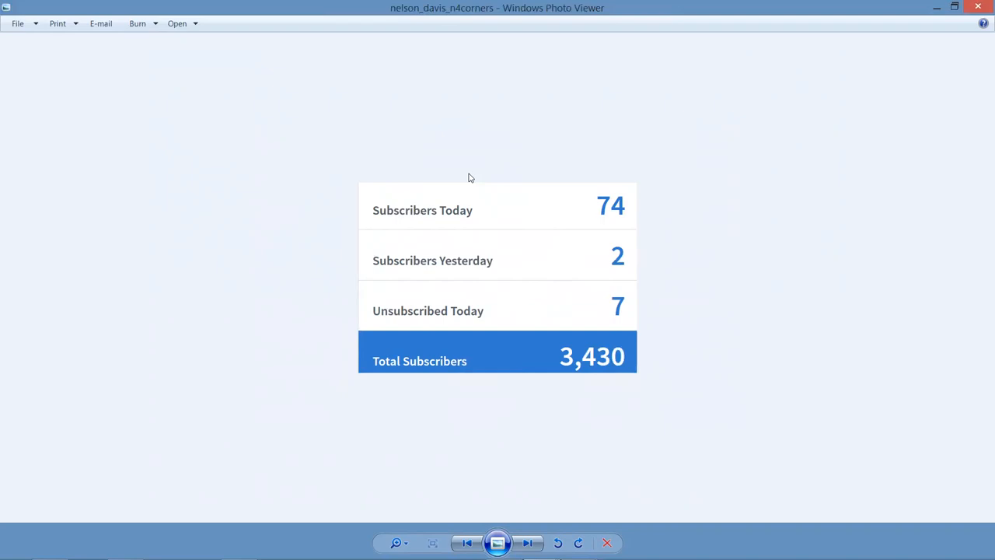
{"action": "left_click", "coordinate": [527, 543]}
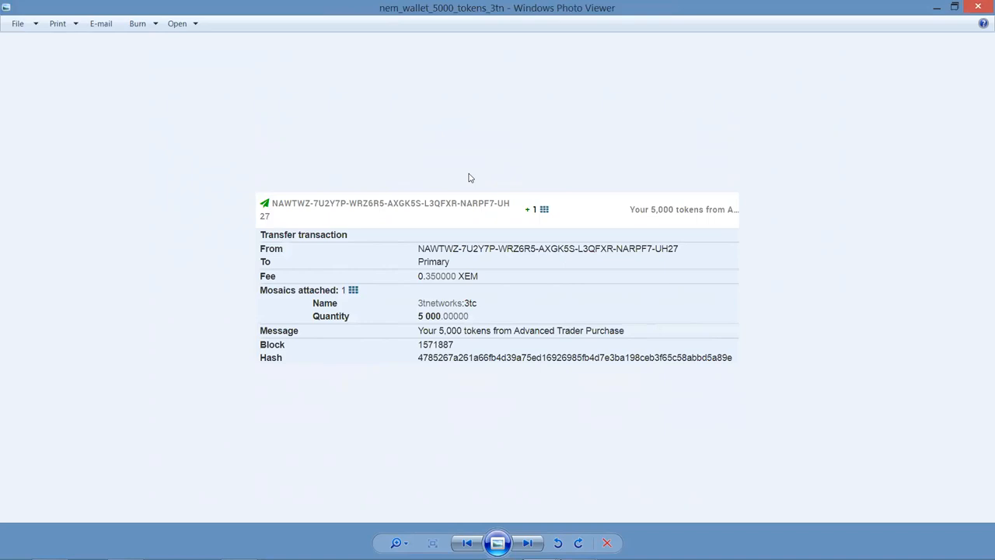
Step: Step past the 'Red Hot Buyers' signup page and Power Lead System logo to the sales funnel diagram
{"action": "left_click", "coordinate": [526, 543]}
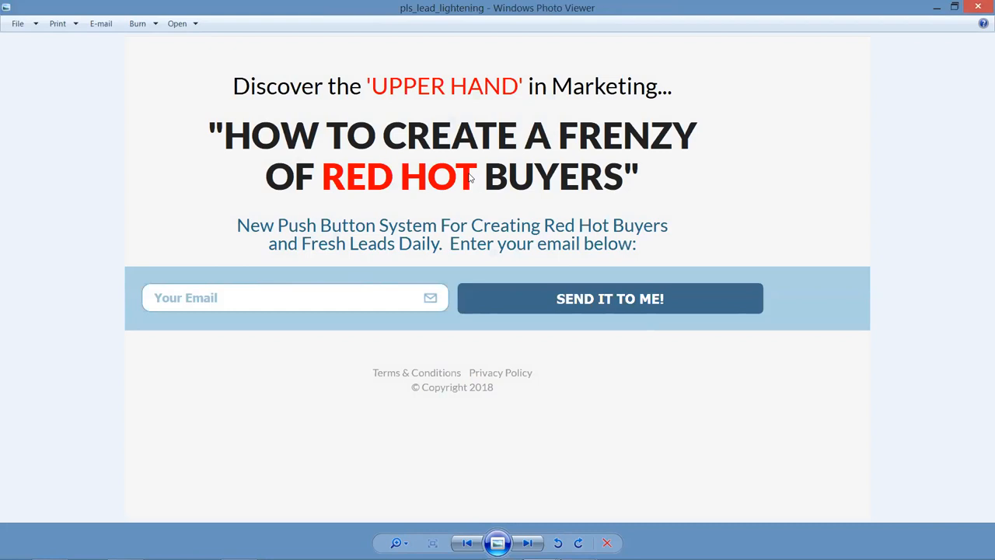
{"action": "left_click", "coordinate": [527, 543]}
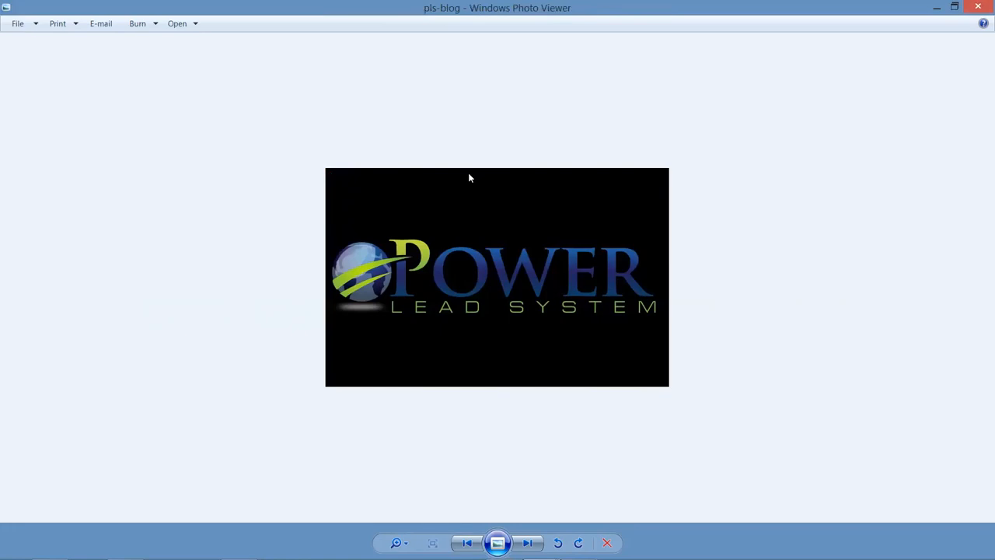
{"action": "left_click", "coordinate": [528, 542]}
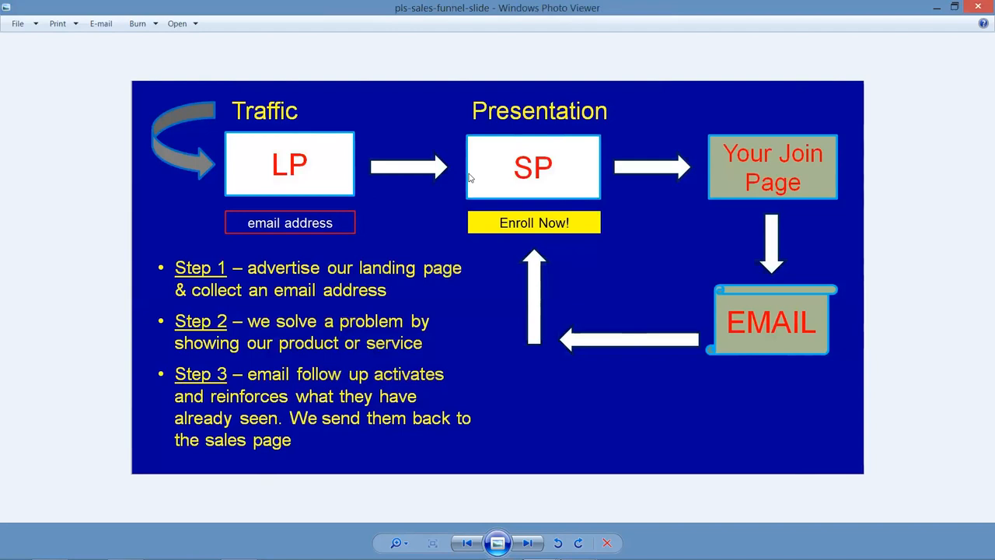
{"action": "mouse_move", "coordinate": [454, 411]}
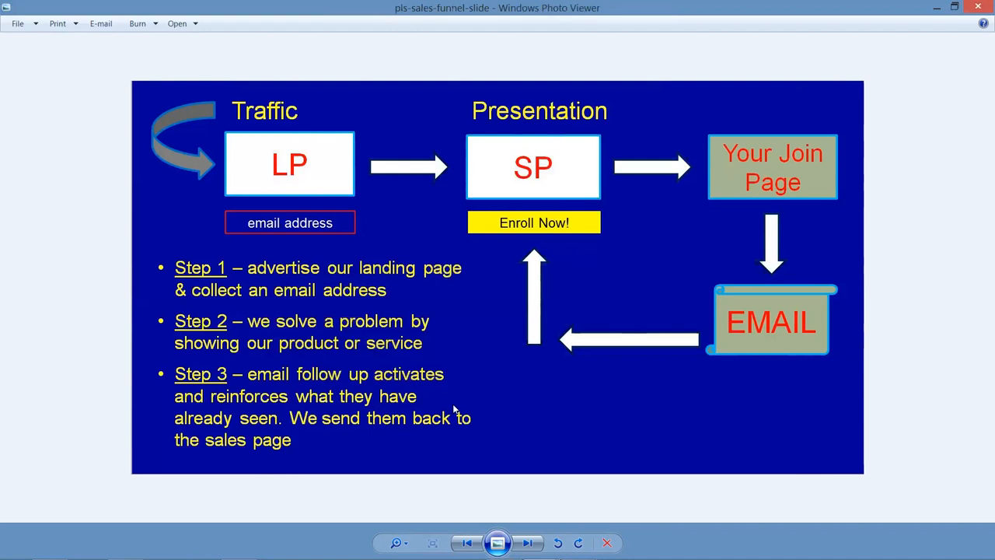
{"action": "mouse_move", "coordinate": [224, 102]}
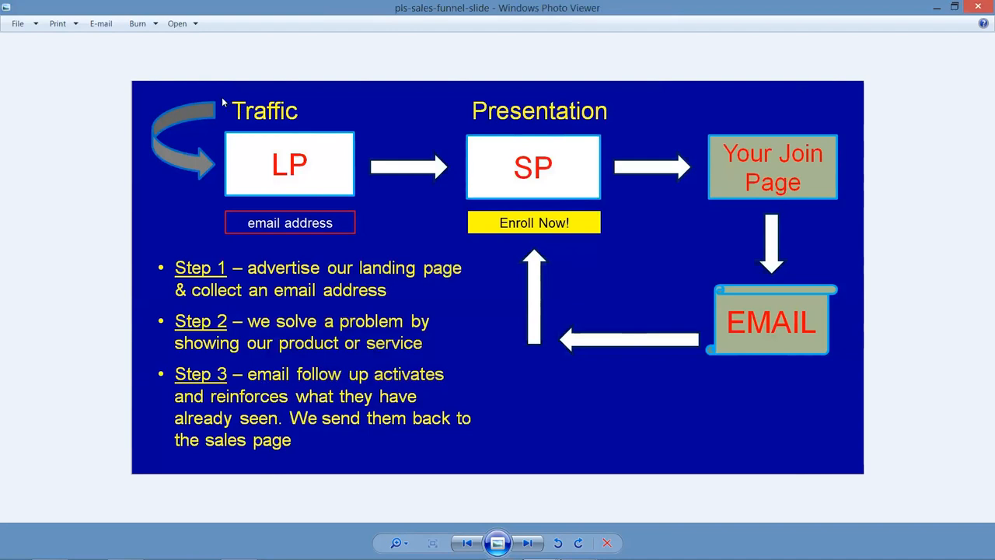
{"action": "mouse_move", "coordinate": [243, 90]}
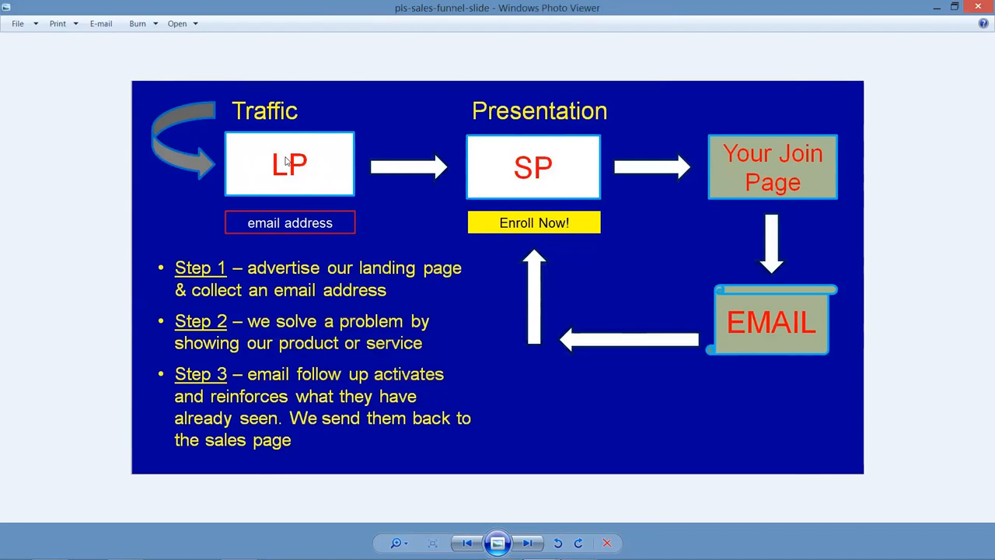
{"action": "mouse_move", "coordinate": [321, 159]}
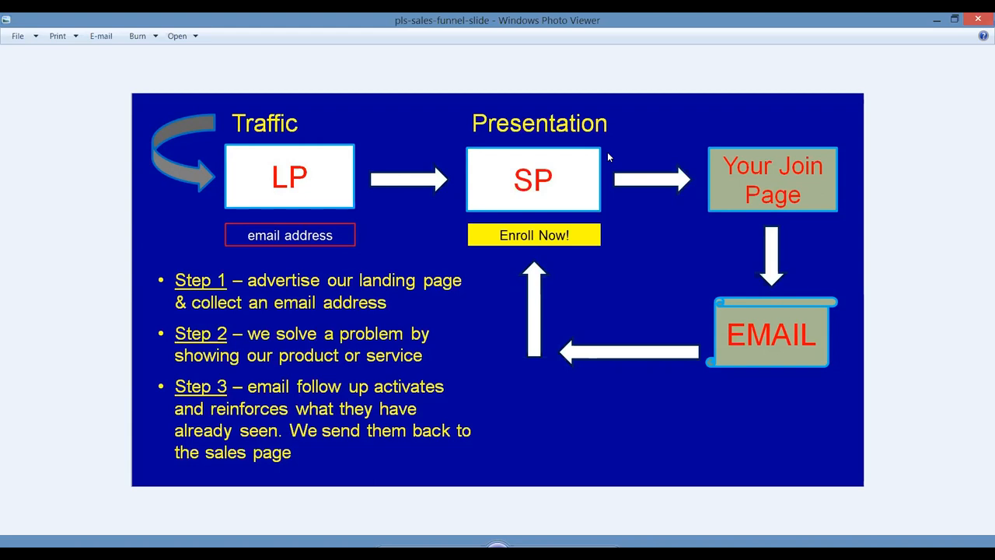
{"action": "mouse_move", "coordinate": [727, 76]}
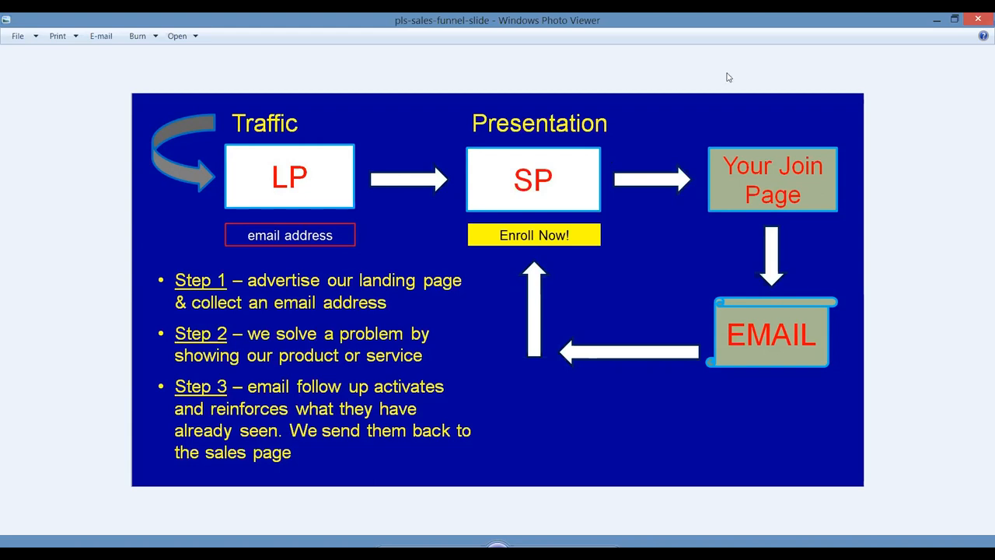
{"action": "mouse_move", "coordinate": [492, 37]}
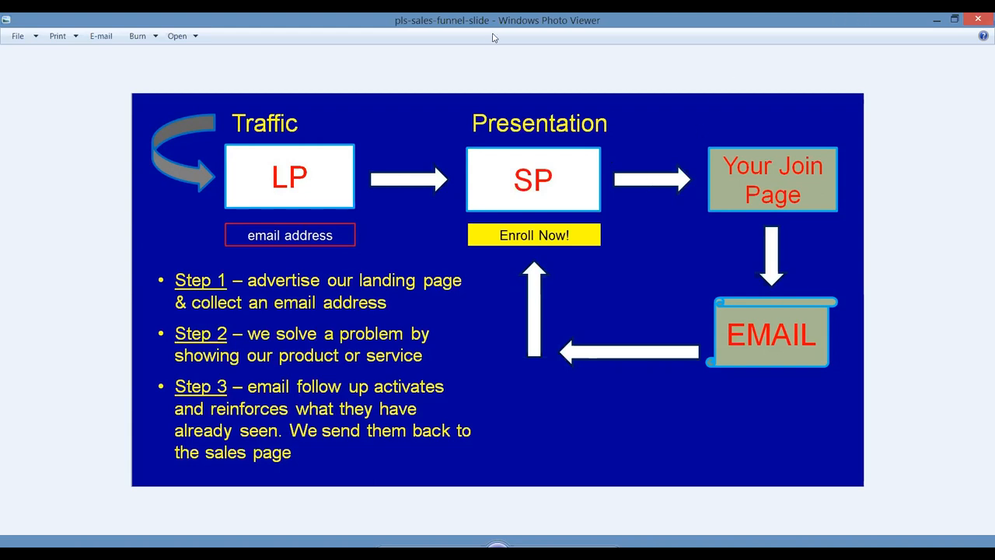
{"action": "mouse_move", "coordinate": [777, 272]}
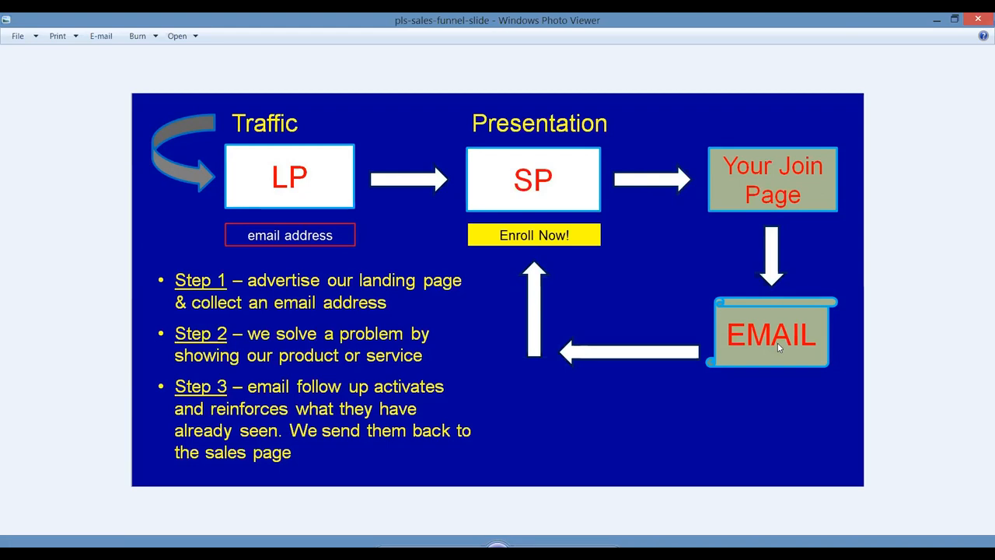
{"action": "mouse_move", "coordinate": [748, 189]}
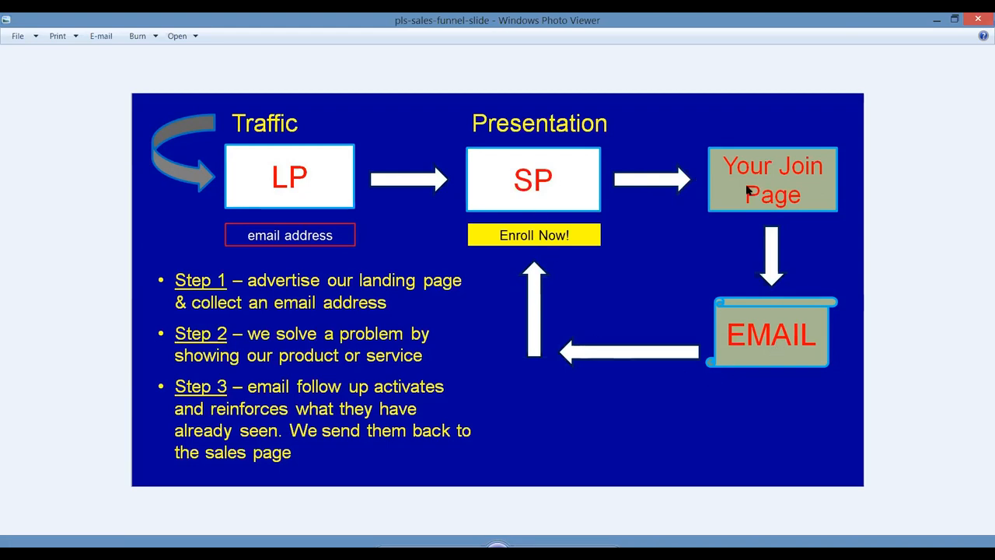
{"action": "mouse_move", "coordinate": [684, 345]}
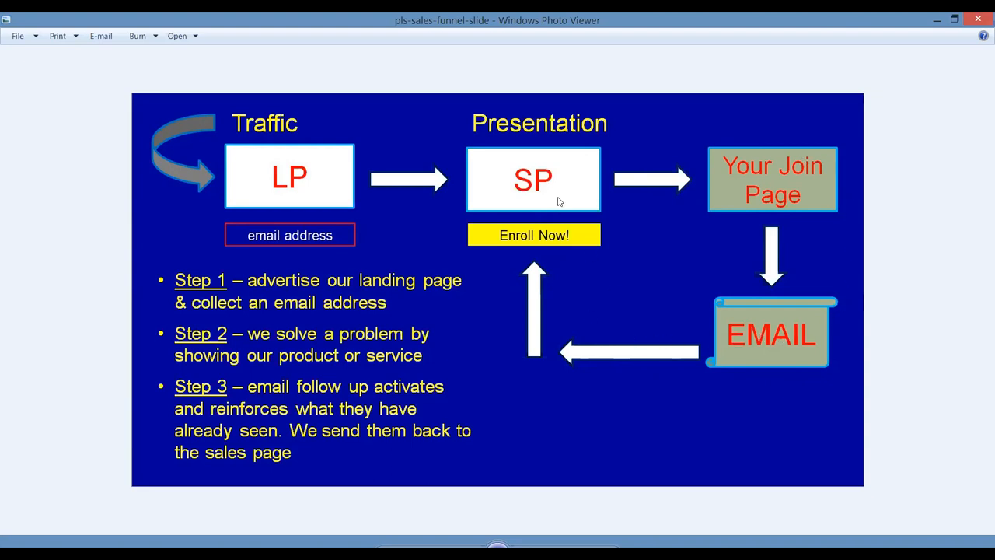
{"action": "mouse_move", "coordinate": [856, 309]}
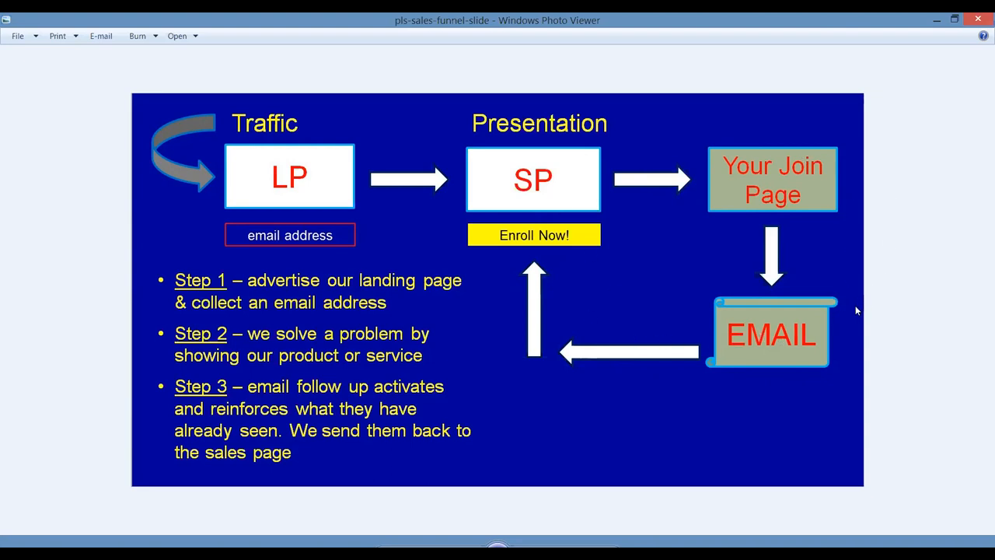
{"action": "mouse_move", "coordinate": [575, 295]}
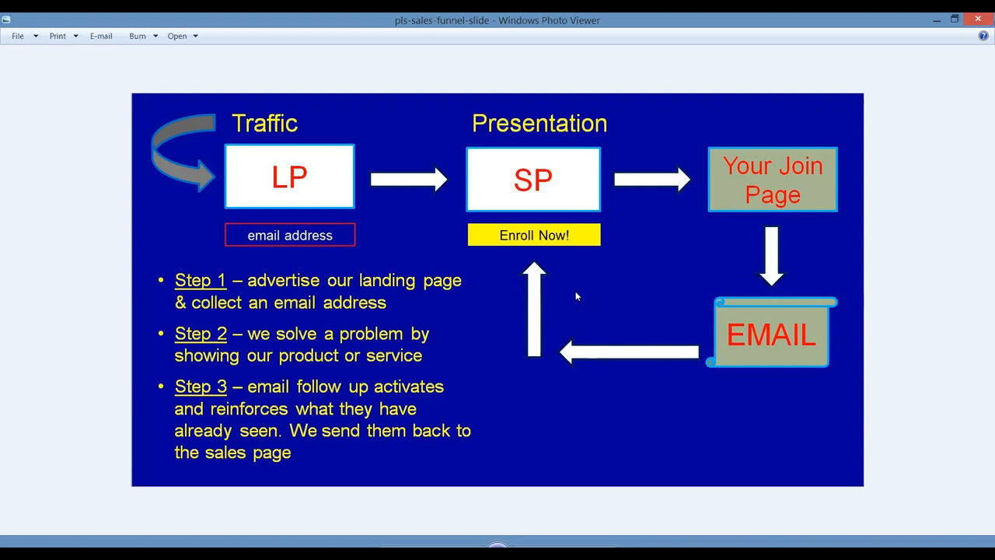
{"action": "mouse_move", "coordinate": [543, 205]}
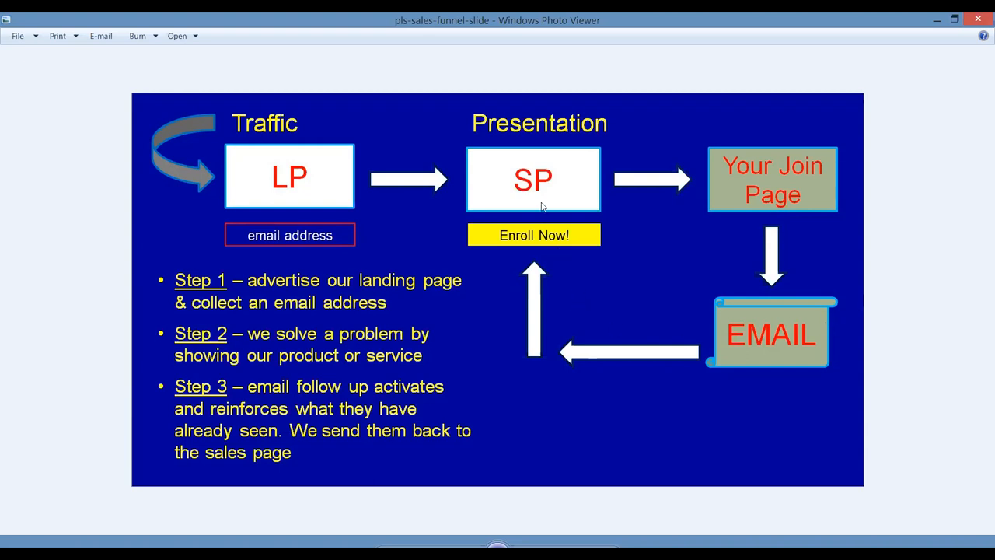
{"action": "mouse_move", "coordinate": [432, 249]}
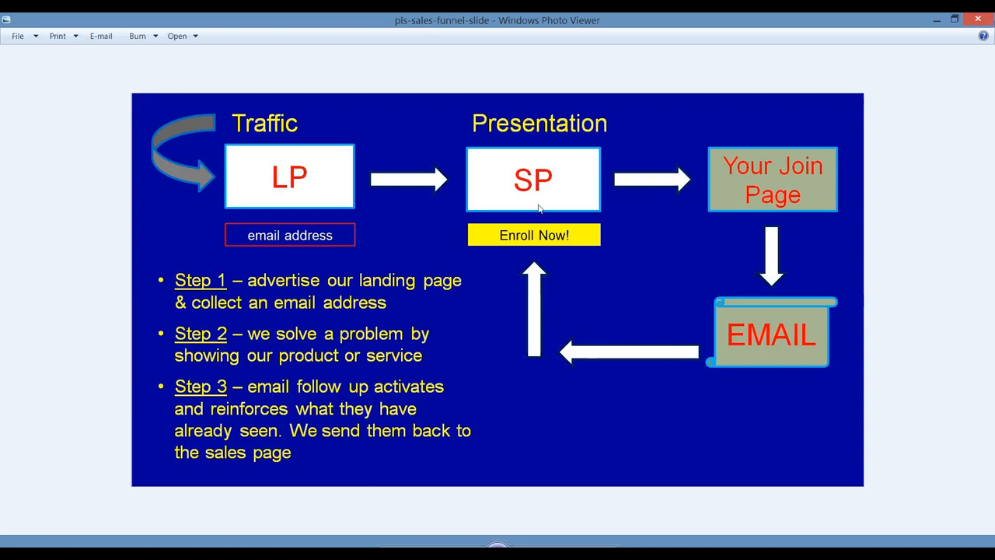
{"action": "mouse_move", "coordinate": [294, 294]}
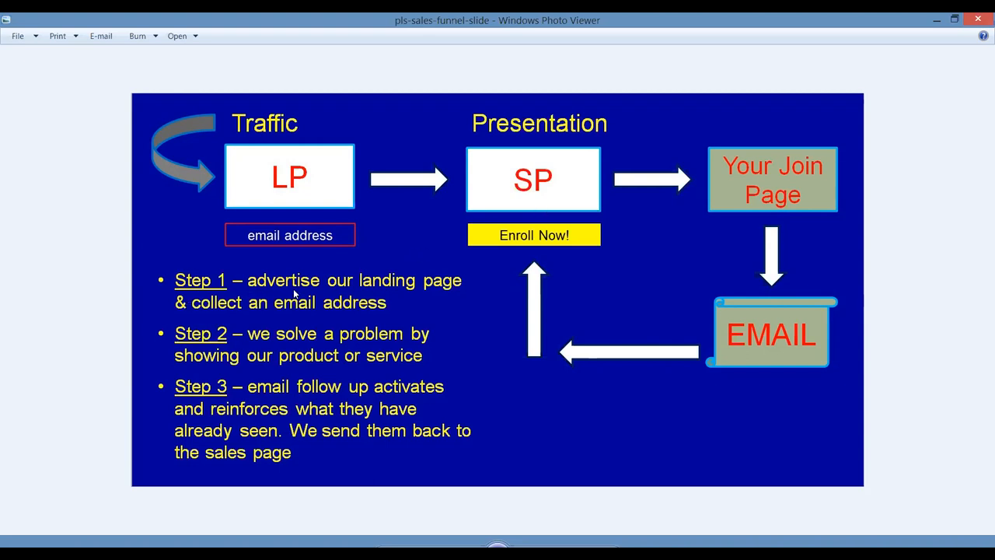
{"action": "mouse_move", "coordinate": [218, 319]}
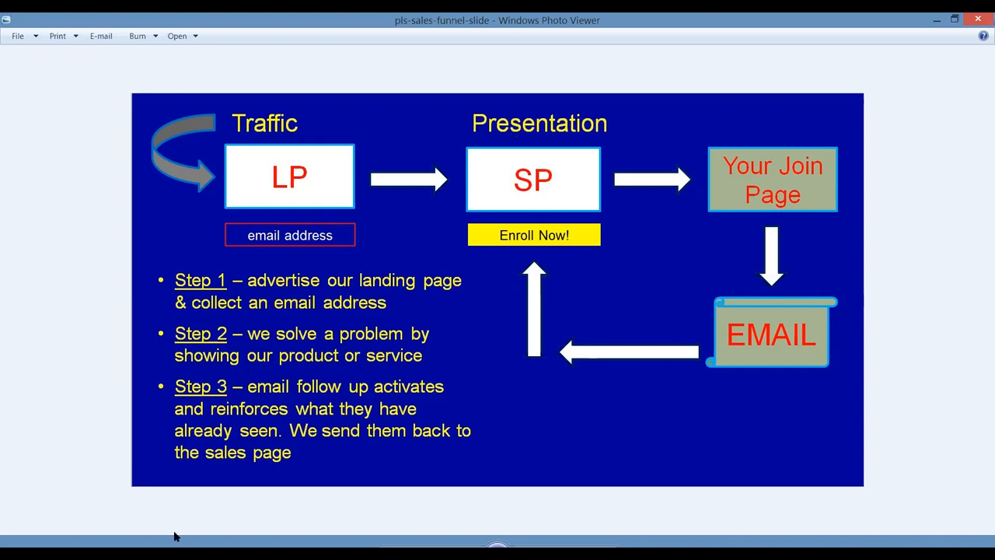
{"action": "mouse_move", "coordinate": [419, 392]}
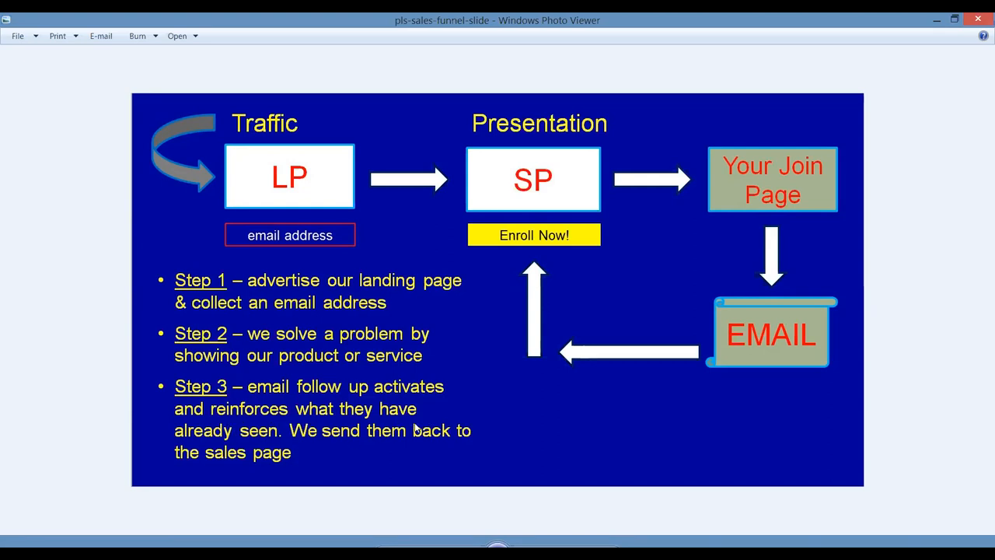
{"action": "mouse_move", "coordinate": [979, 252]}
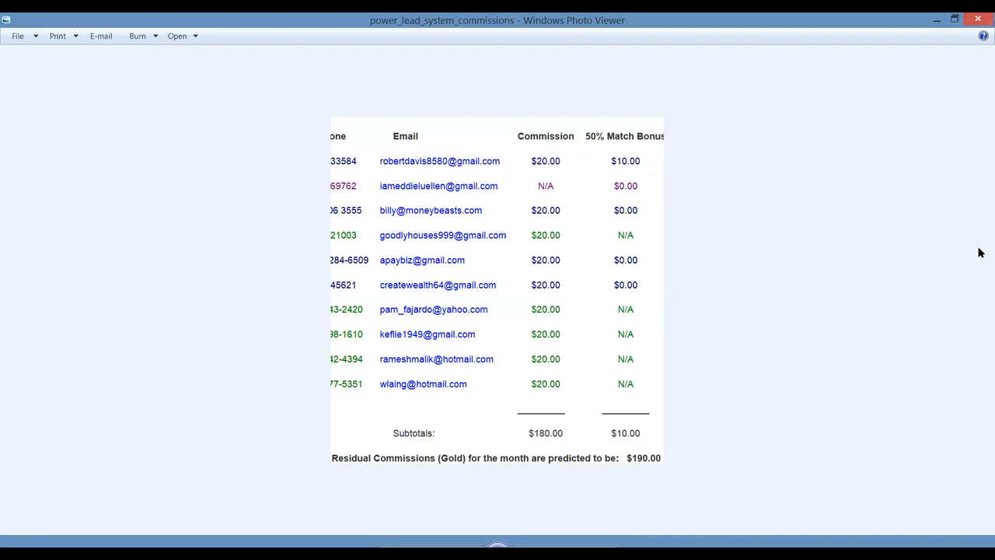
{"action": "mouse_move", "coordinate": [837, 494]}
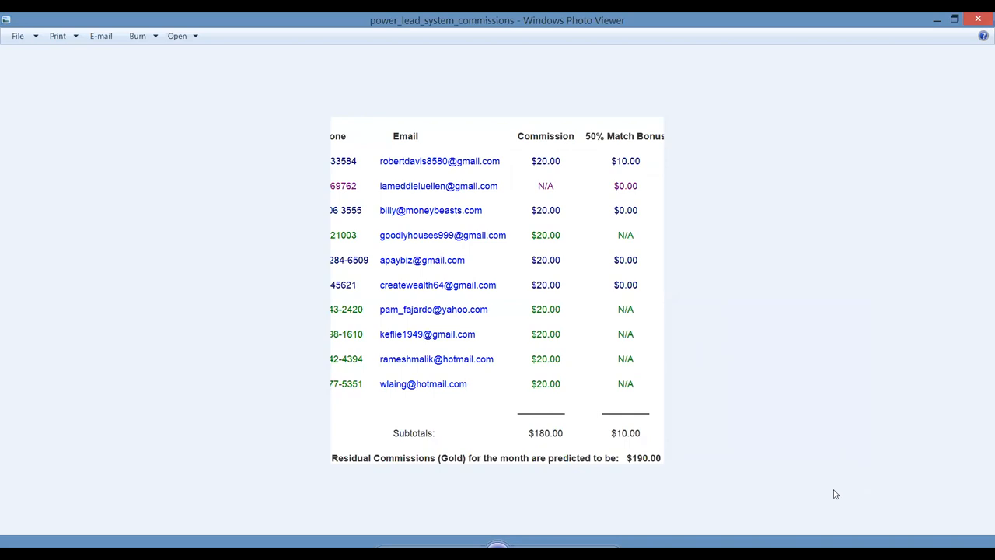
{"action": "mouse_move", "coordinate": [438, 454]}
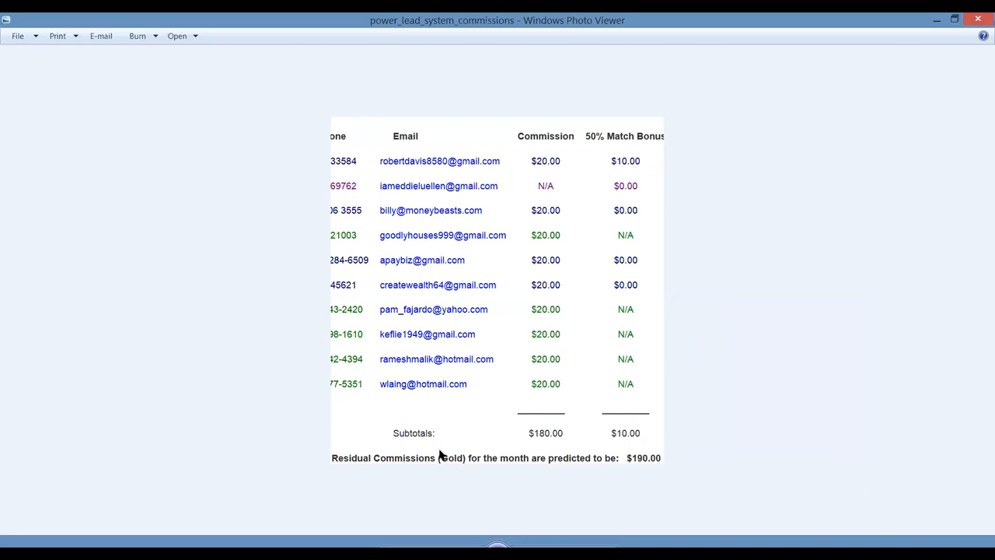
{"action": "mouse_move", "coordinate": [541, 410]}
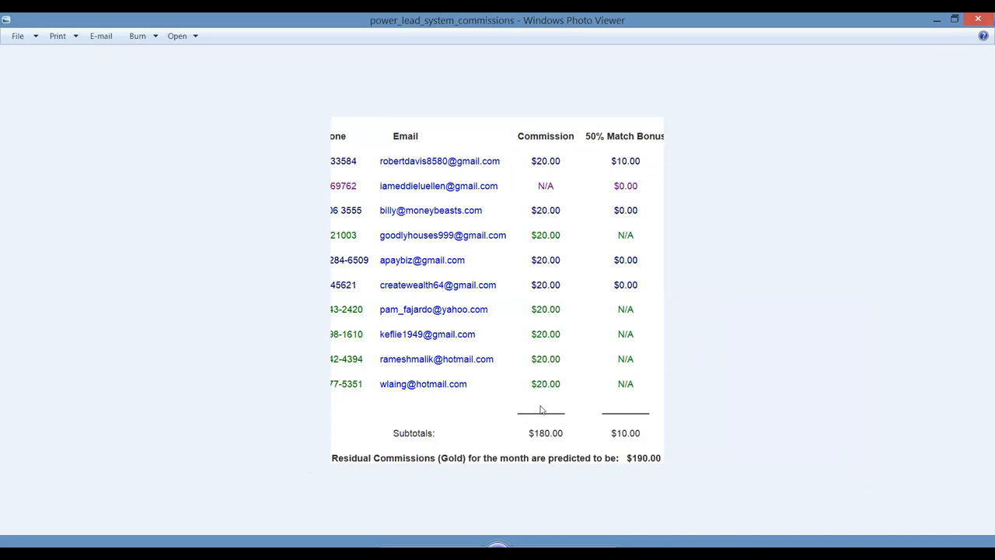
{"action": "mouse_move", "coordinate": [531, 124]}
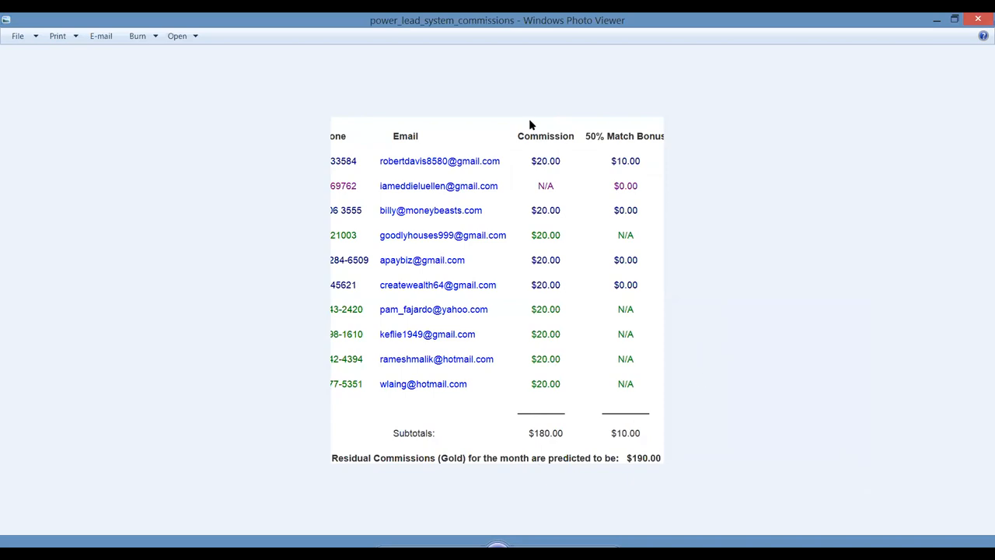
{"action": "mouse_move", "coordinate": [927, 213]}
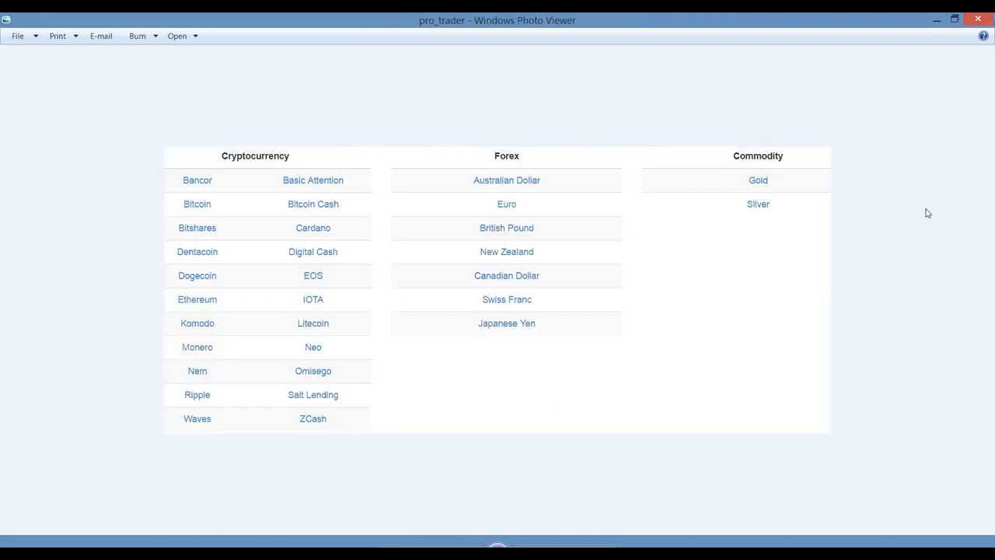
{"action": "mouse_move", "coordinate": [152, 315]}
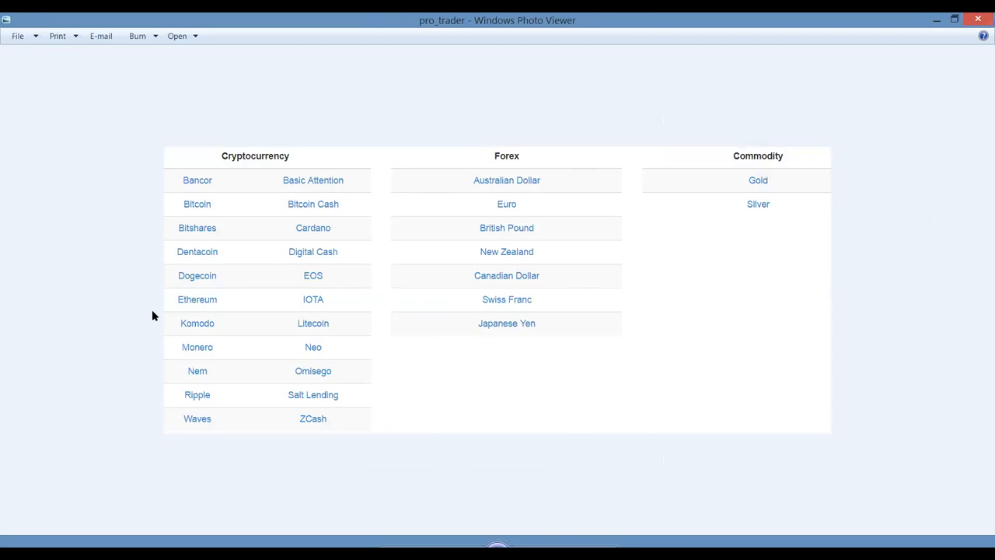
{"action": "mouse_move", "coordinate": [536, 158]}
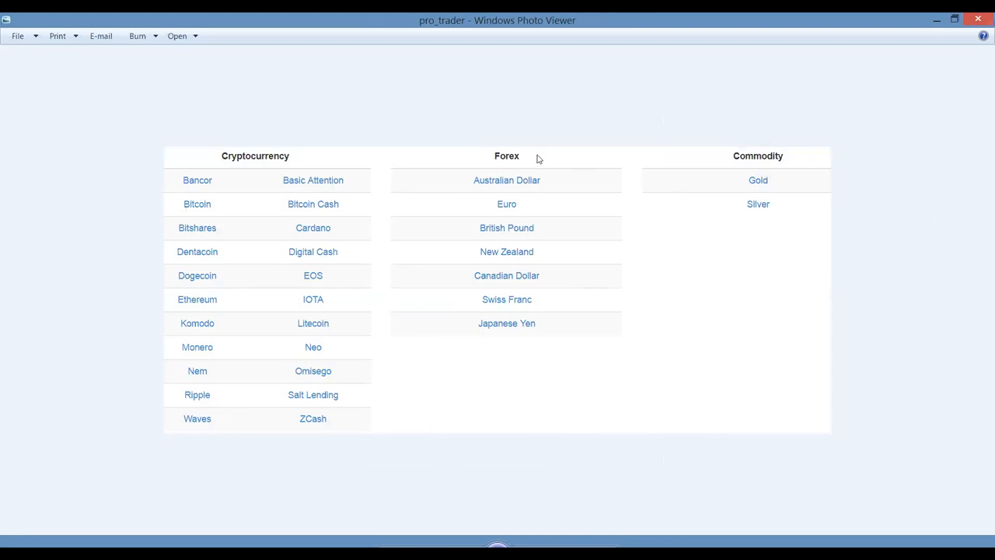
{"action": "mouse_move", "coordinate": [752, 189]}
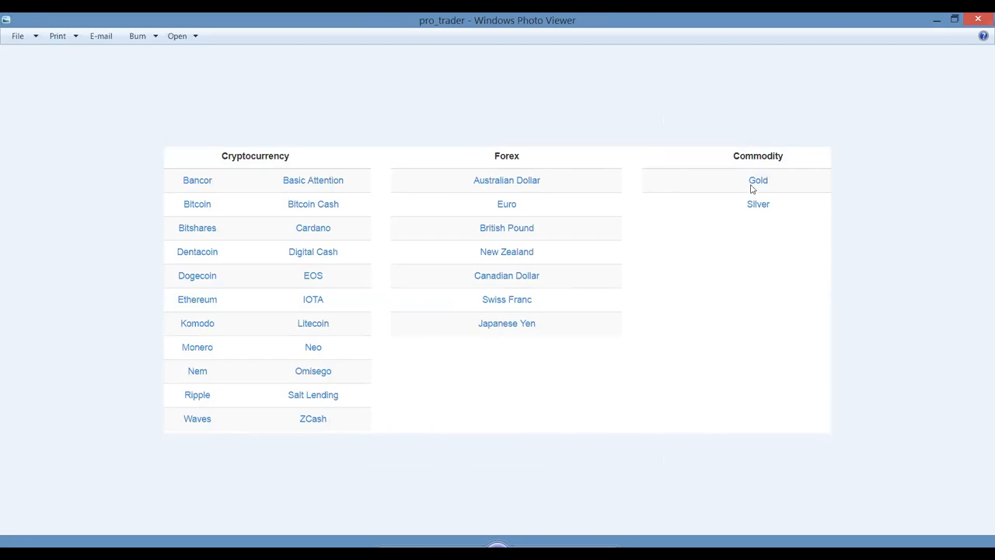
{"action": "mouse_move", "coordinate": [761, 174]}
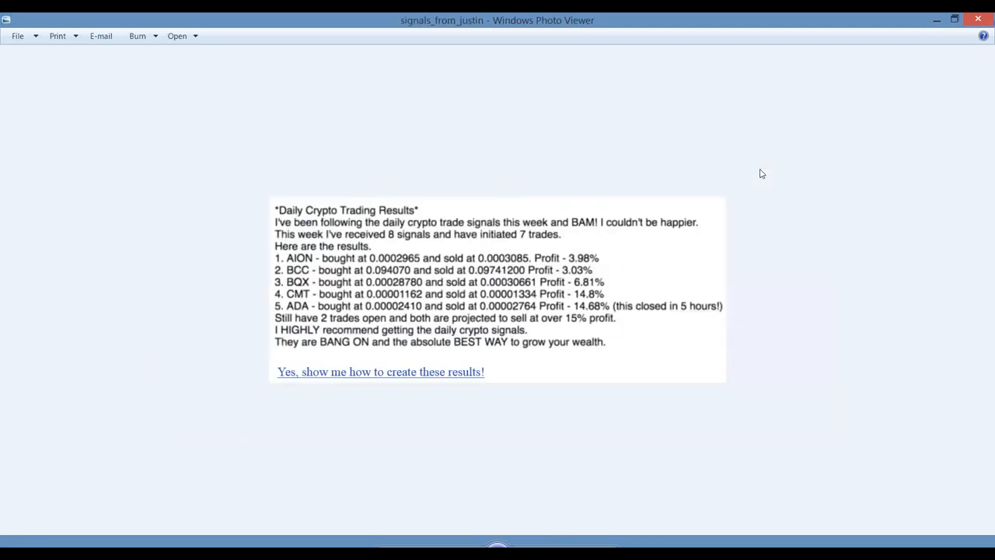
{"action": "mouse_move", "coordinate": [121, 261]}
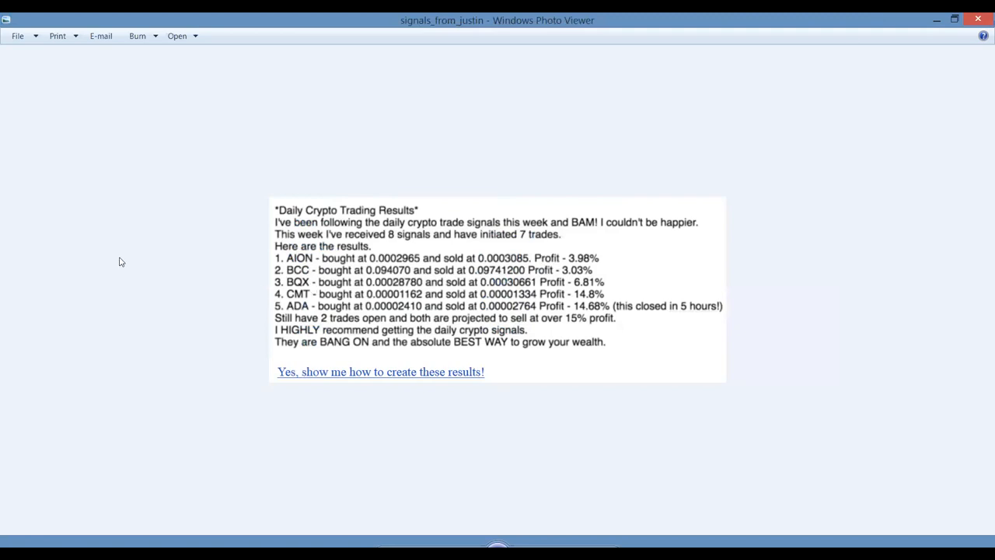
{"action": "mouse_move", "coordinate": [370, 227]}
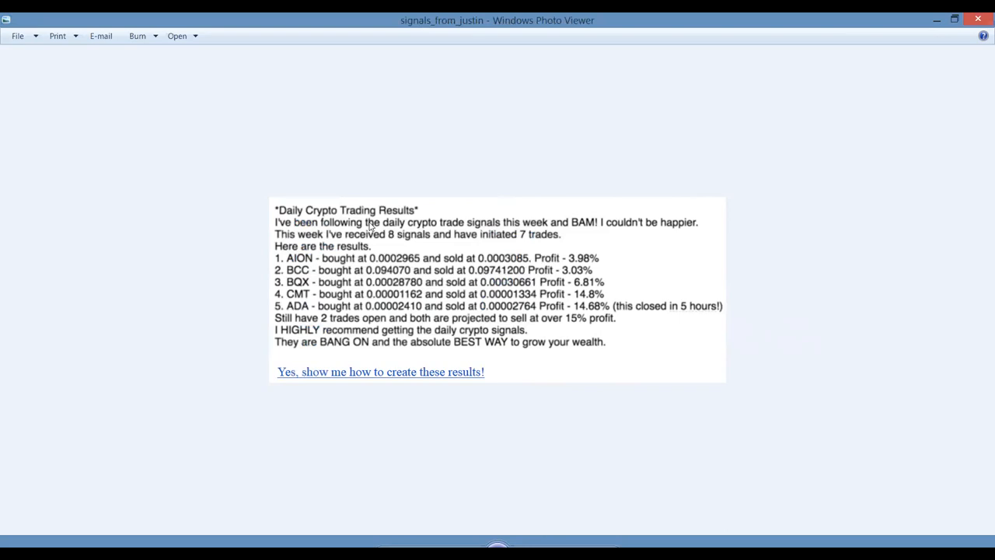
{"action": "mouse_move", "coordinate": [297, 248]}
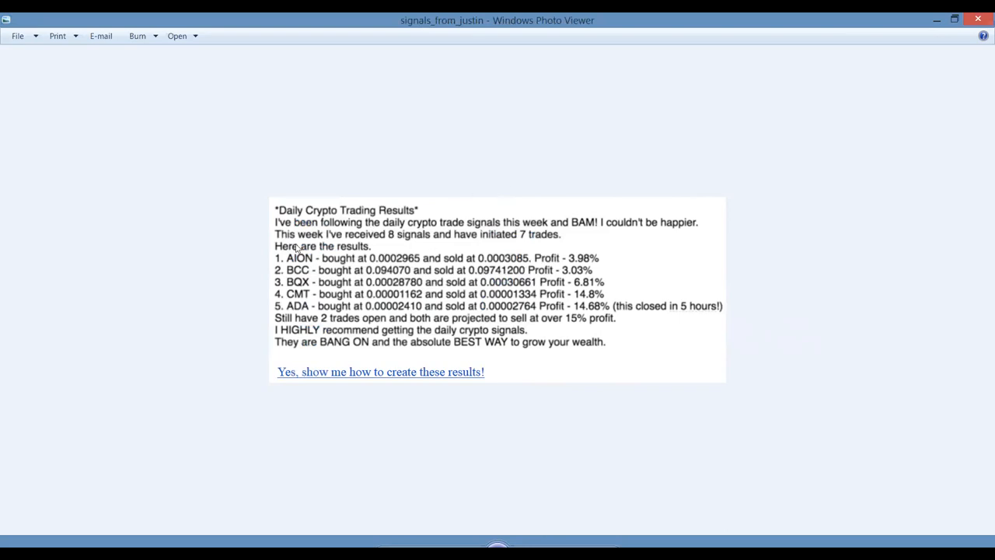
{"action": "mouse_move", "coordinate": [367, 217]}
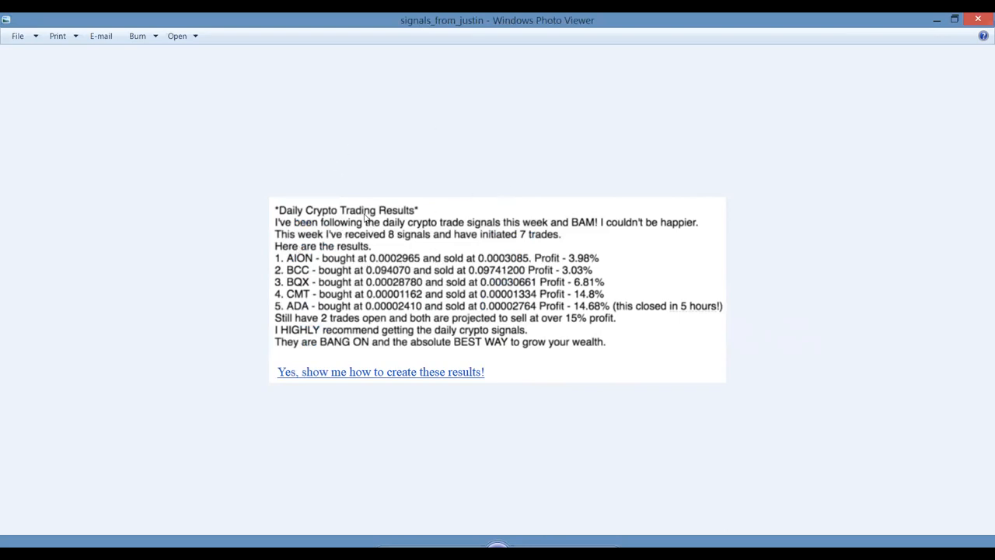
{"action": "mouse_move", "coordinate": [488, 243]}
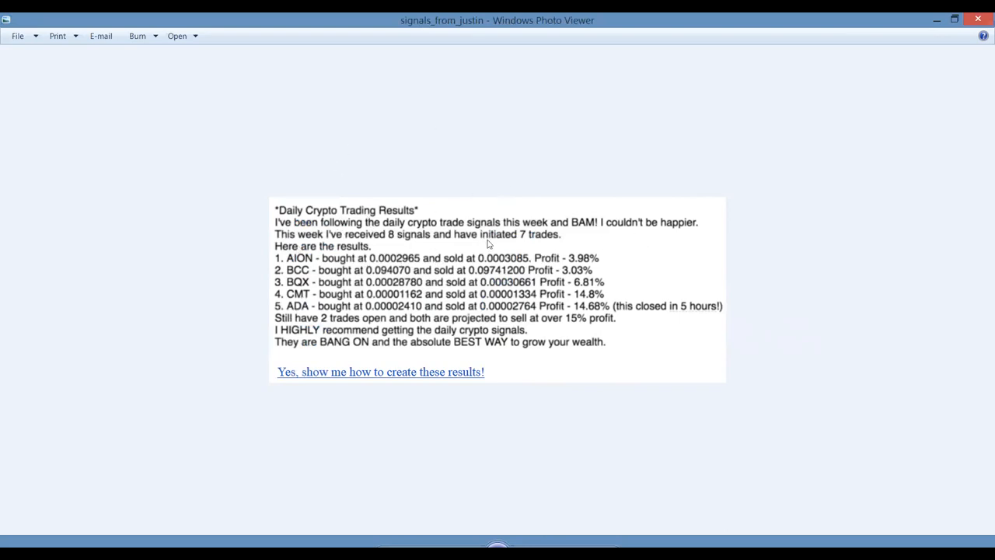
{"action": "mouse_move", "coordinate": [535, 237]}
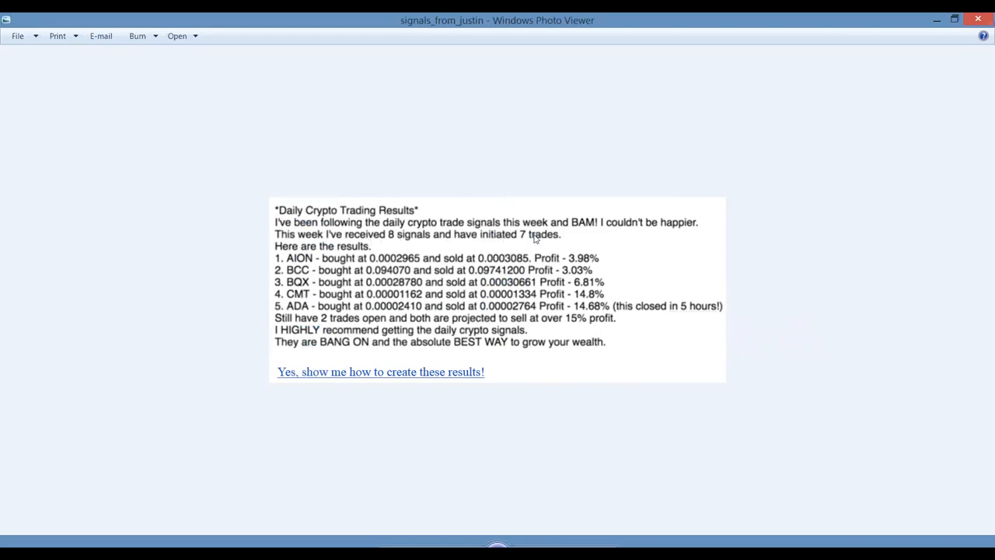
{"action": "mouse_move", "coordinate": [598, 261]}
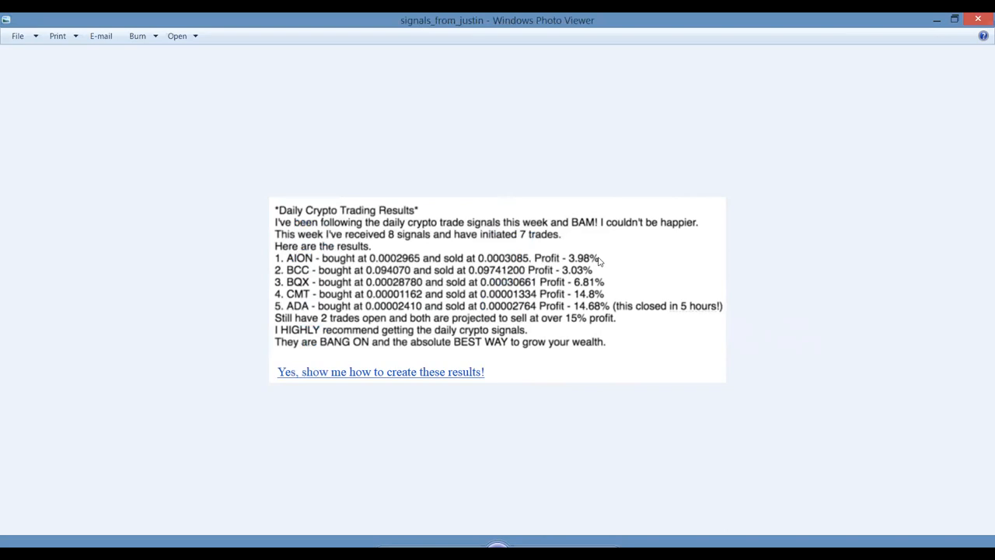
{"action": "mouse_move", "coordinate": [575, 278]}
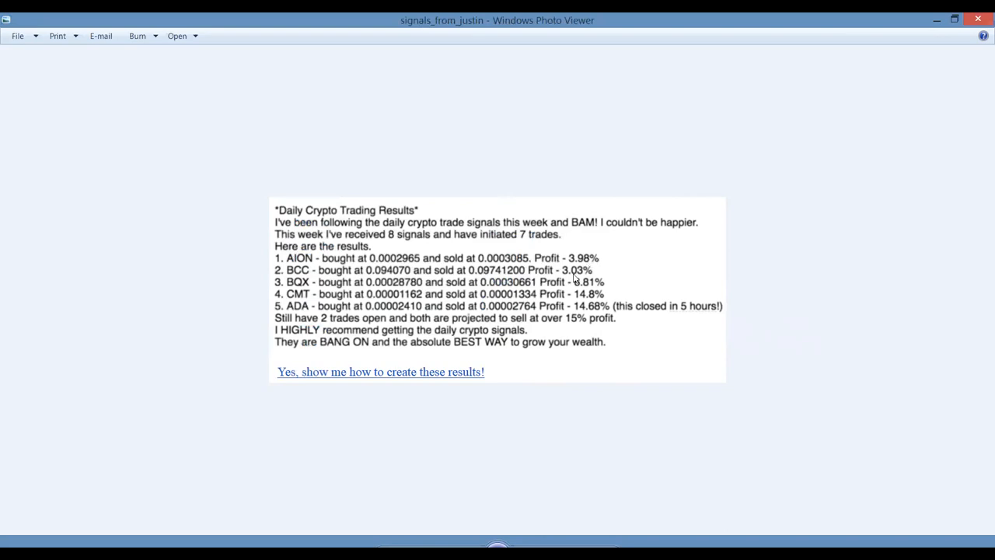
{"action": "mouse_move", "coordinate": [589, 317]}
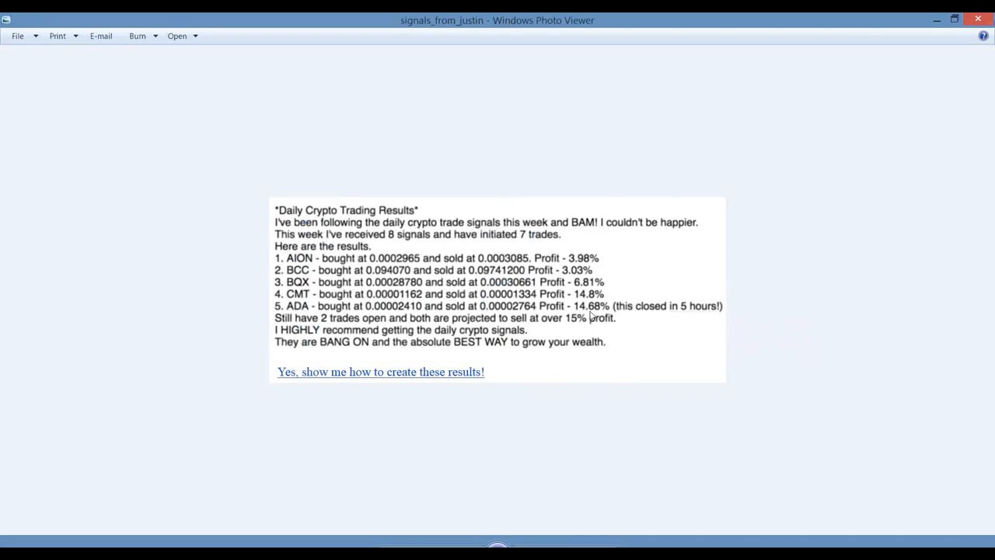
{"action": "mouse_move", "coordinate": [574, 330]}
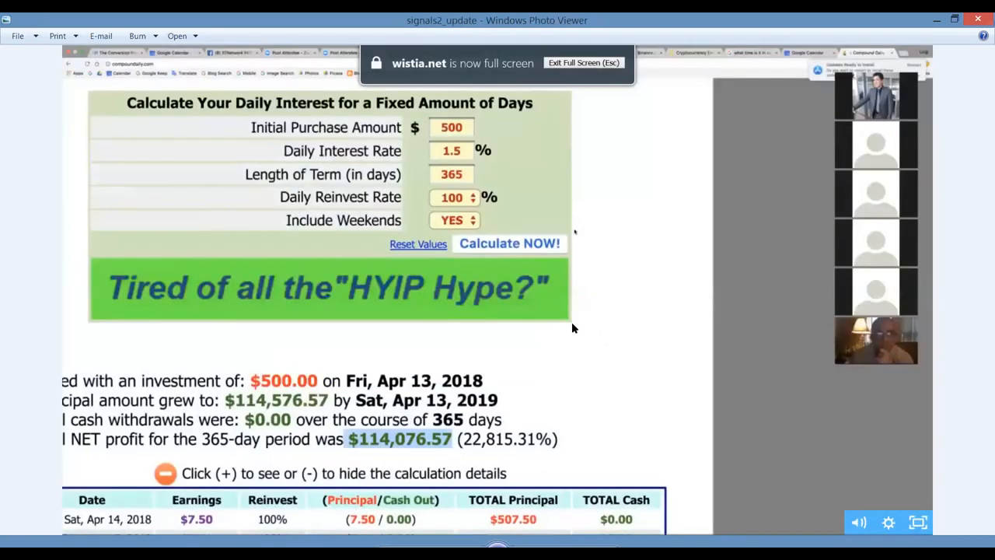
{"action": "mouse_move", "coordinate": [603, 305]}
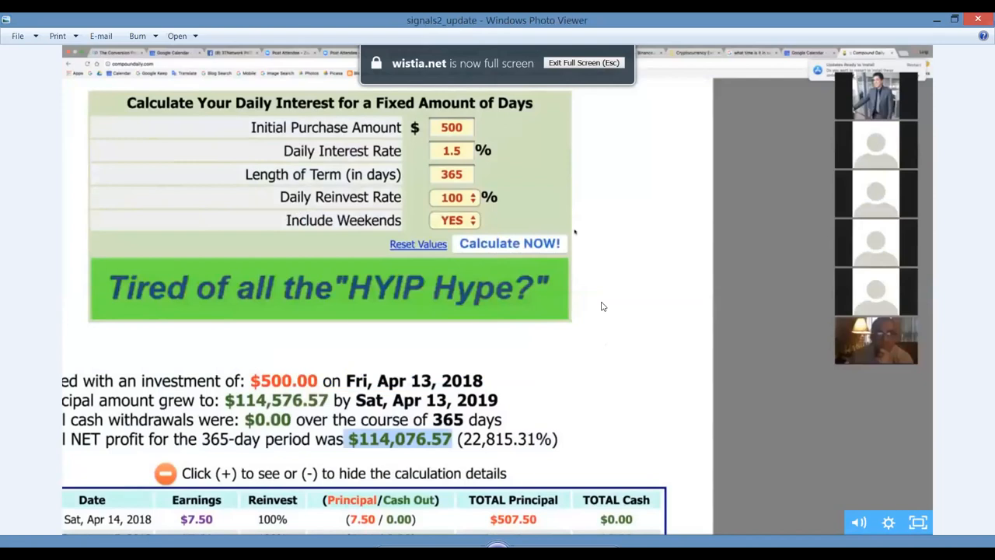
{"action": "mouse_move", "coordinate": [164, 370]}
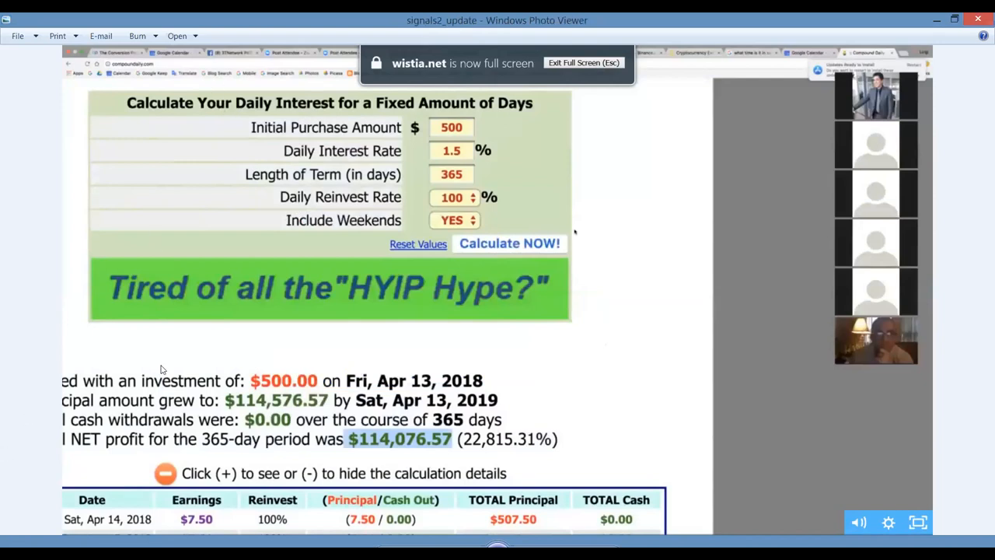
{"action": "mouse_move", "coordinate": [45, 473]}
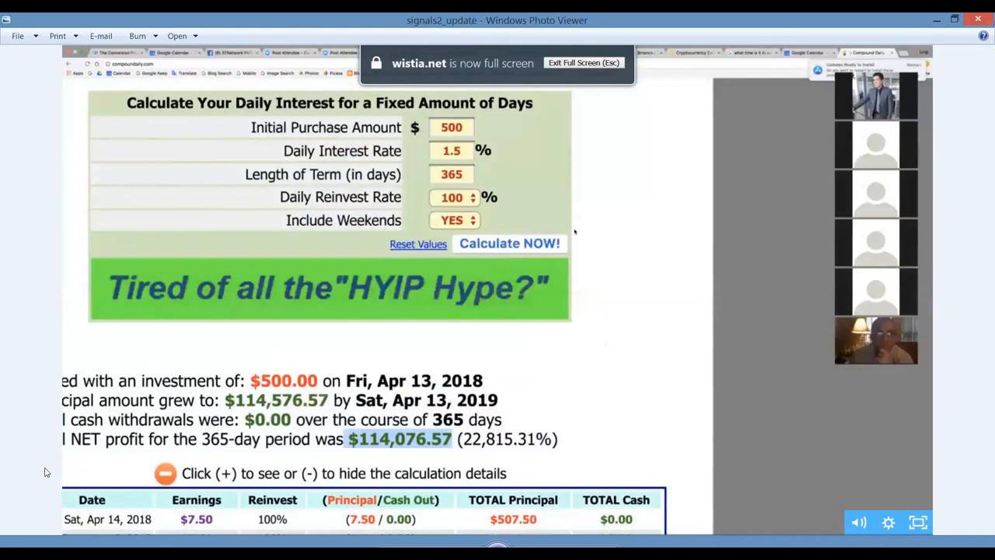
{"action": "mouse_move", "coordinate": [401, 233]}
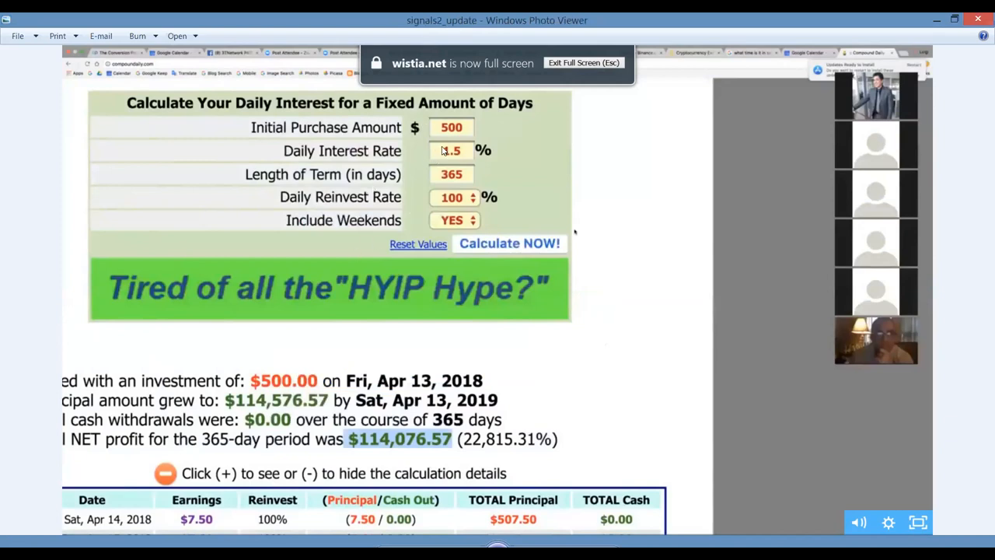
{"action": "mouse_move", "coordinate": [115, 73]}
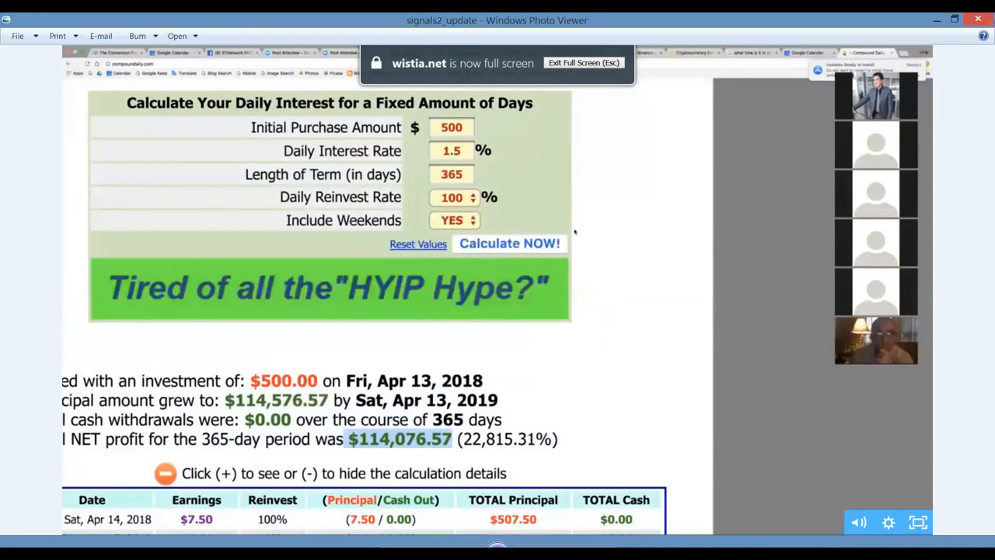
{"action": "mouse_move", "coordinate": [314, 416]}
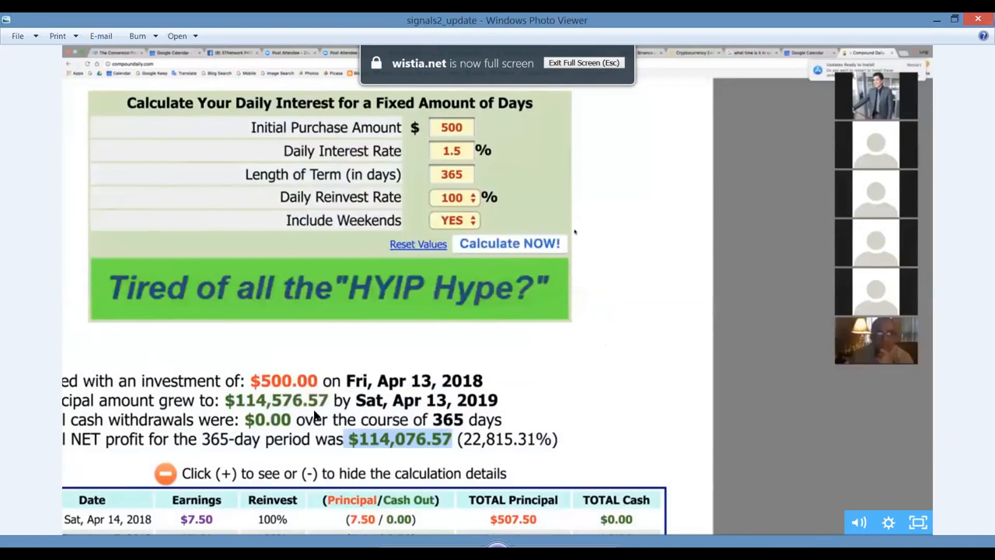
{"action": "mouse_move", "coordinate": [436, 457]}
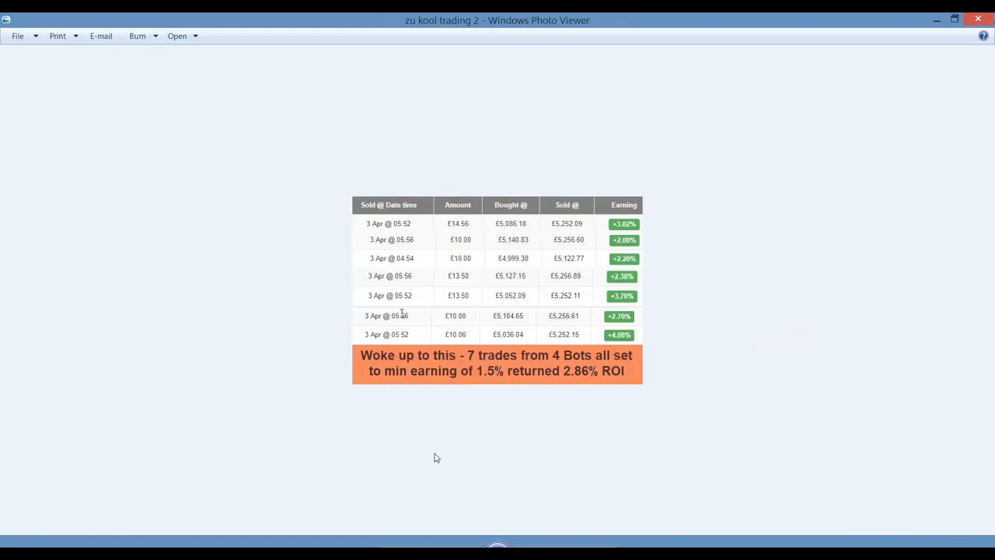
{"action": "mouse_move", "coordinate": [563, 200]}
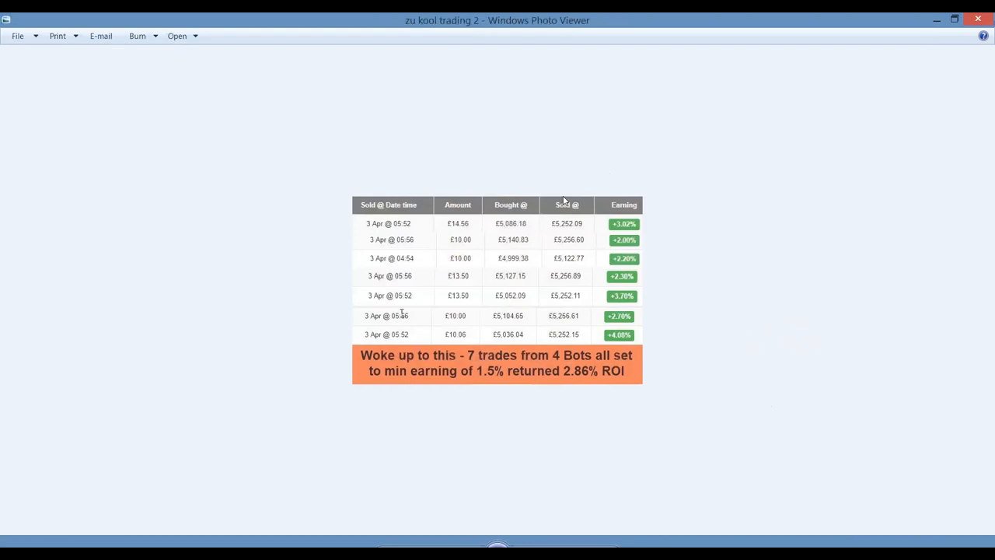
{"action": "mouse_move", "coordinate": [470, 221]}
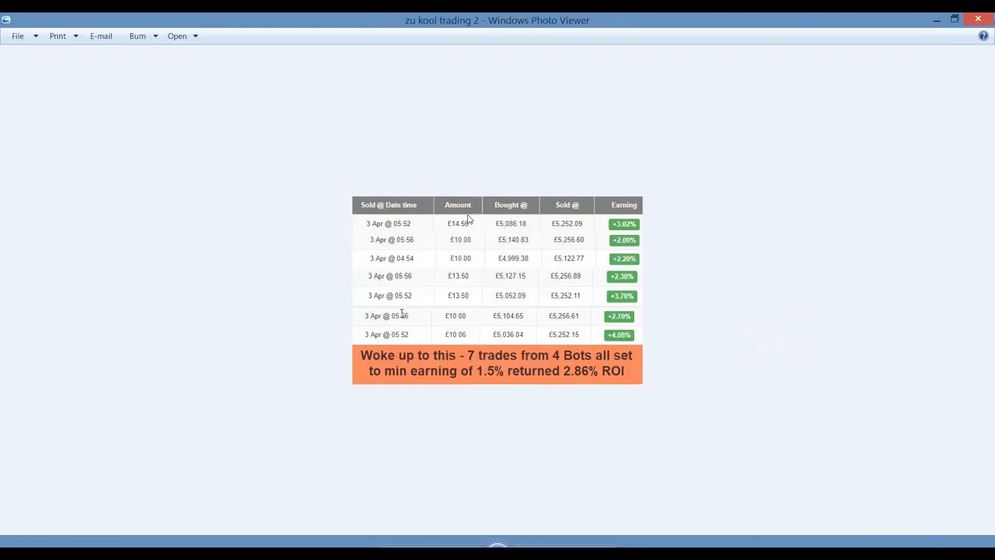
{"action": "mouse_move", "coordinate": [423, 240]}
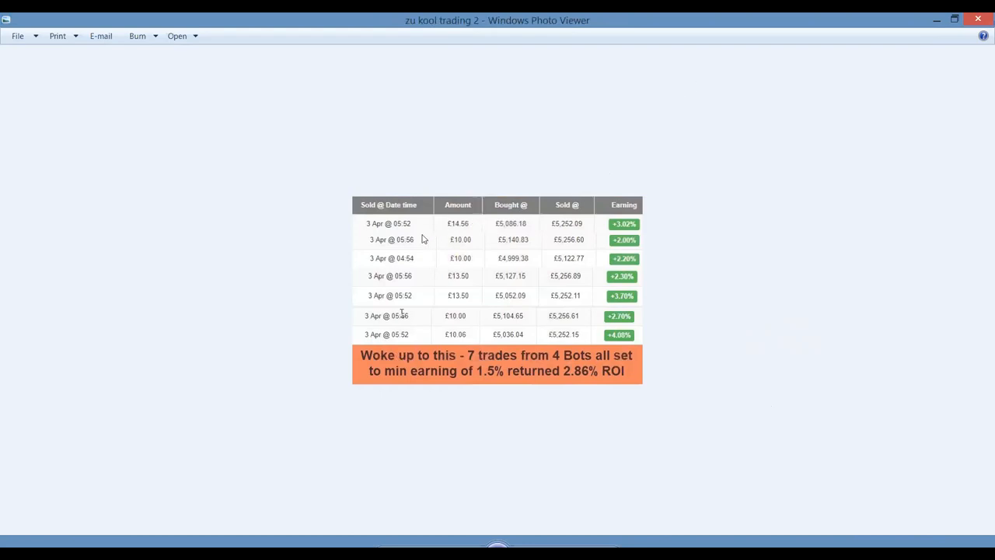
{"action": "mouse_move", "coordinate": [391, 257]}
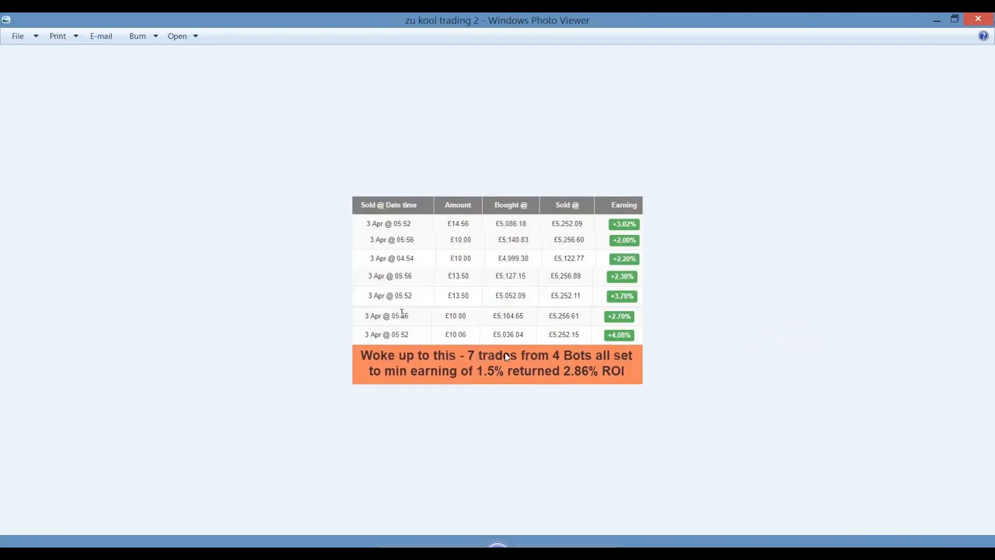
{"action": "mouse_move", "coordinate": [501, 228]}
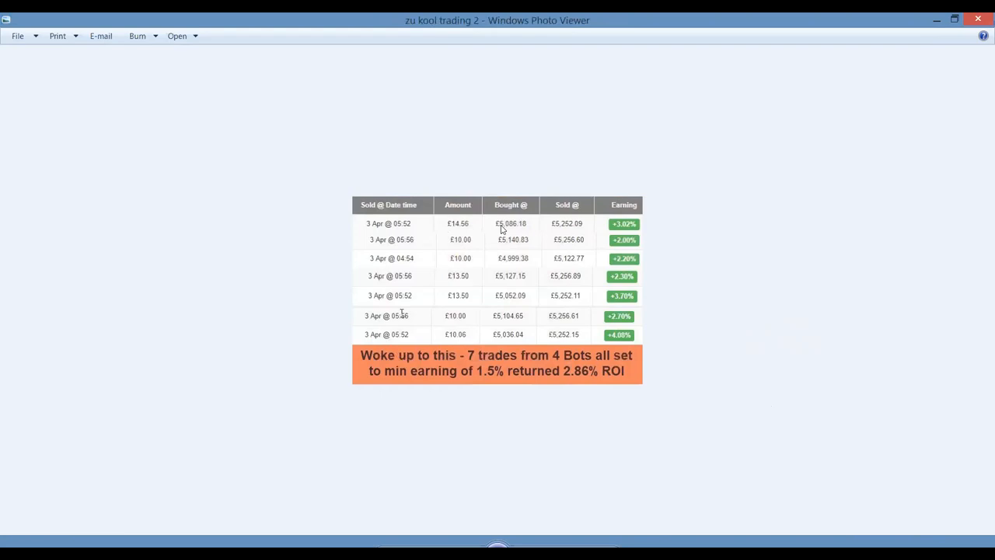
{"action": "mouse_move", "coordinate": [583, 234]}
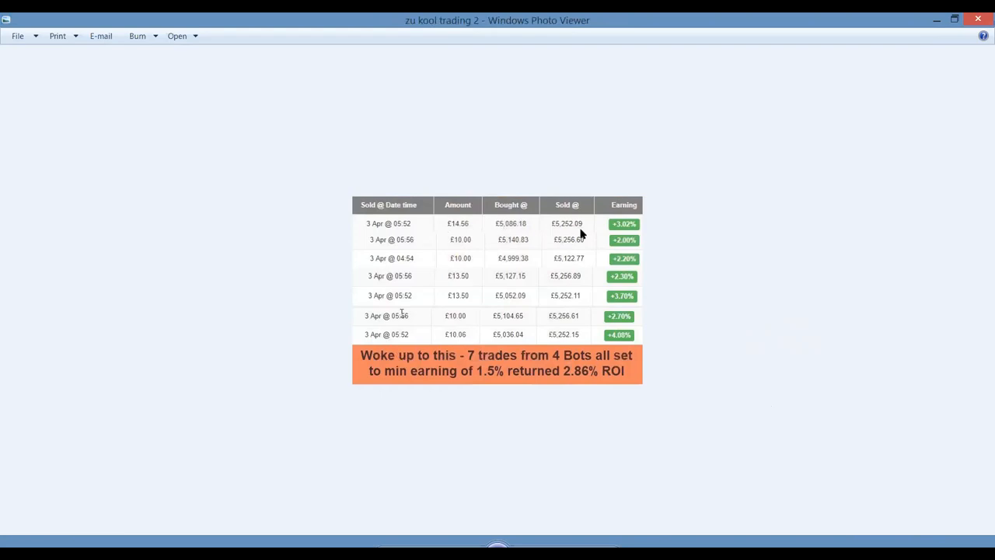
{"action": "mouse_move", "coordinate": [652, 268]}
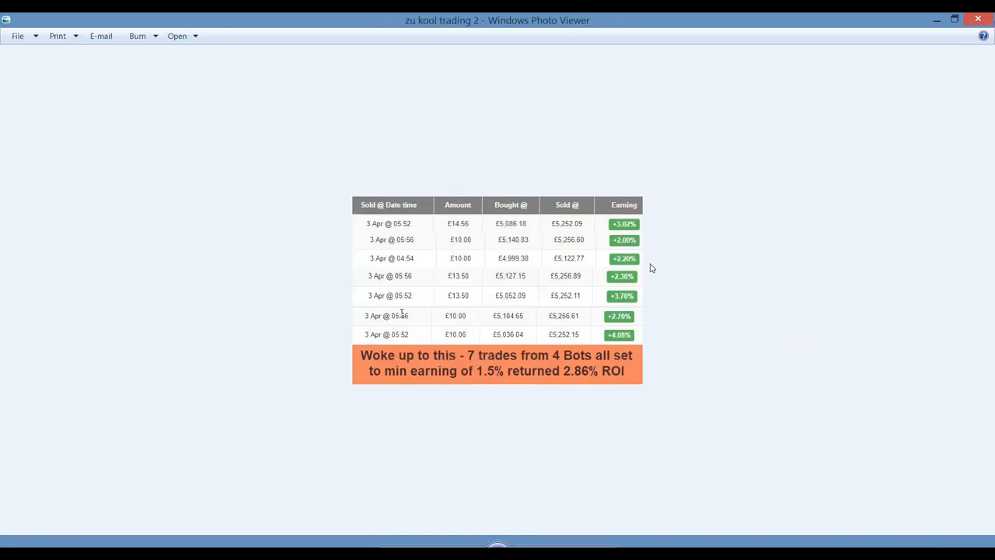
{"action": "mouse_move", "coordinate": [771, 169]}
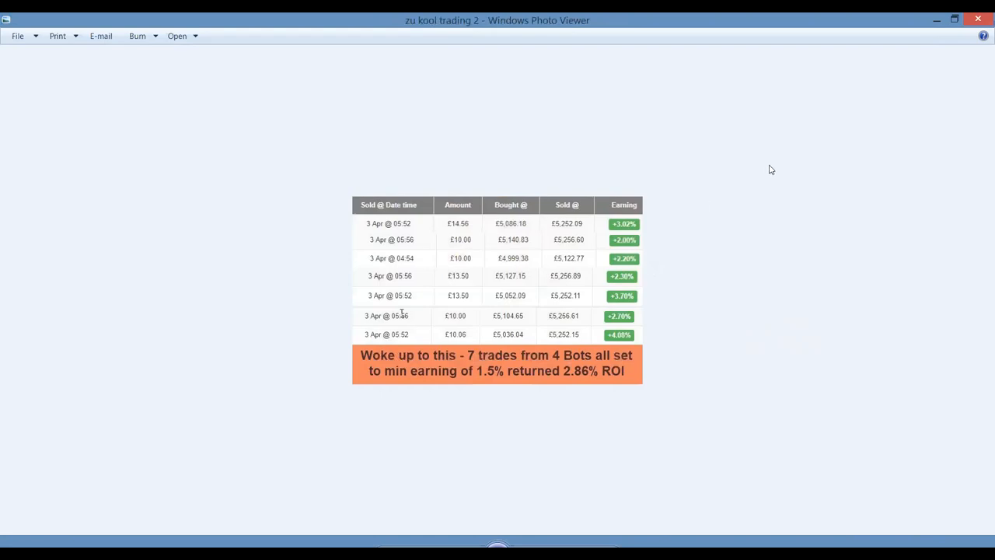
{"action": "mouse_move", "coordinate": [697, 17]}
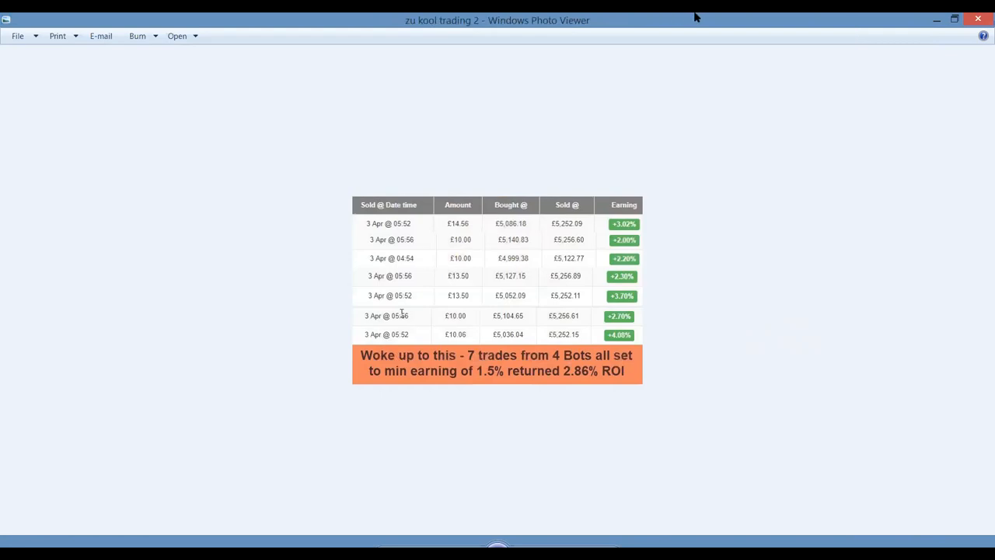
{"action": "mouse_move", "coordinate": [625, 231]}
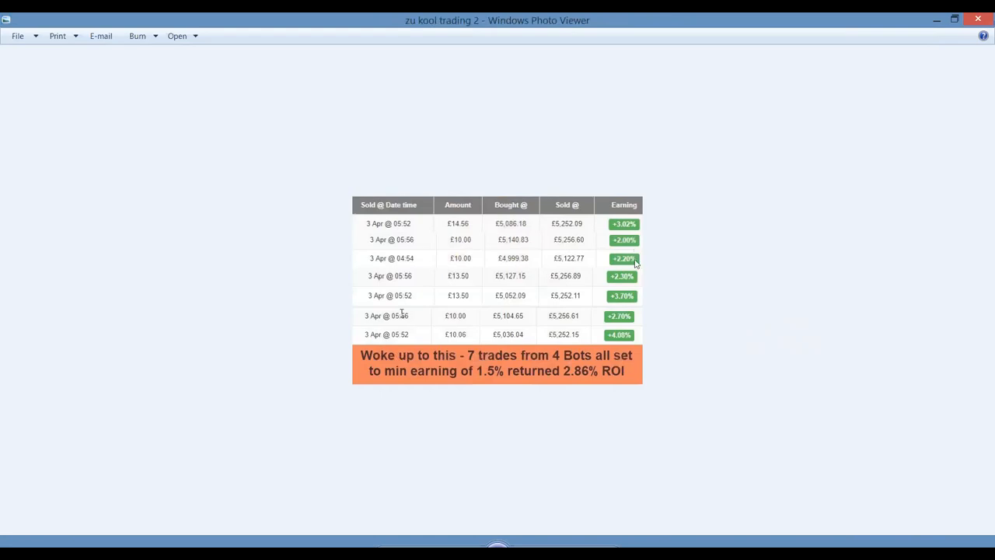
{"action": "mouse_move", "coordinate": [634, 292]}
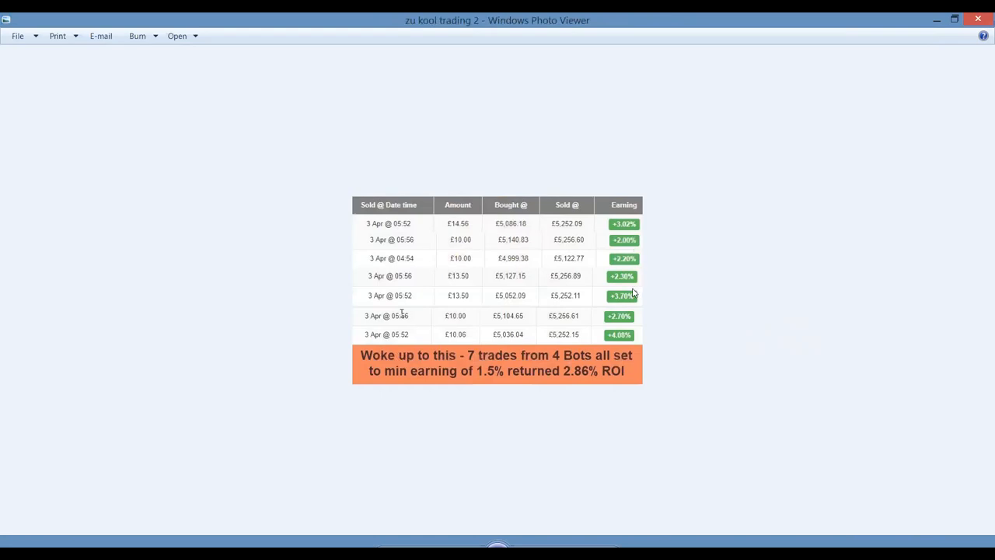
{"action": "mouse_move", "coordinate": [628, 272]}
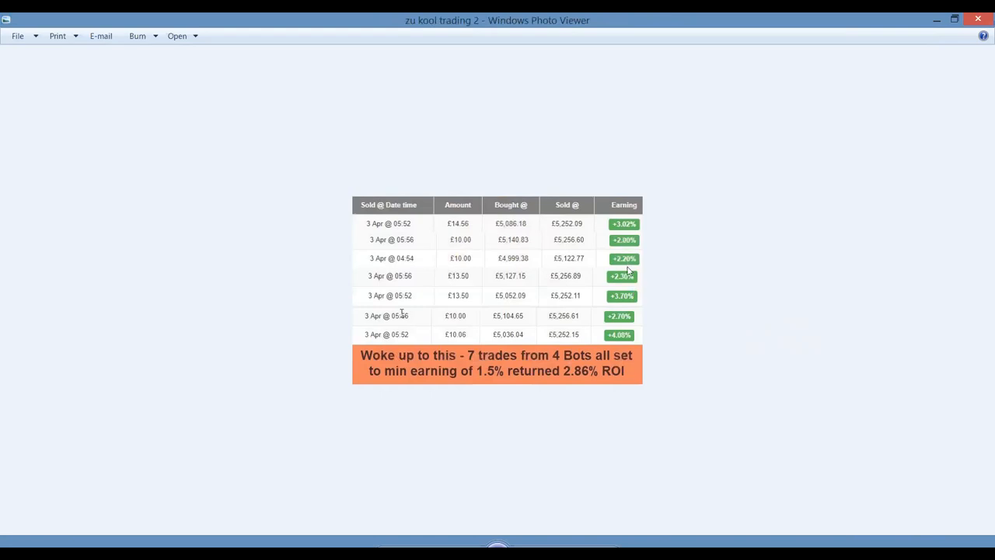
{"action": "mouse_move", "coordinate": [630, 239]}
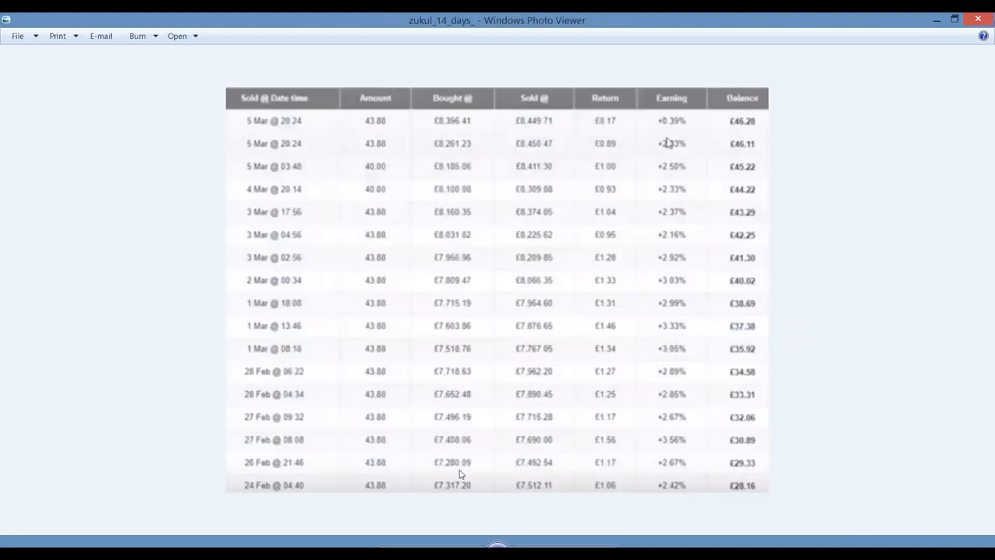
{"action": "mouse_move", "coordinate": [499, 482]}
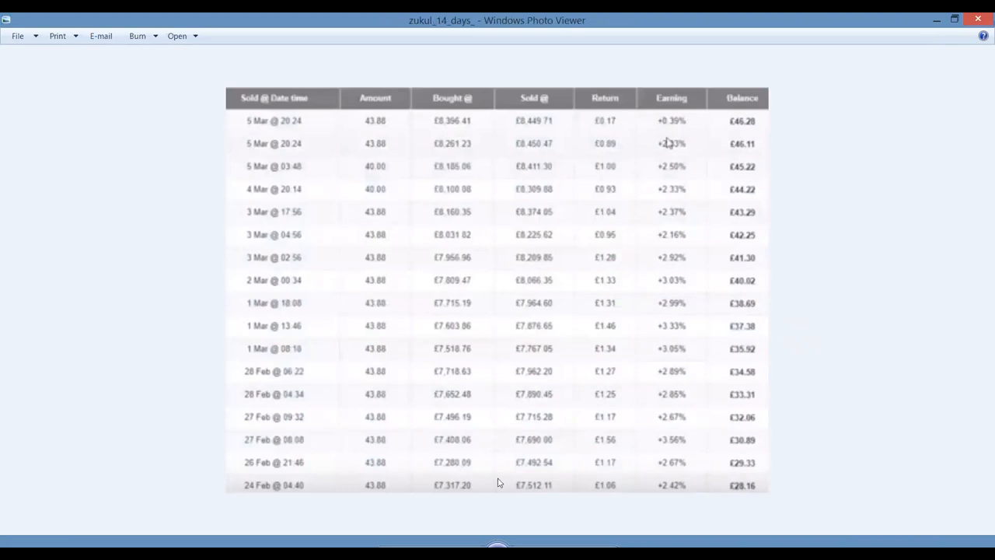
{"action": "mouse_move", "coordinate": [403, 394]}
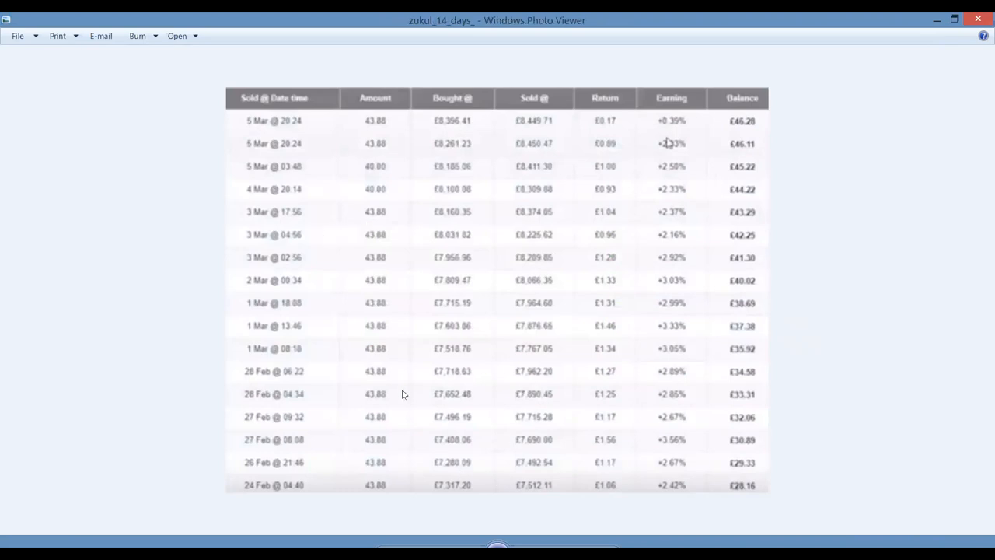
{"action": "mouse_move", "coordinate": [817, 177]}
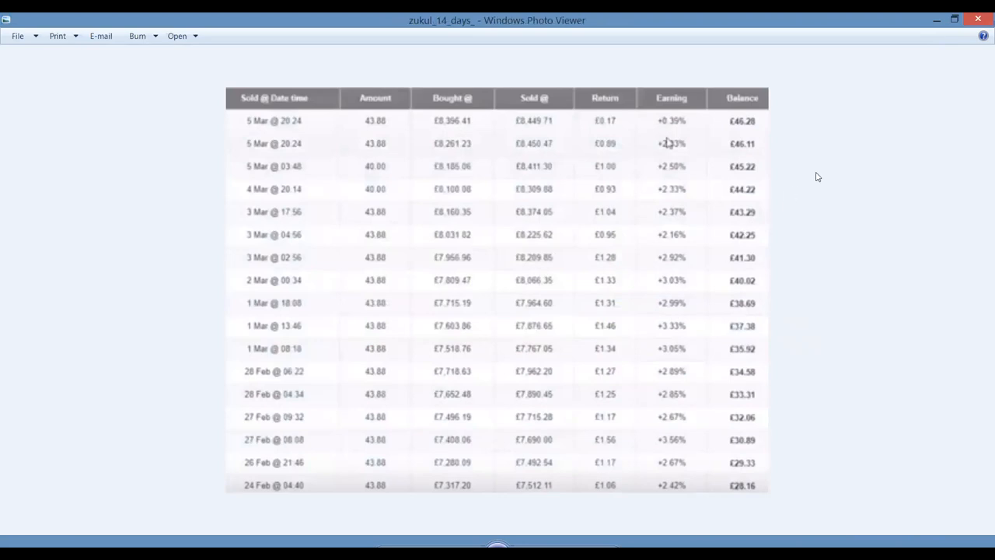
{"action": "mouse_move", "coordinate": [691, 243]}
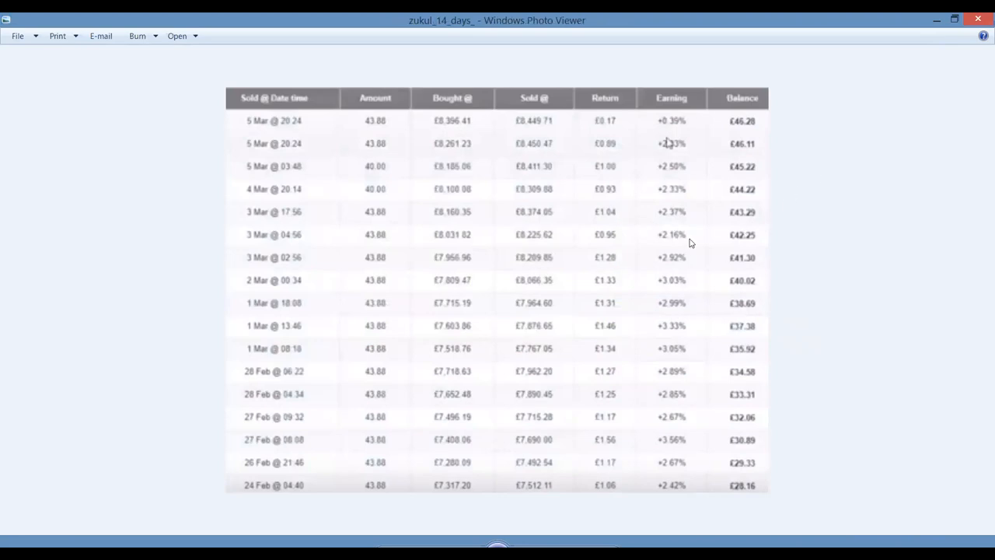
{"action": "mouse_move", "coordinate": [687, 358]}
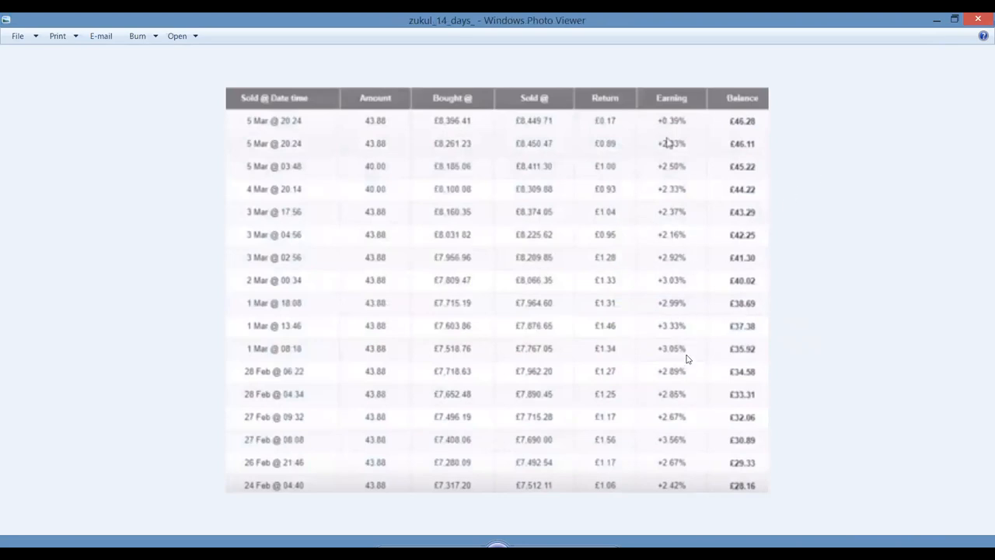
{"action": "mouse_move", "coordinate": [697, 499]}
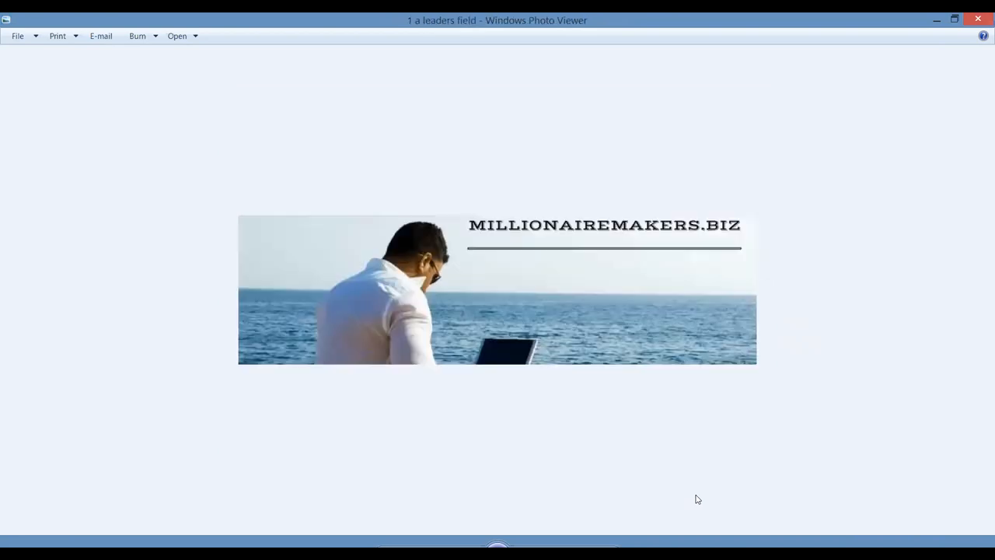
{"action": "mouse_move", "coordinate": [510, 15]}
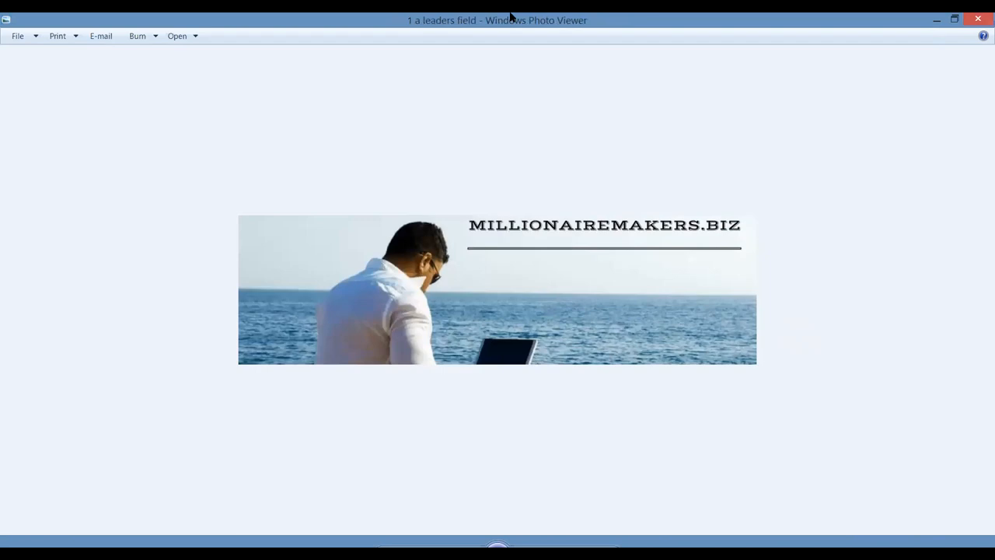